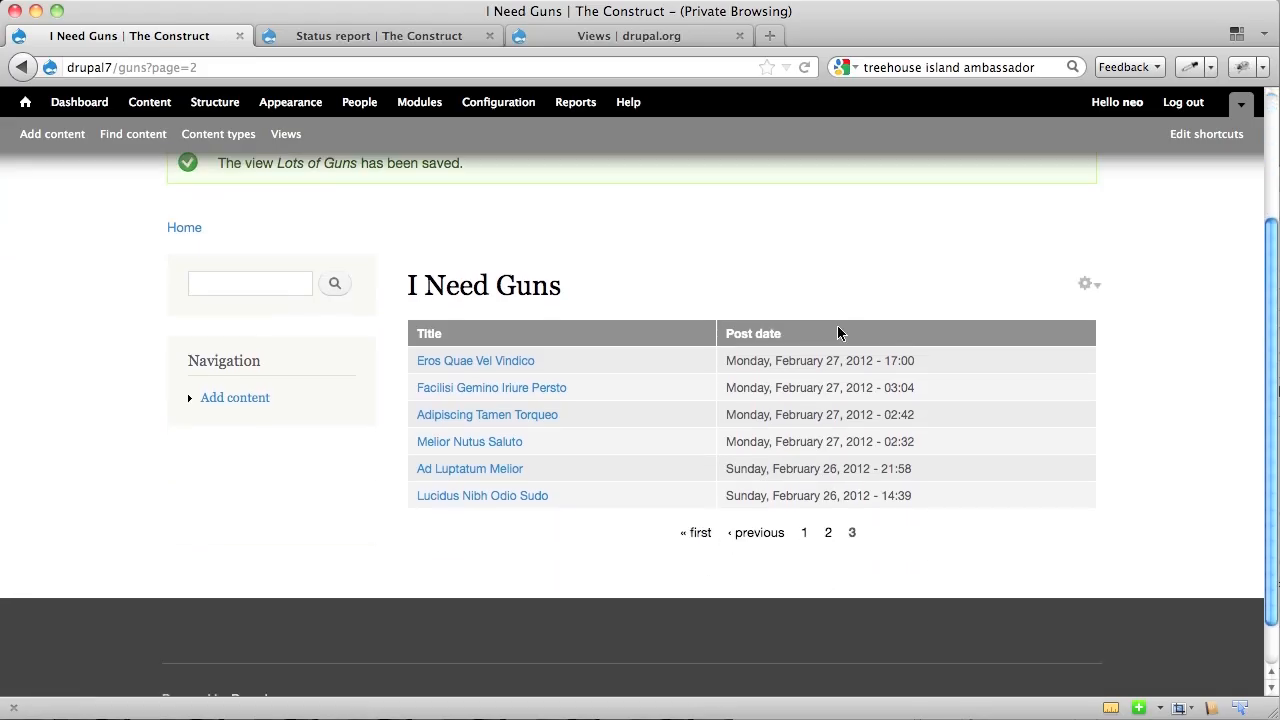
mouse_move(535, 458)
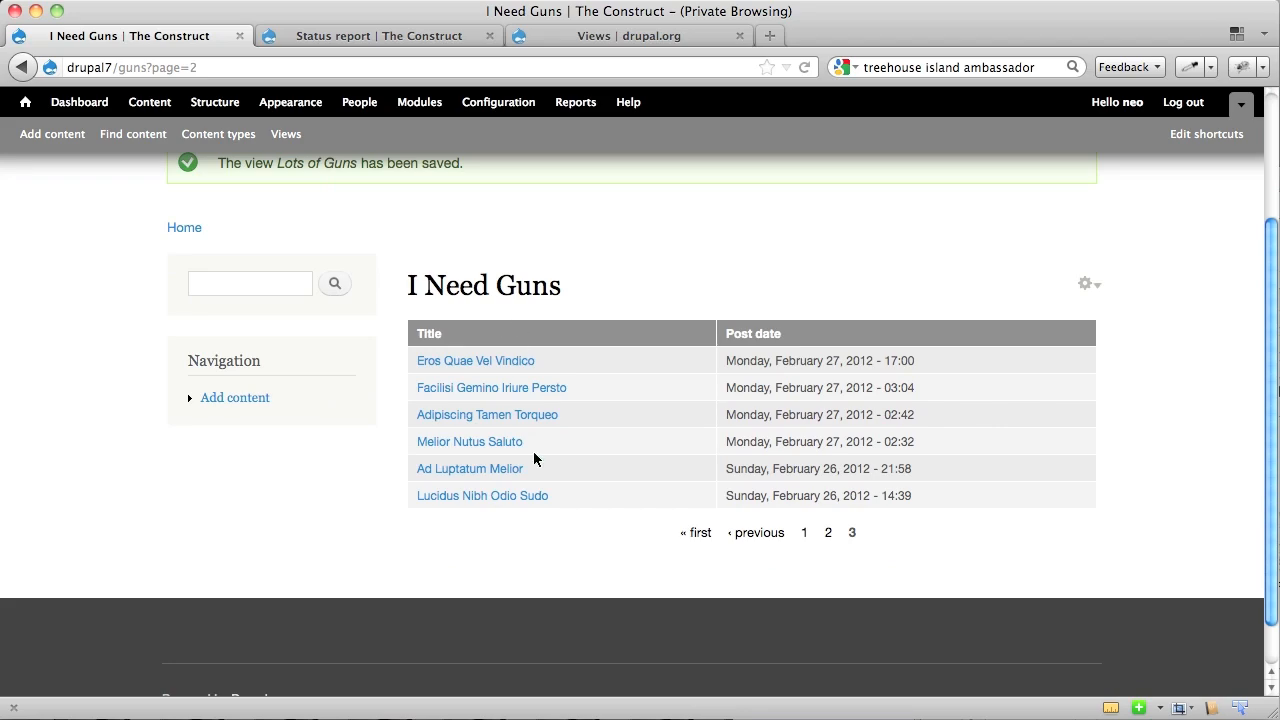
mouse_move(1128, 271)
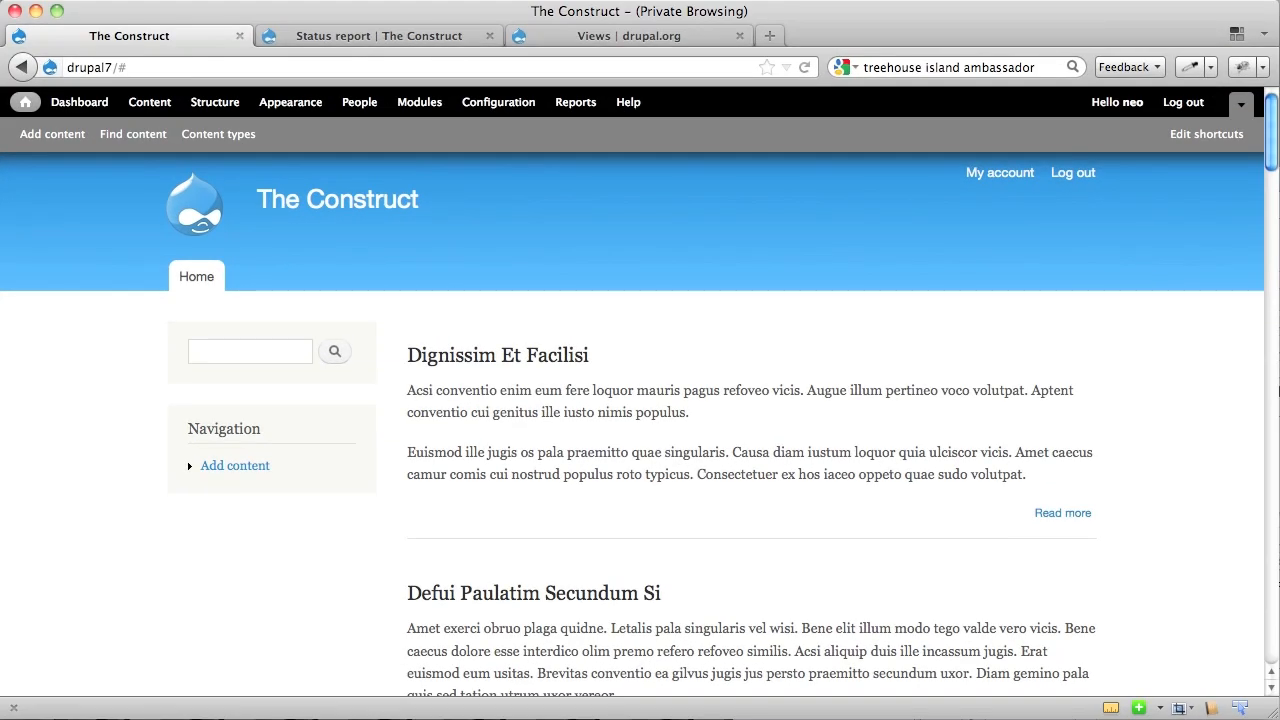
mouse_move(221, 124)
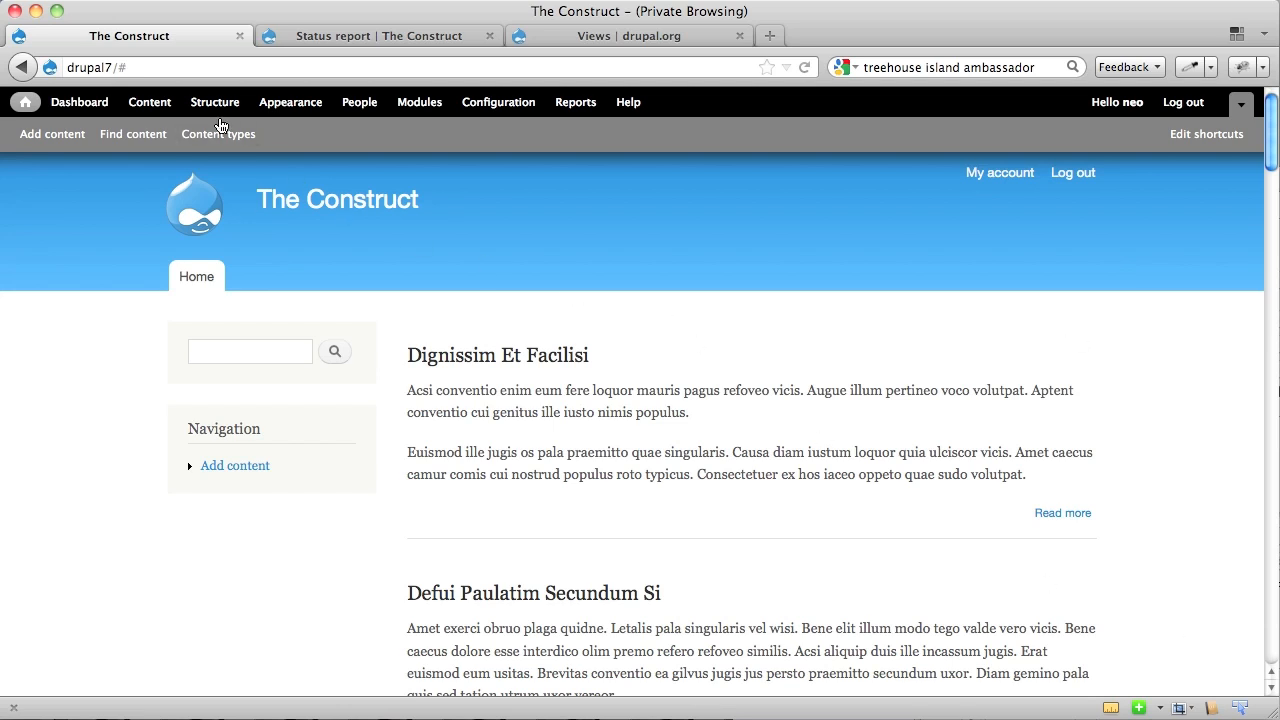
- Open the content types list, where Battery and Gun are listed
click(218, 133)
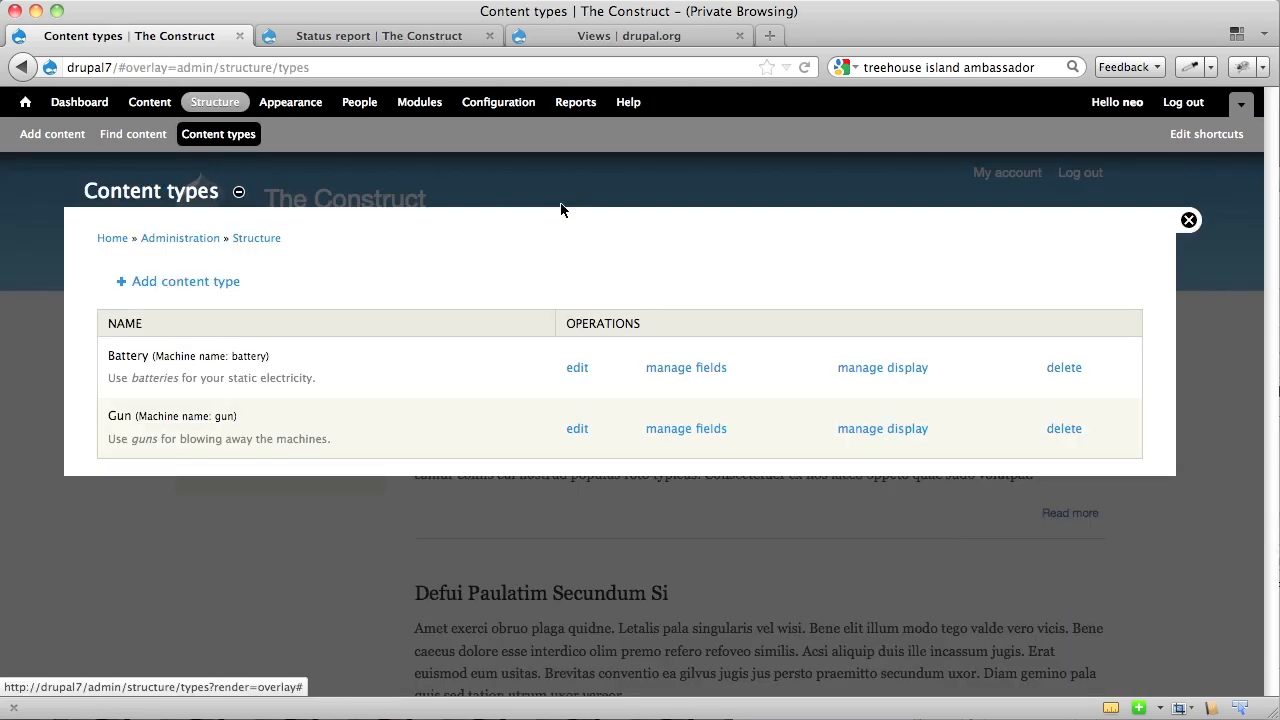
mouse_move(560, 247)
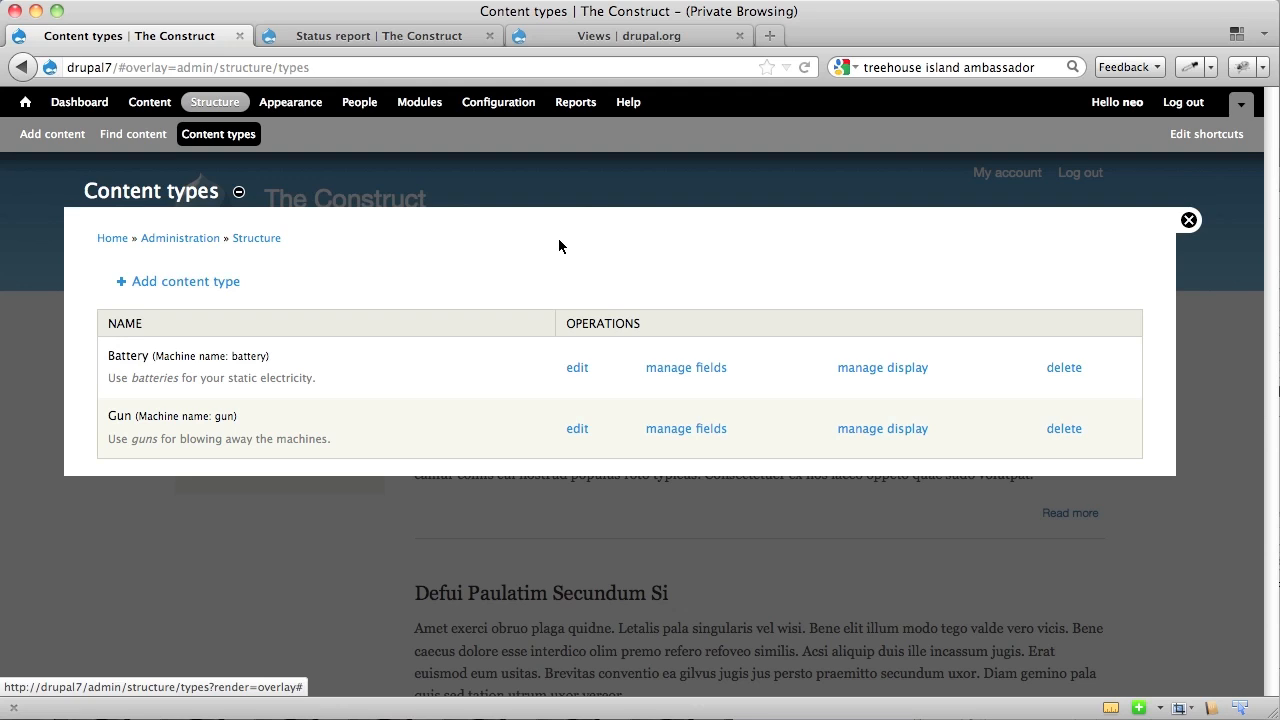
mouse_move(420, 120)
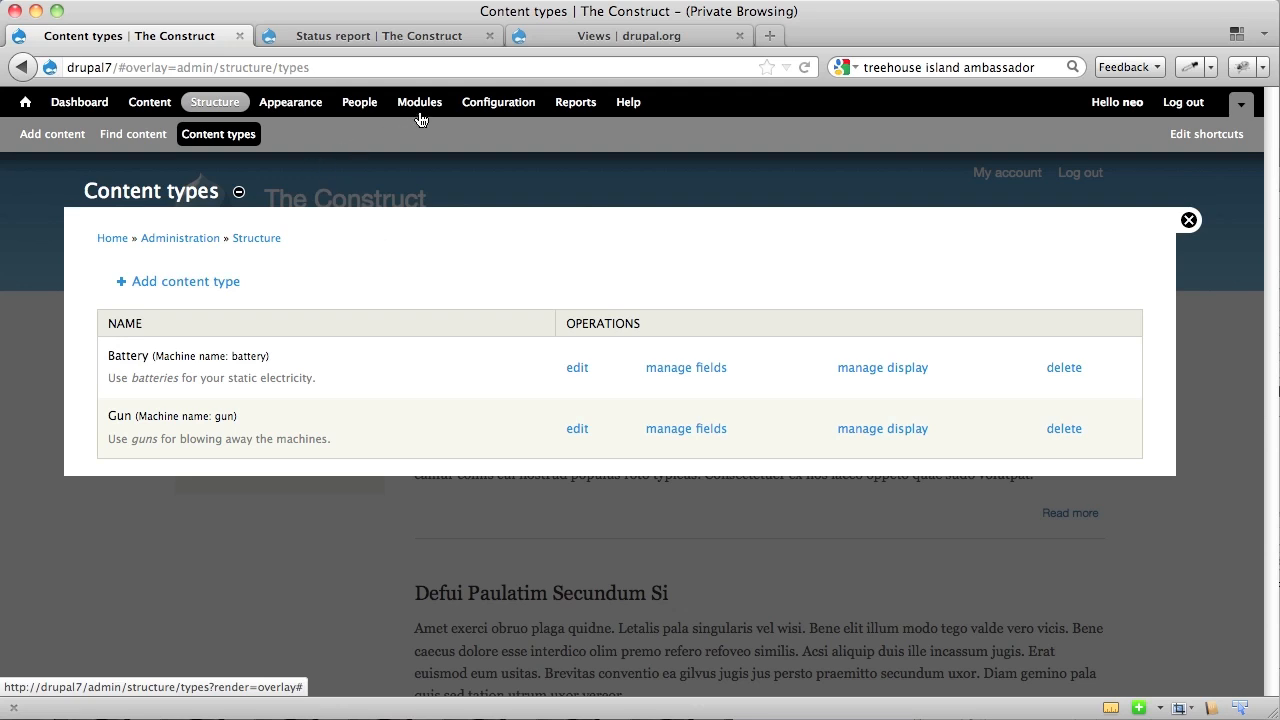
- On the Modules page, enable Views and Views UI and save the configuration
click(419, 101)
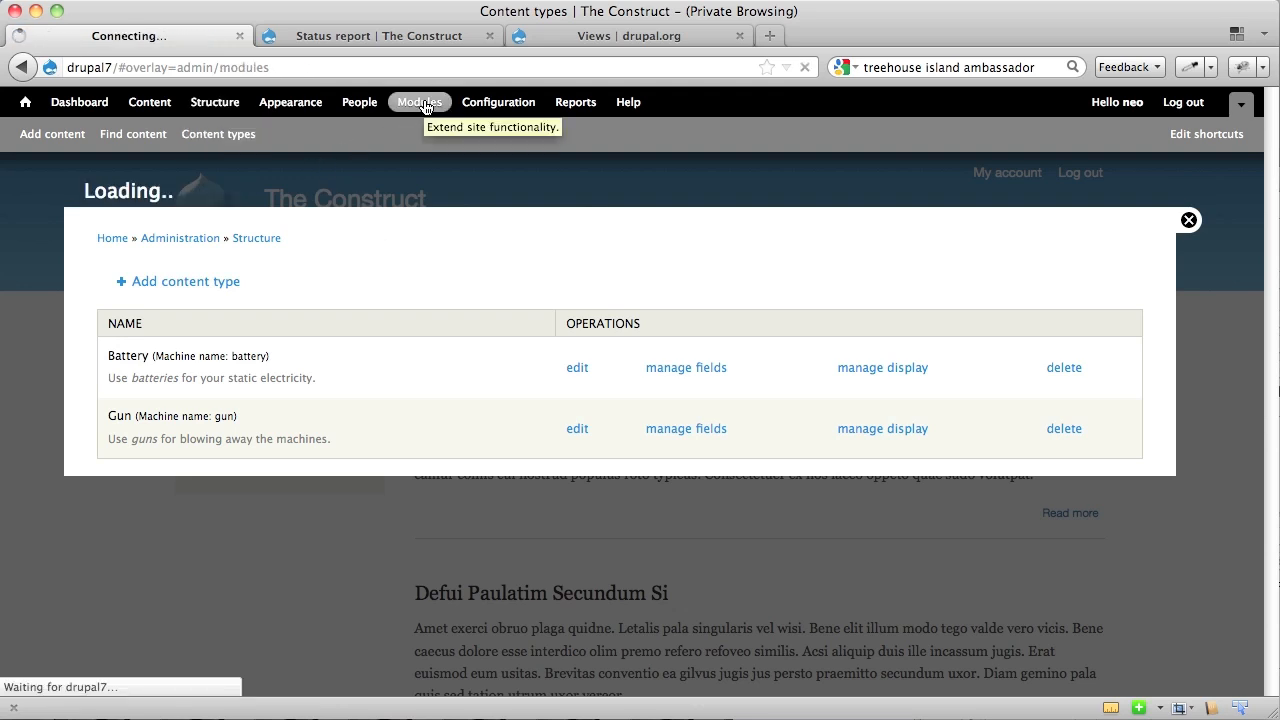
click(419, 101)
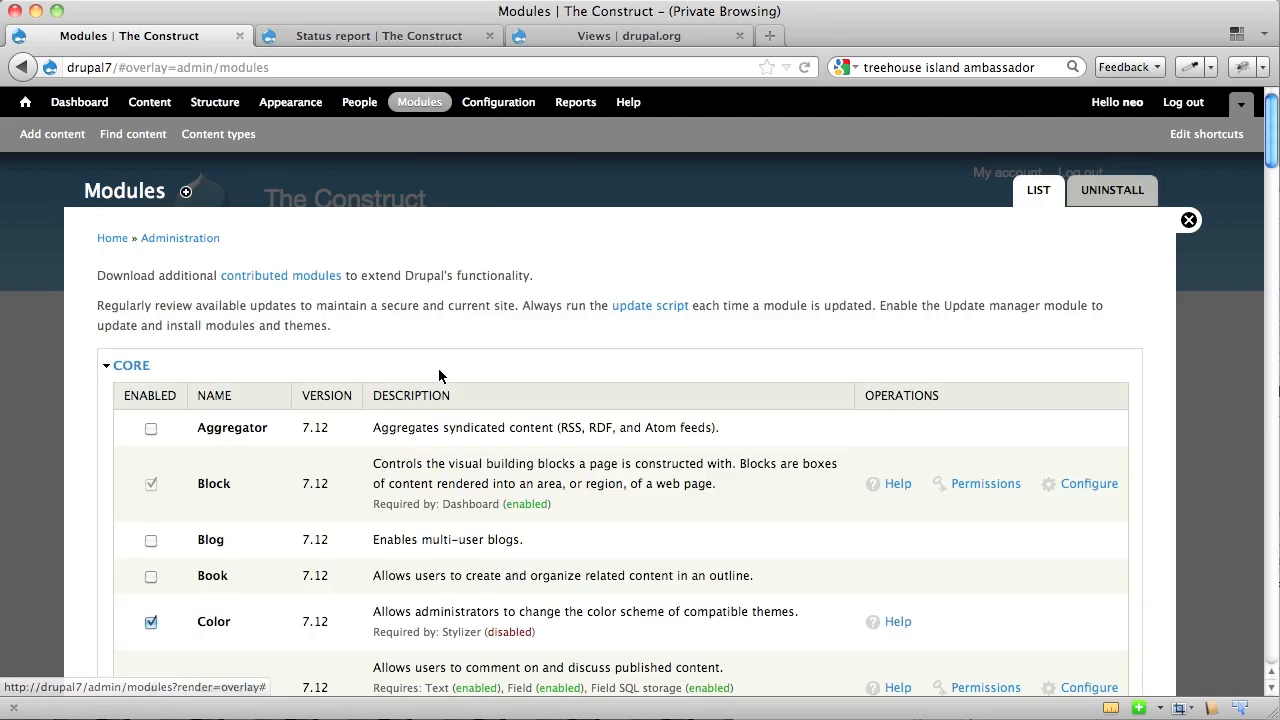
scroll(down, 3)
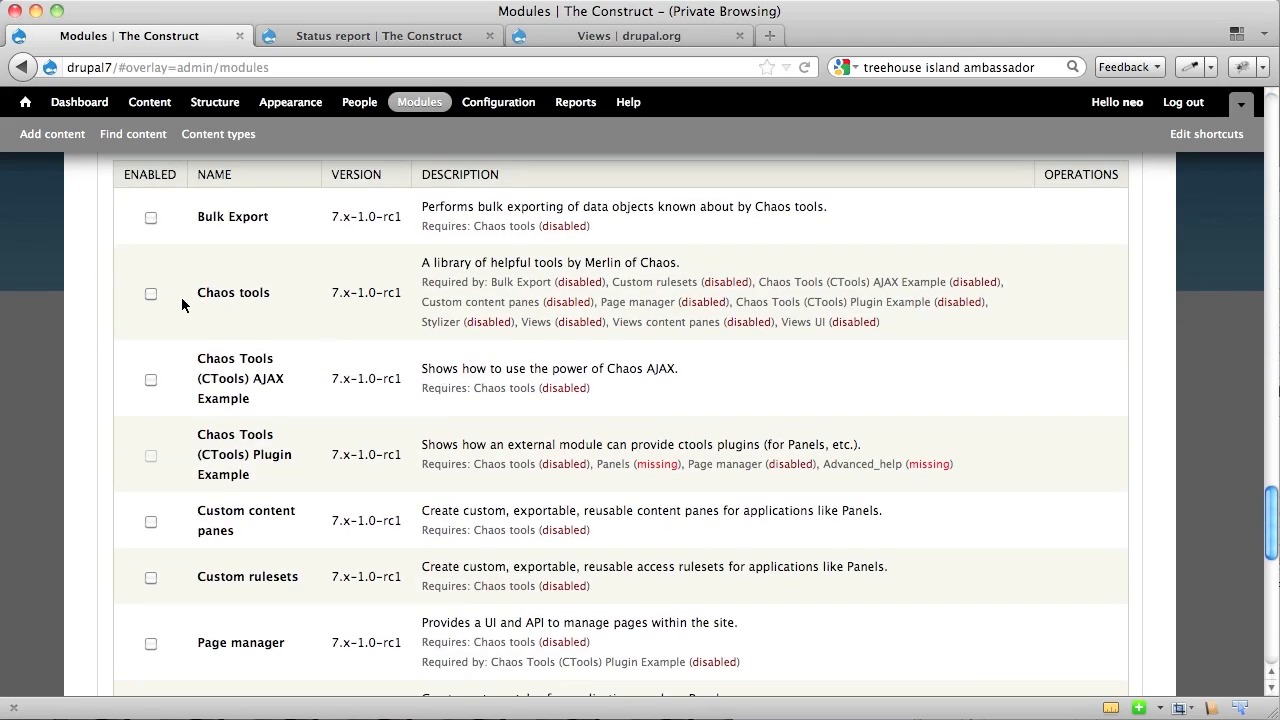
scroll(down, 3)
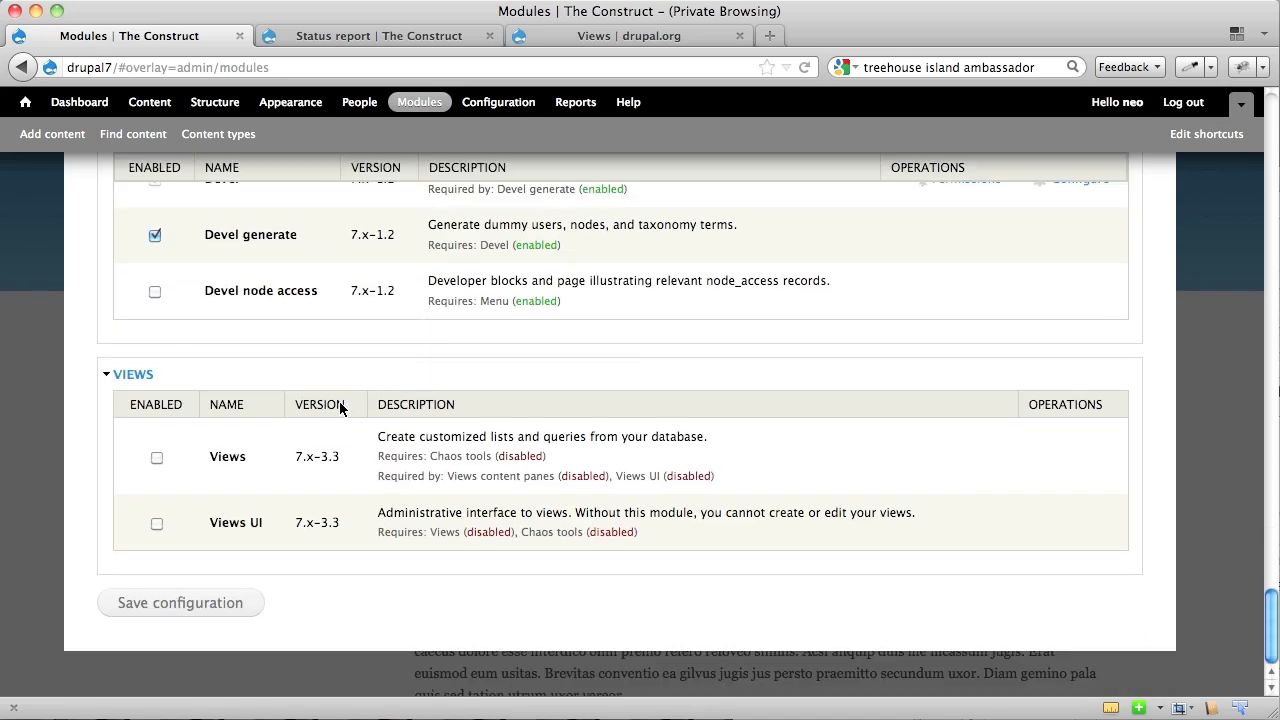
click(156, 457)
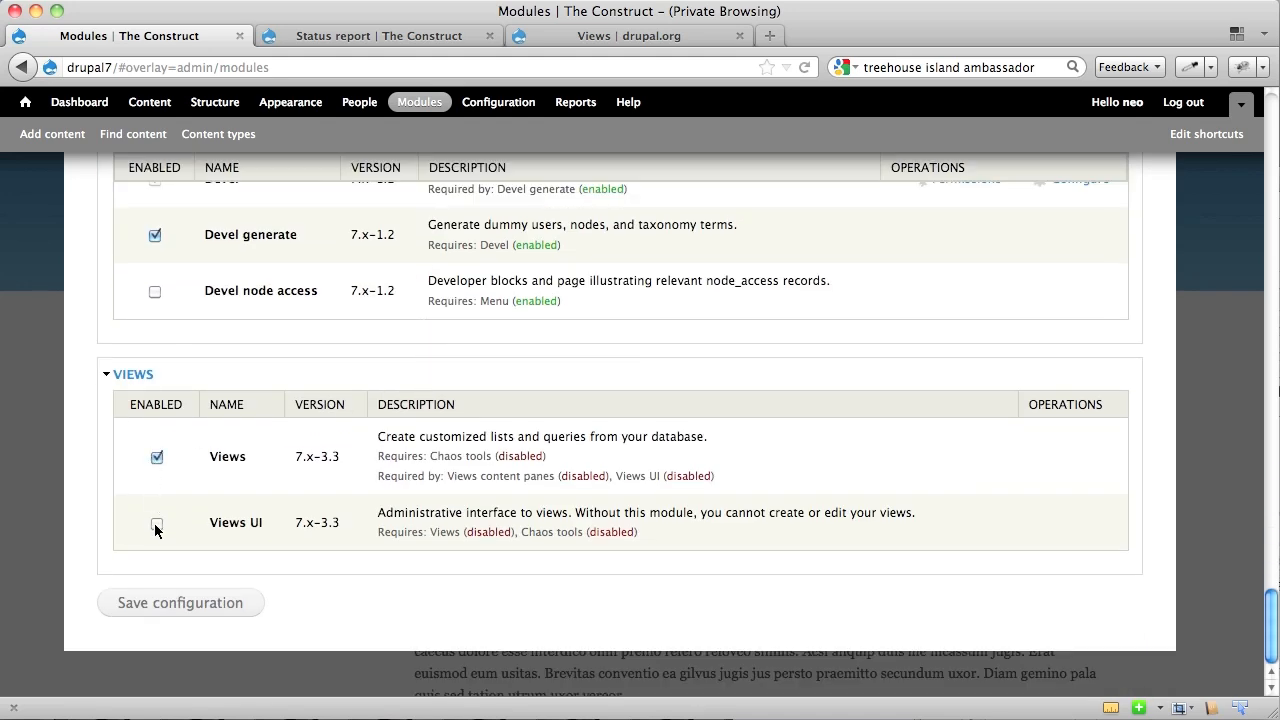
click(156, 524)
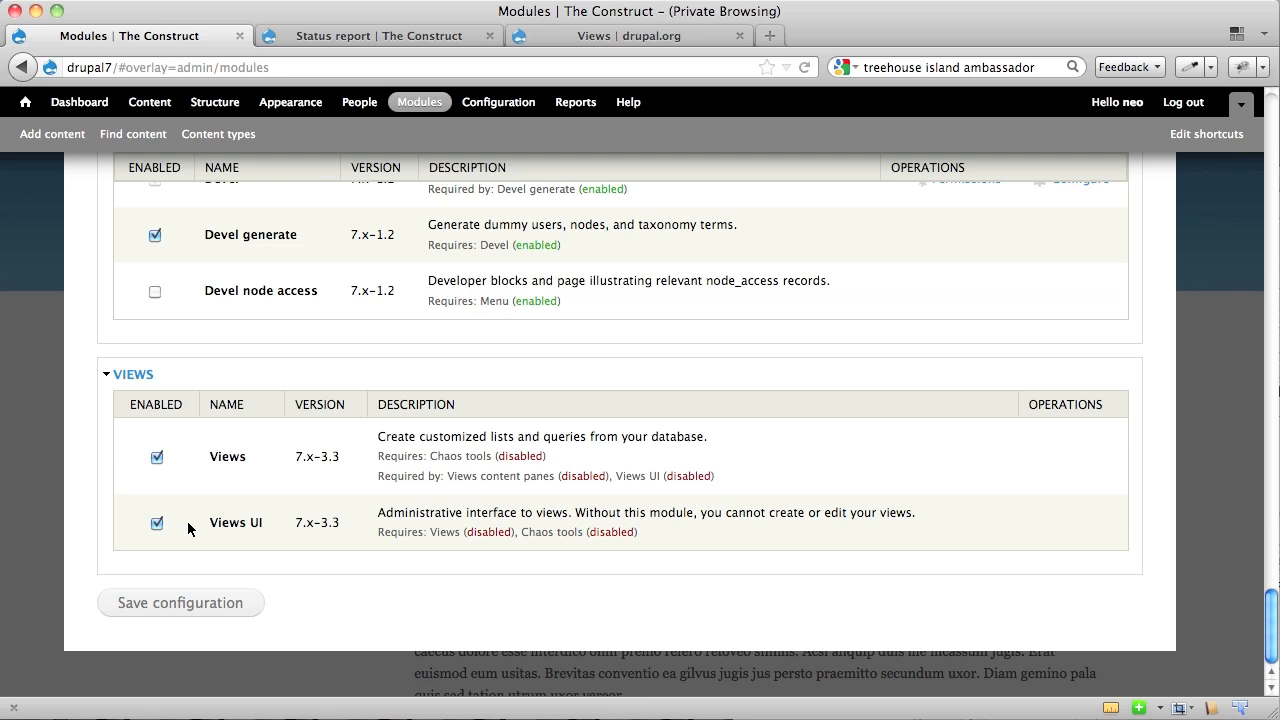
mouse_move(251, 534)
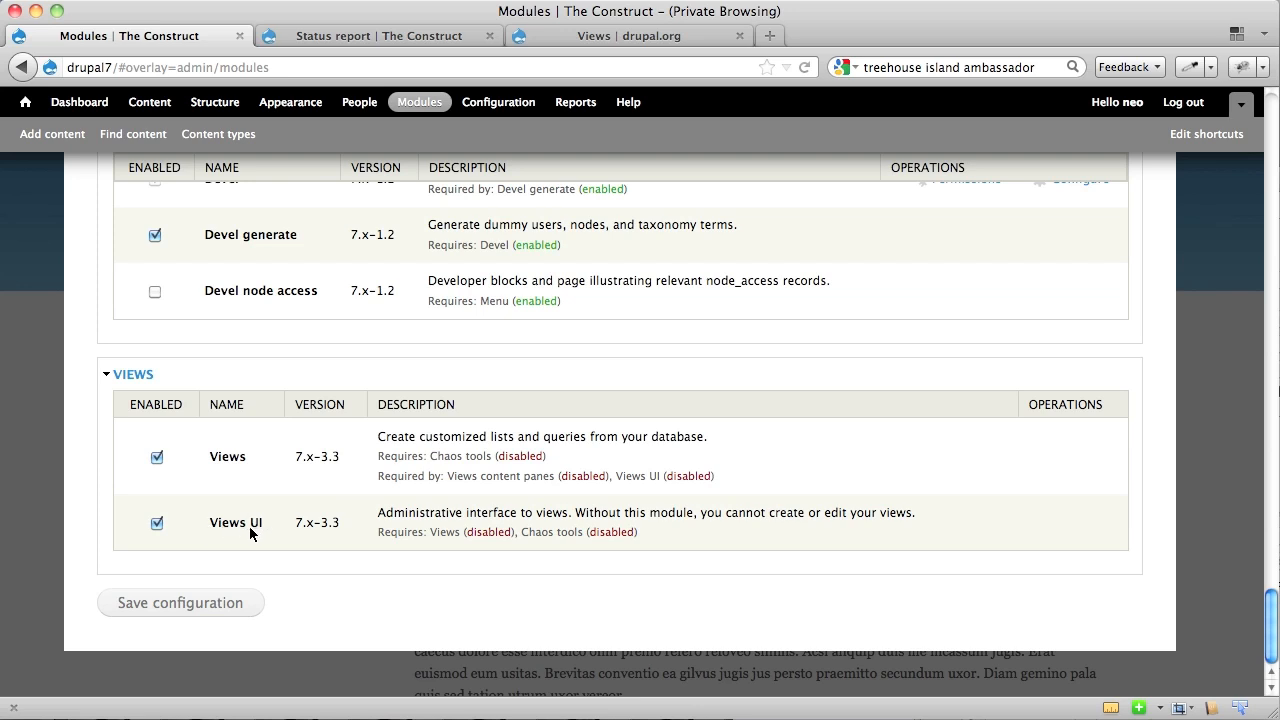
mouse_move(225, 602)
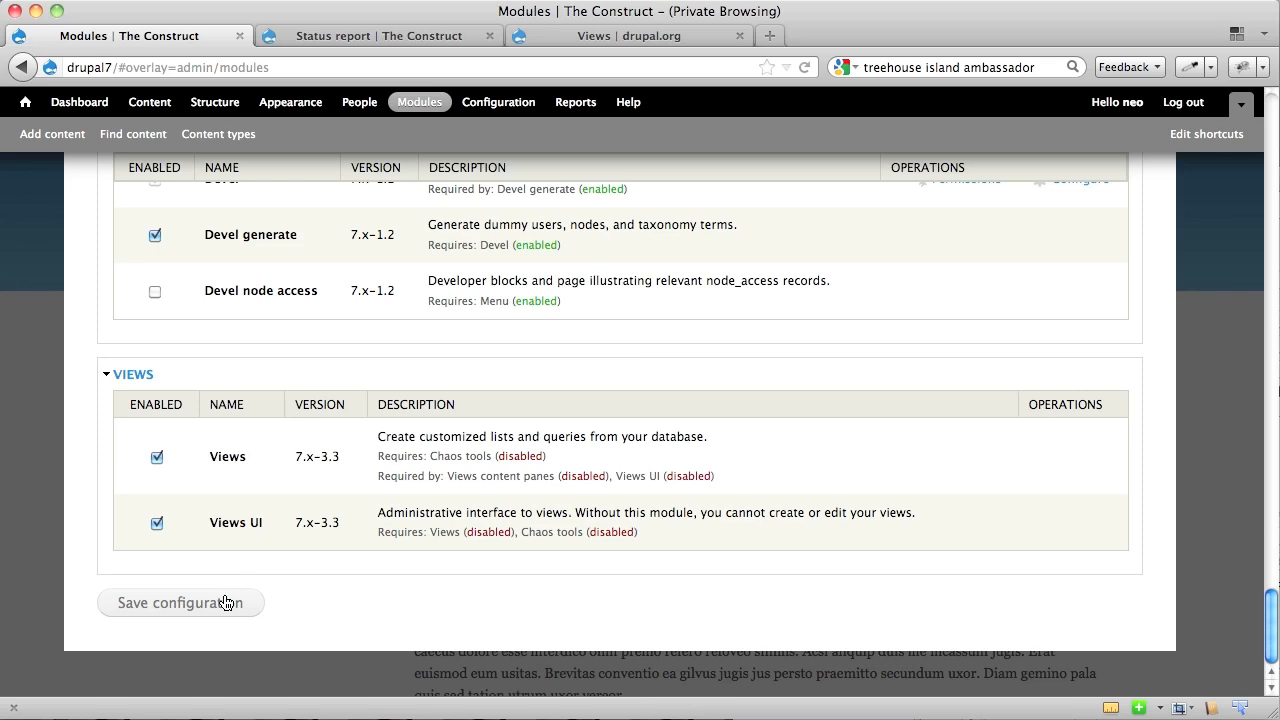
click(180, 602)
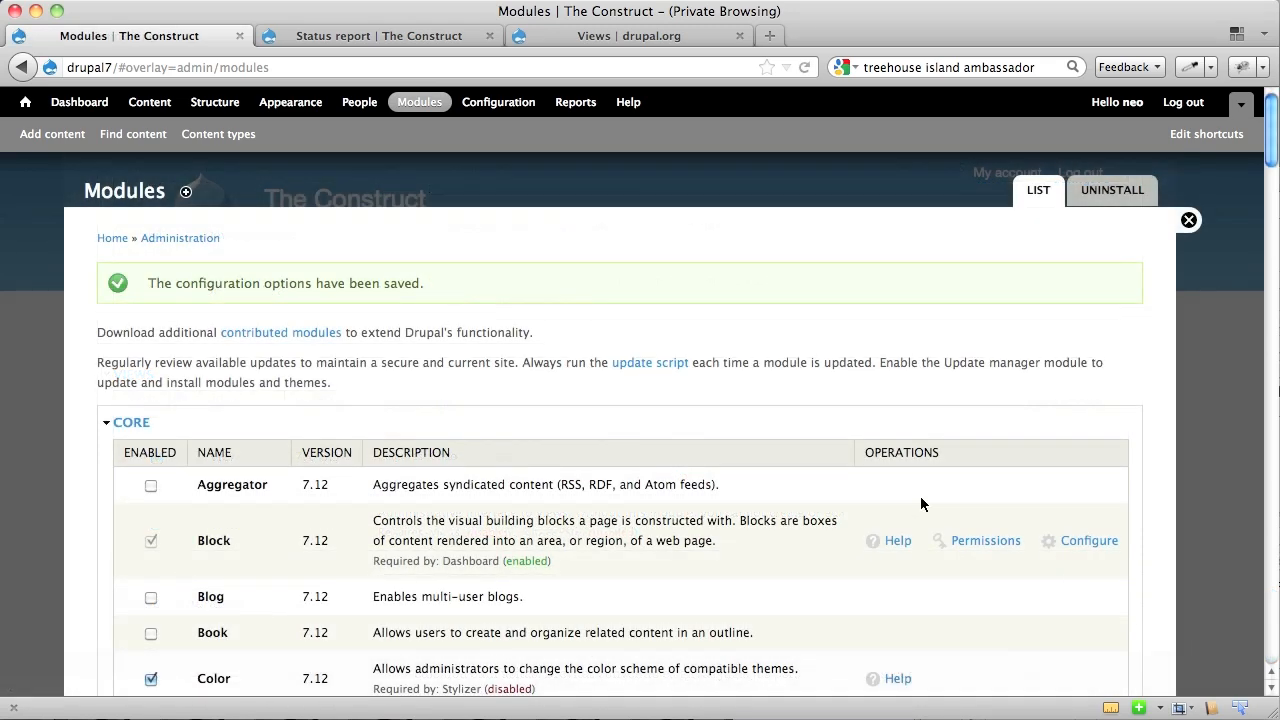
mouse_move(419, 122)
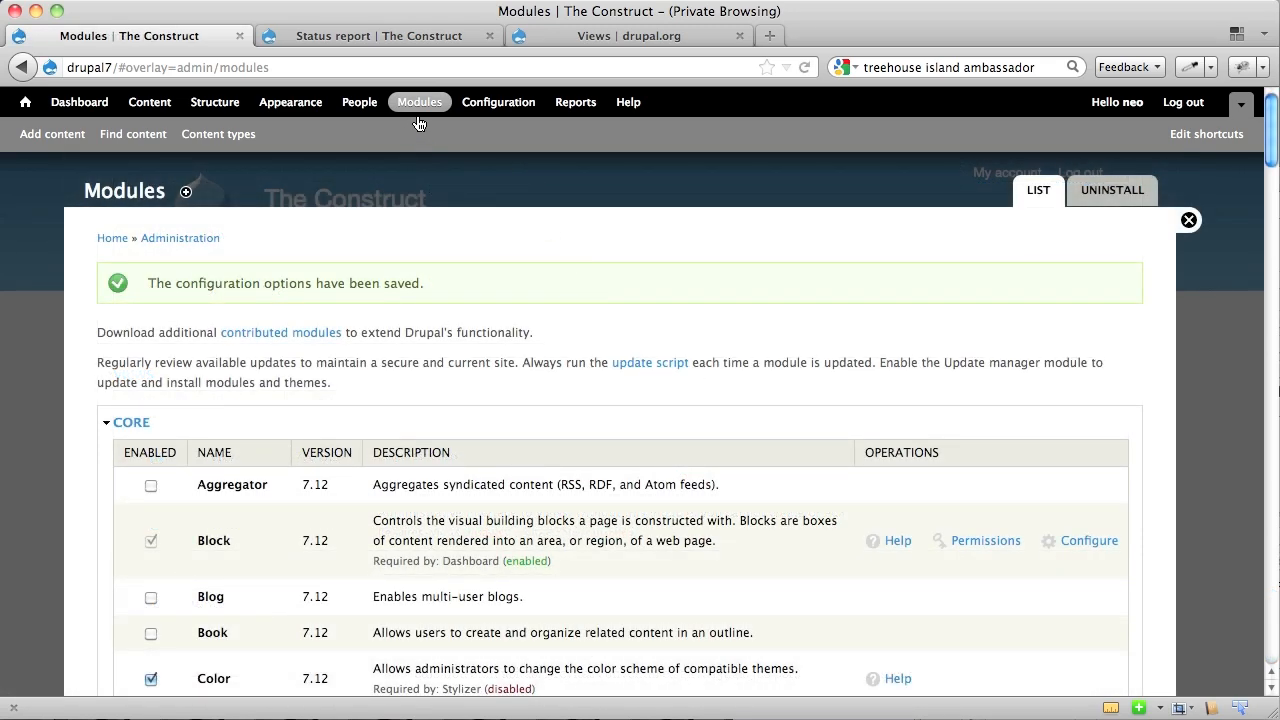
- Review administrators' 'Administer views' and 'Bypass views access control' permissions
click(358, 101)
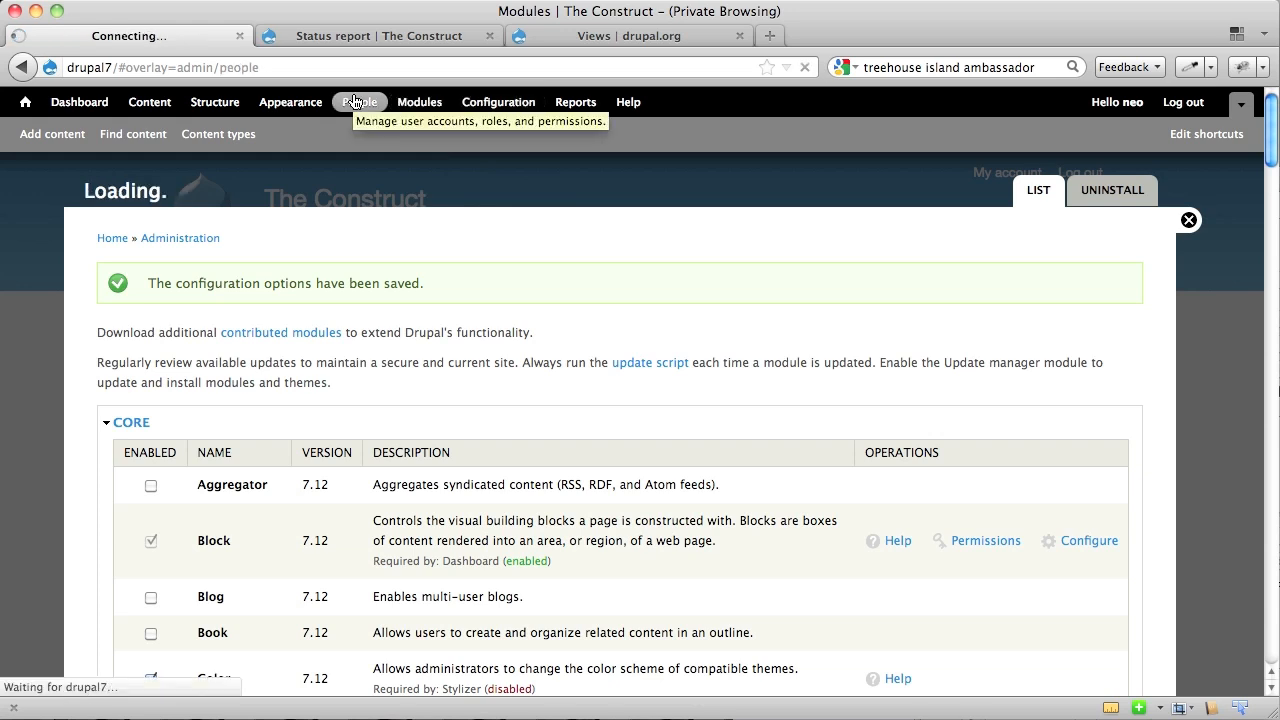
click(359, 101)
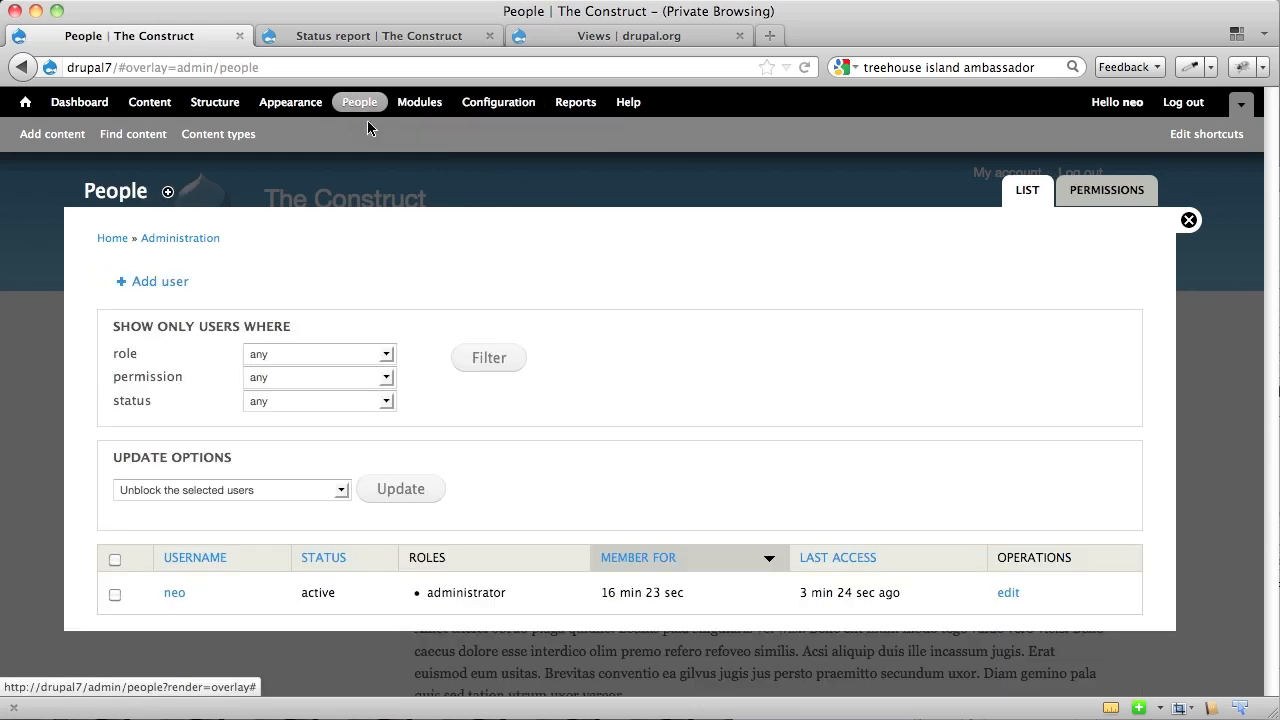
click(1106, 190)
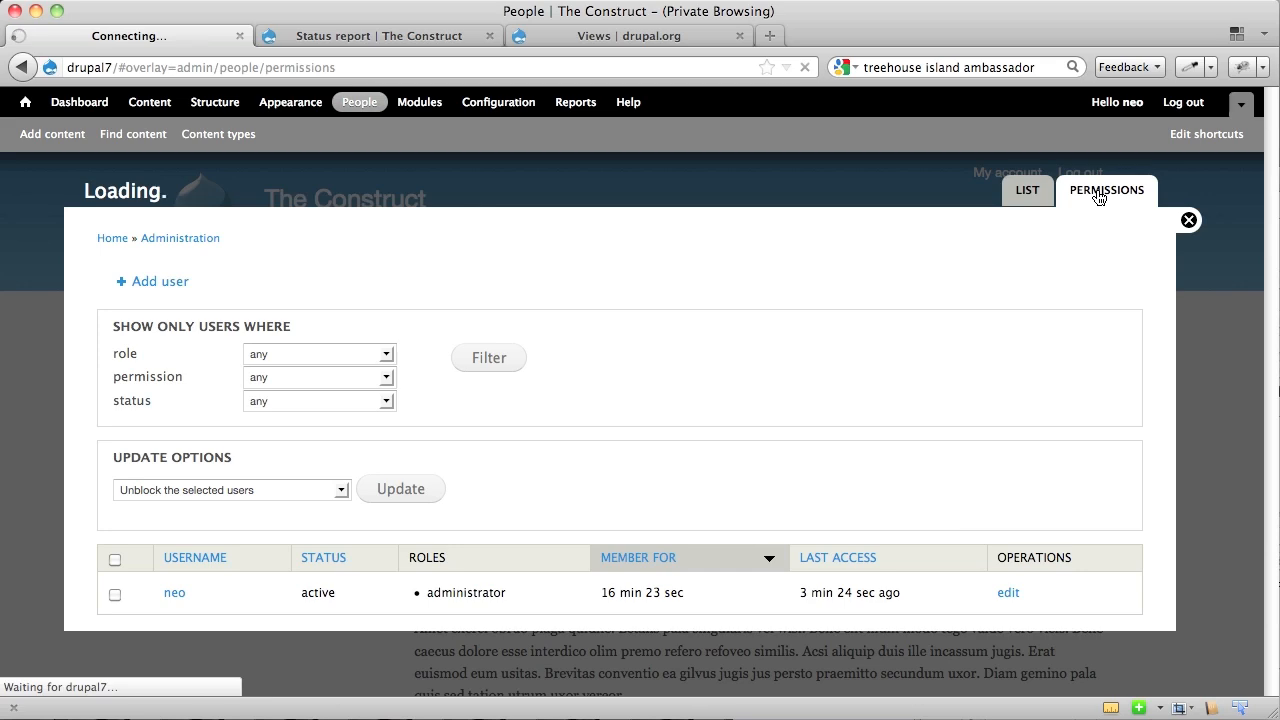
click(1106, 190)
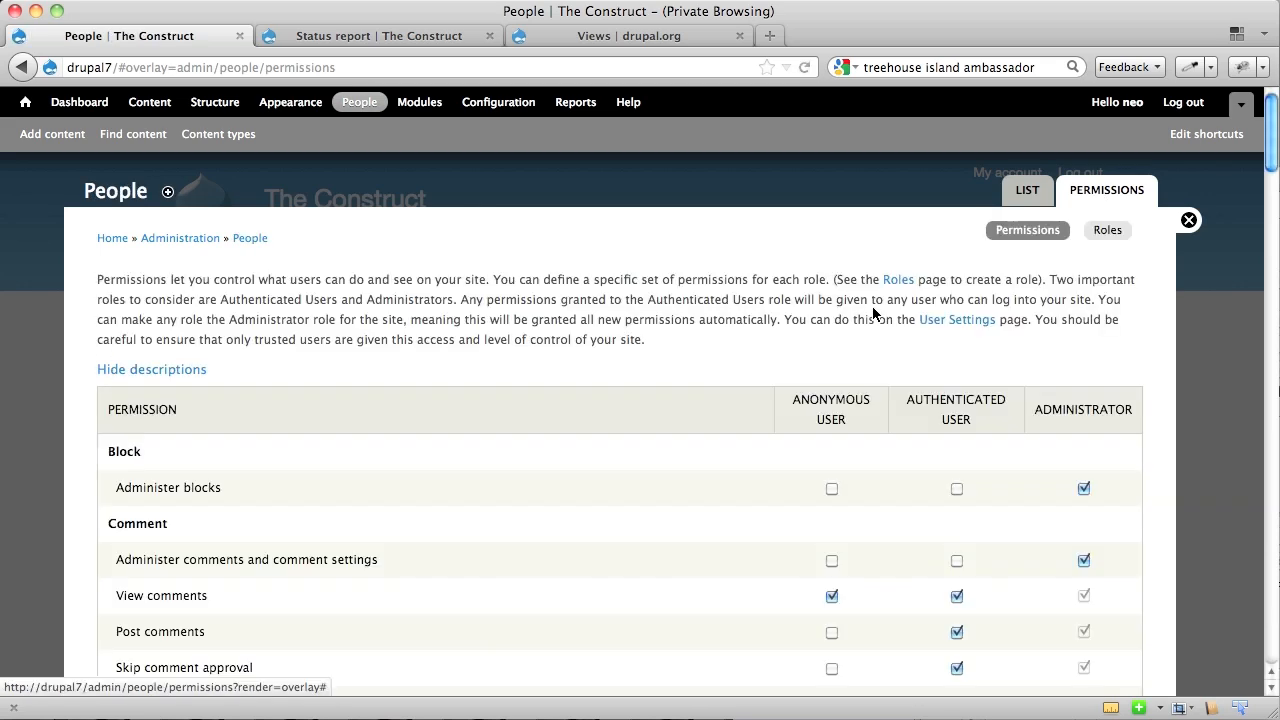
scroll(down, 3)
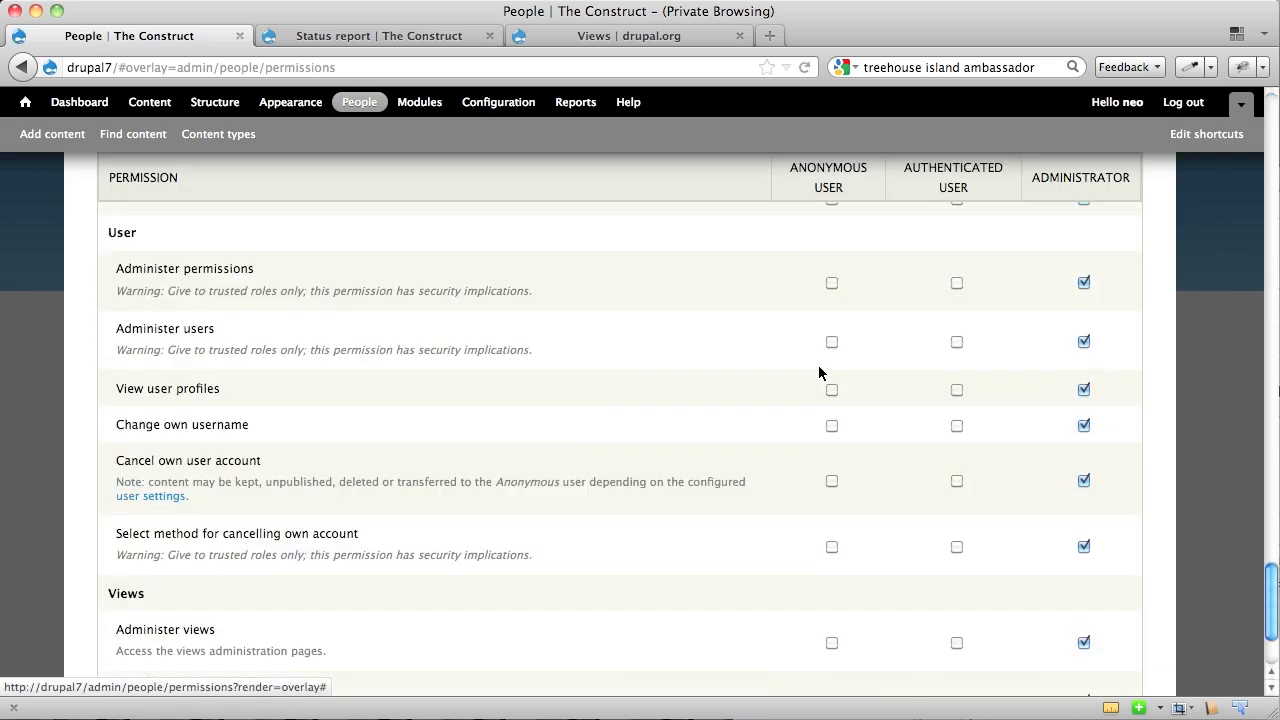
scroll(down, 3)
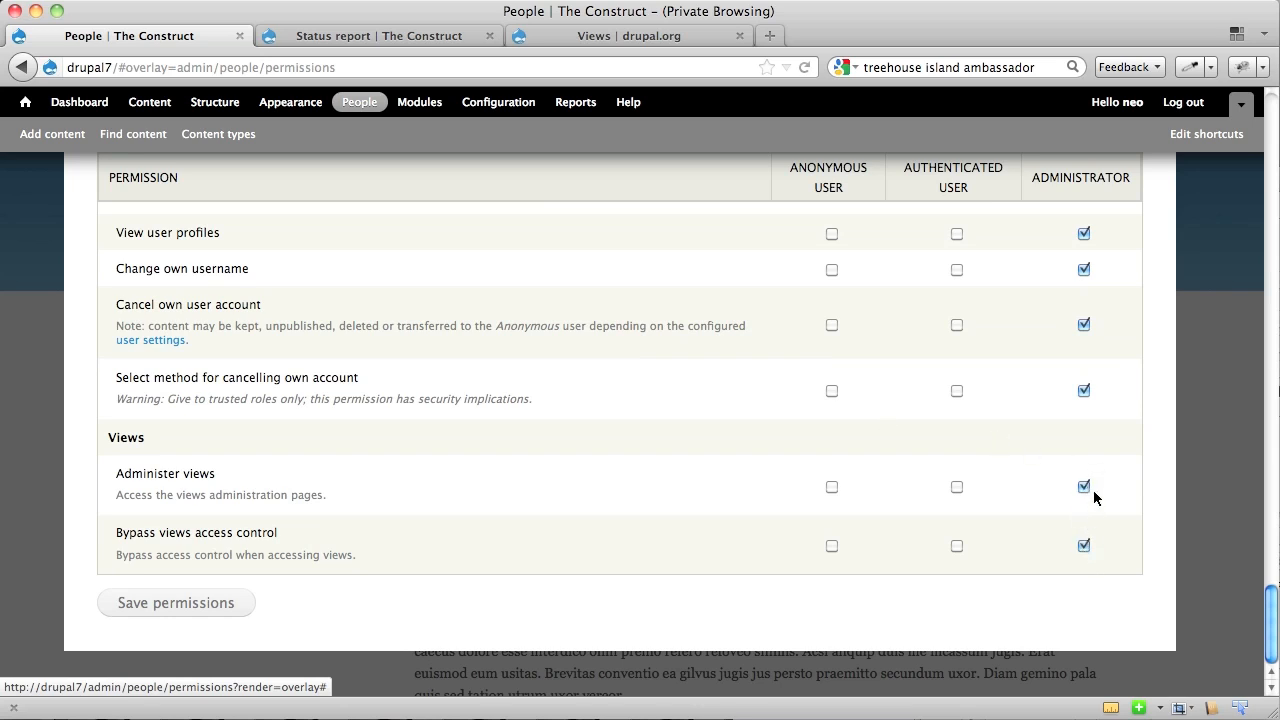
mouse_move(300, 623)
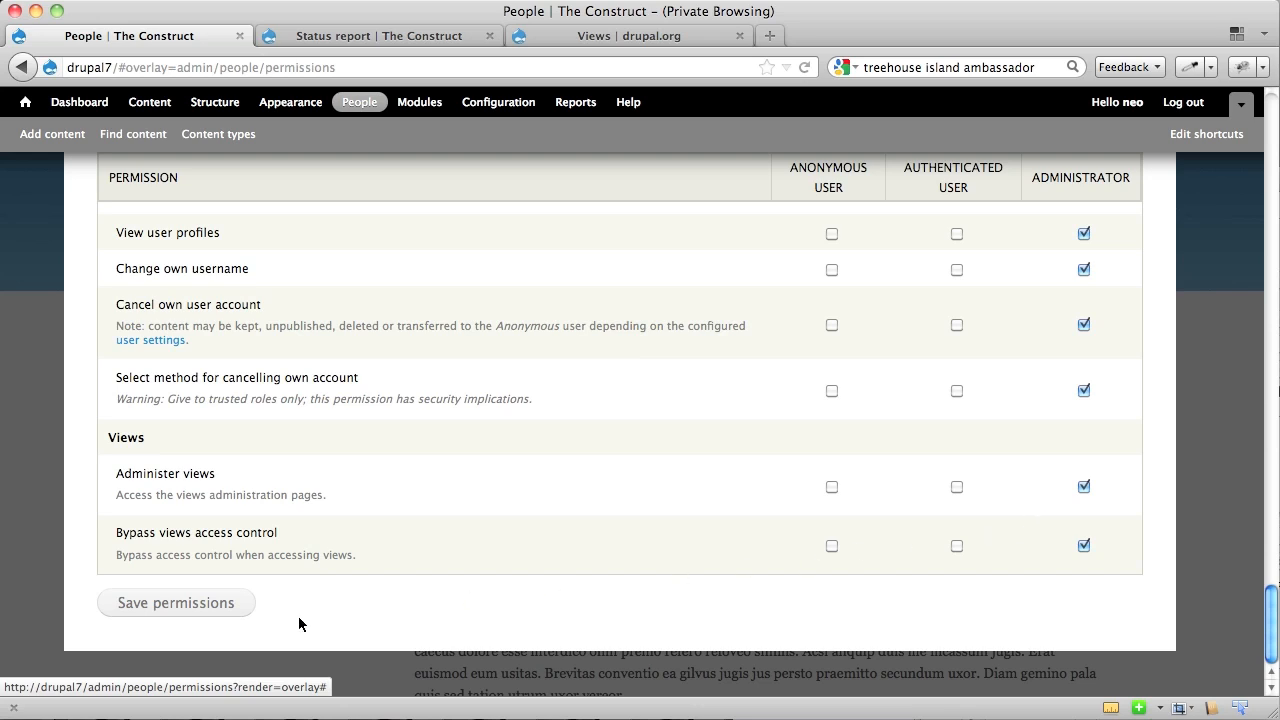
mouse_move(214, 101)
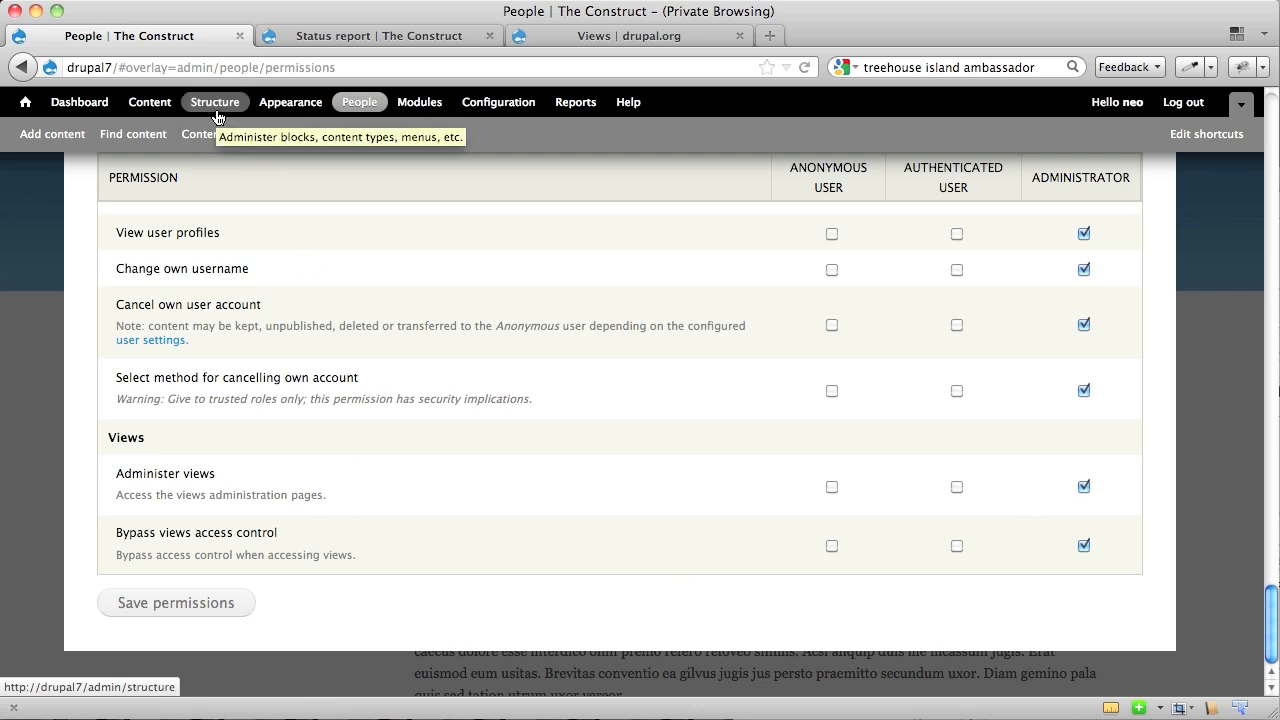
- Go to Structure > Views and start adding a new view
click(214, 101)
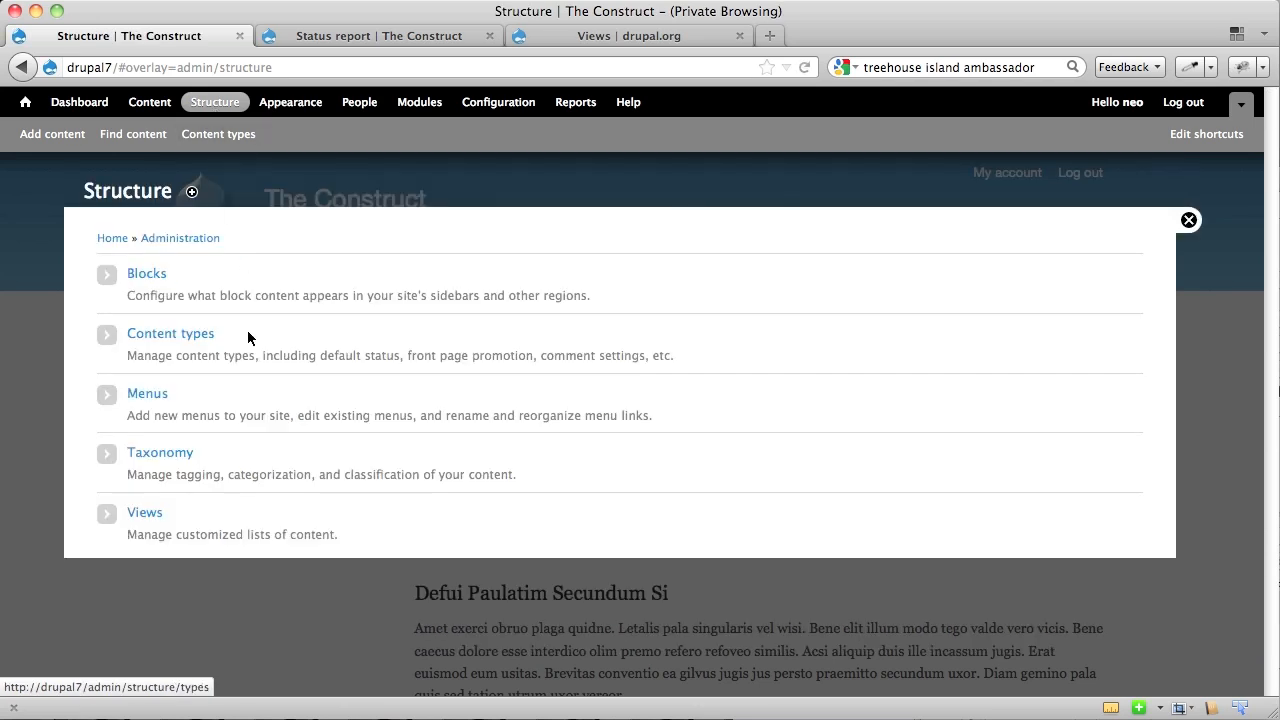
click(144, 512)
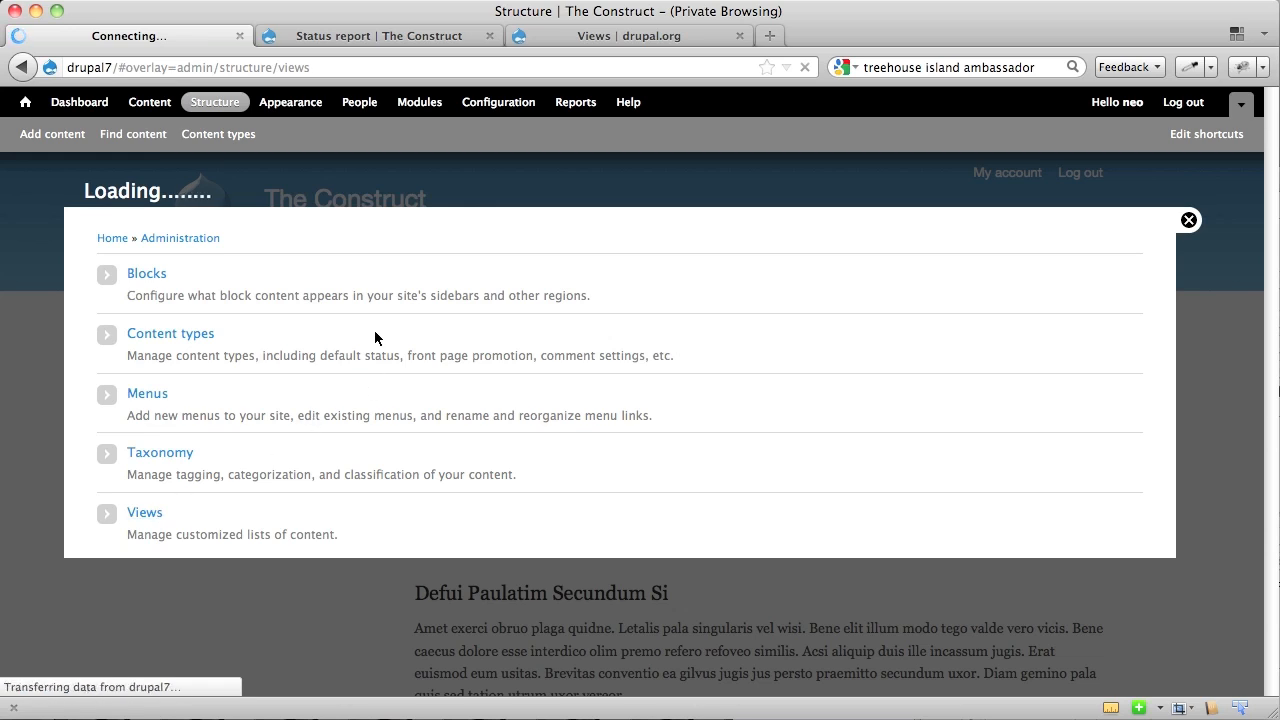
click(144, 512)
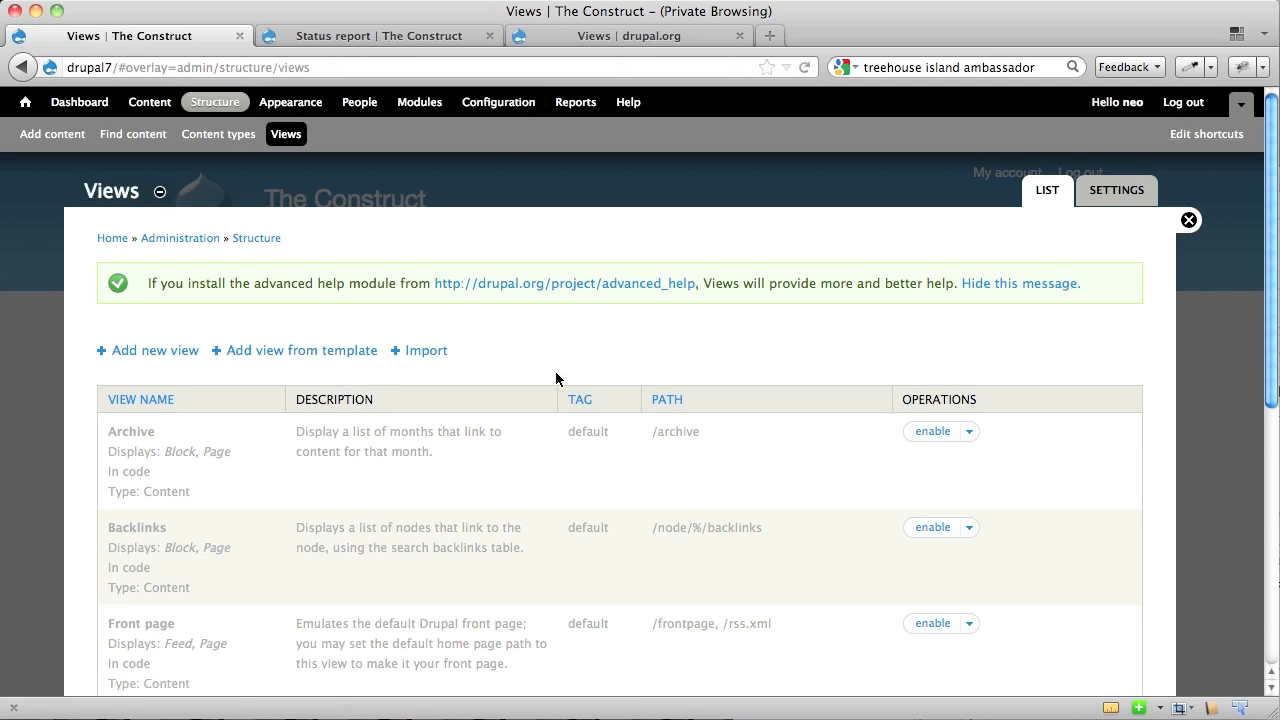
scroll(down, 3)
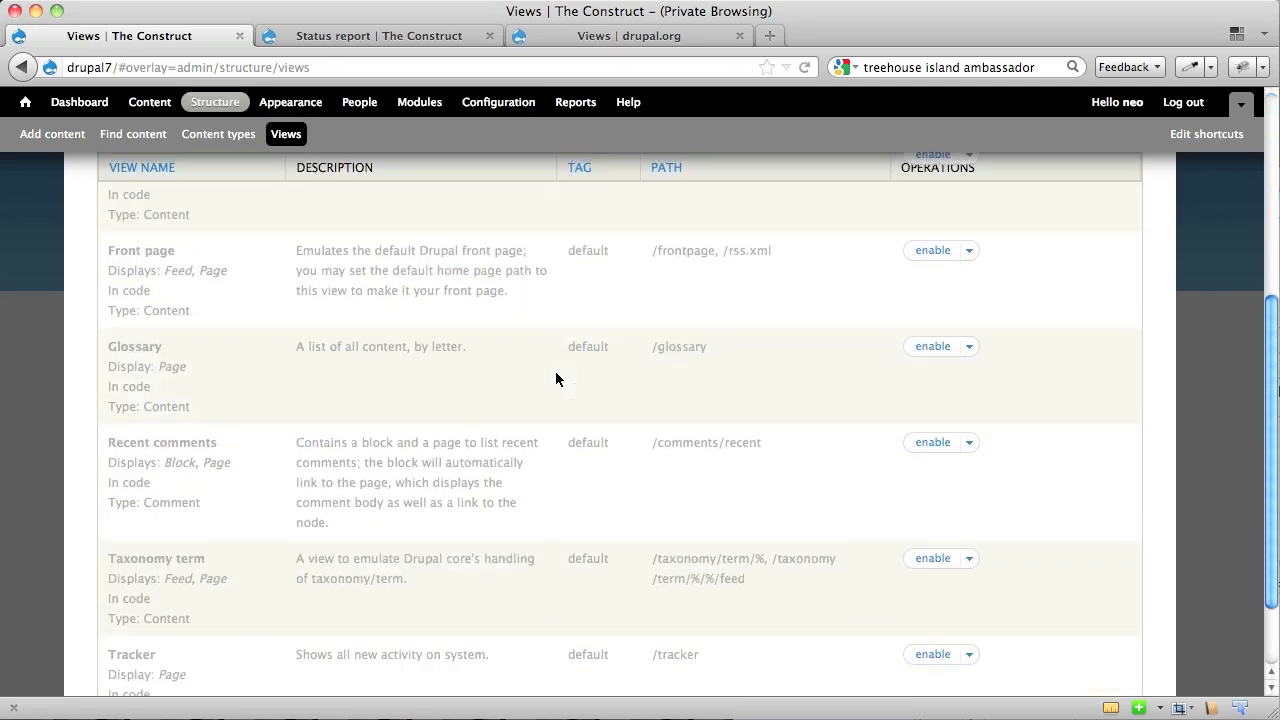
scroll(up, 3)
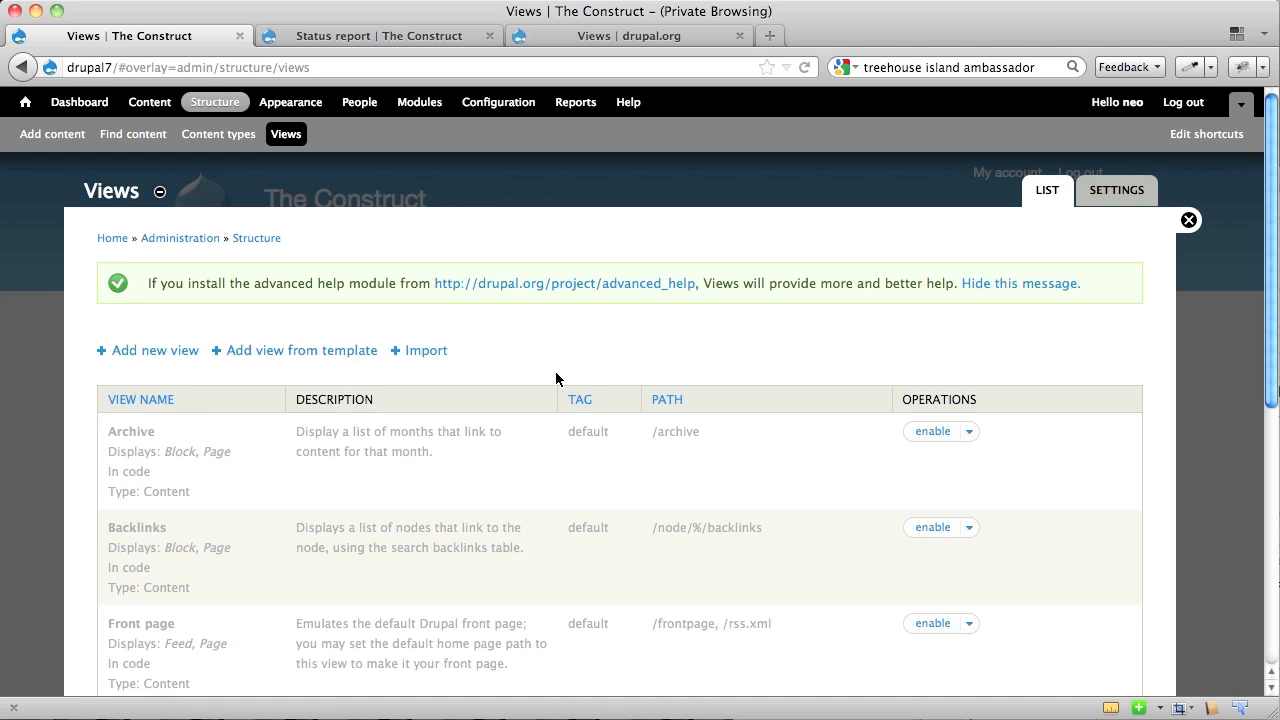
mouse_move(157, 411)
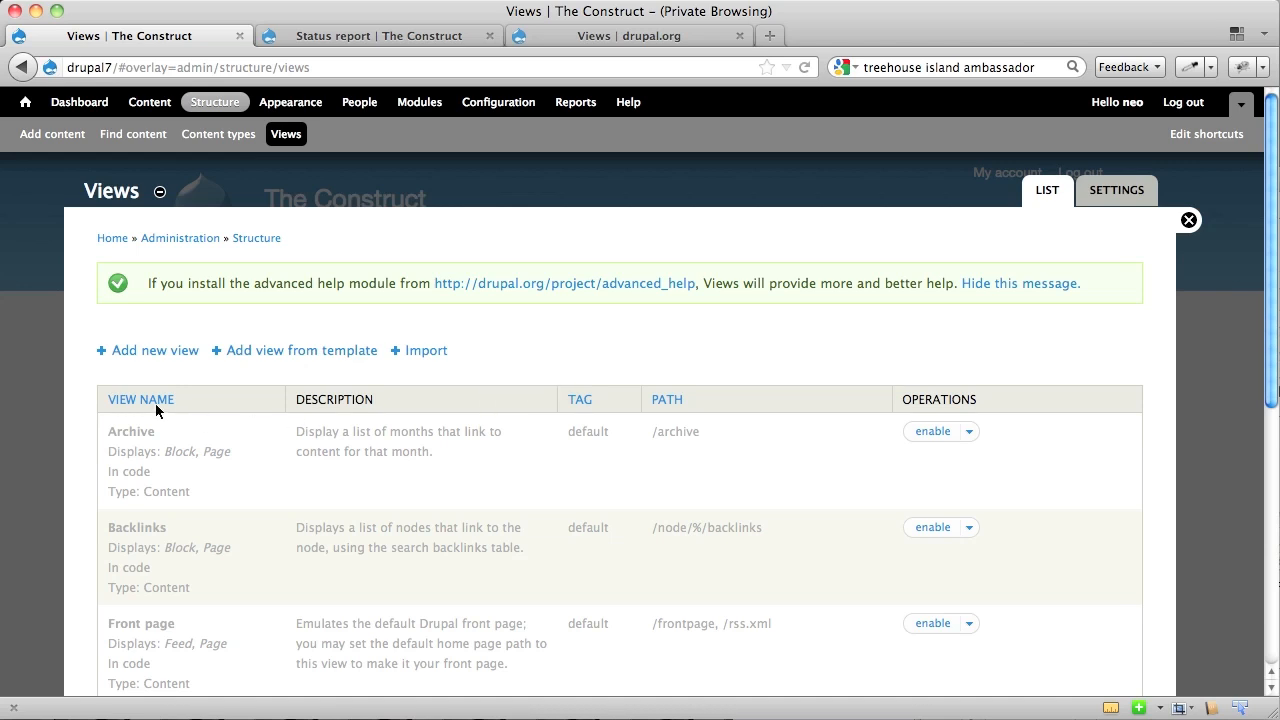
click(154, 350)
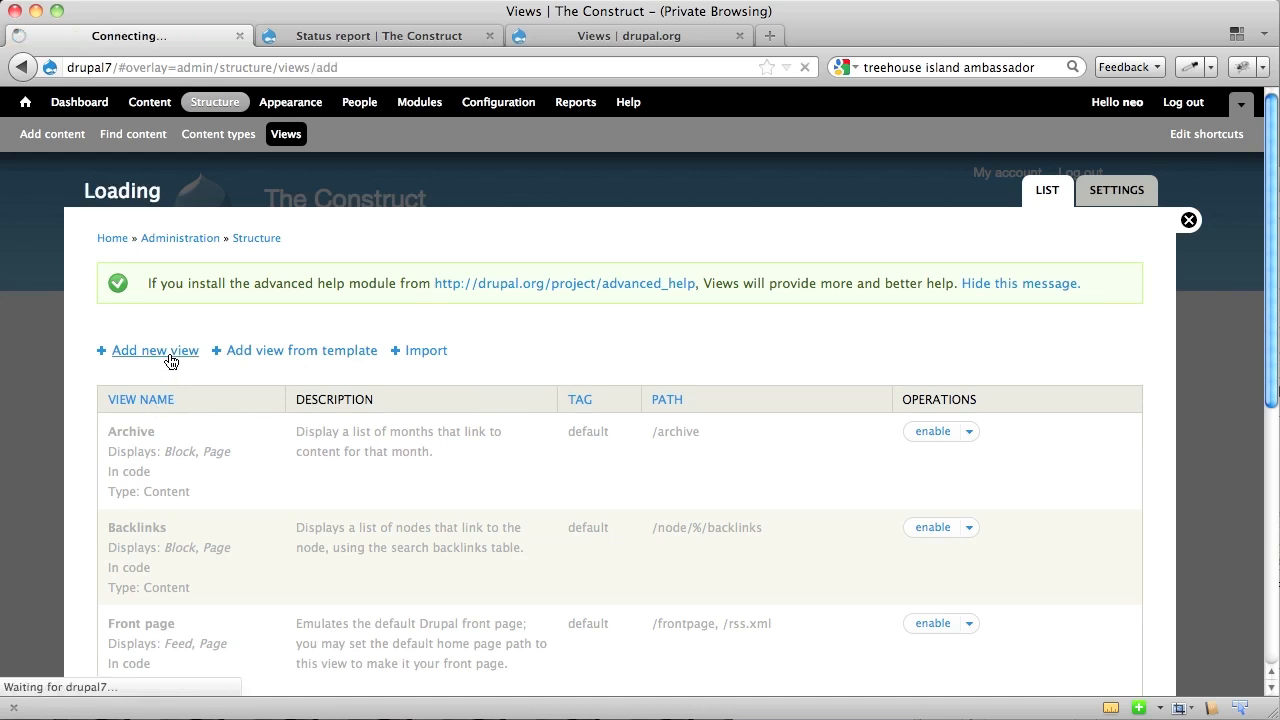
- Name the view 'Lots of Guns' with a description about blowing up some machines
click(154, 350)
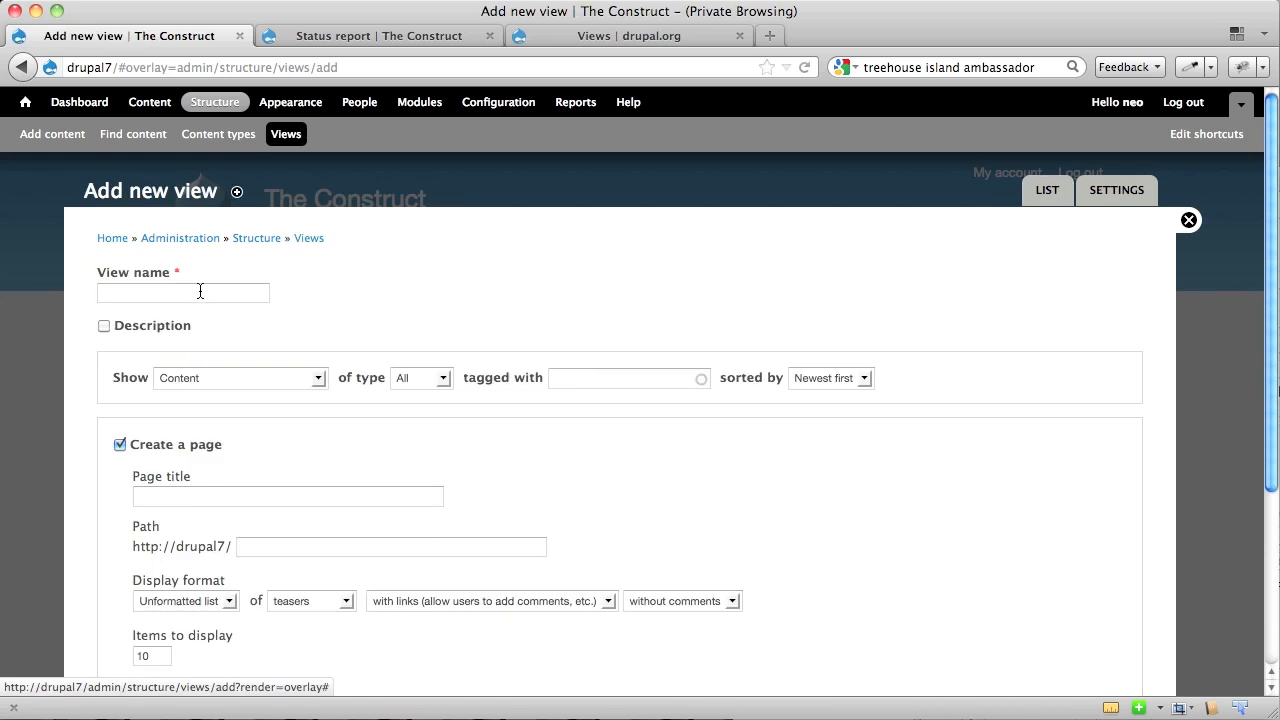
text(Lots)
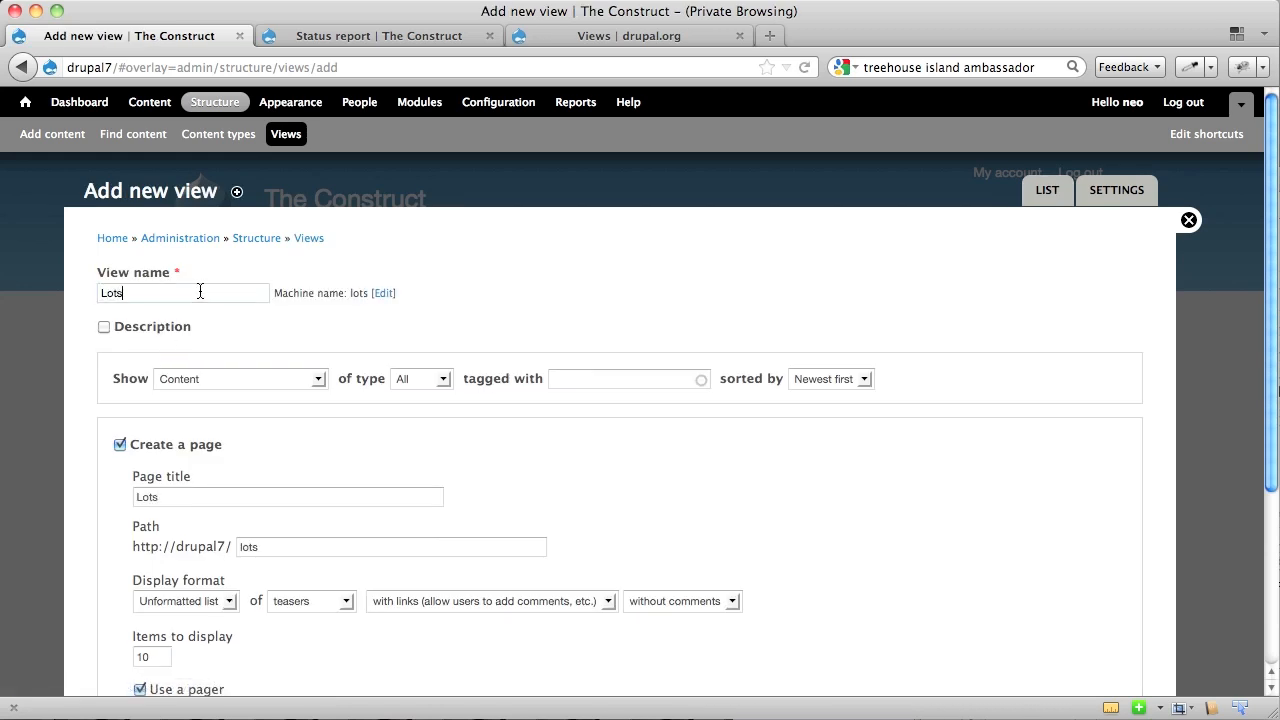
text(of Gun)
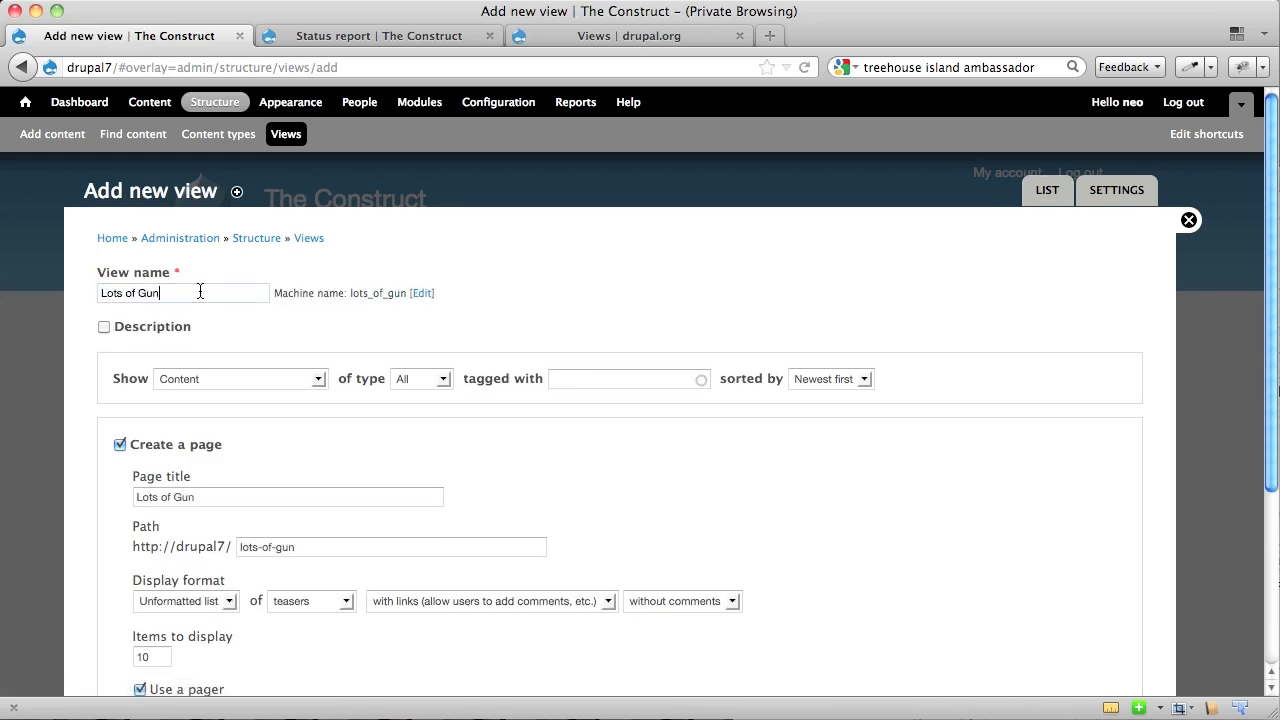
text(s)
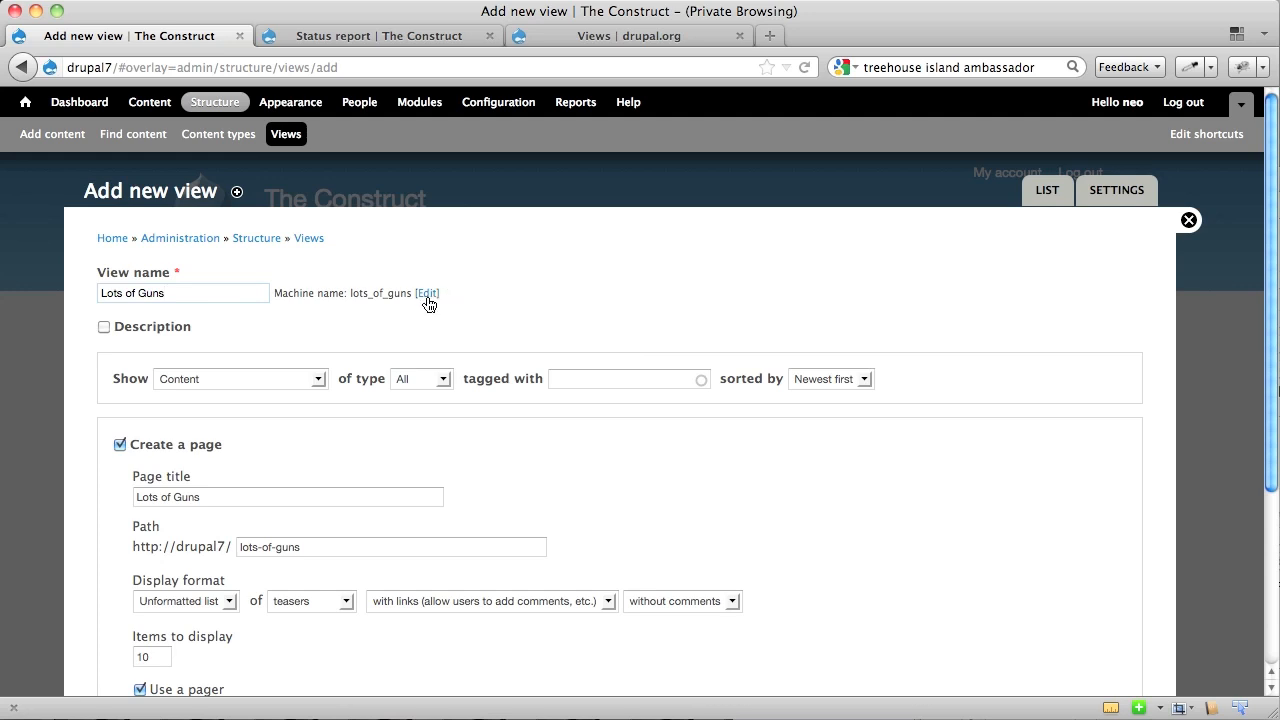
click(104, 327)
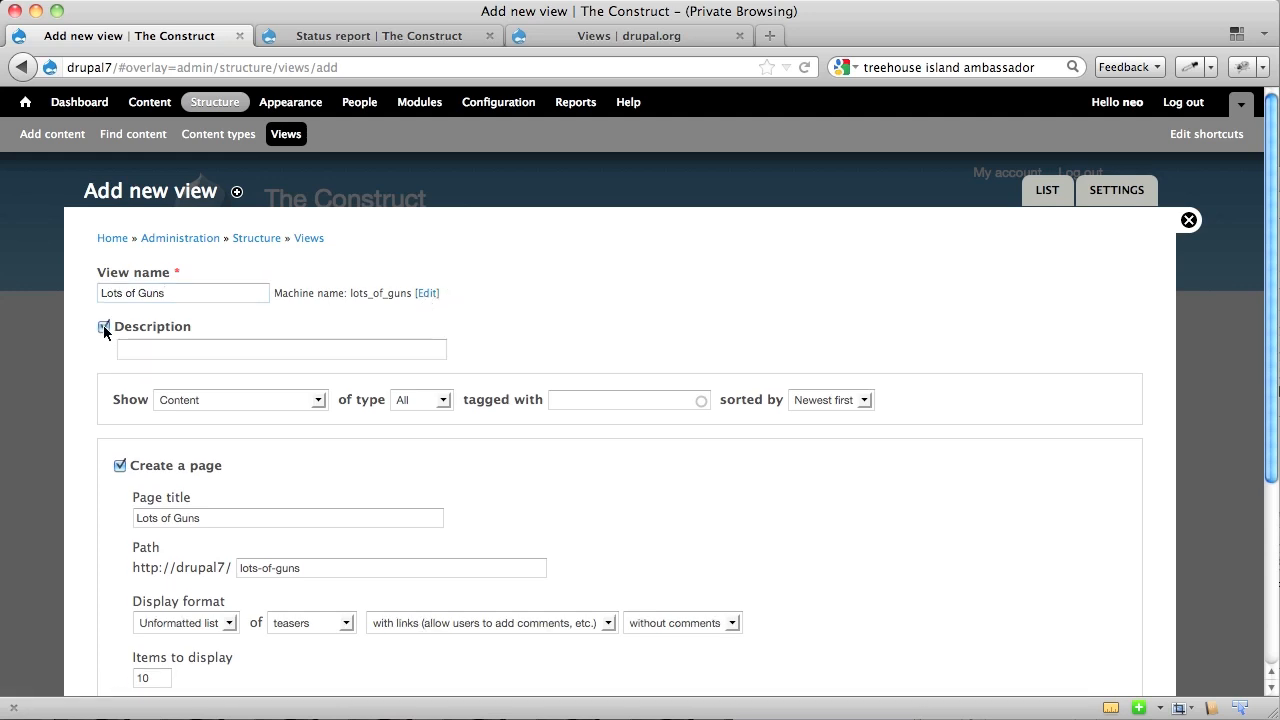
text(for when you need to)
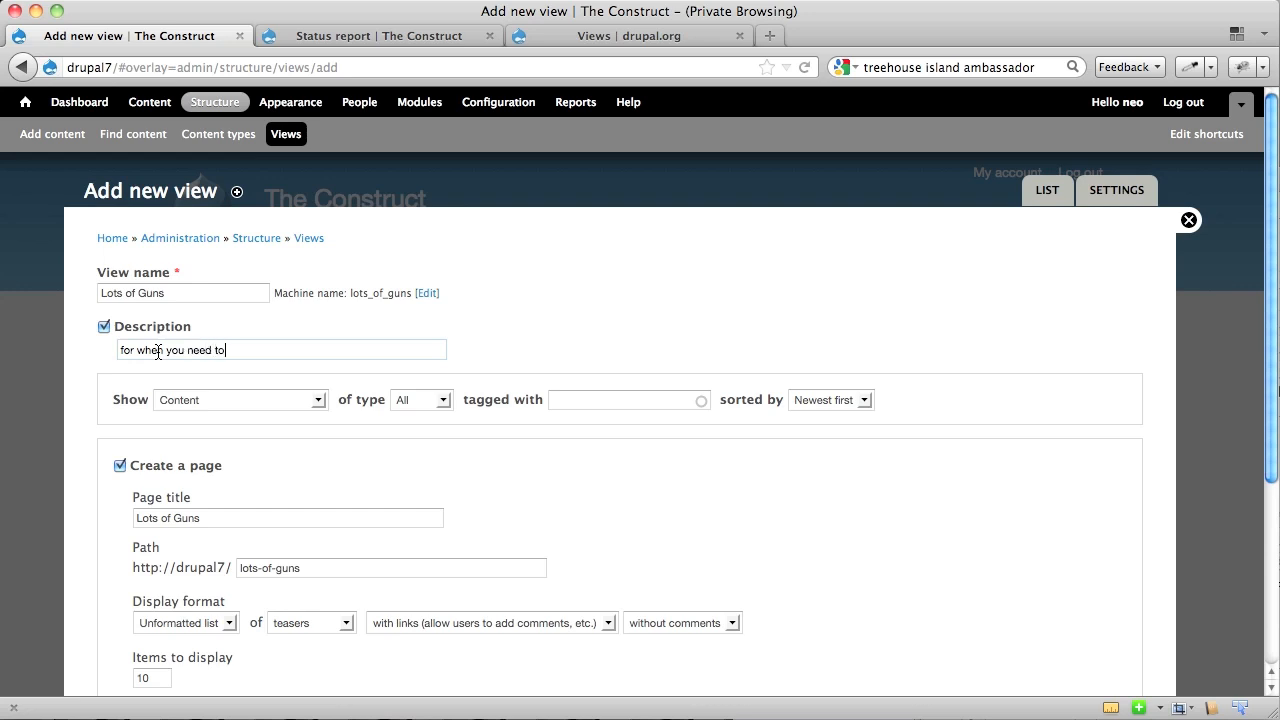
text(blow up some)
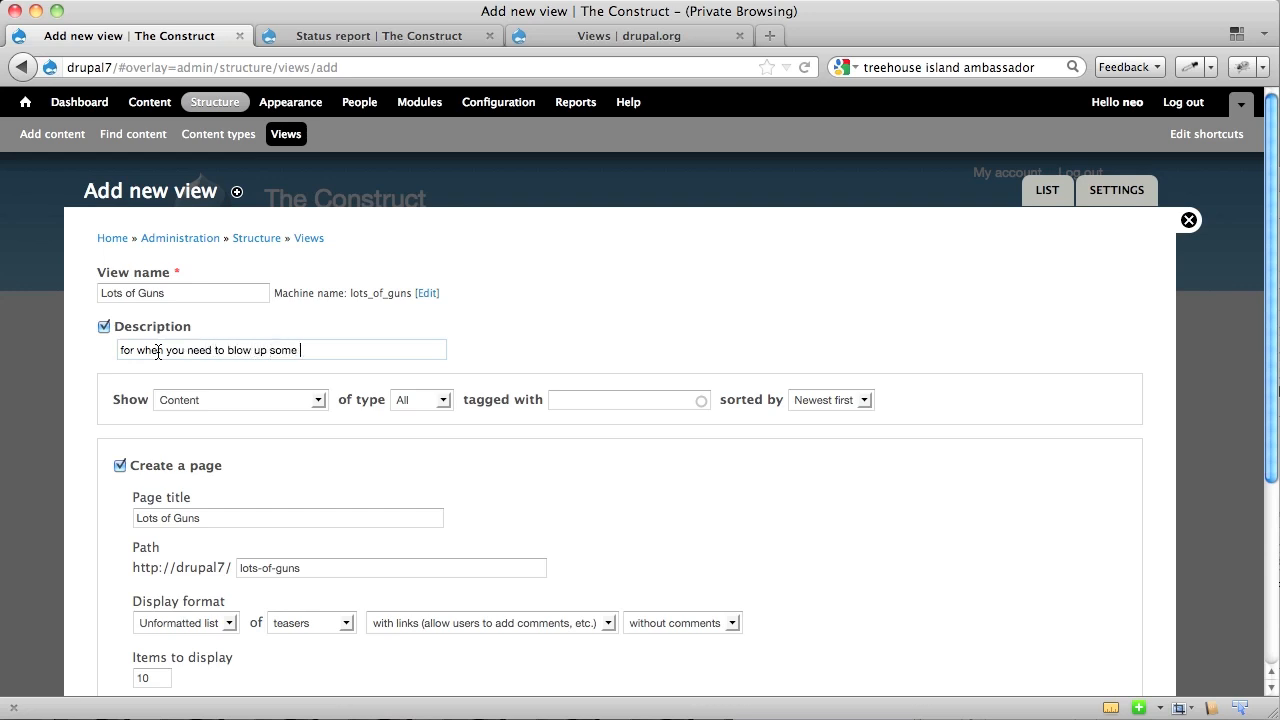
text(machines)
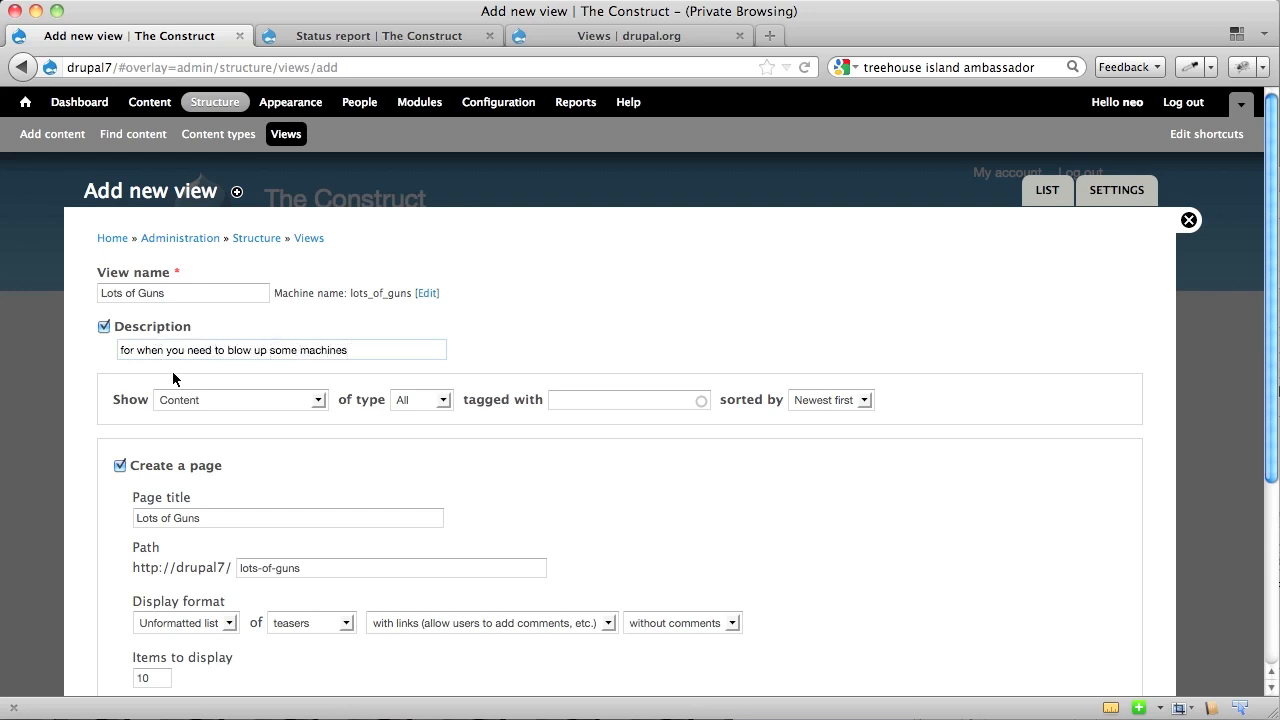
mouse_move(224, 401)
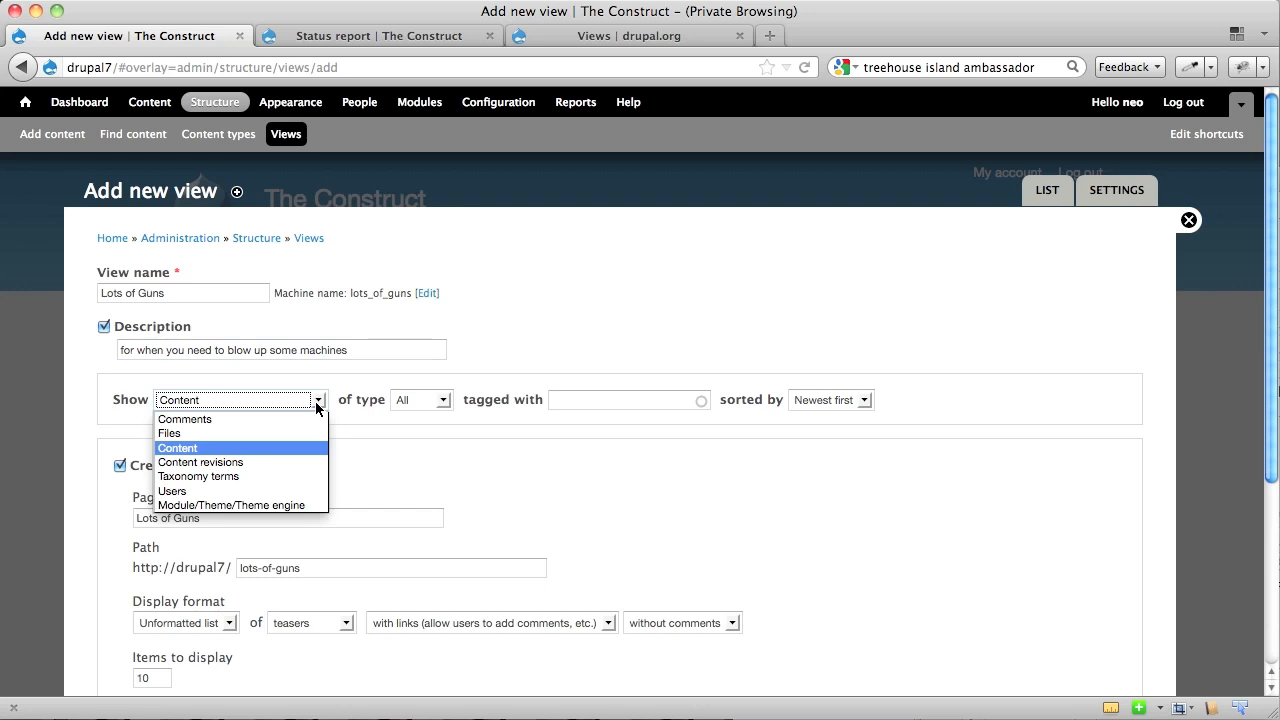
mouse_move(342, 408)
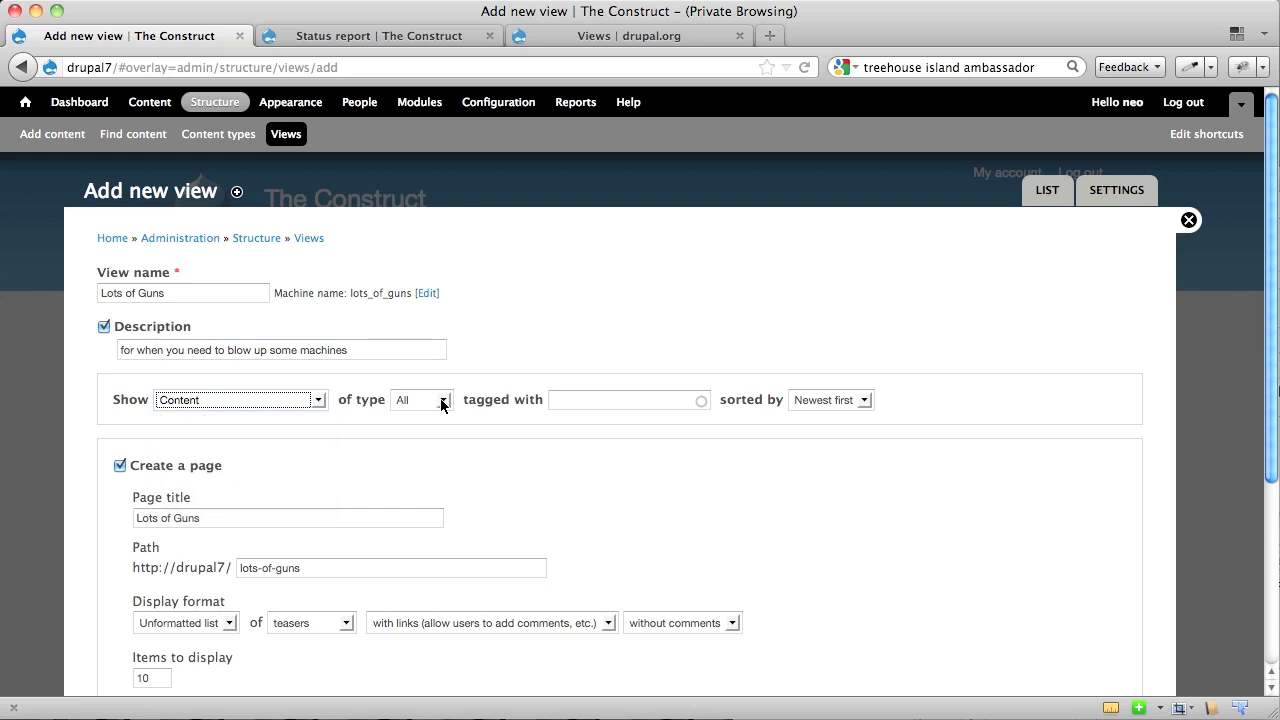
- Show only Gun content, sorted newest first
click(420, 399)
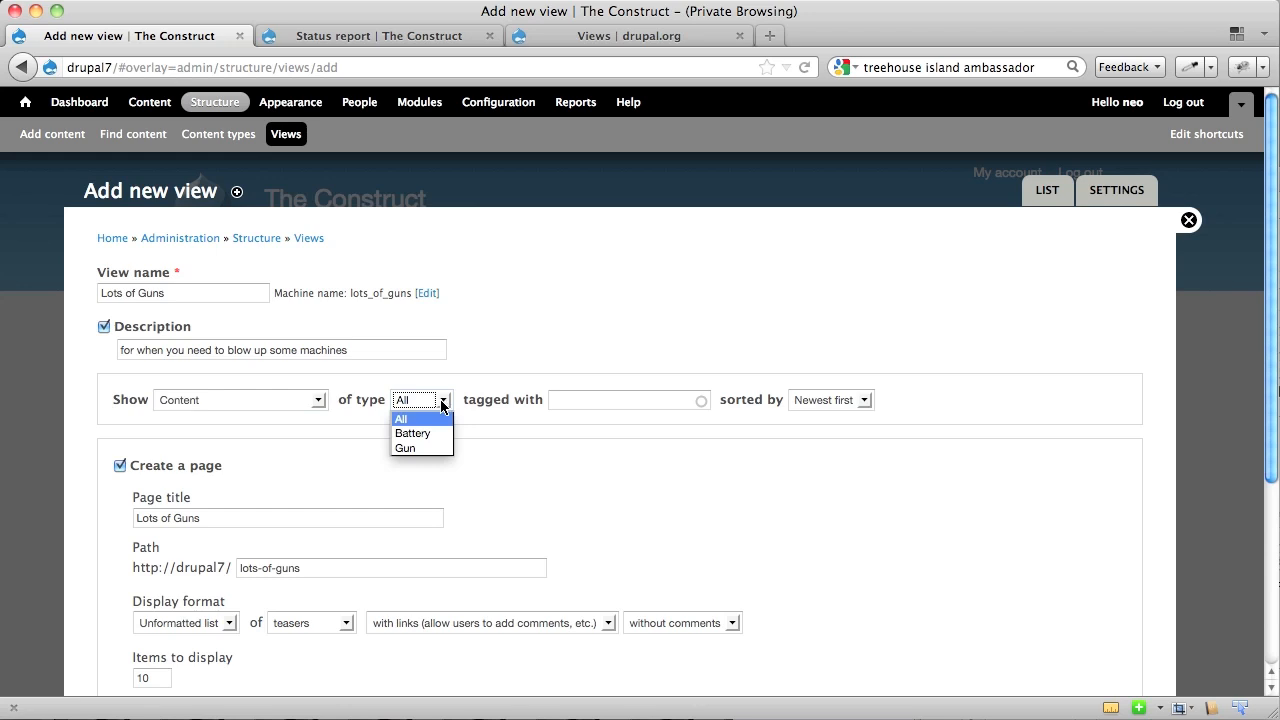
click(405, 448)
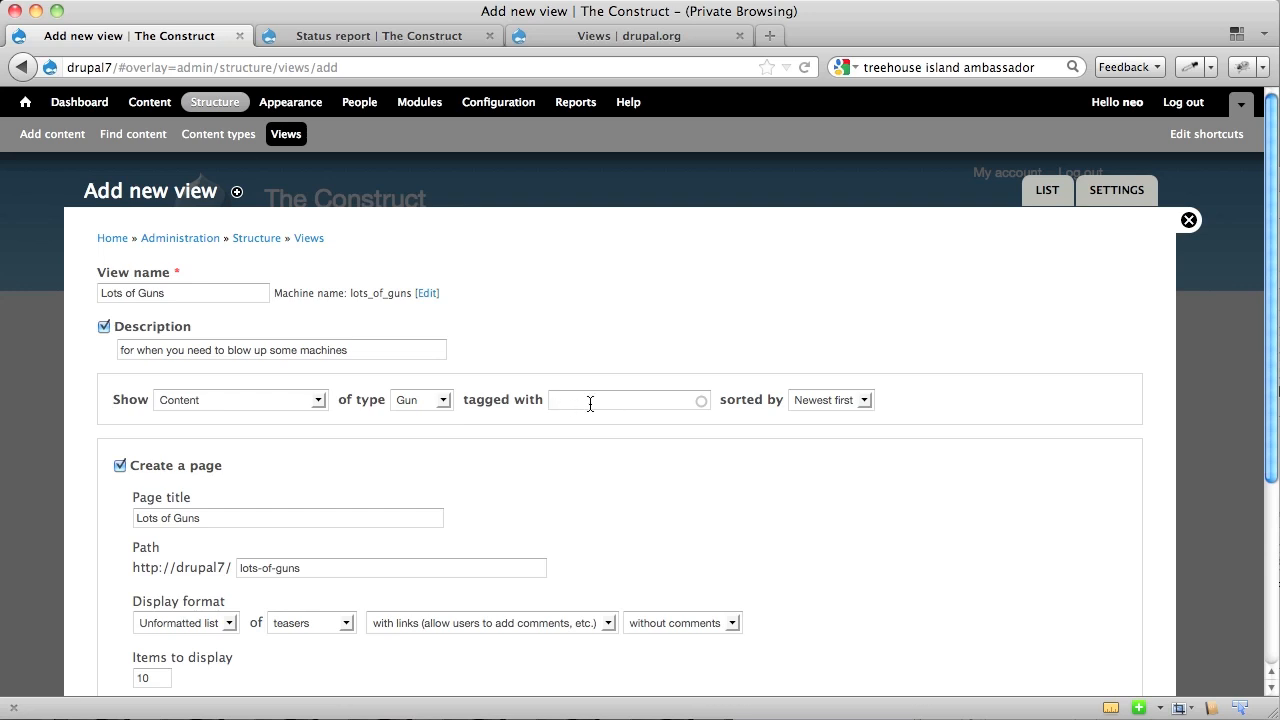
mouse_move(685, 402)
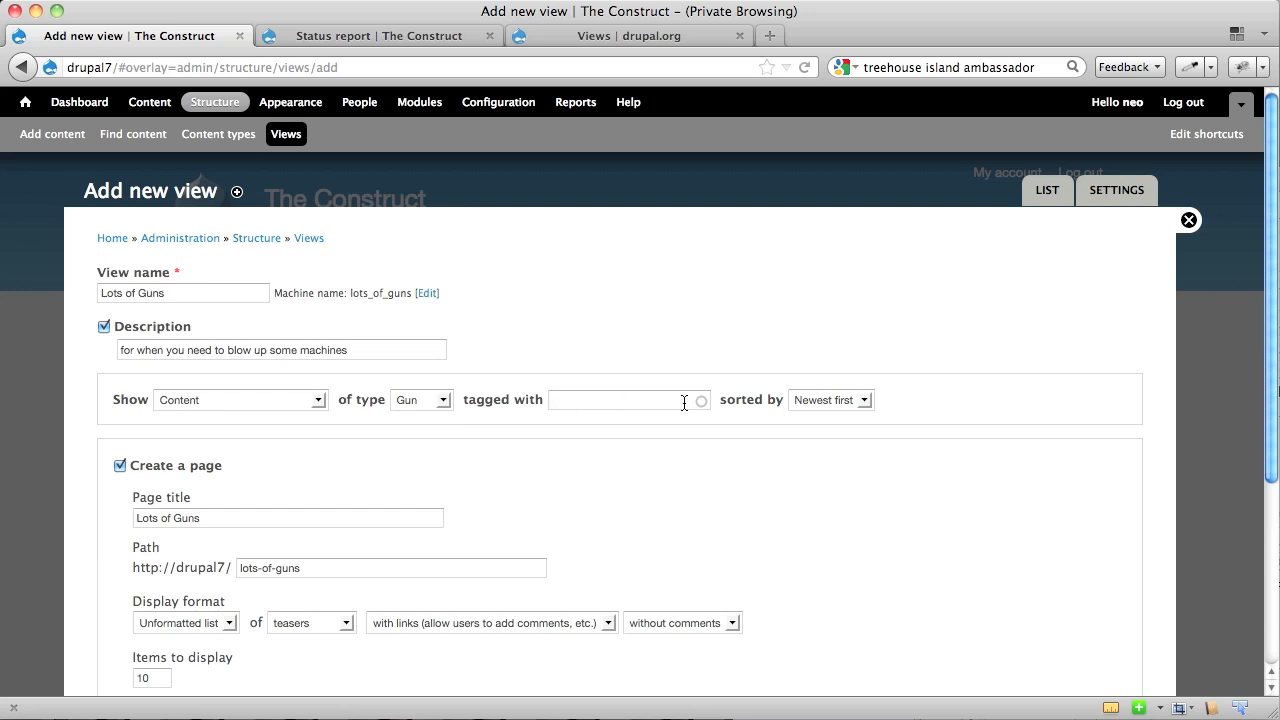
click(829, 399)
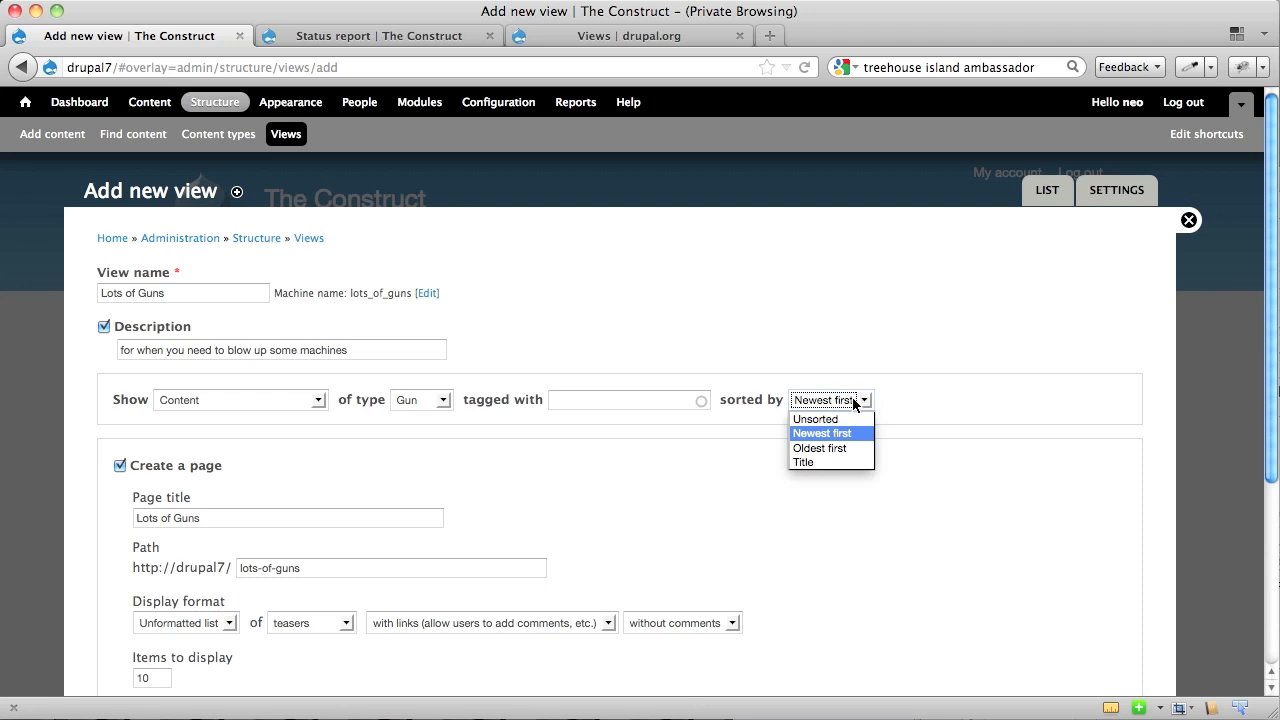
mouse_move(858, 404)
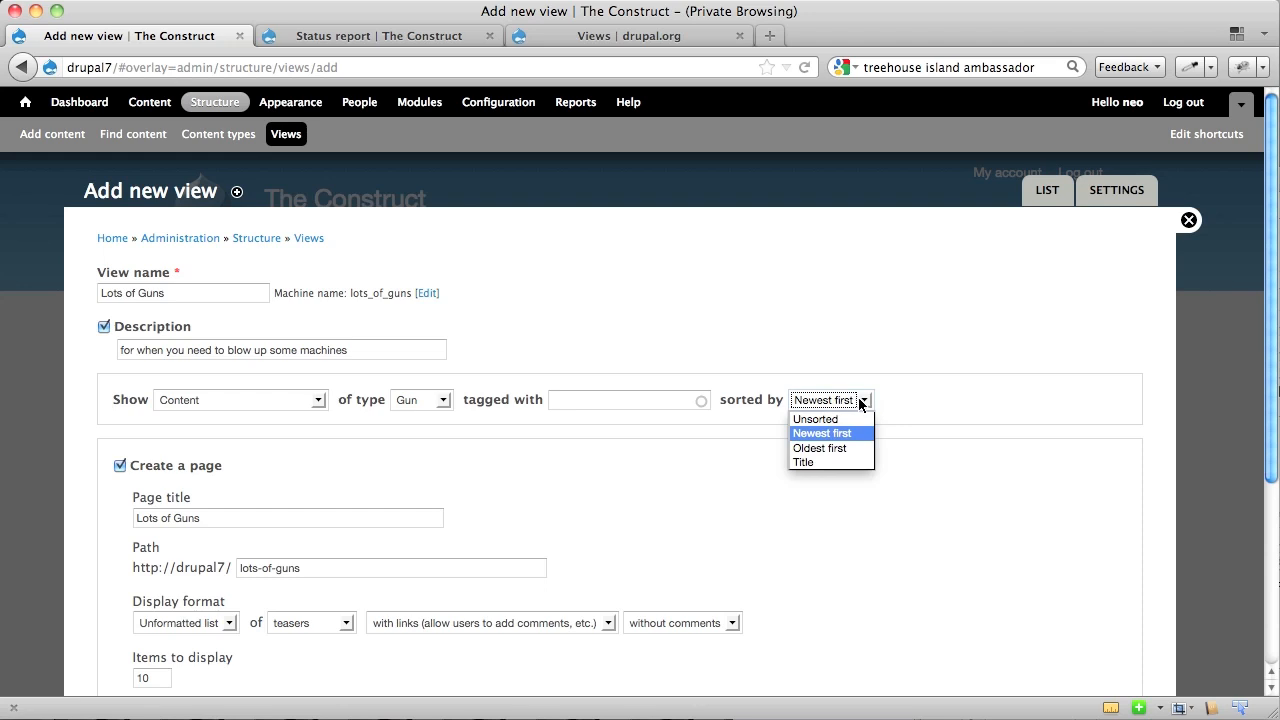
click(821, 433)
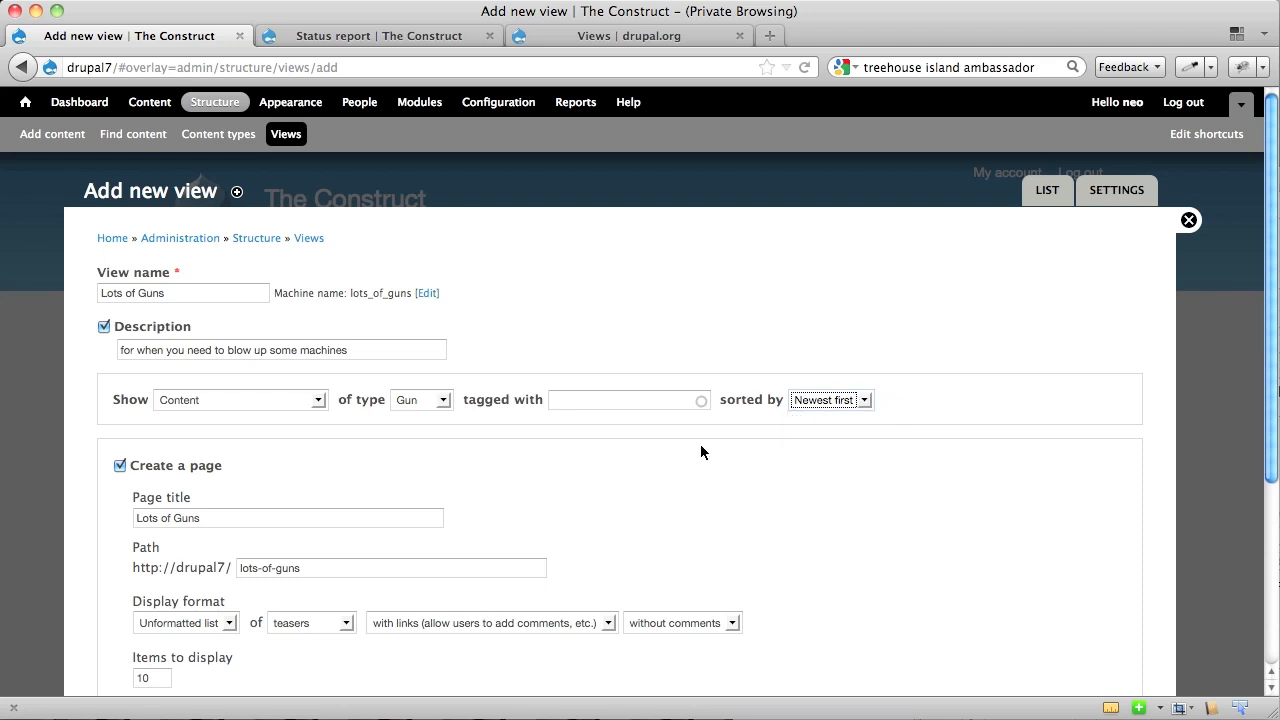
scroll(down, 3)
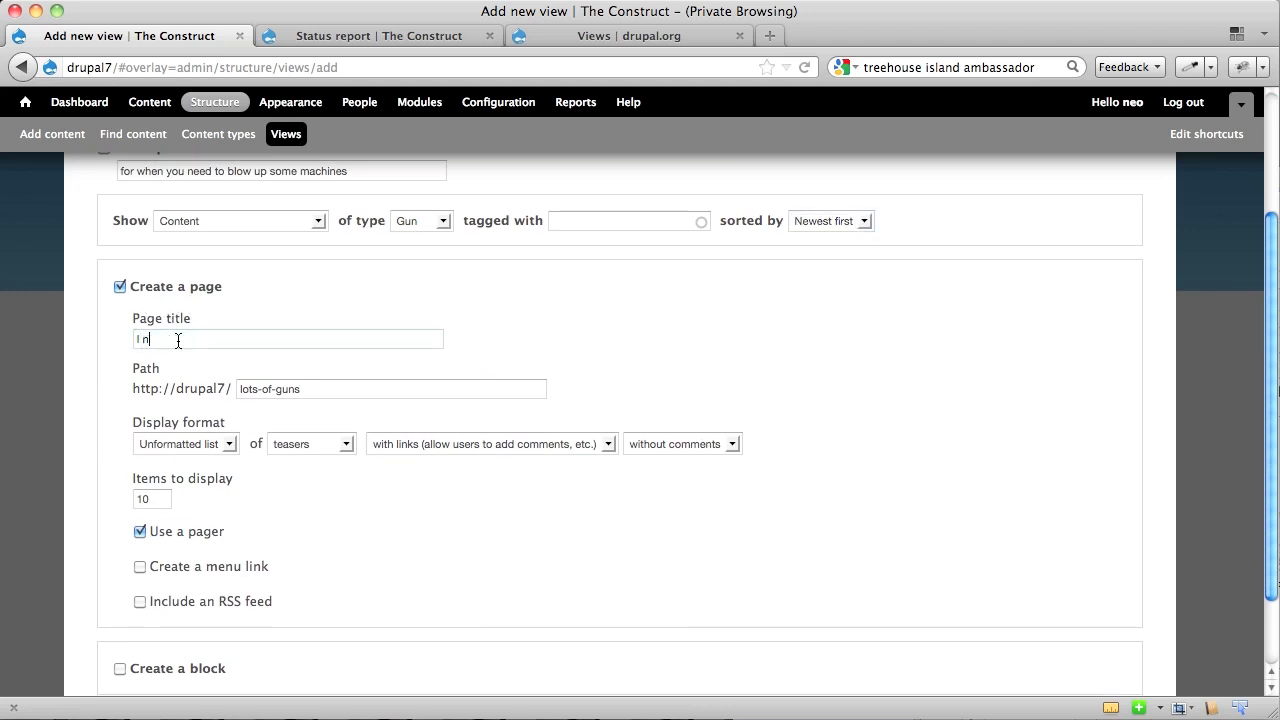
- Title the page 'I Need Guns' at path guns, using the Table display format
text(Need Gu)
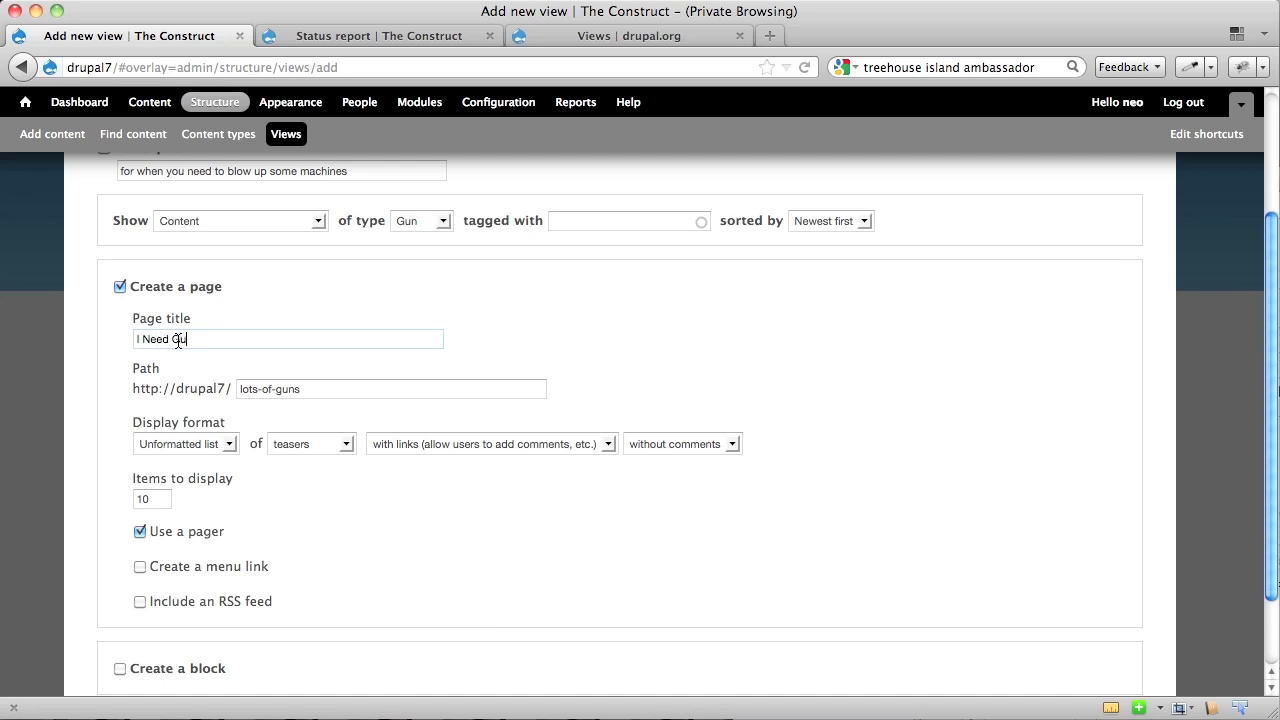
text(ns)
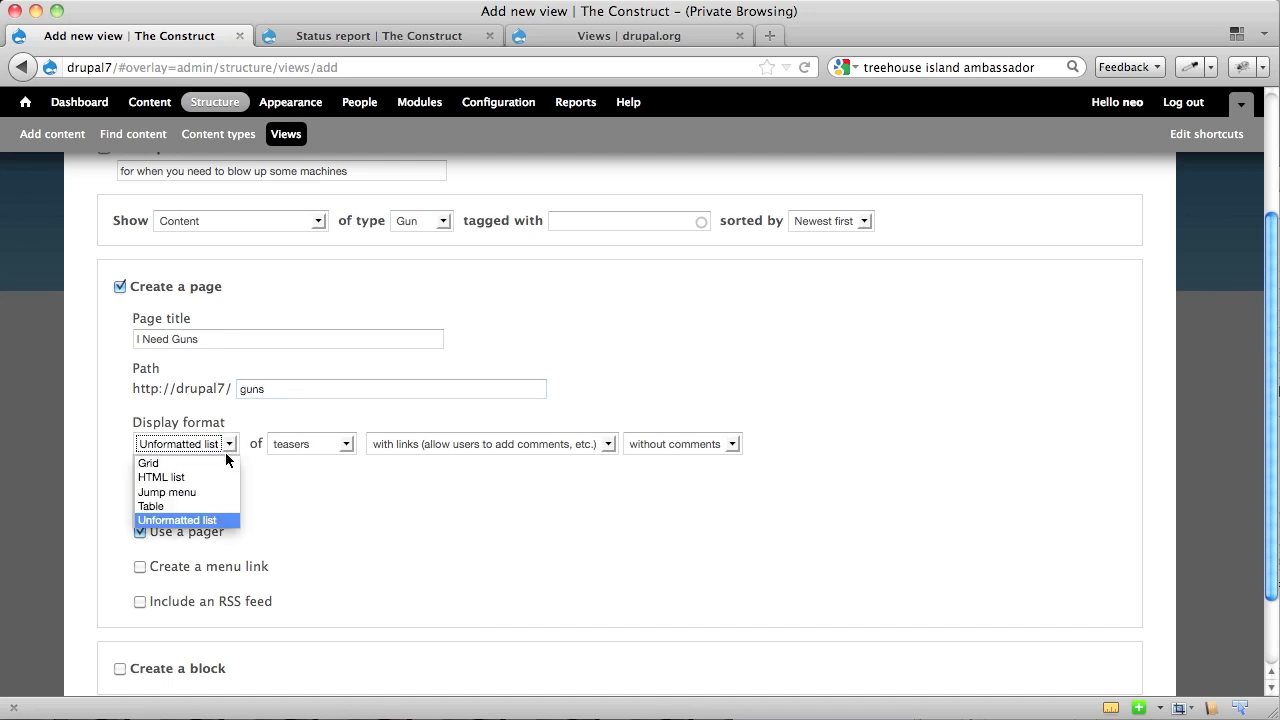
click(150, 506)
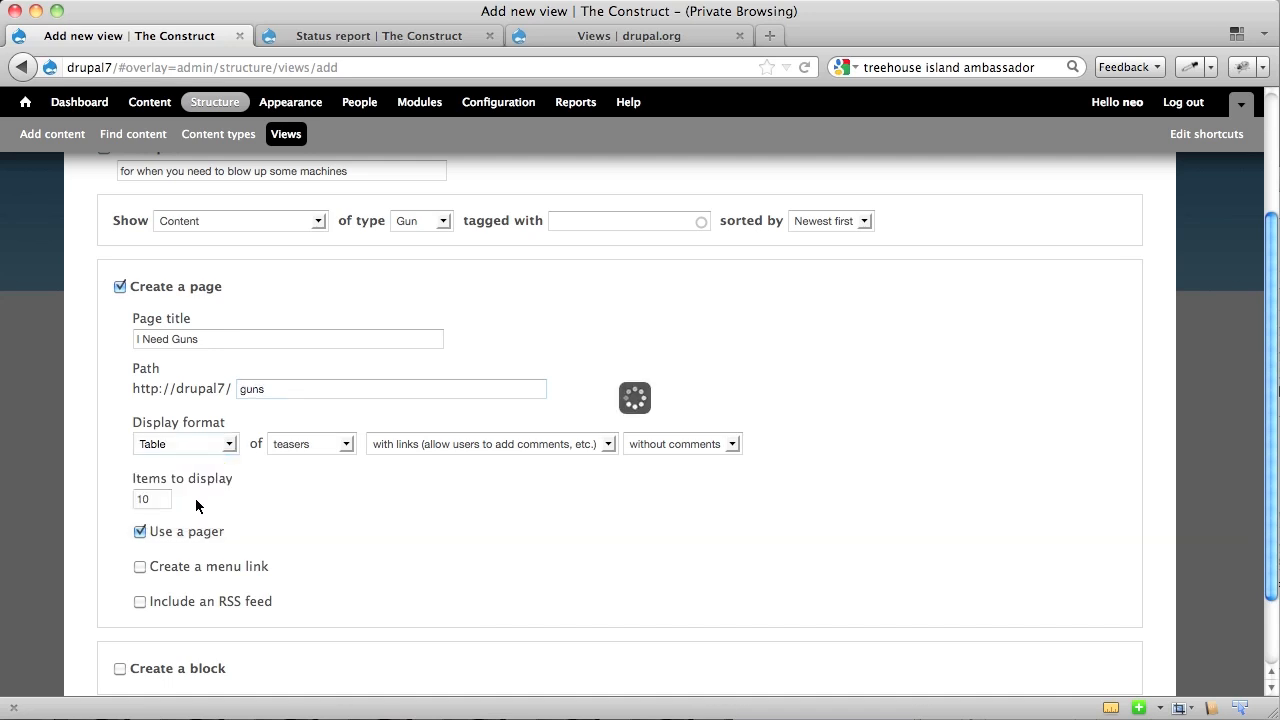
click(311, 443)
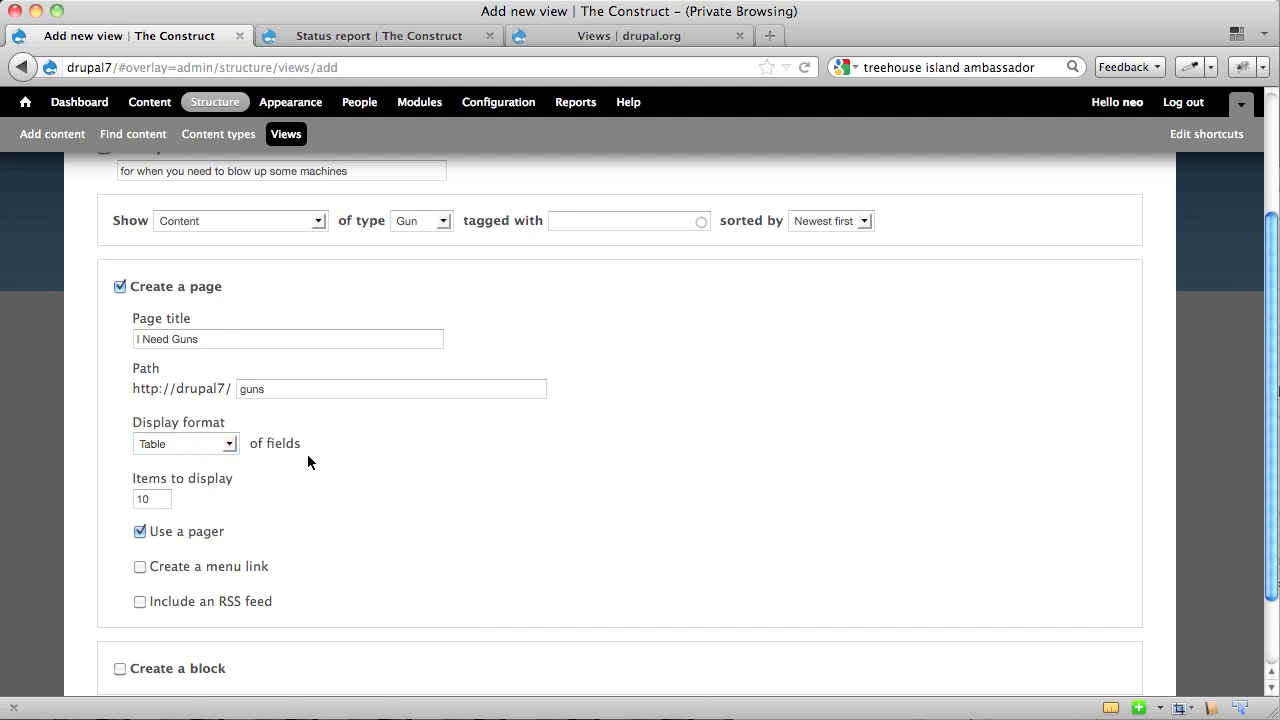
mouse_move(296, 446)
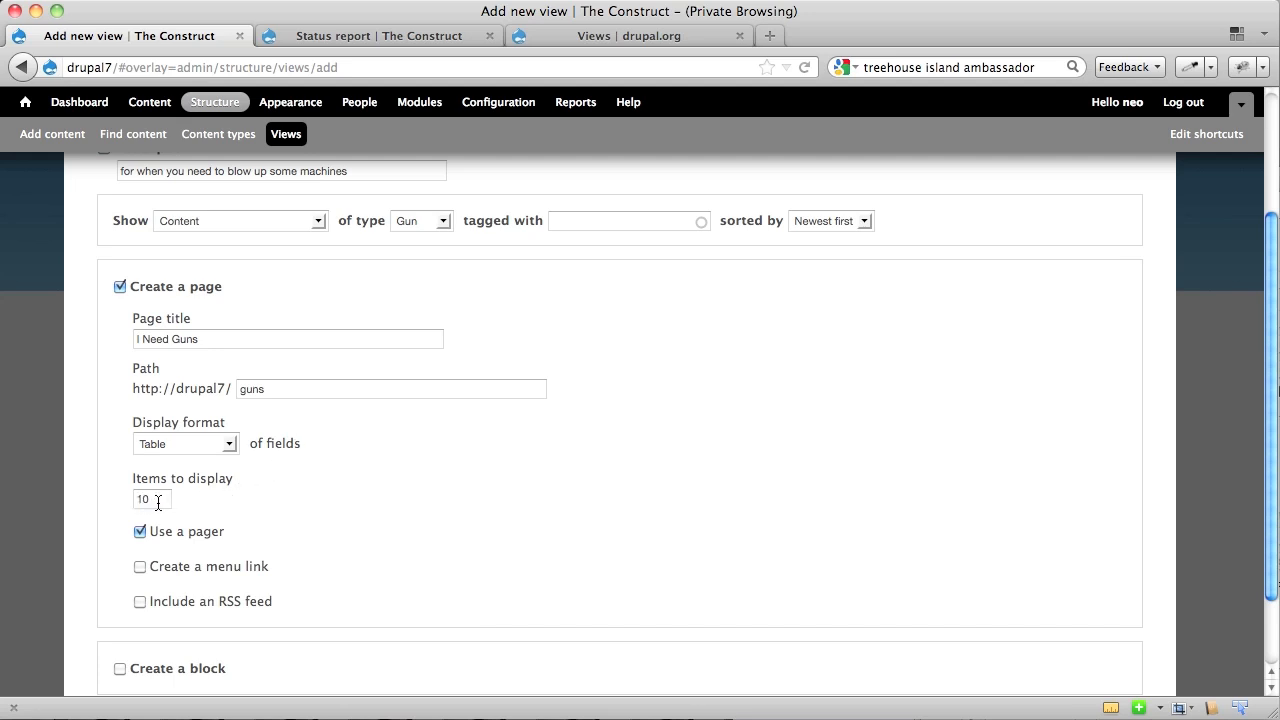
mouse_move(230, 505)
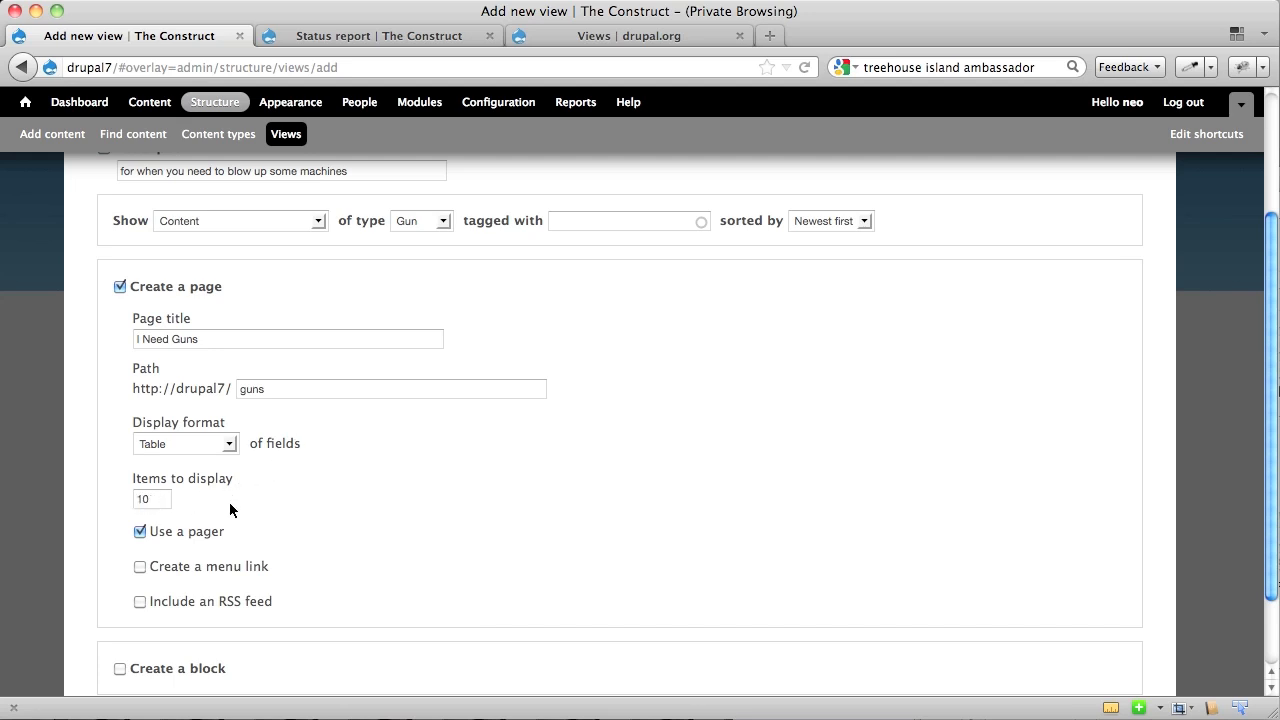
scroll(down, 3)
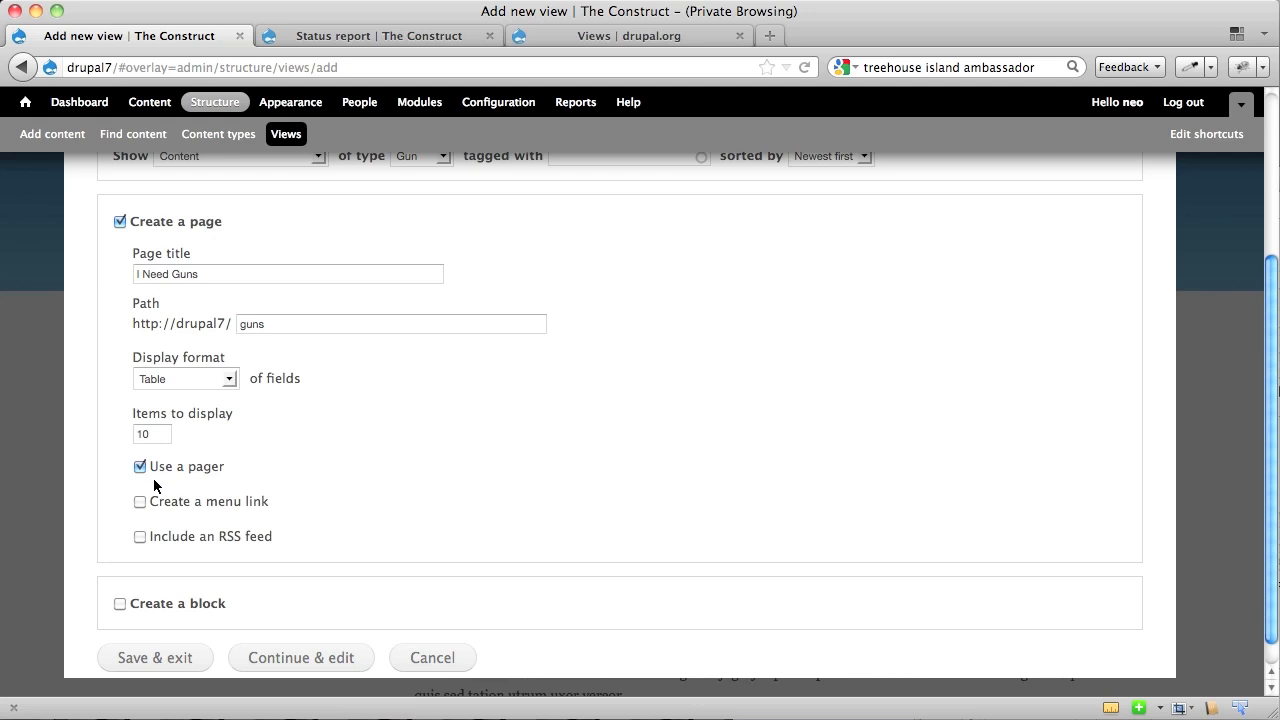
- Add a Main menu link for the page with link text 'I need guns'
click(140, 501)
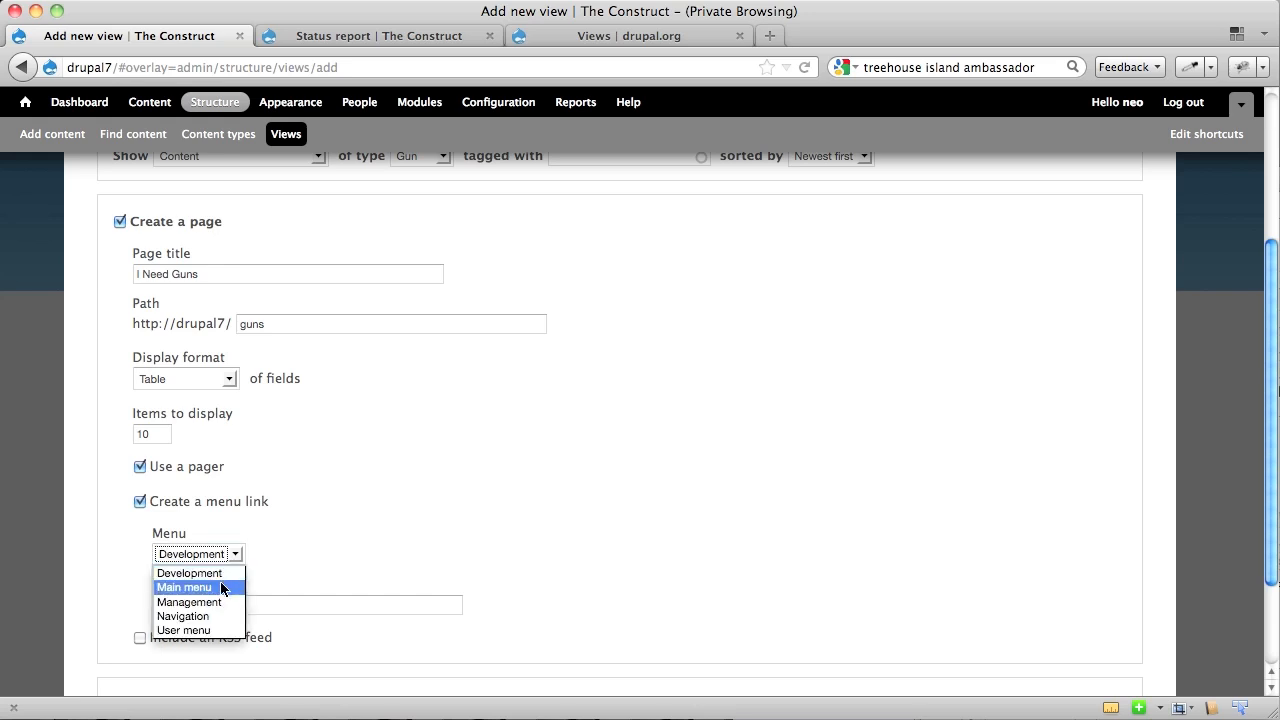
click(184, 587)
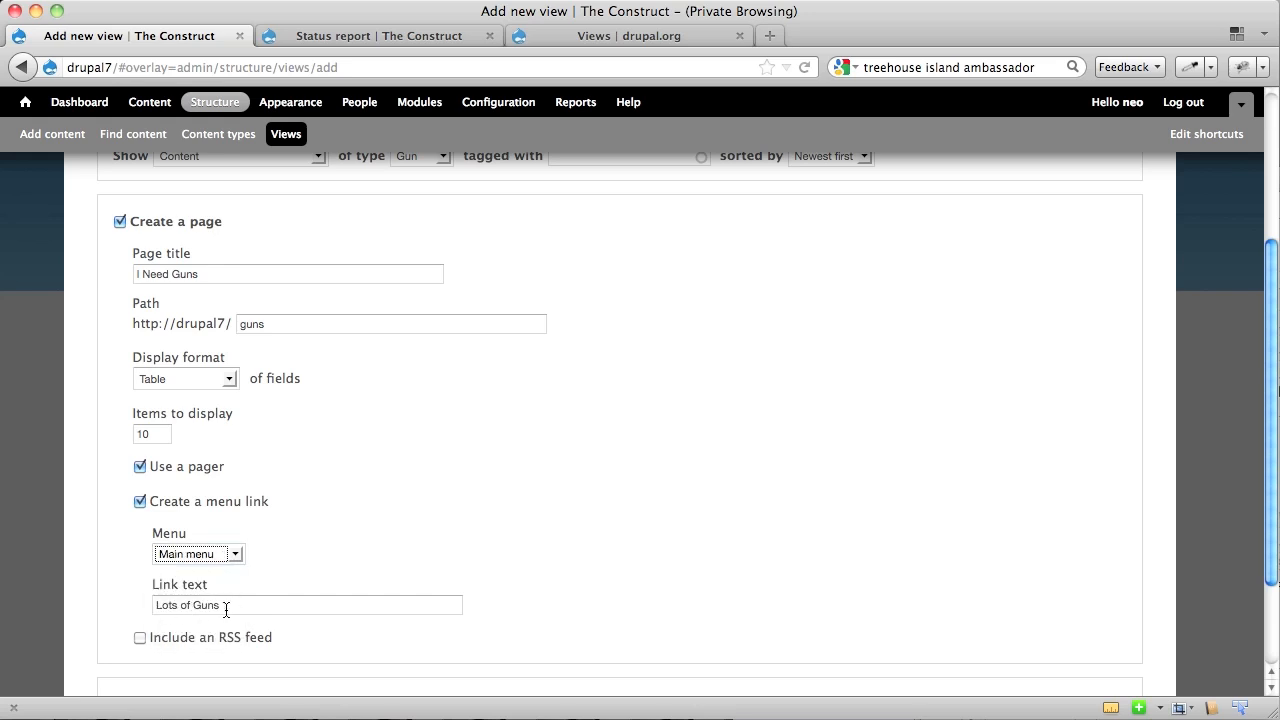
text(I need guns)
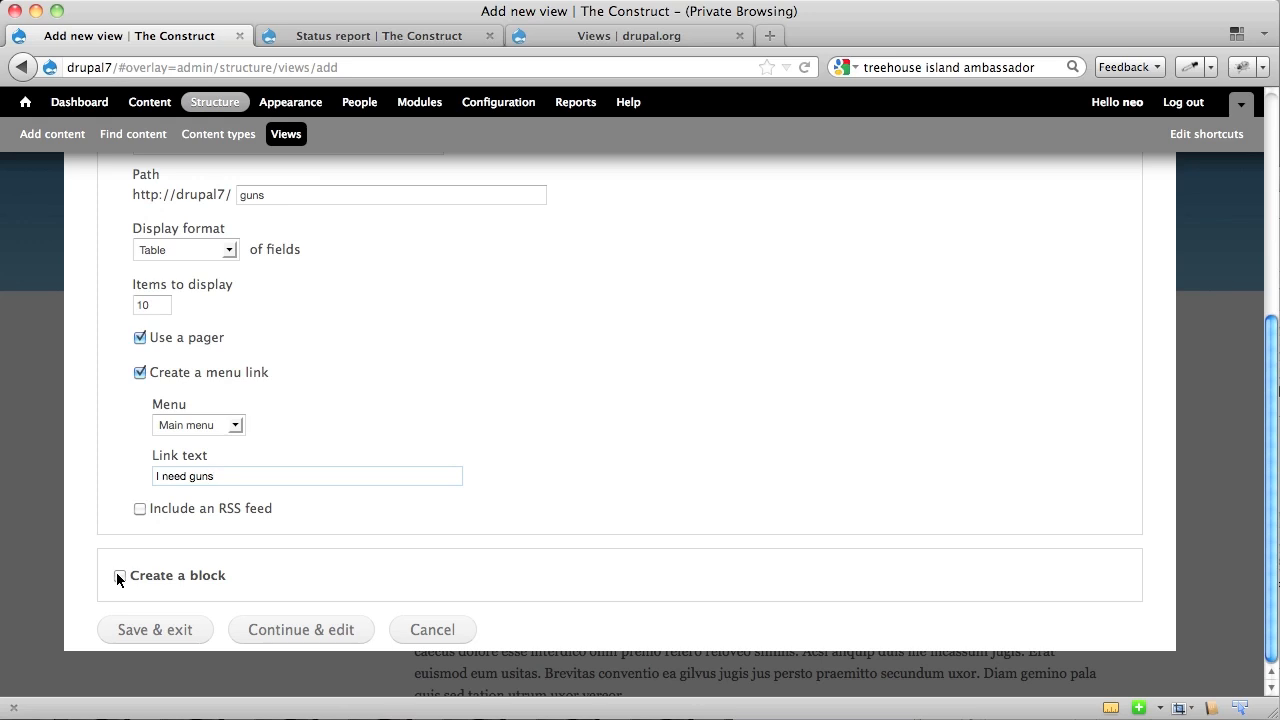
- Create a Lots of Guns block listing 5 linked titles and save the view
click(139, 575)
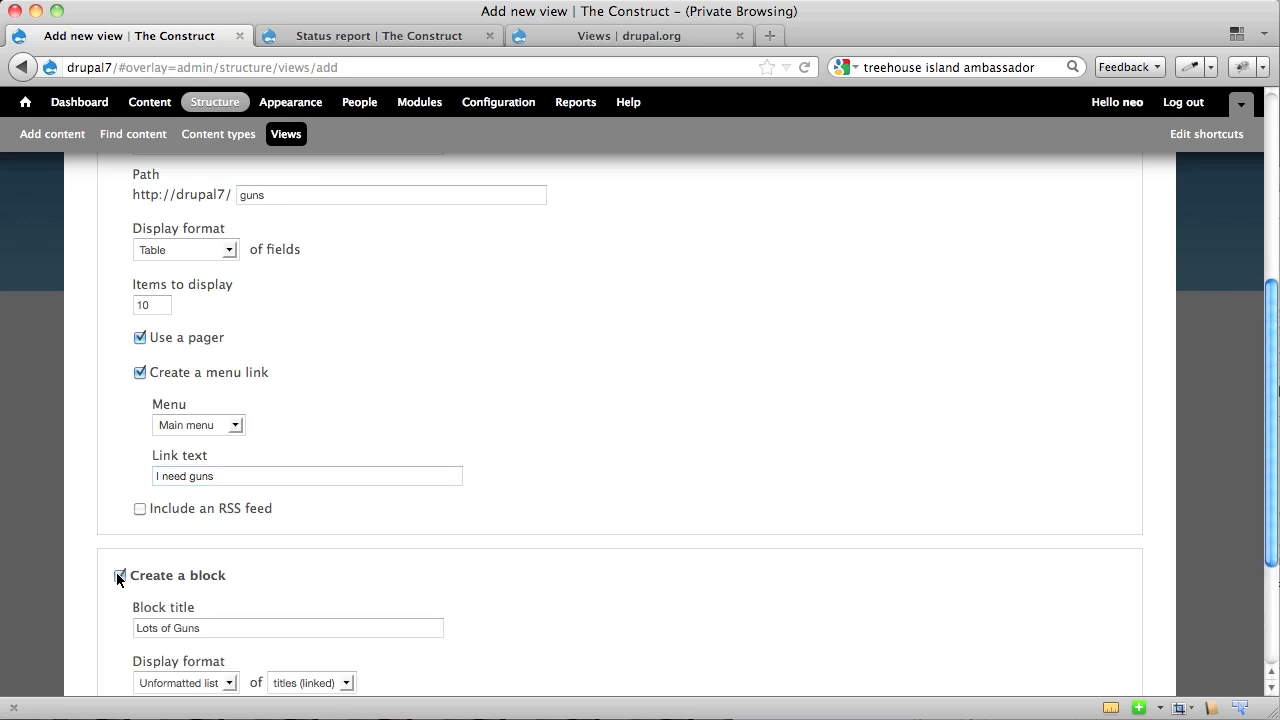
scroll(down, 3)
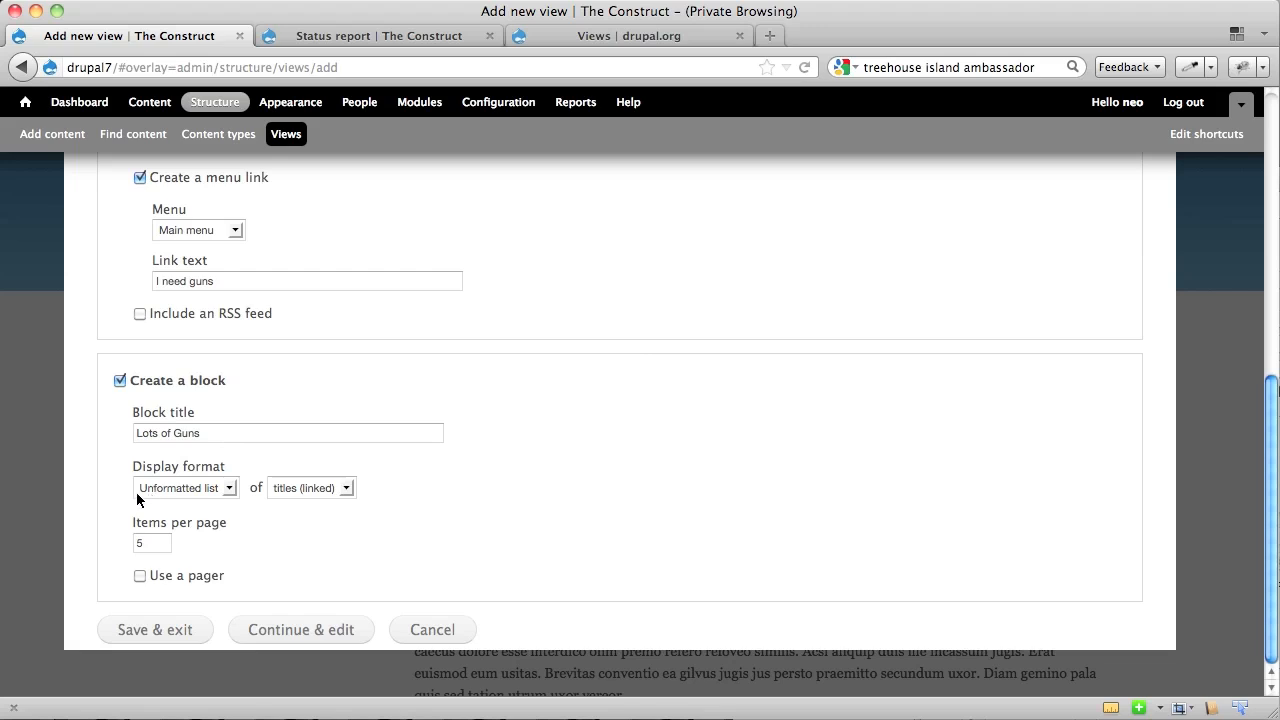
mouse_move(240, 491)
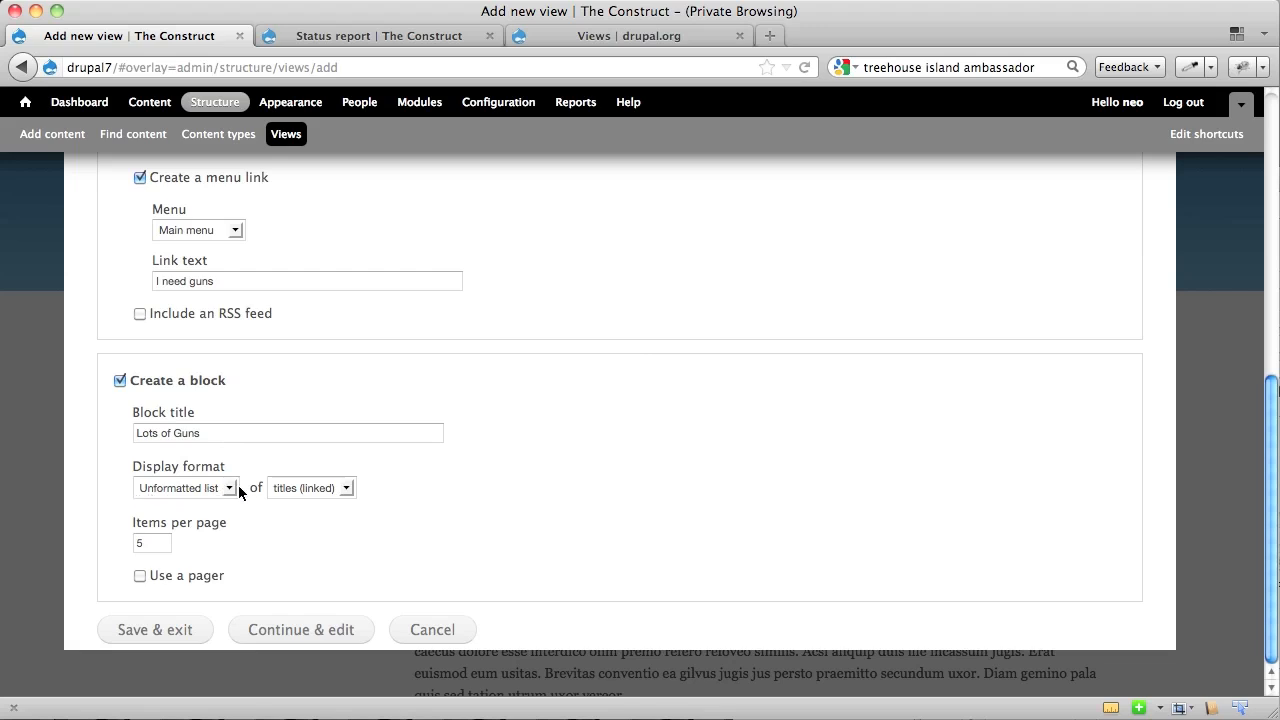
mouse_move(307, 496)
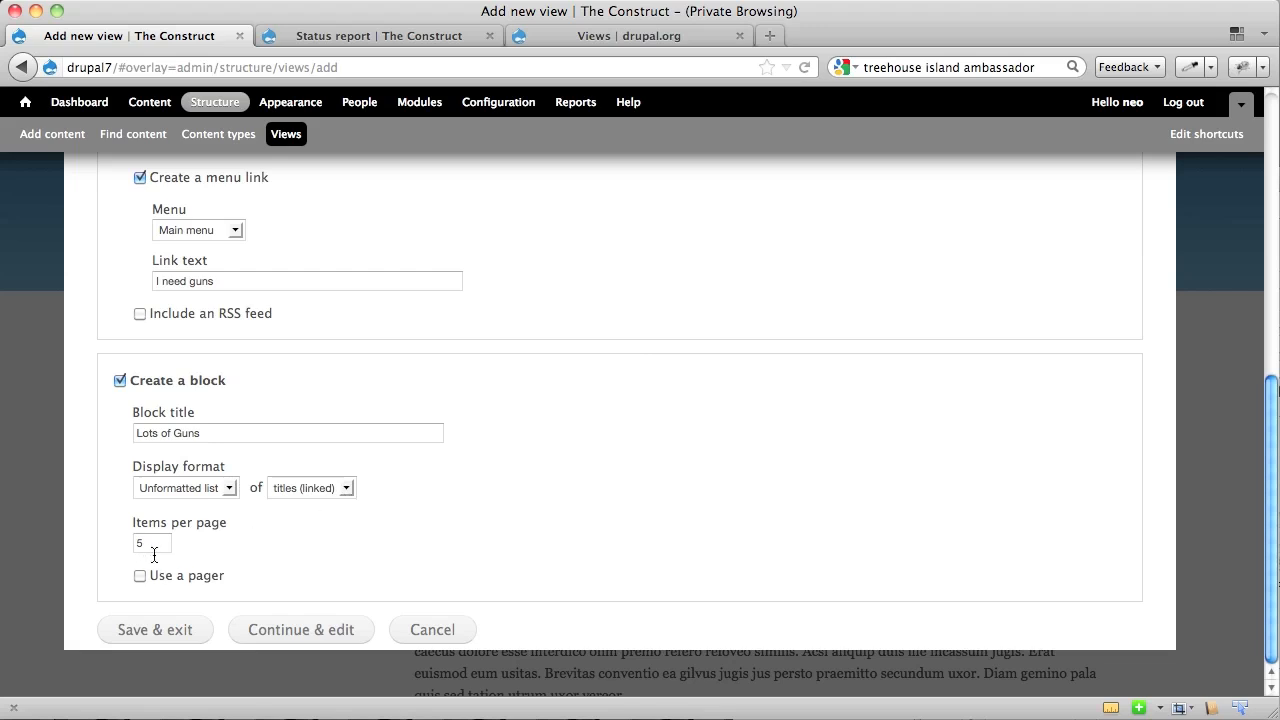
mouse_move(155, 629)
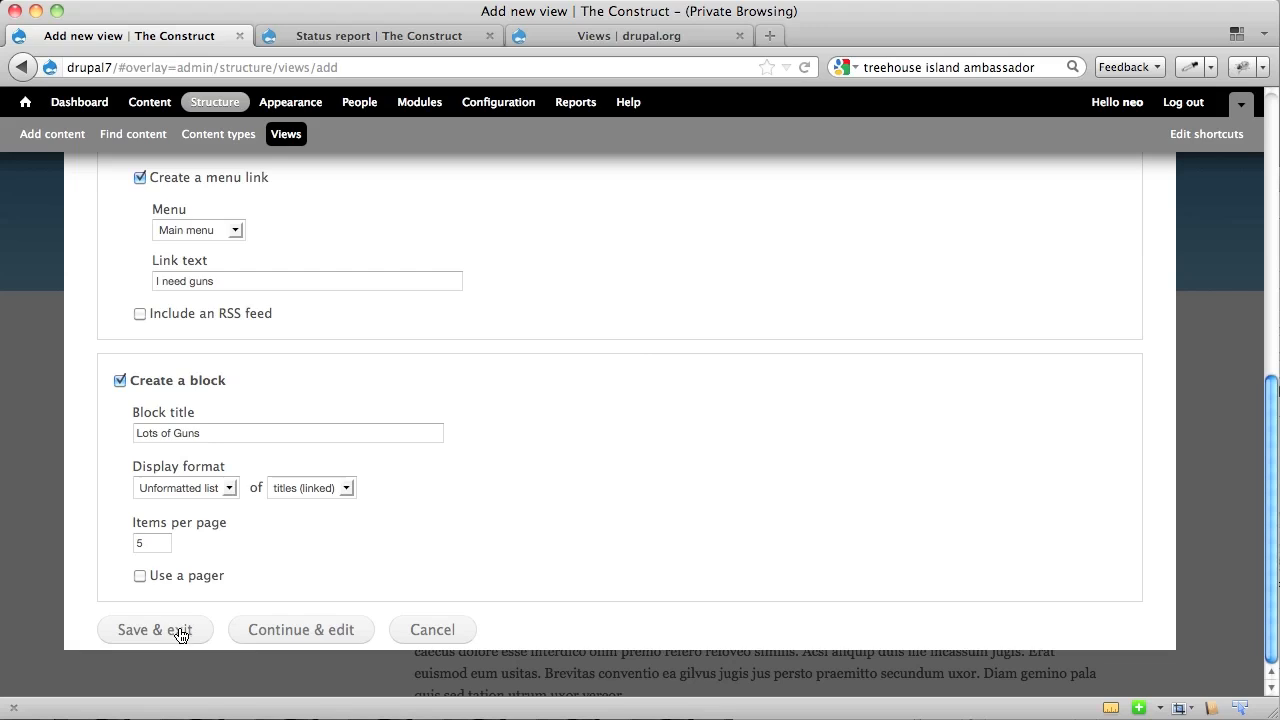
click(154, 629)
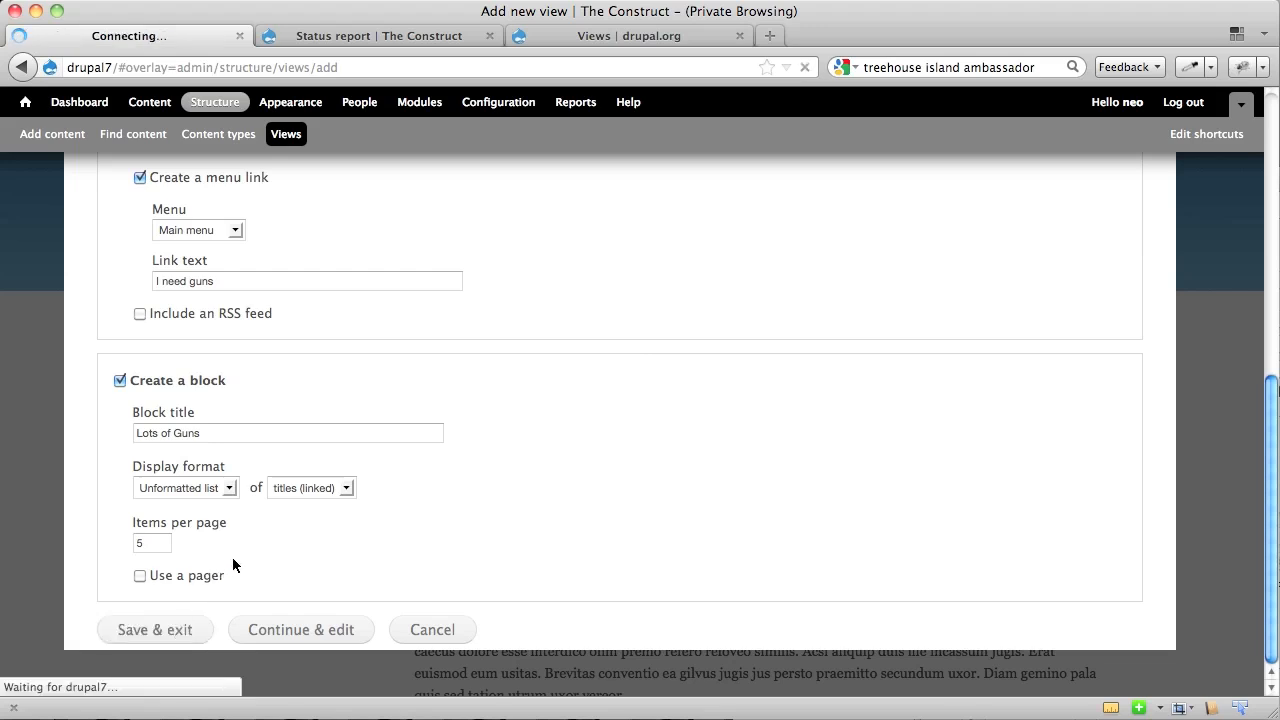
- Browse /guns through pager pages 2 and 3 to the last six gun titles
click(154, 629)
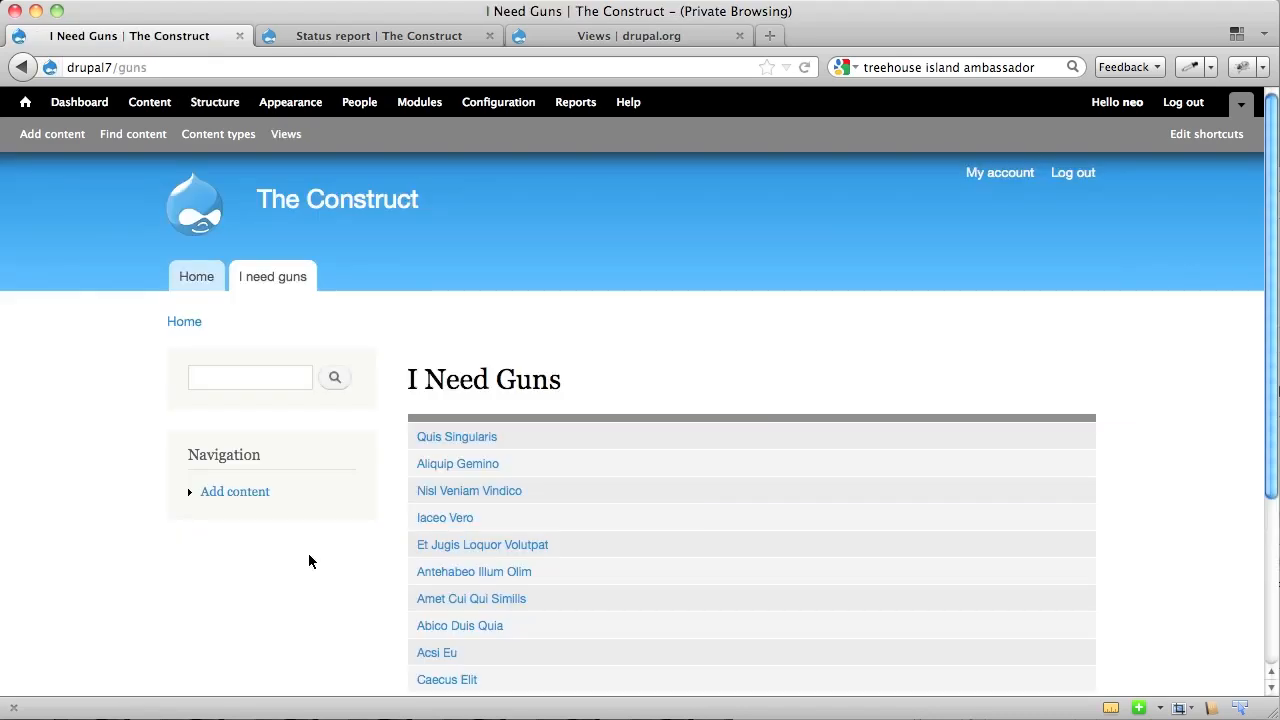
scroll(down, 3)
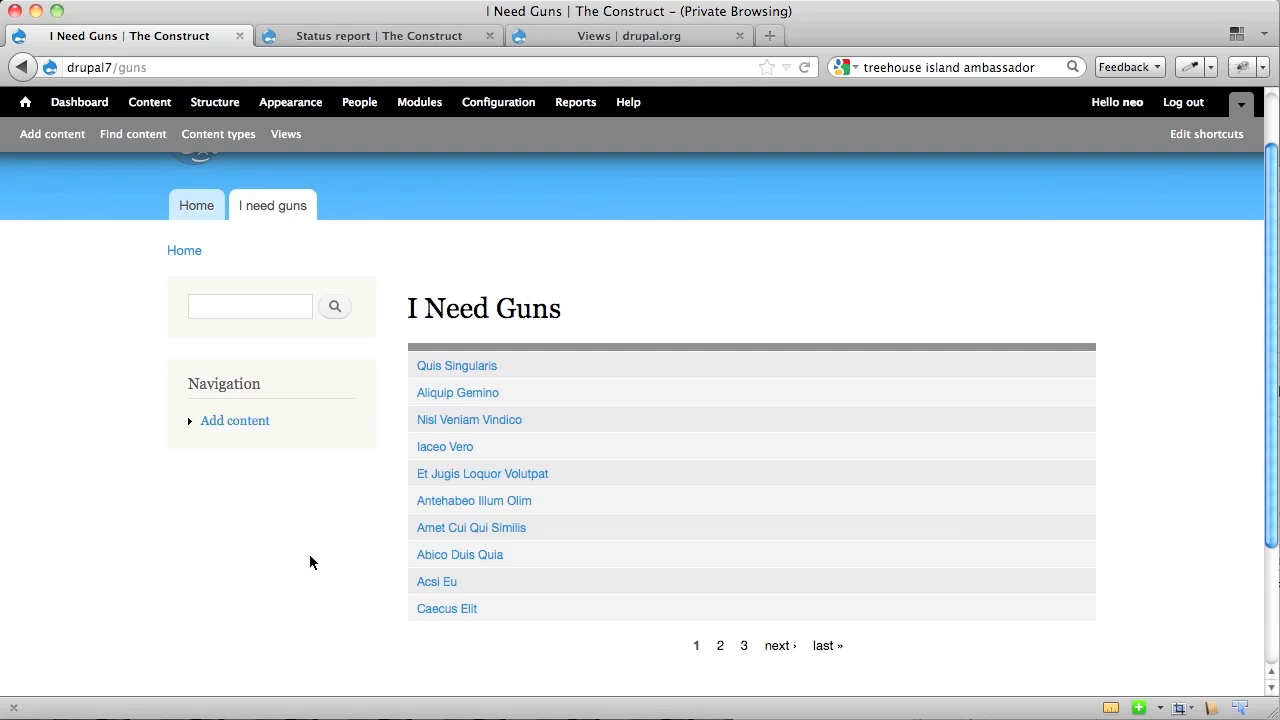
scroll(up, 3)
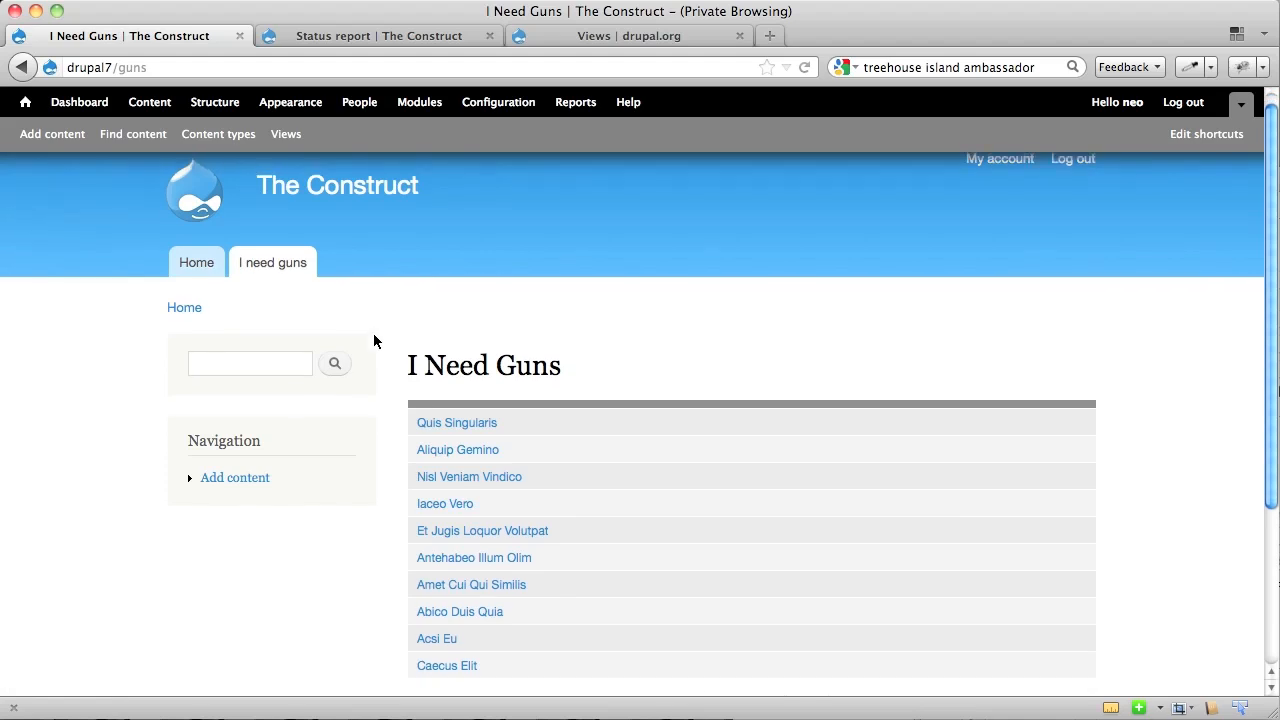
scroll(down, 3)
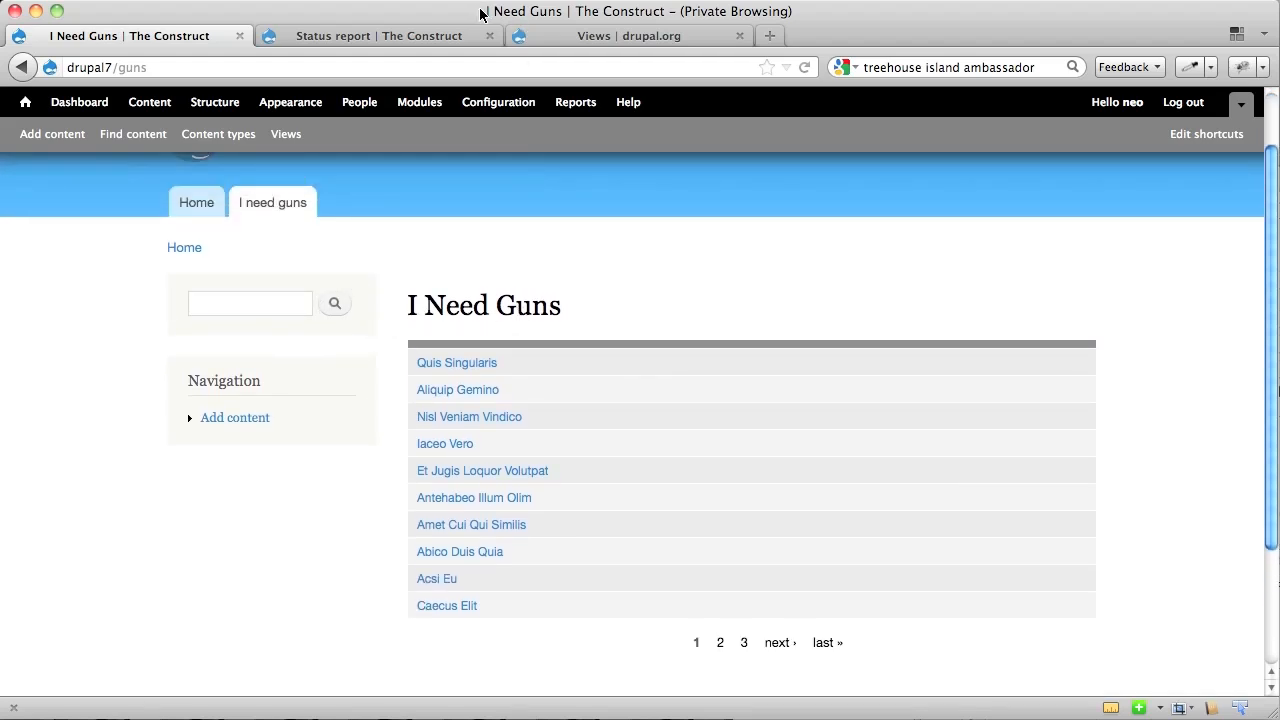
mouse_move(576, 291)
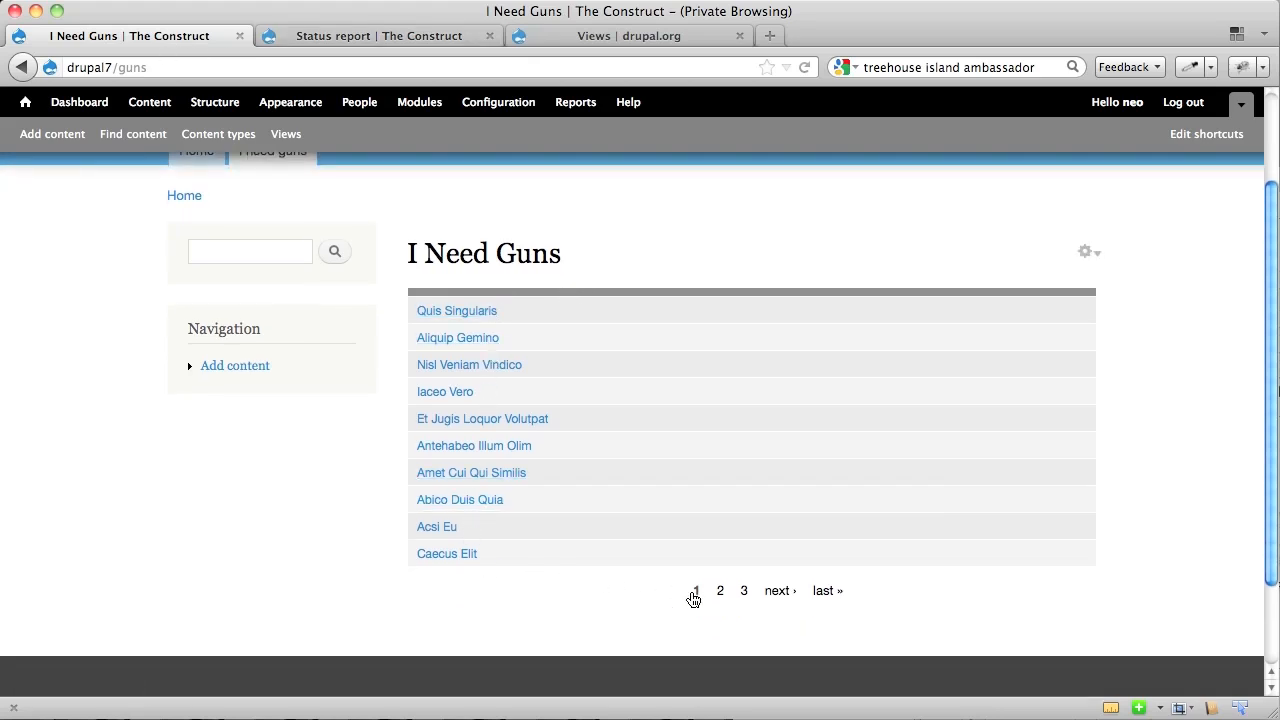
mouse_move(744, 590)
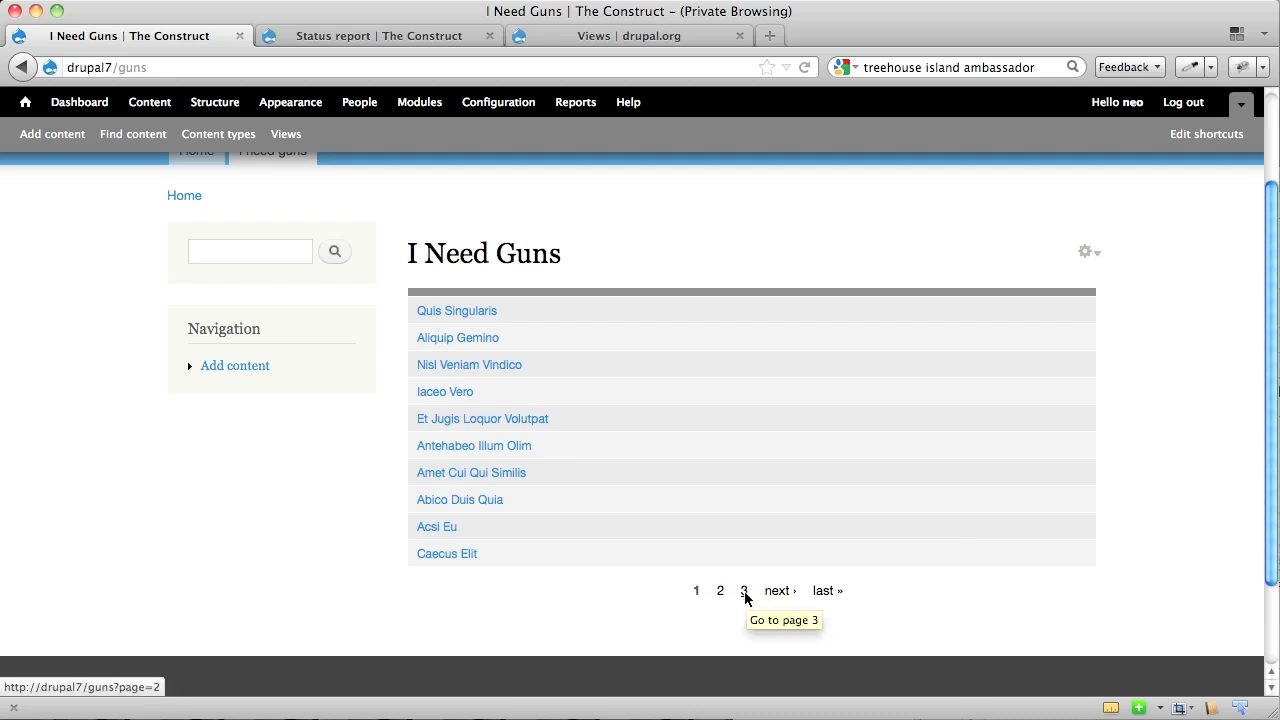
click(720, 590)
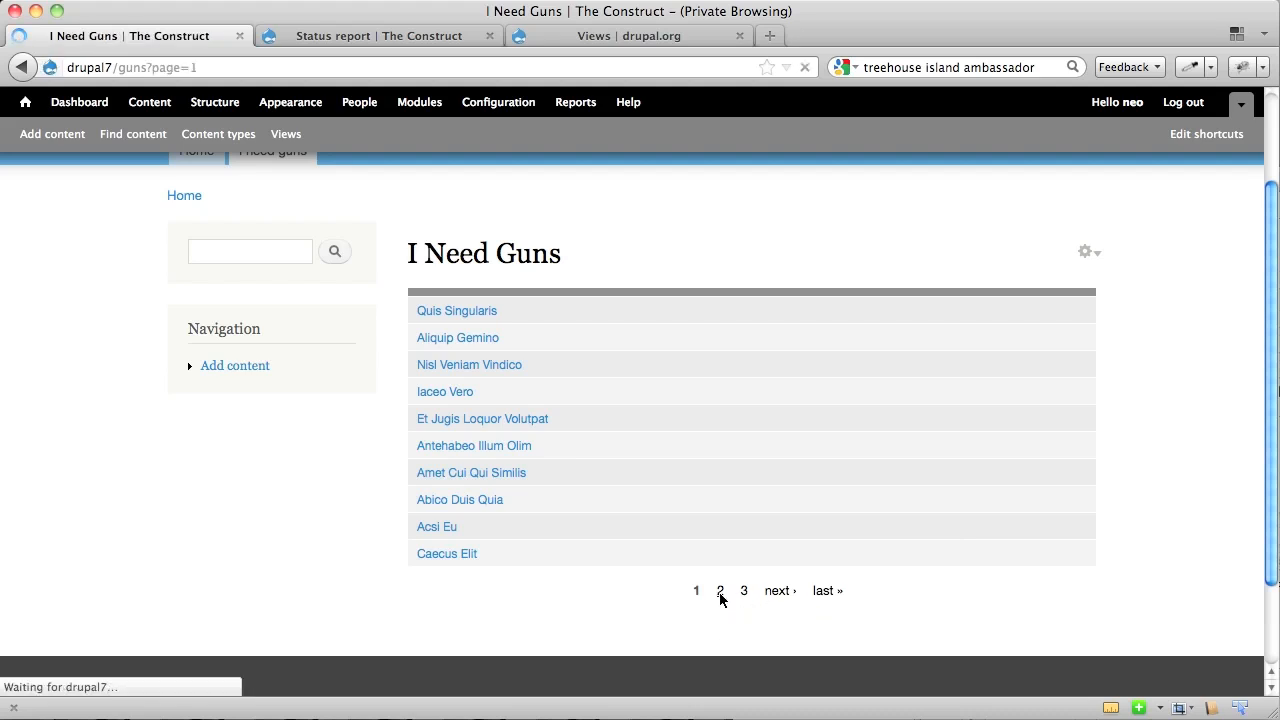
click(720, 590)
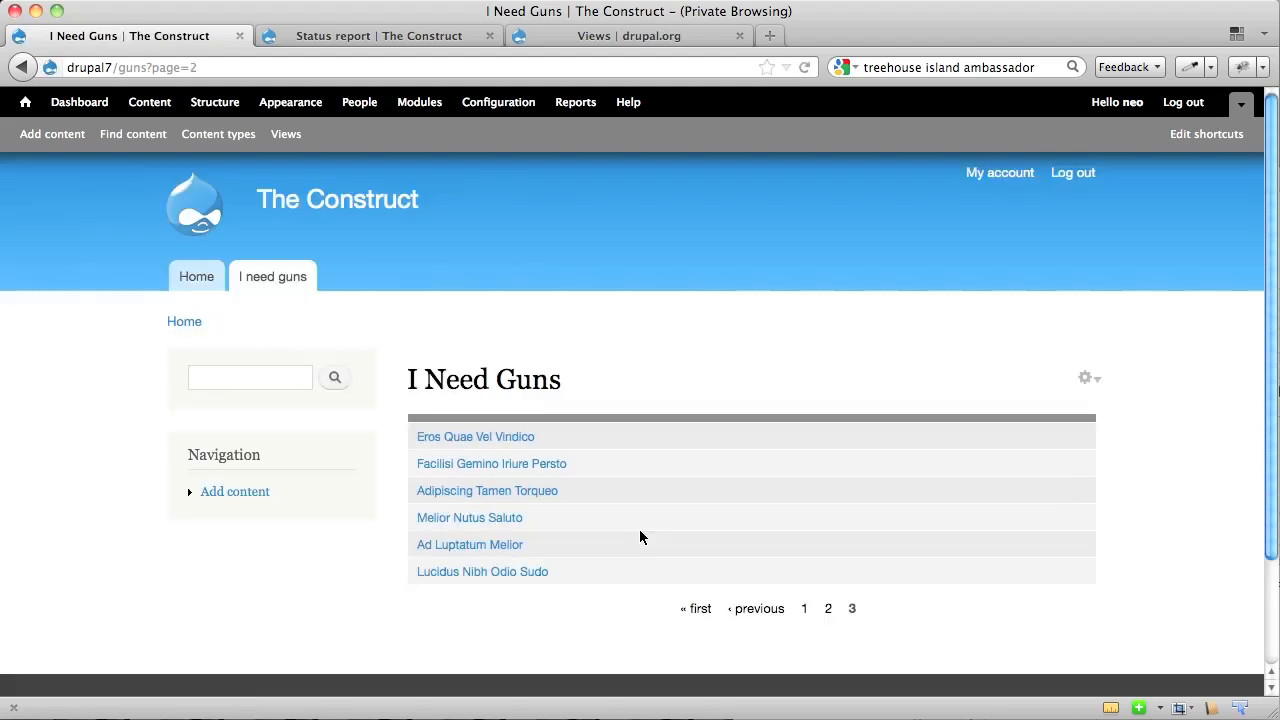
scroll(down, 3)
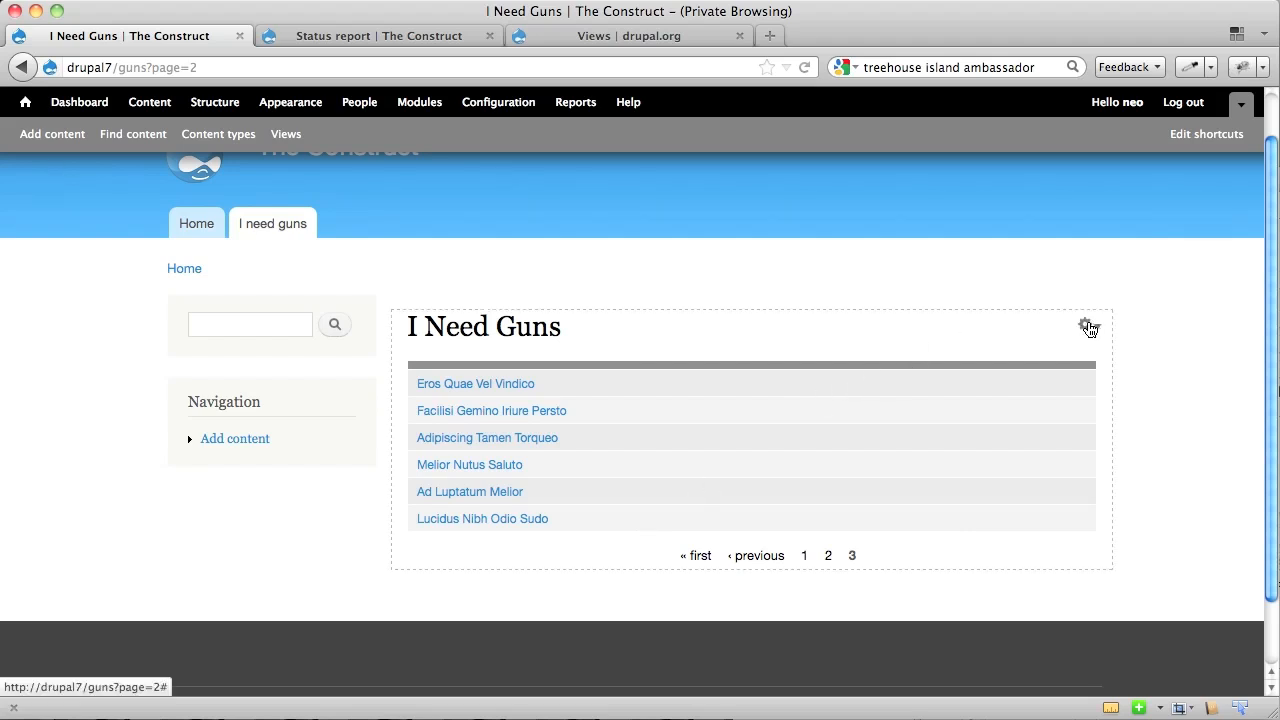
- Edit the Lots of Guns view from its gear menu and review the page display settings
click(1084, 325)
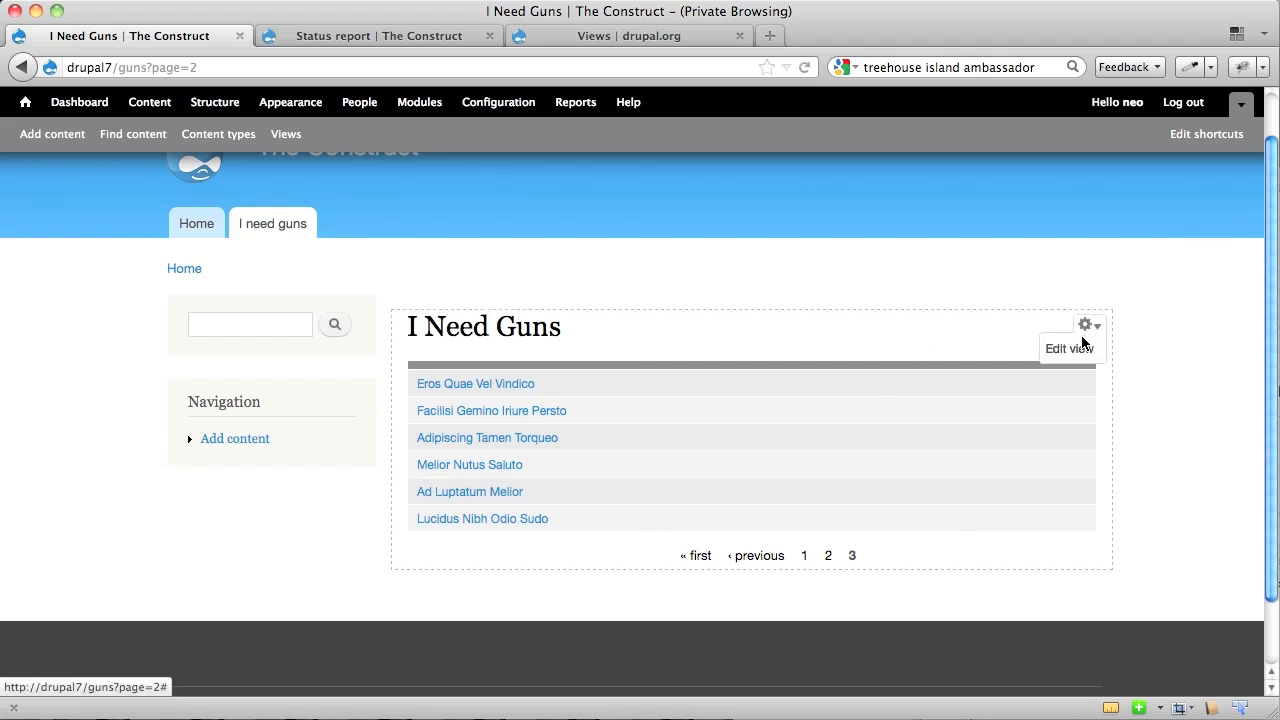
click(1069, 348)
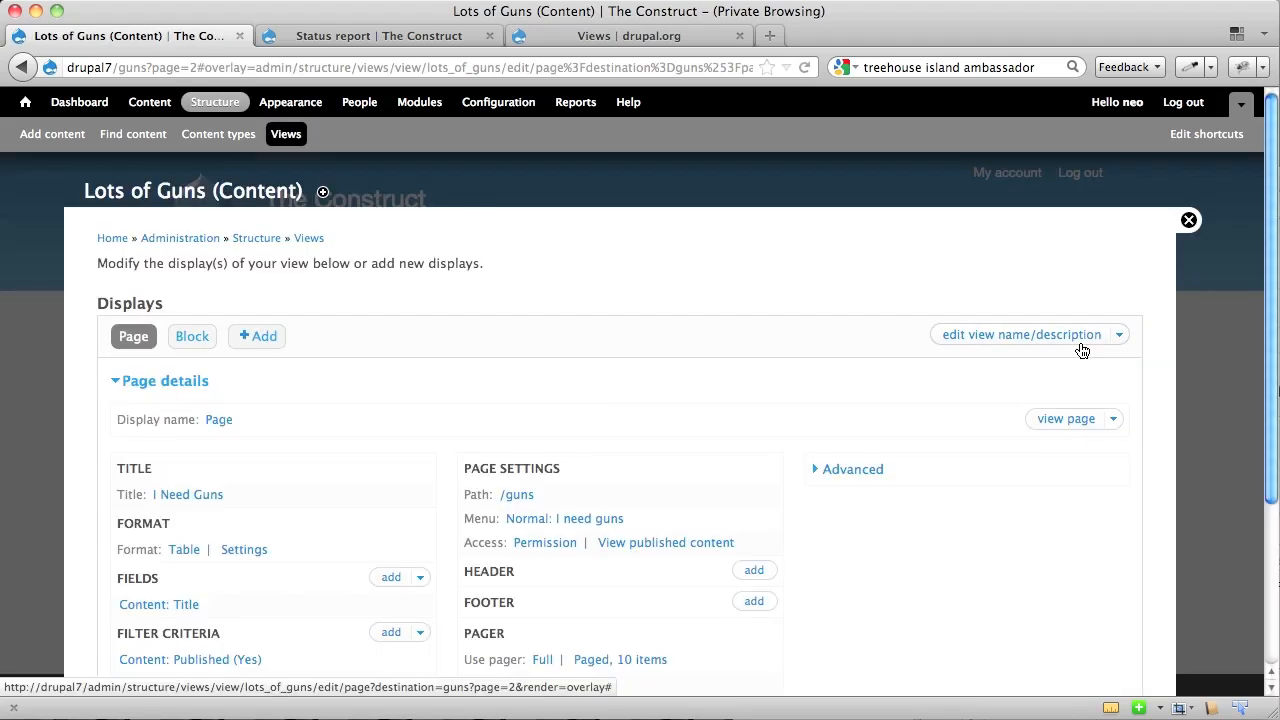
scroll(down, 3)
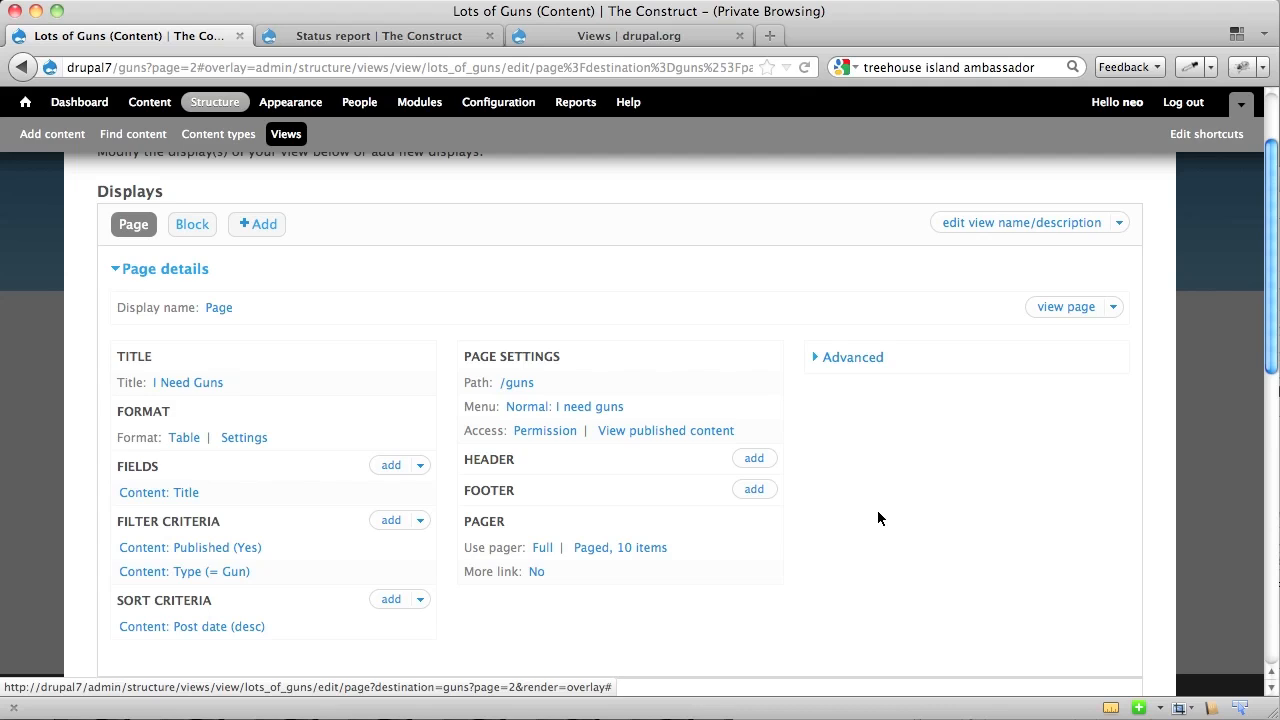
mouse_move(147, 403)
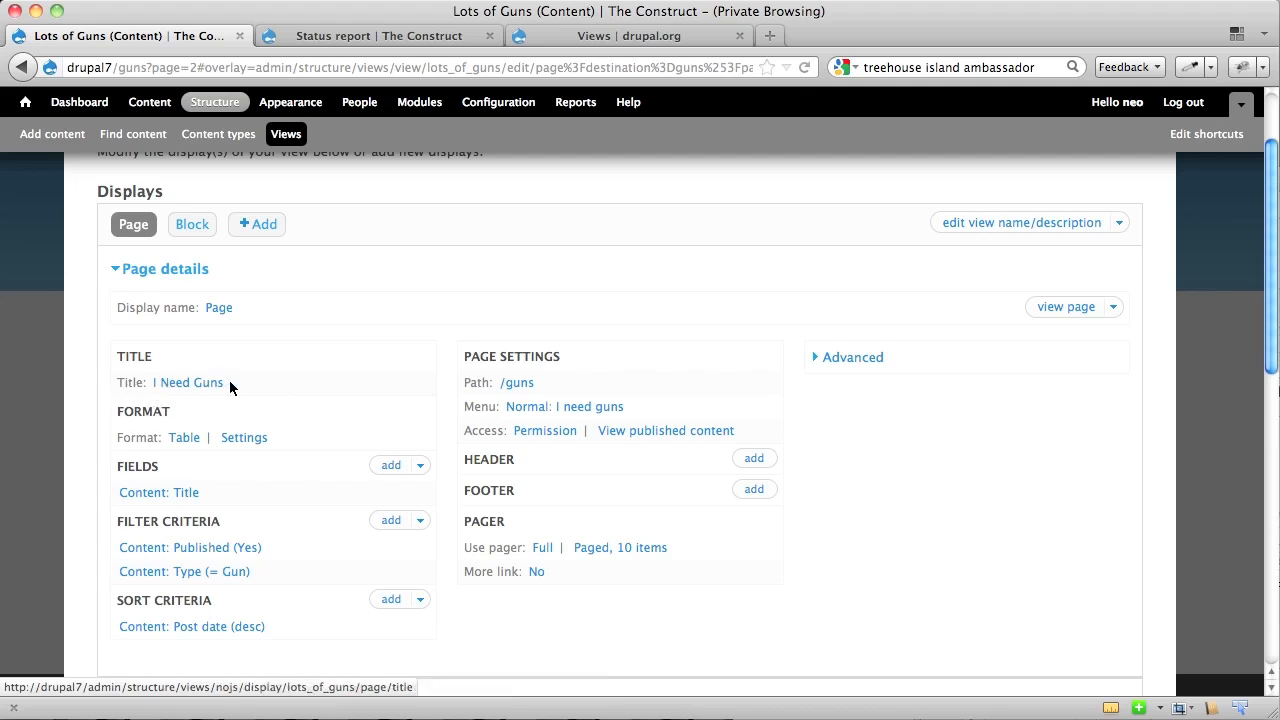
mouse_move(184, 437)
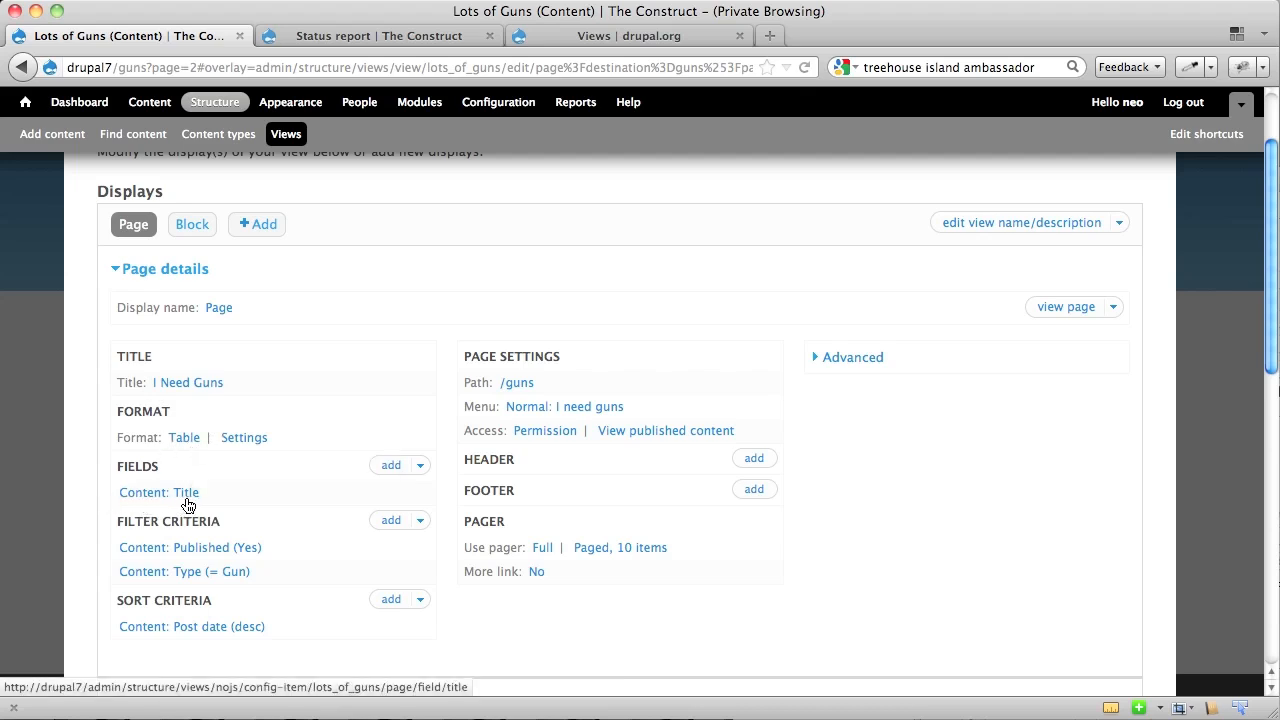
mouse_move(118, 540)
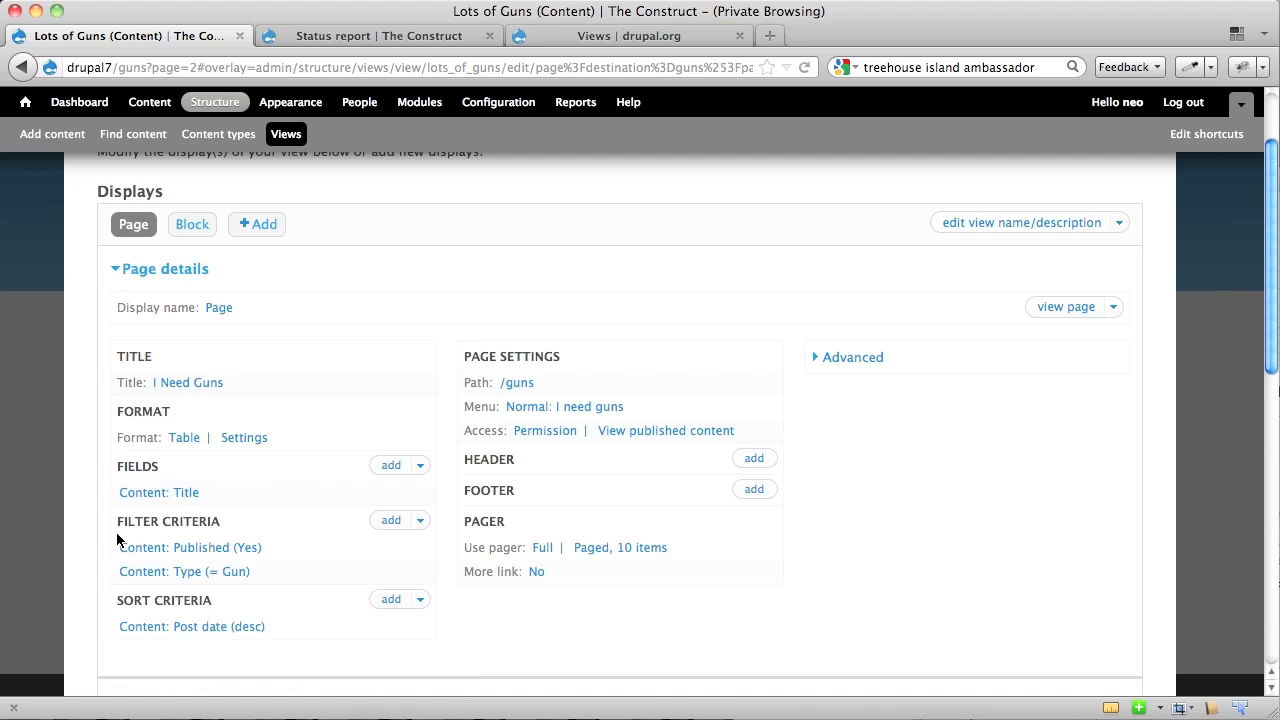
mouse_move(135, 557)
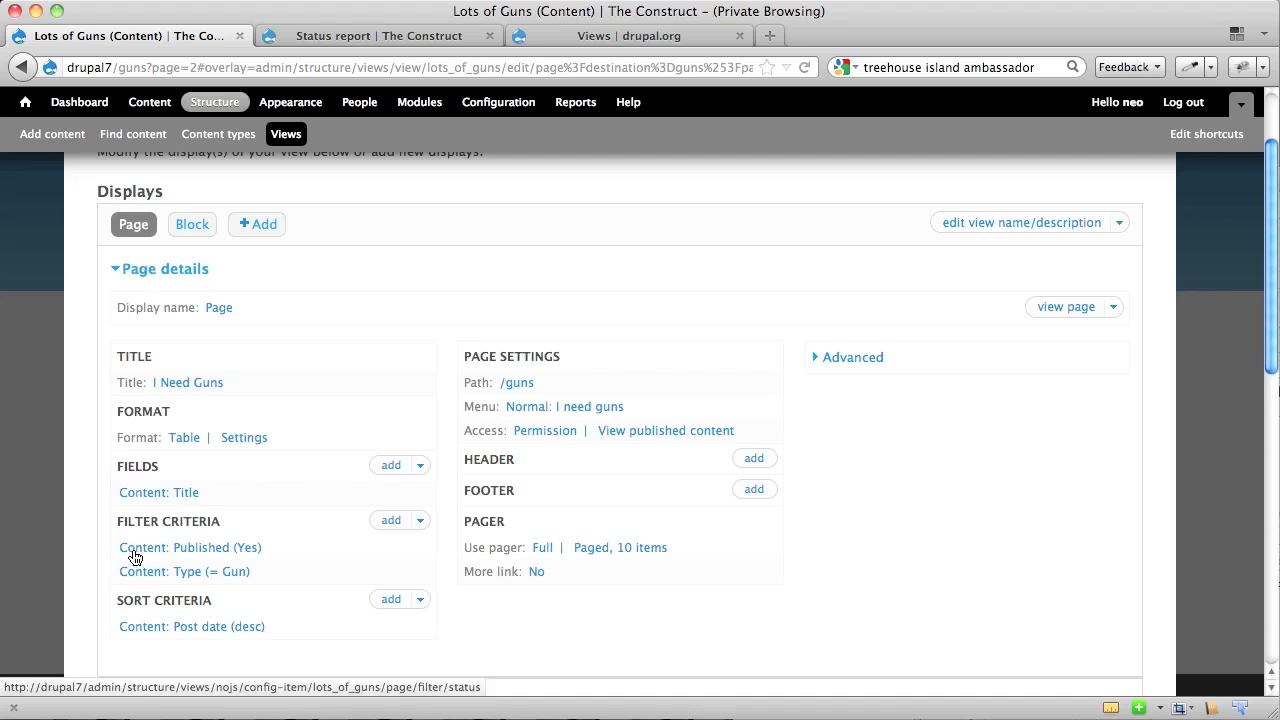
mouse_move(230, 557)
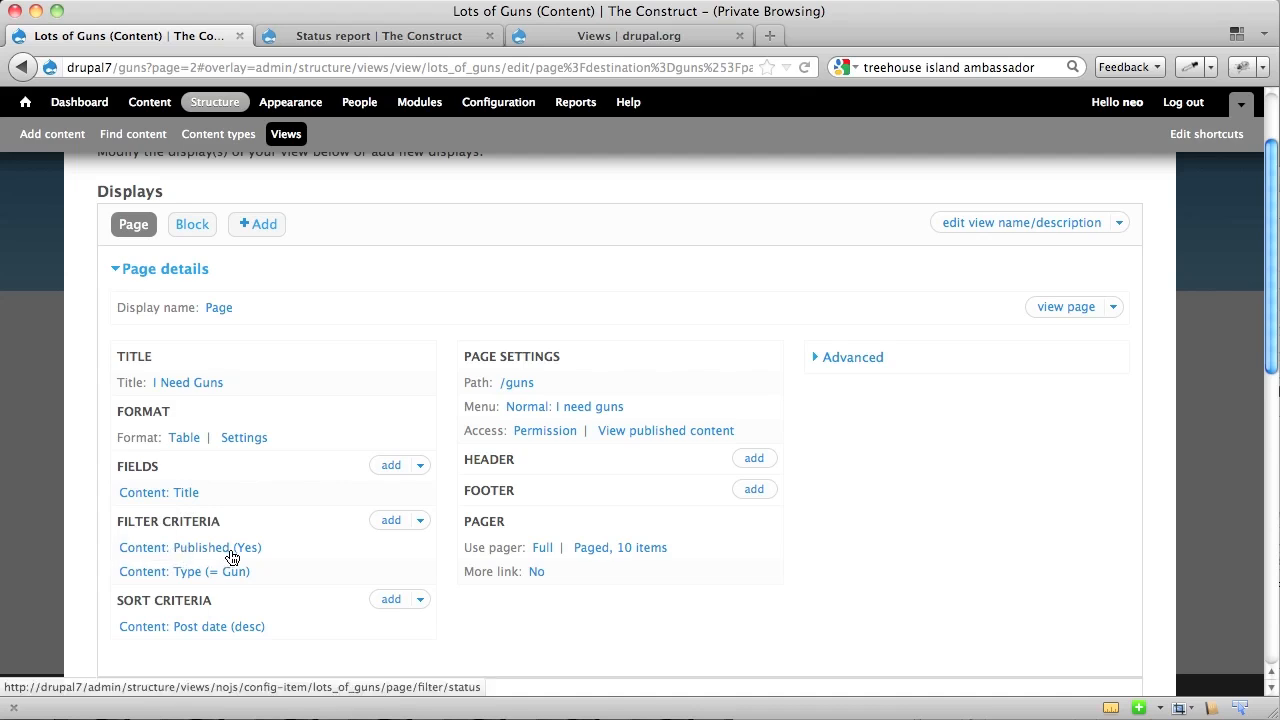
mouse_move(228, 588)
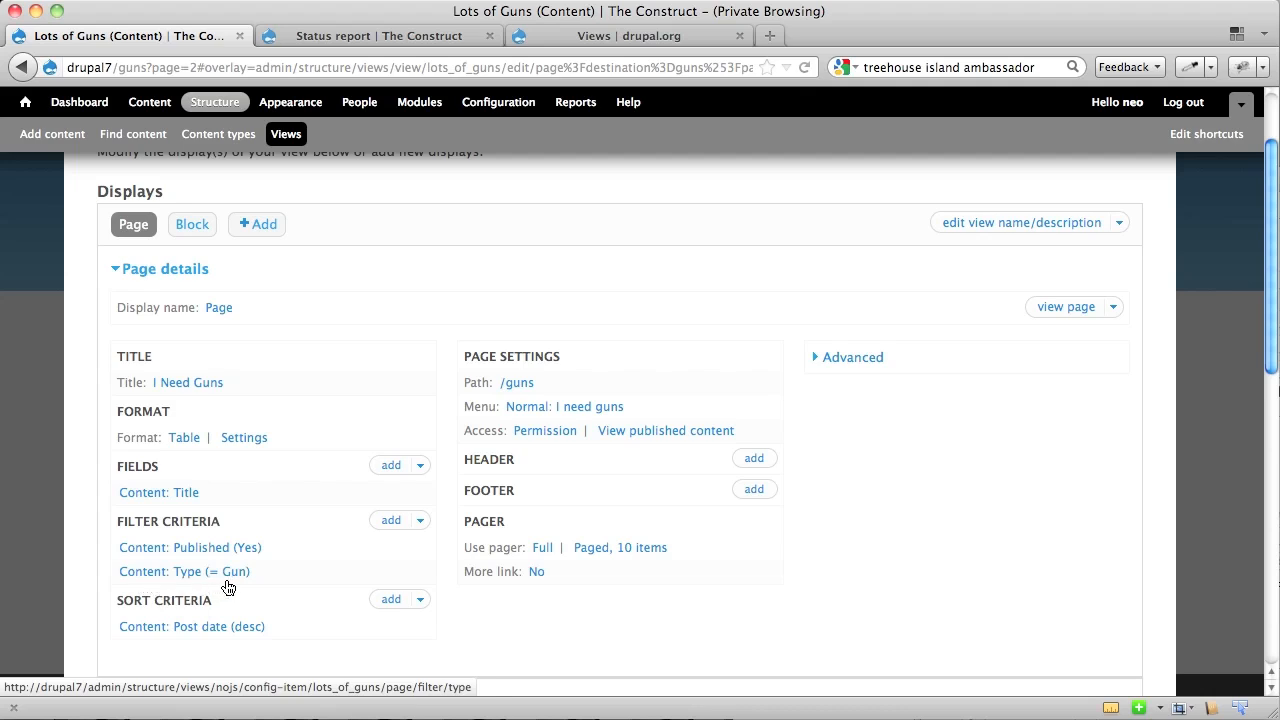
scroll(down, 3)
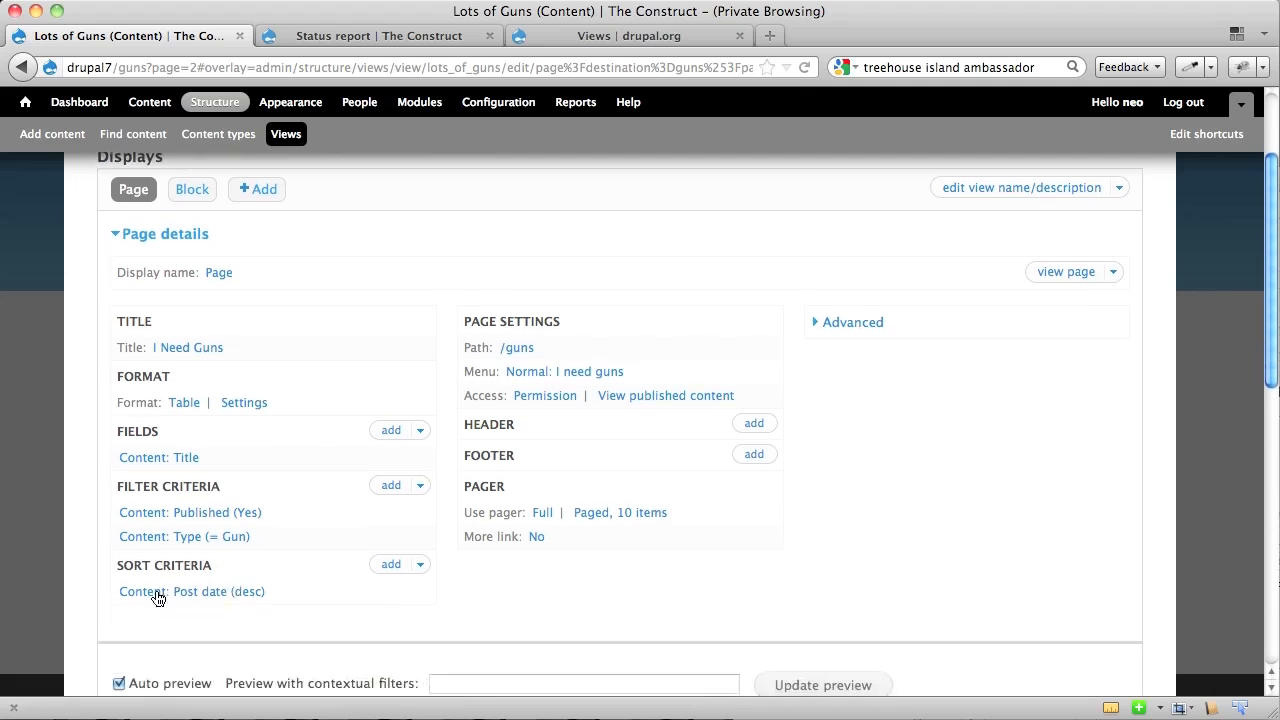
mouse_move(215, 601)
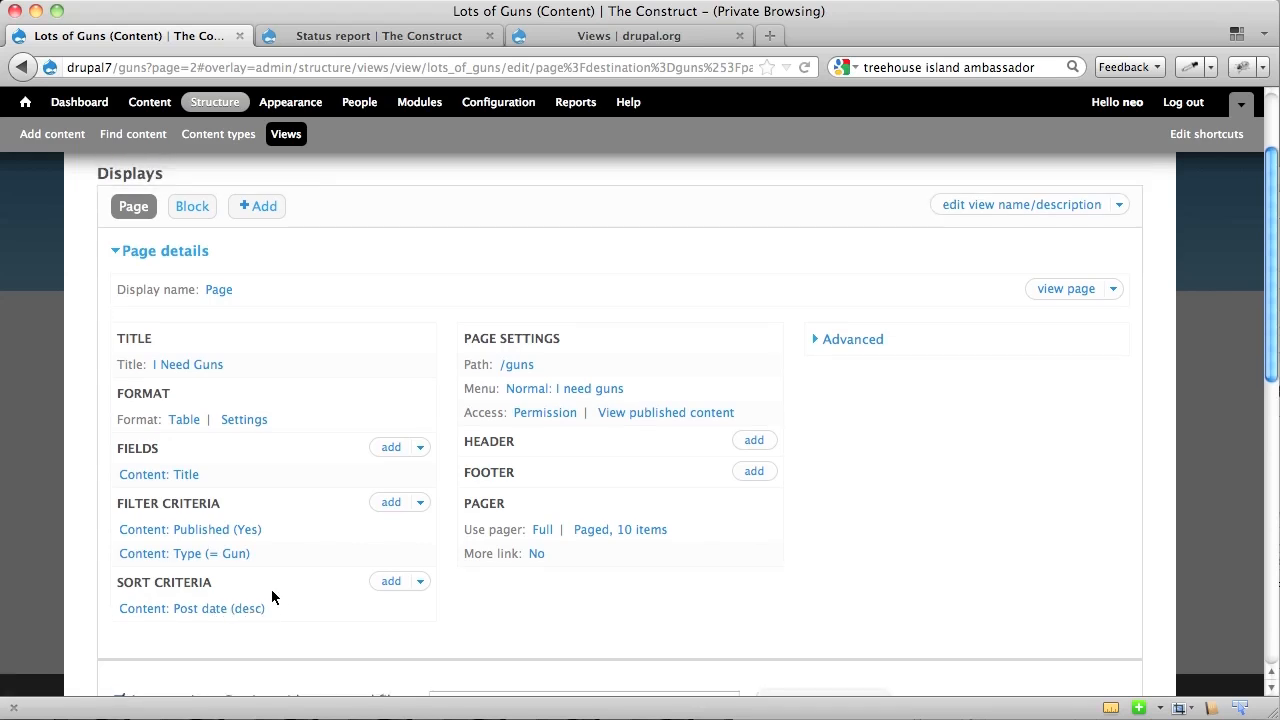
scroll(up, 3)
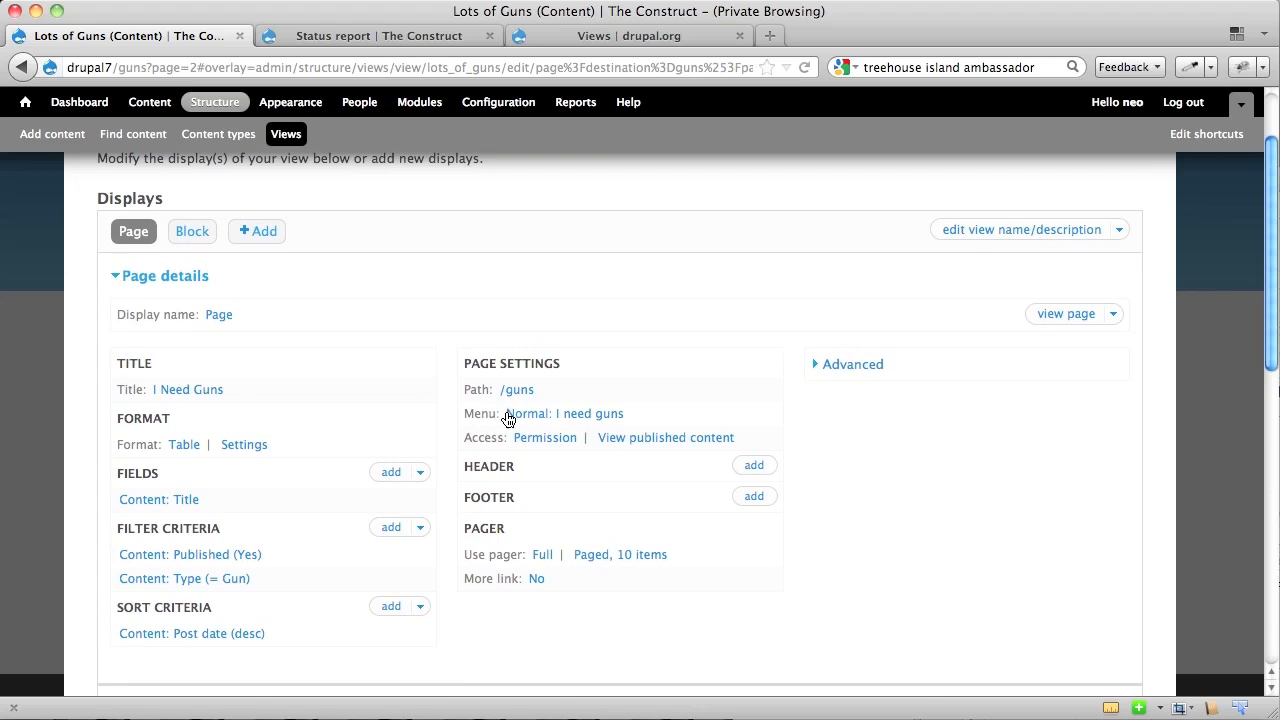
mouse_move(565, 413)
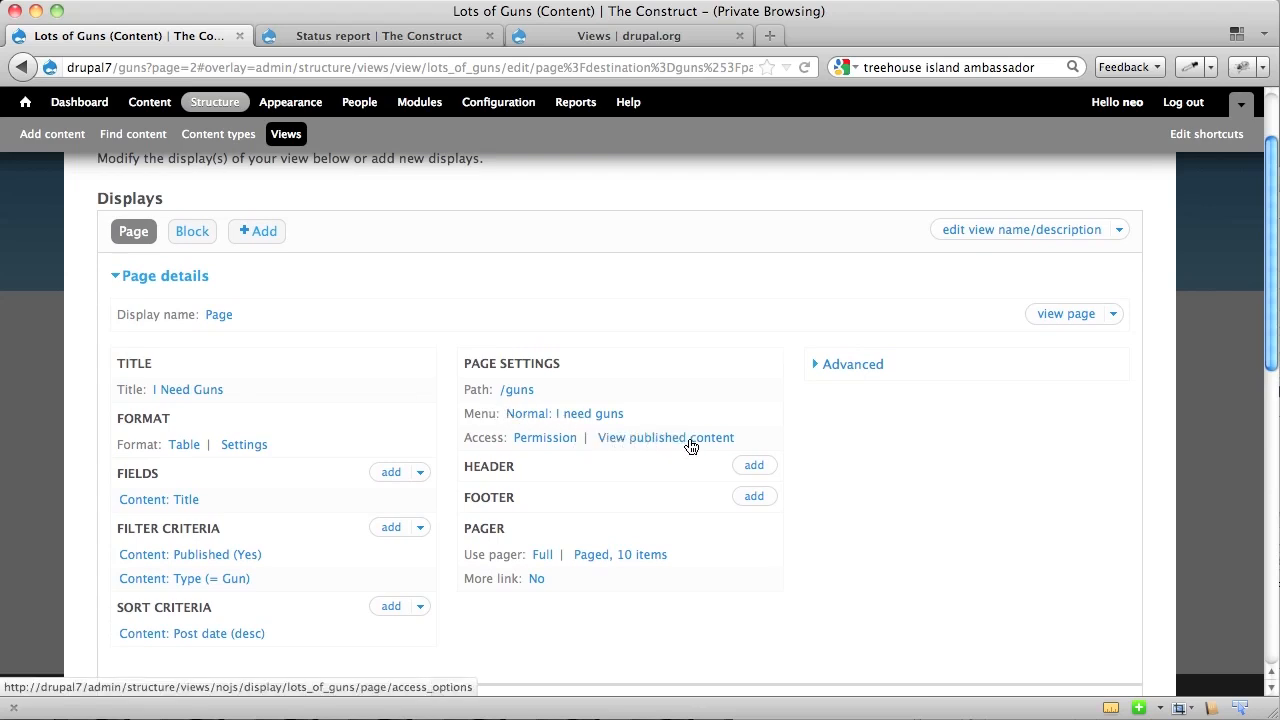
mouse_move(540, 501)
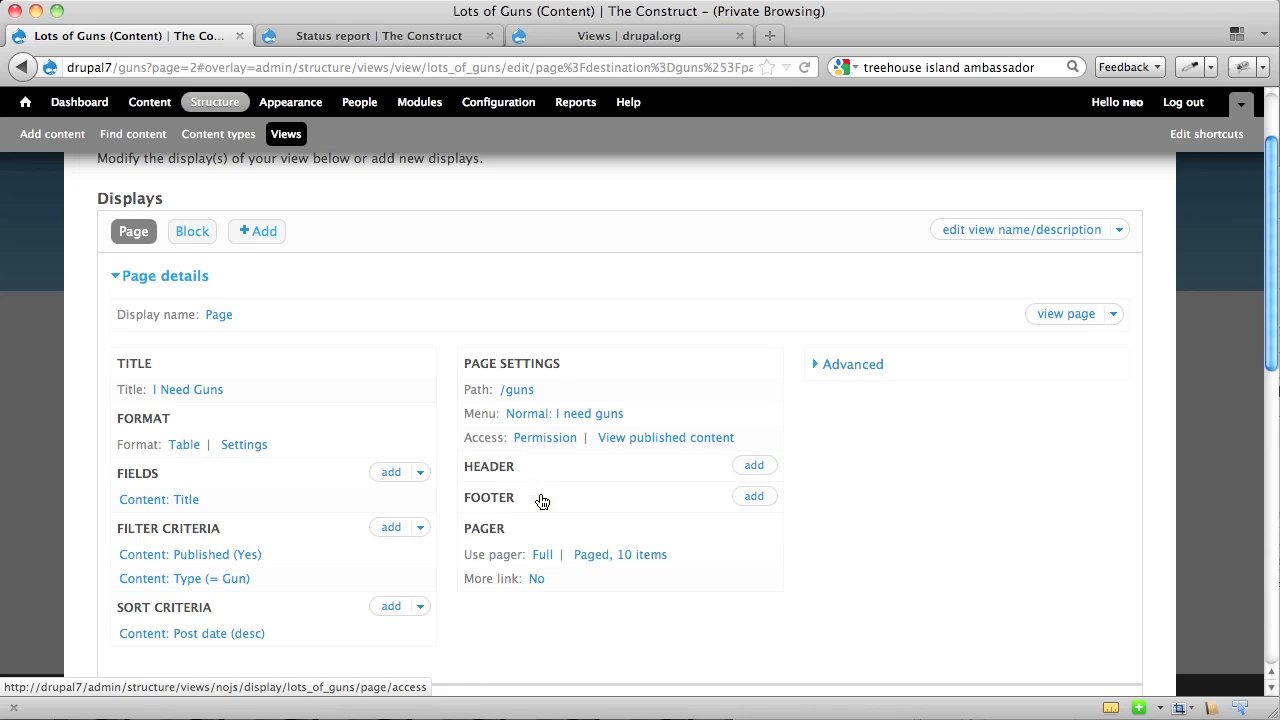
mouse_move(569, 574)
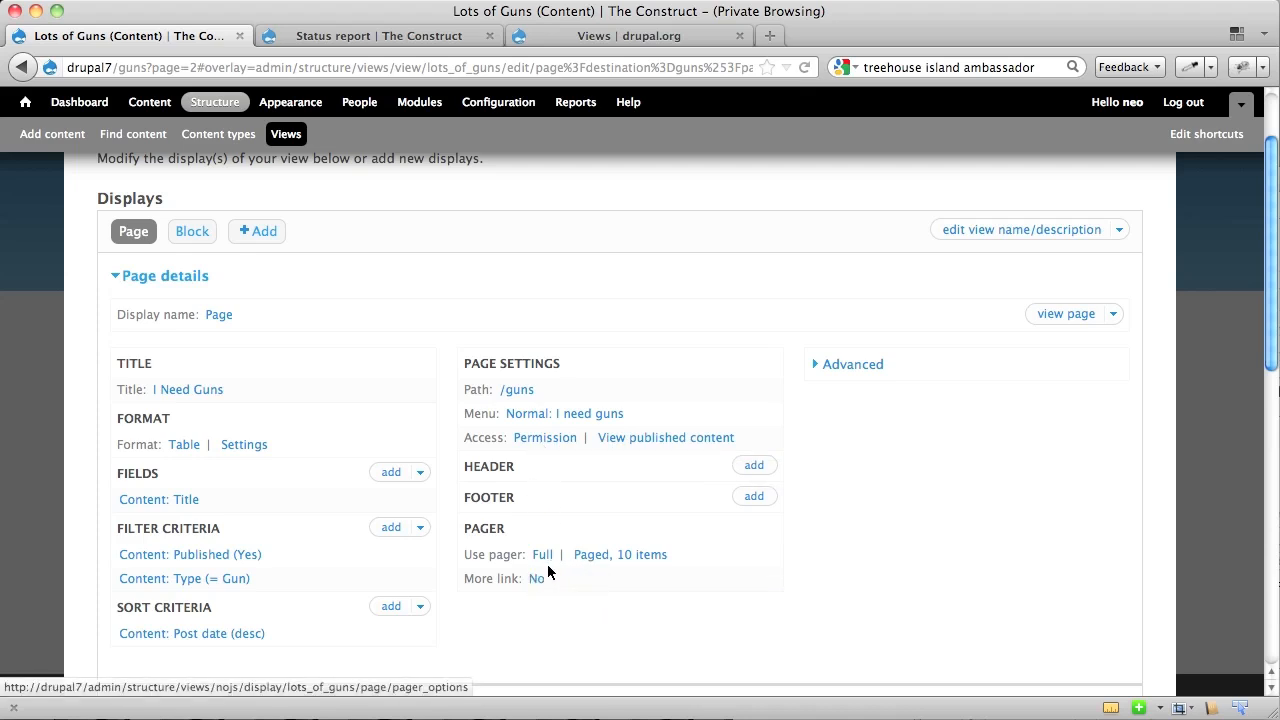
mouse_move(671, 573)
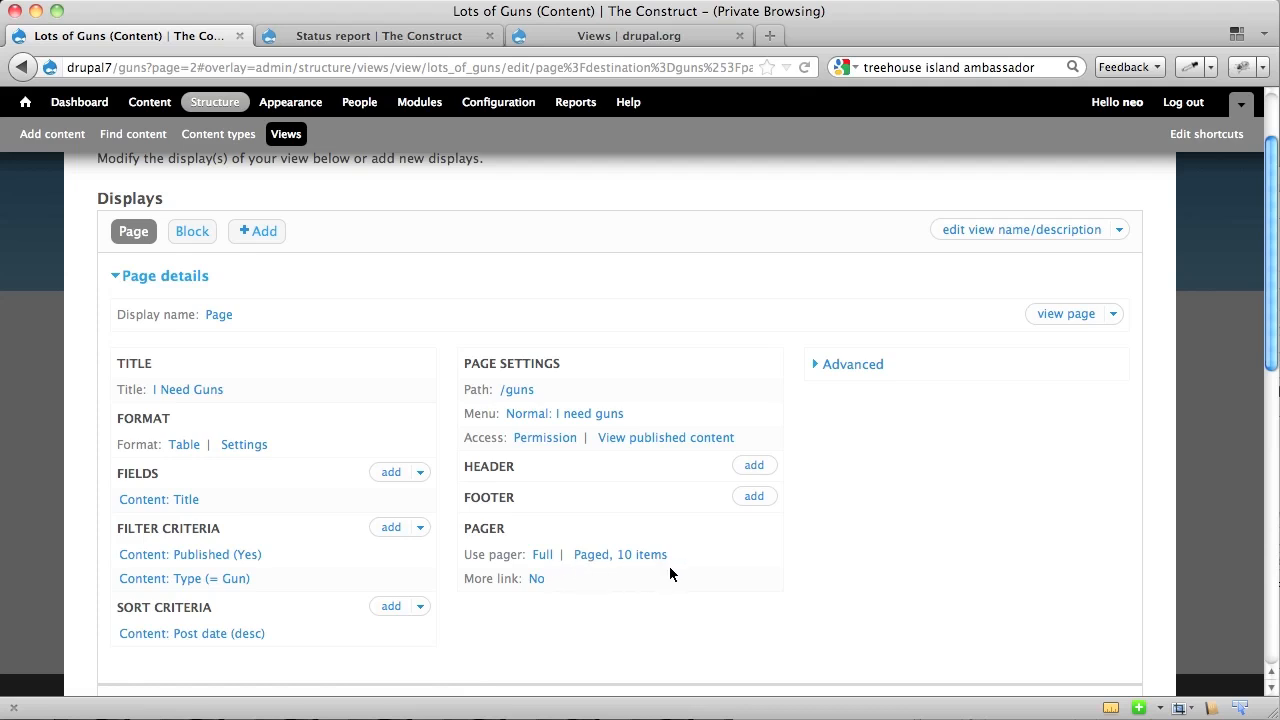
mouse_move(598, 601)
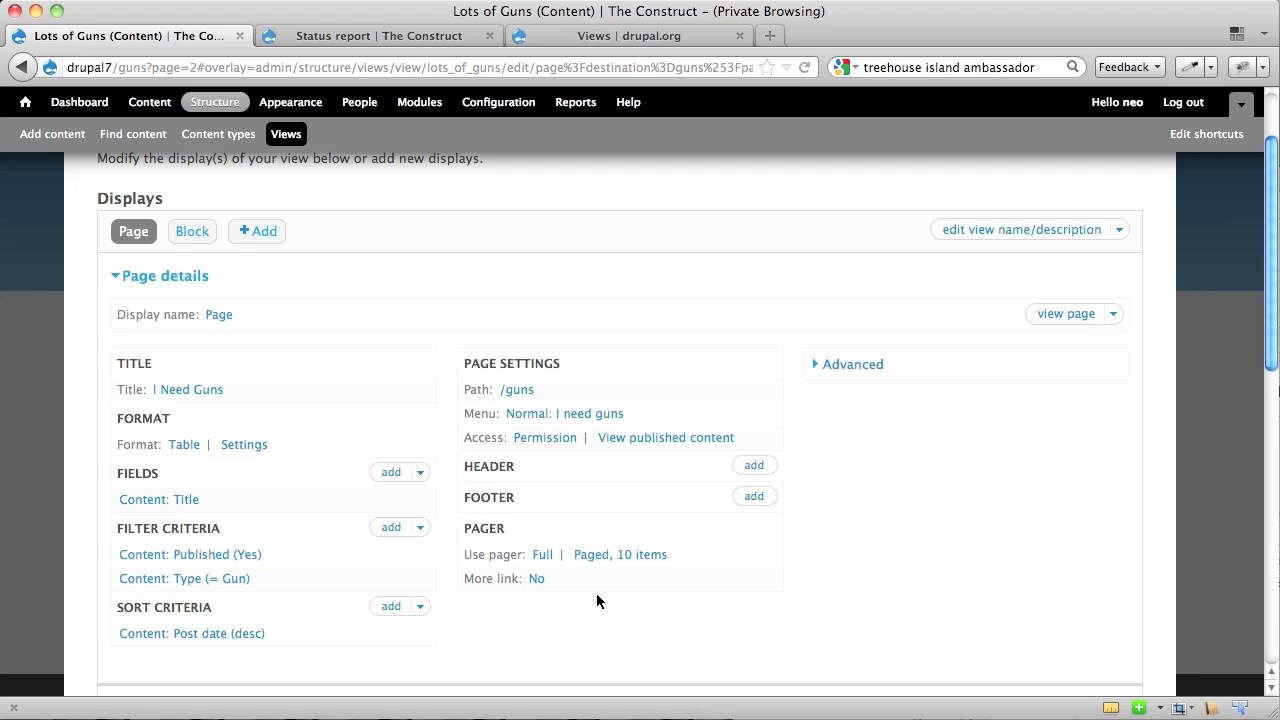
mouse_move(320, 509)
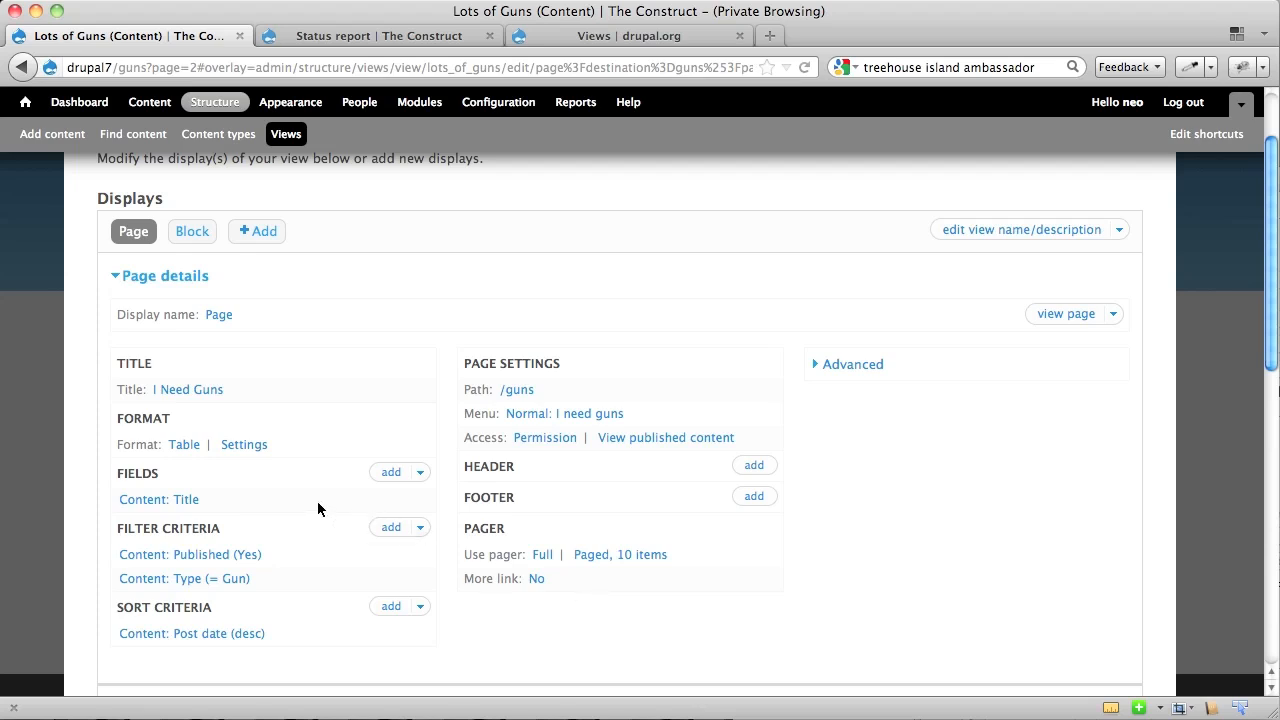
- In Add fields, filter to Content and select 'Content: Post date'
click(419, 471)
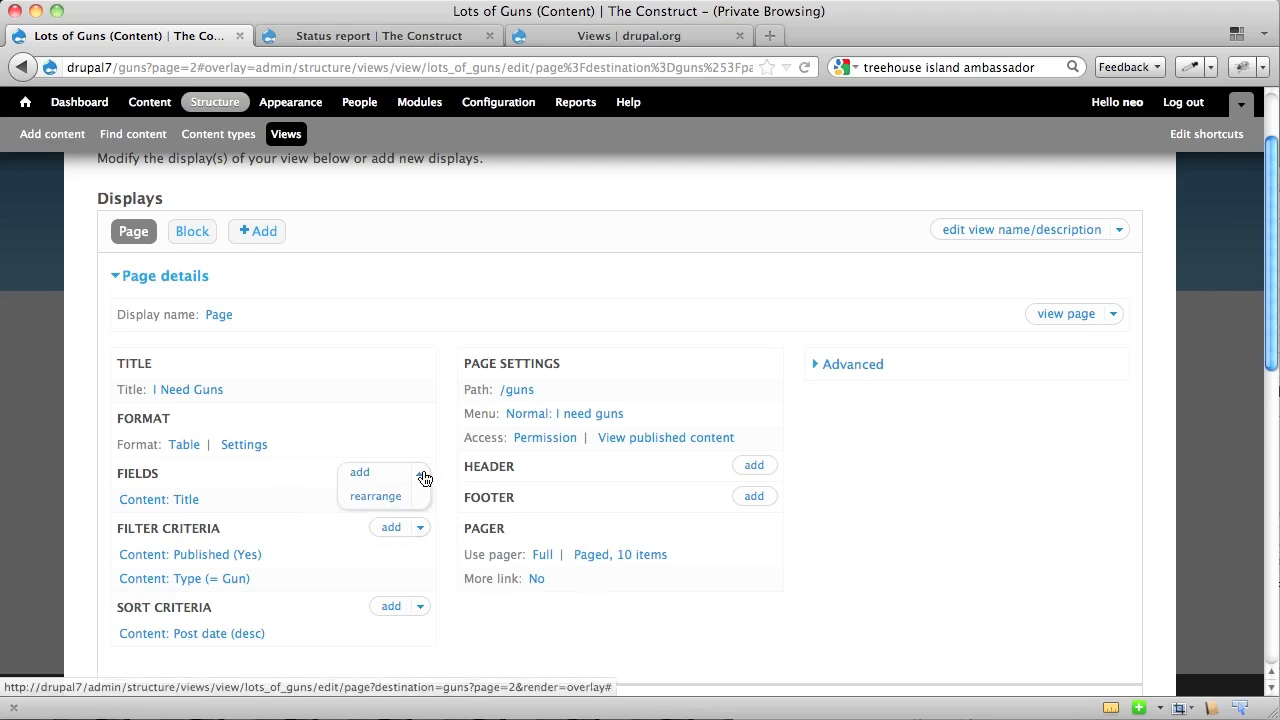
click(358, 471)
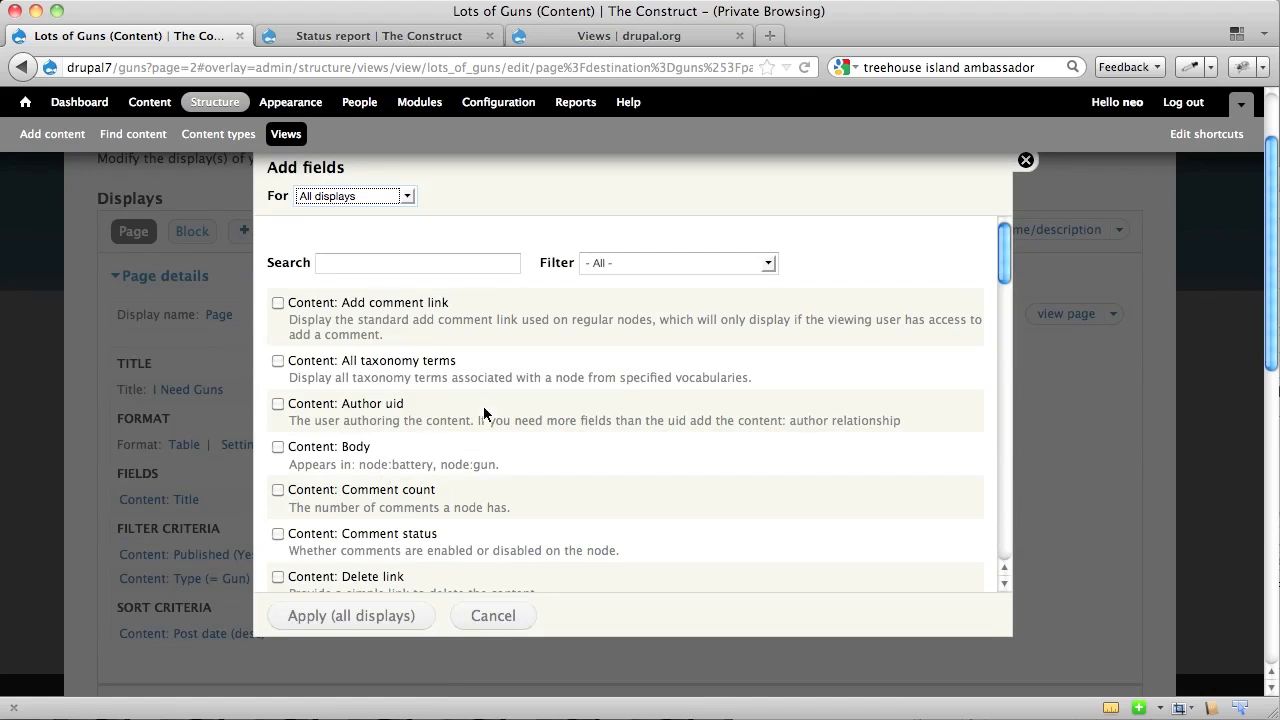
mouse_move(572, 375)
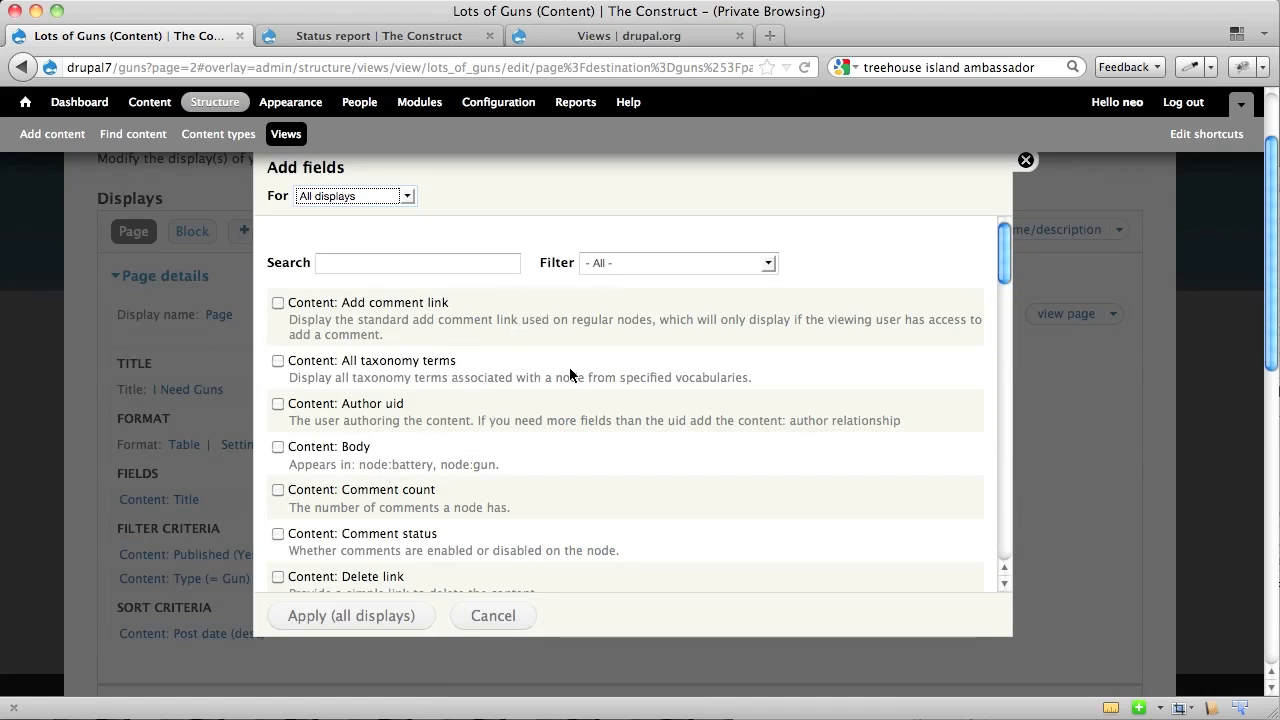
scroll(down, 3)
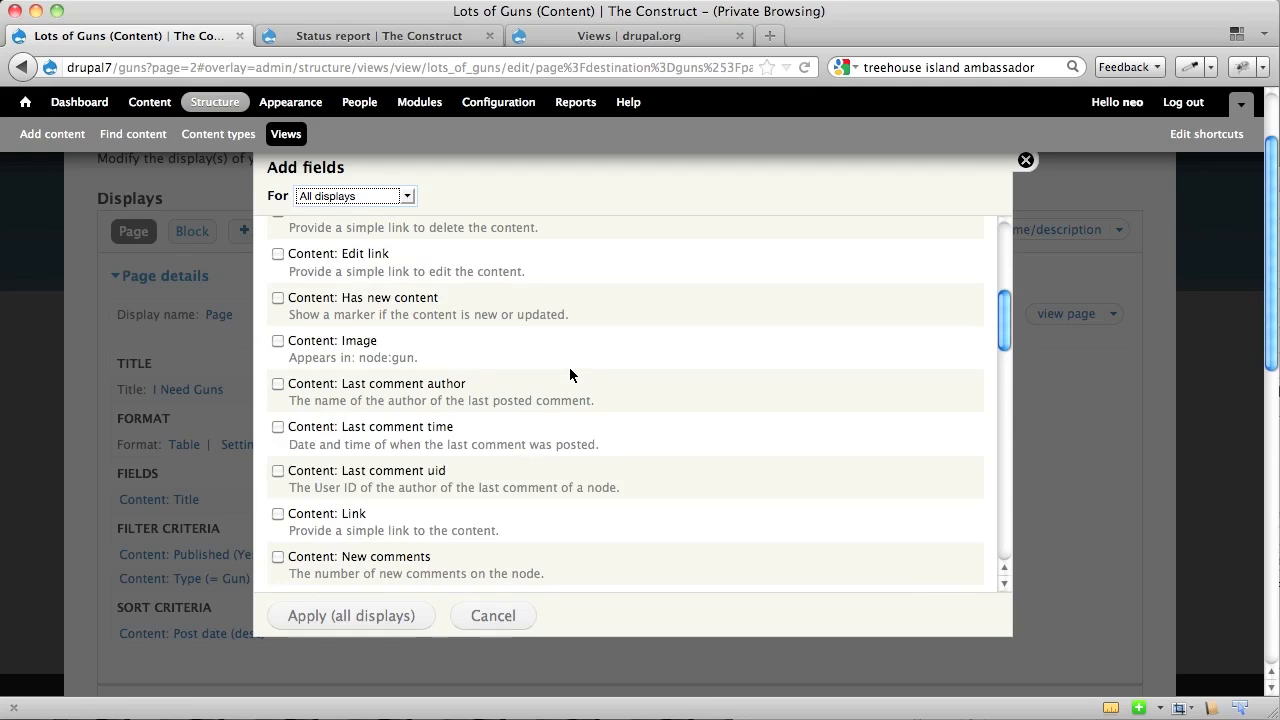
scroll(down, 3)
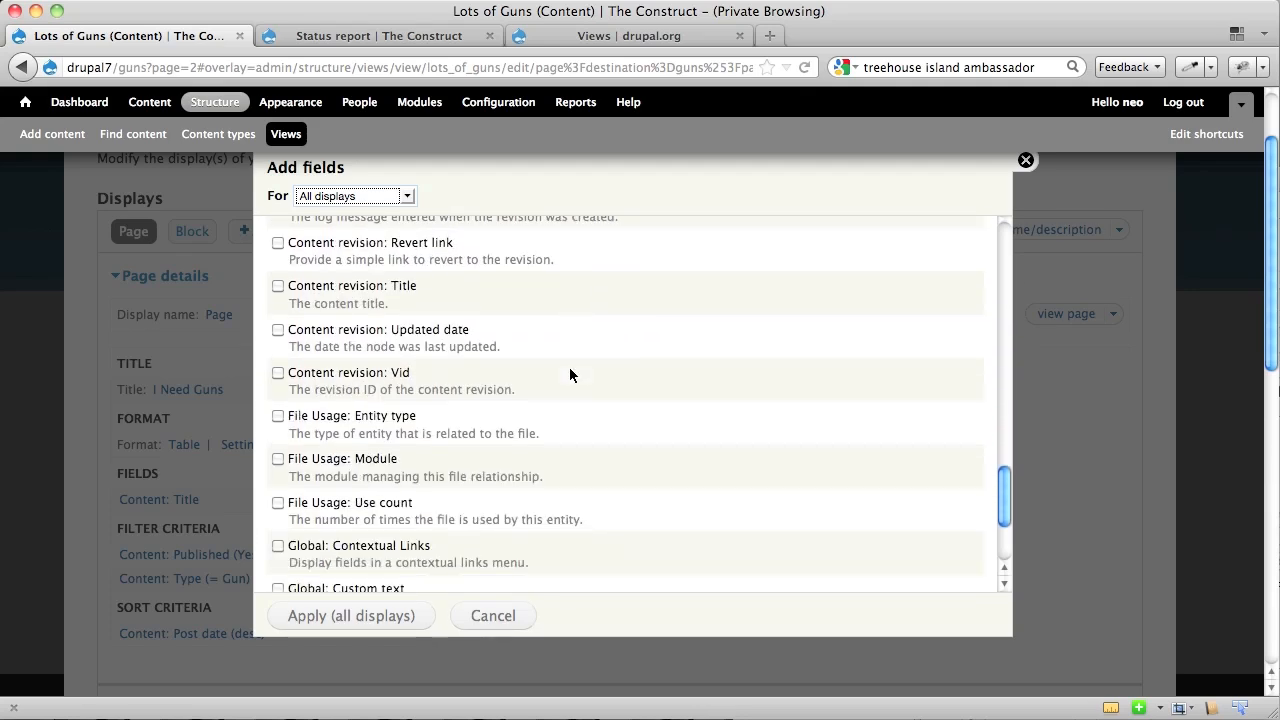
scroll(up, 3)
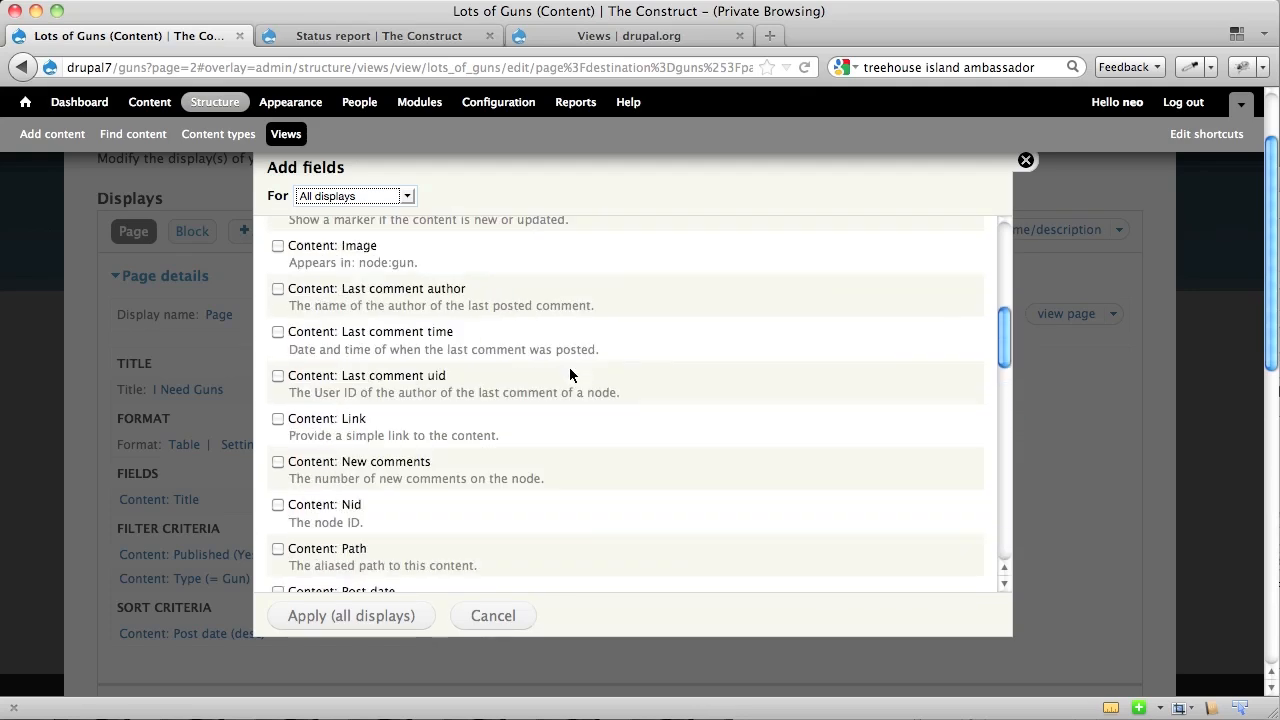
click(676, 262)
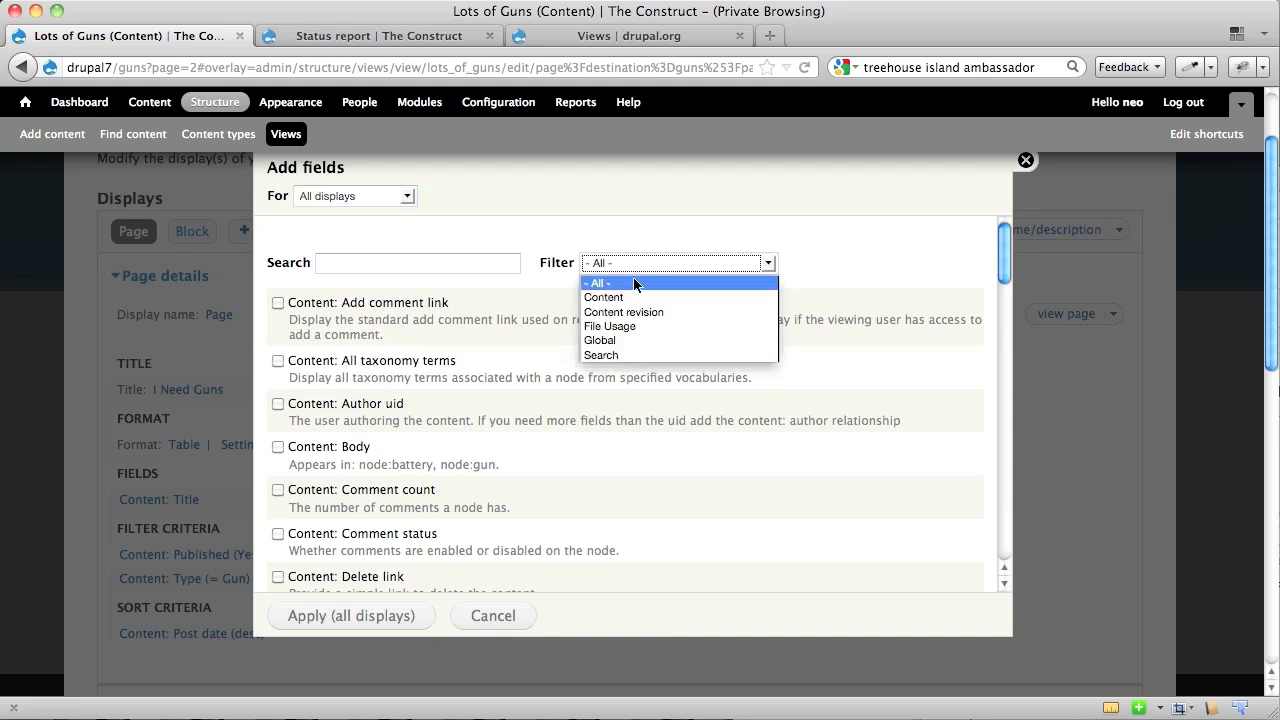
click(604, 297)
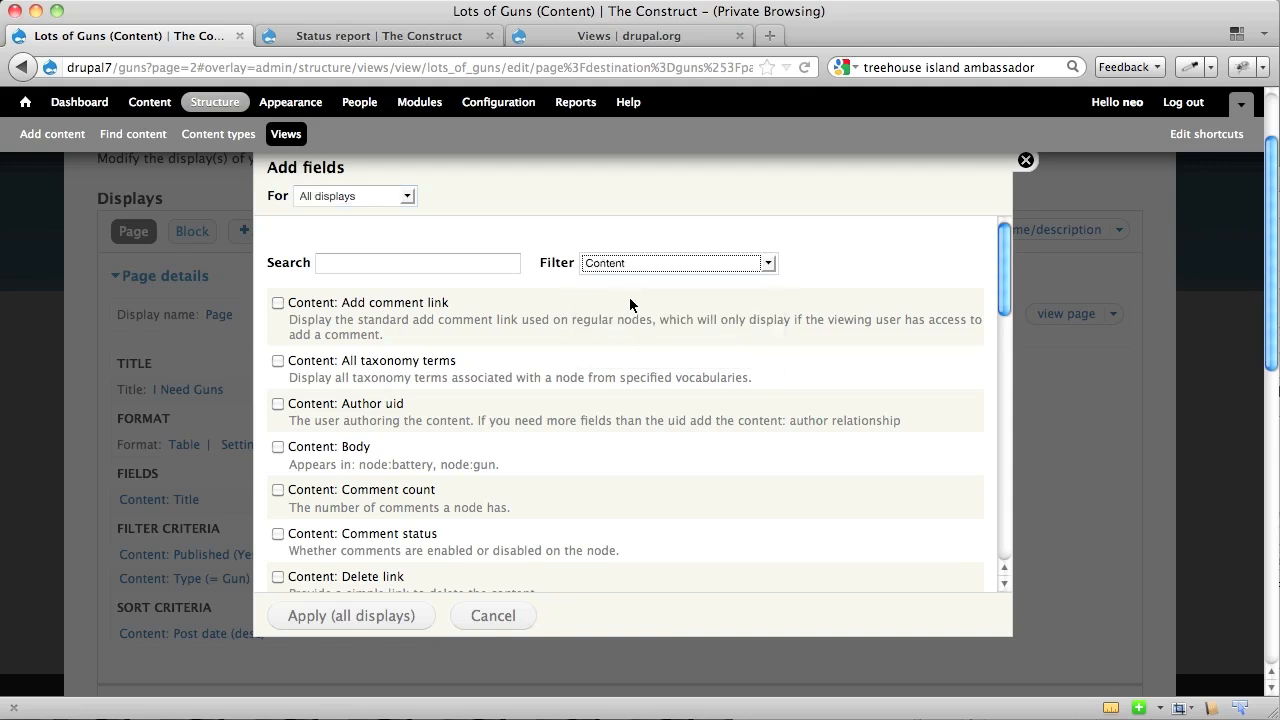
mouse_move(595, 288)
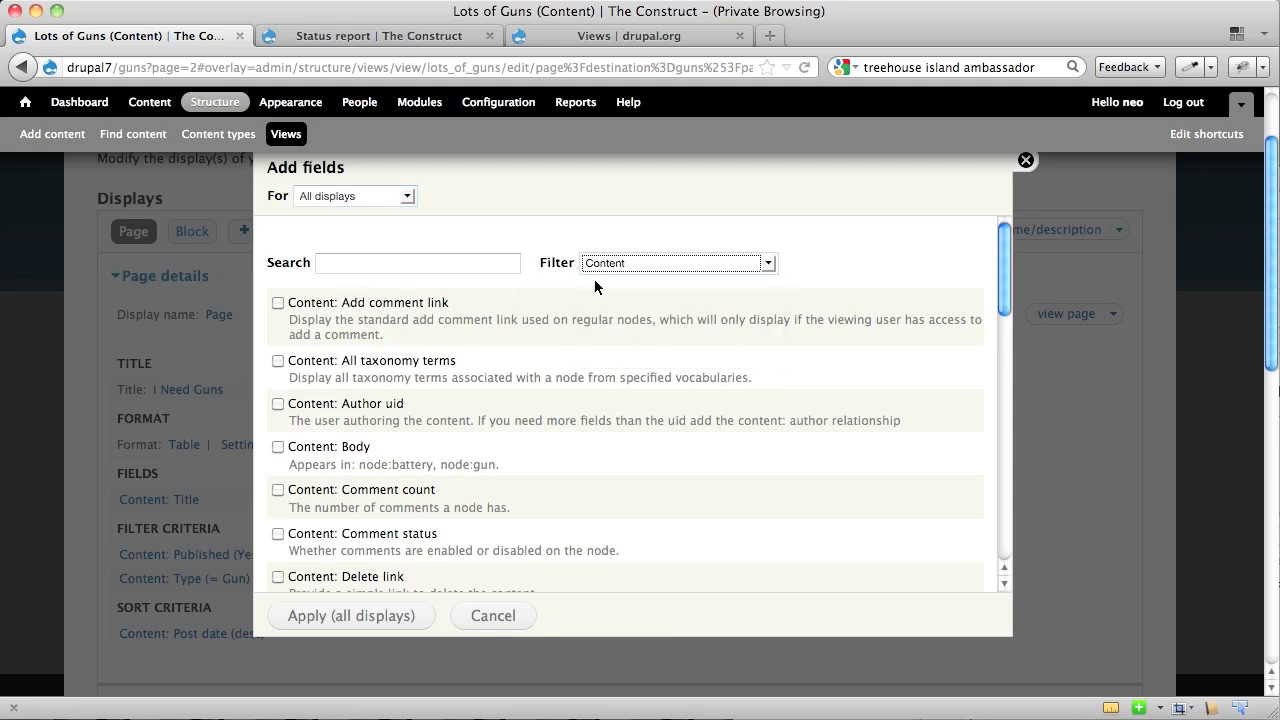
scroll(down, 3)
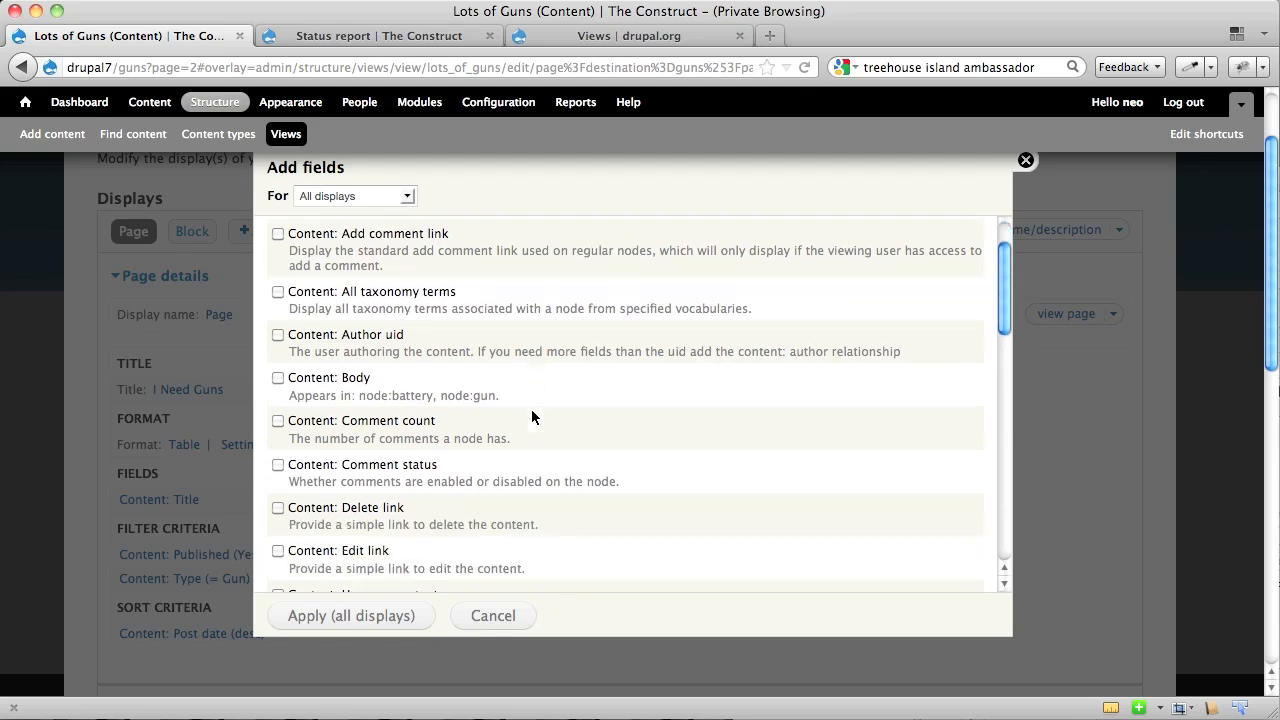
scroll(down, 3)
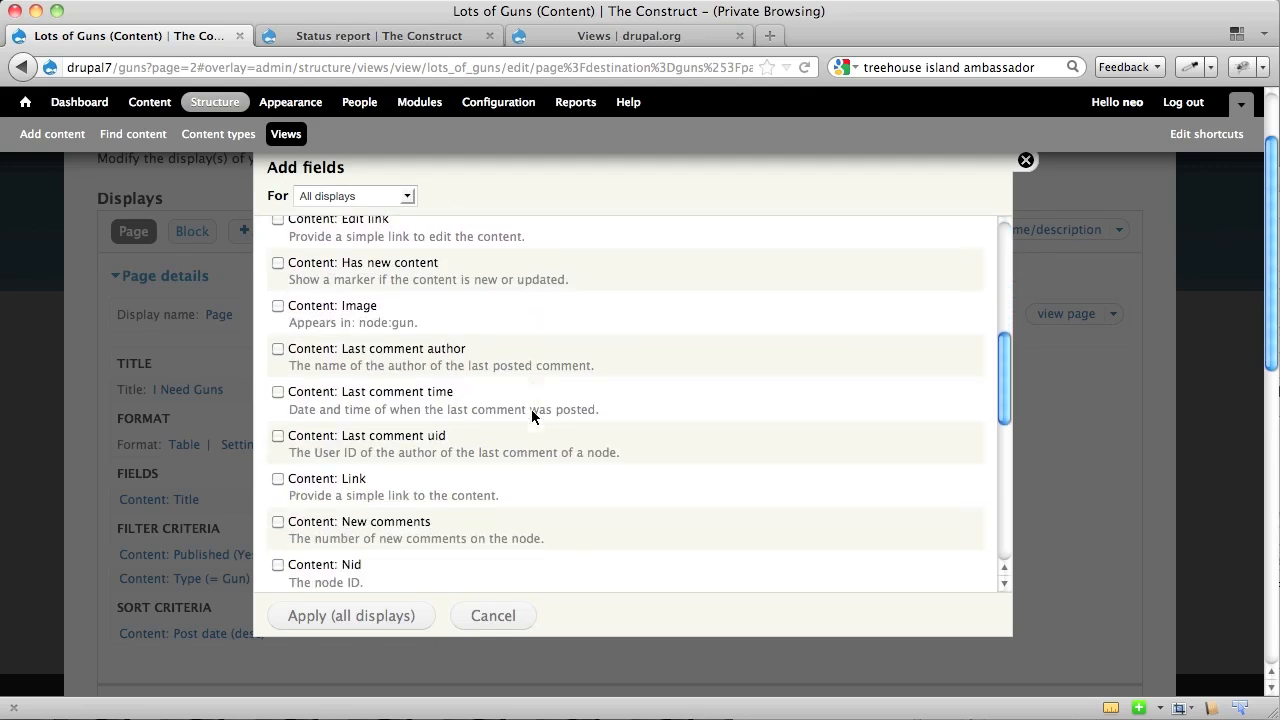
scroll(down, 3)
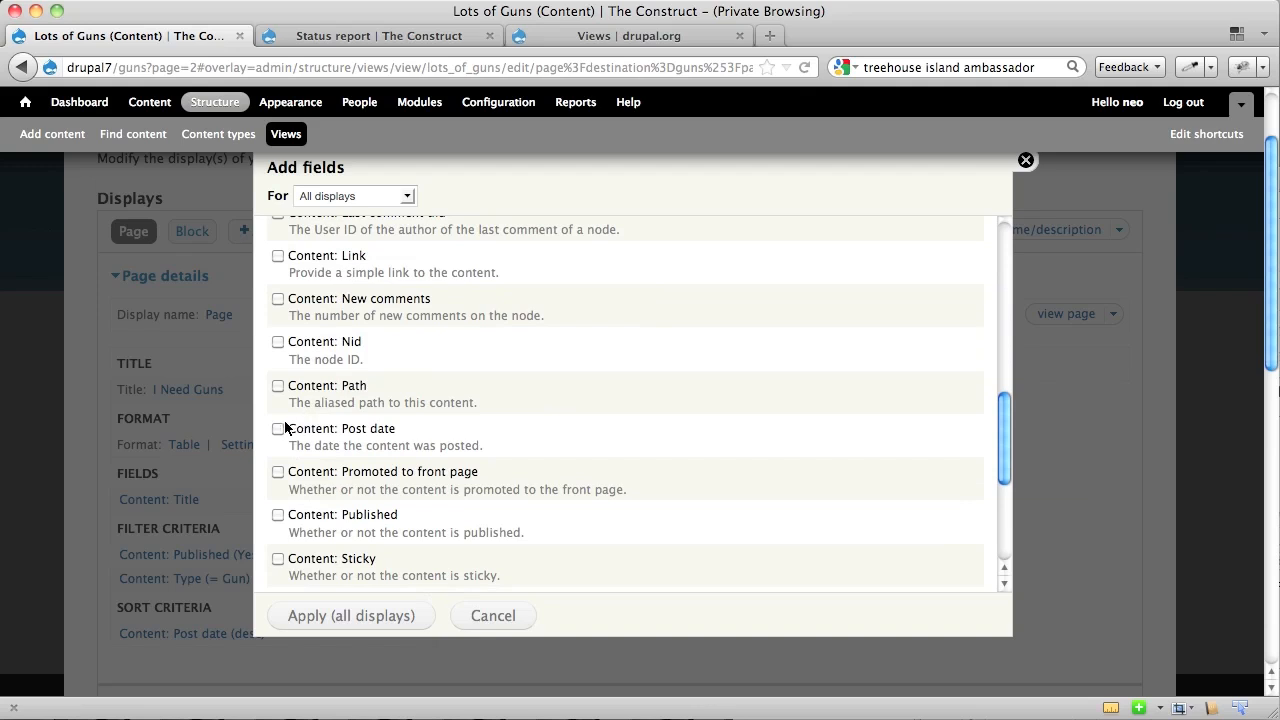
click(278, 428)
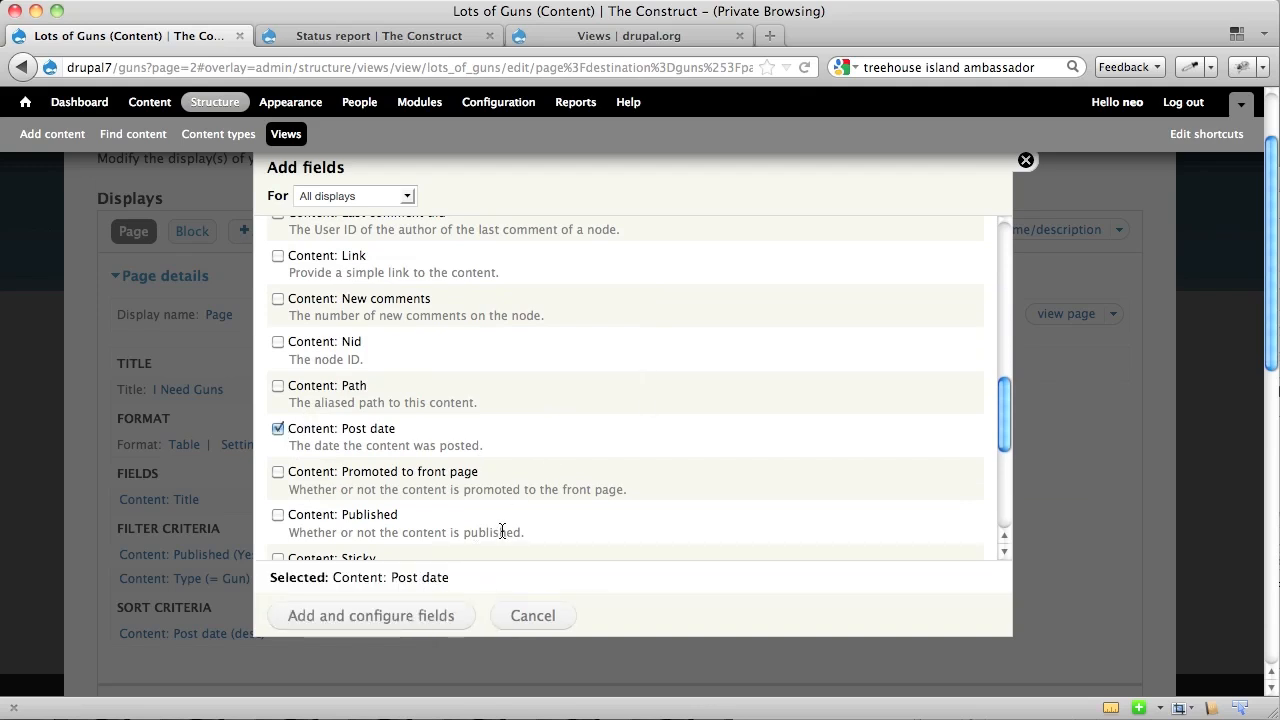
click(370, 615)
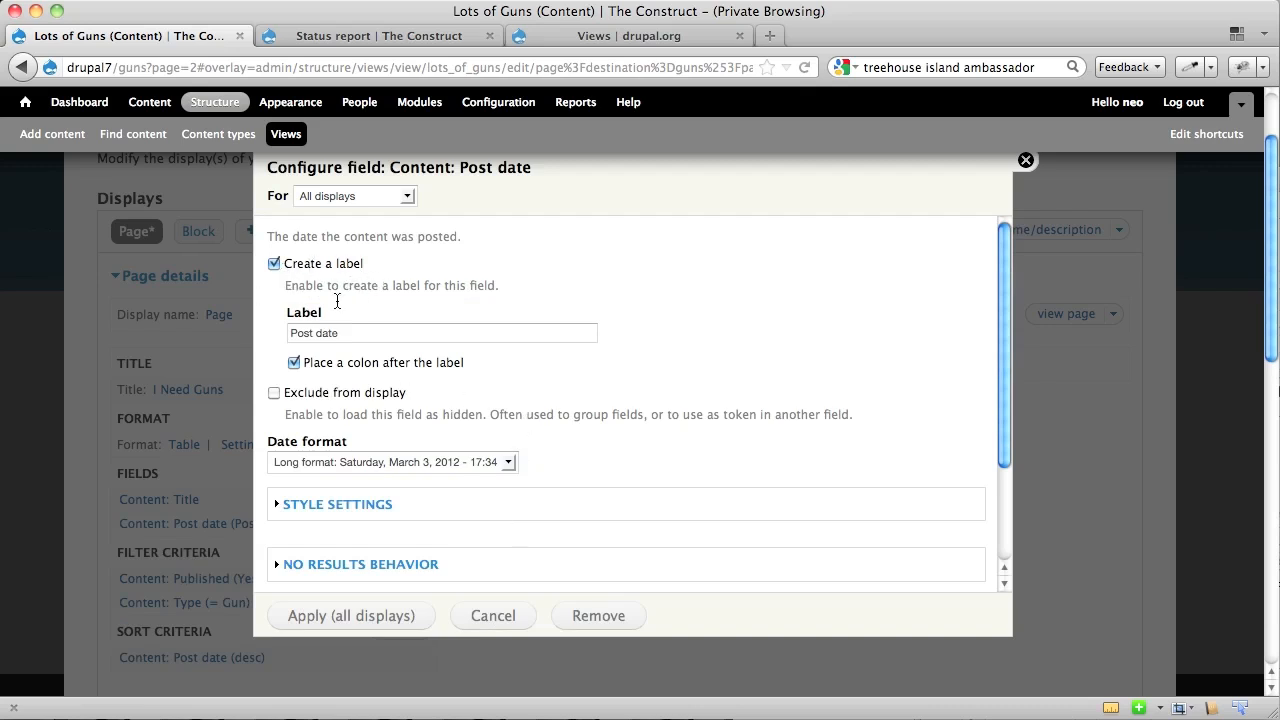
mouse_move(391, 351)
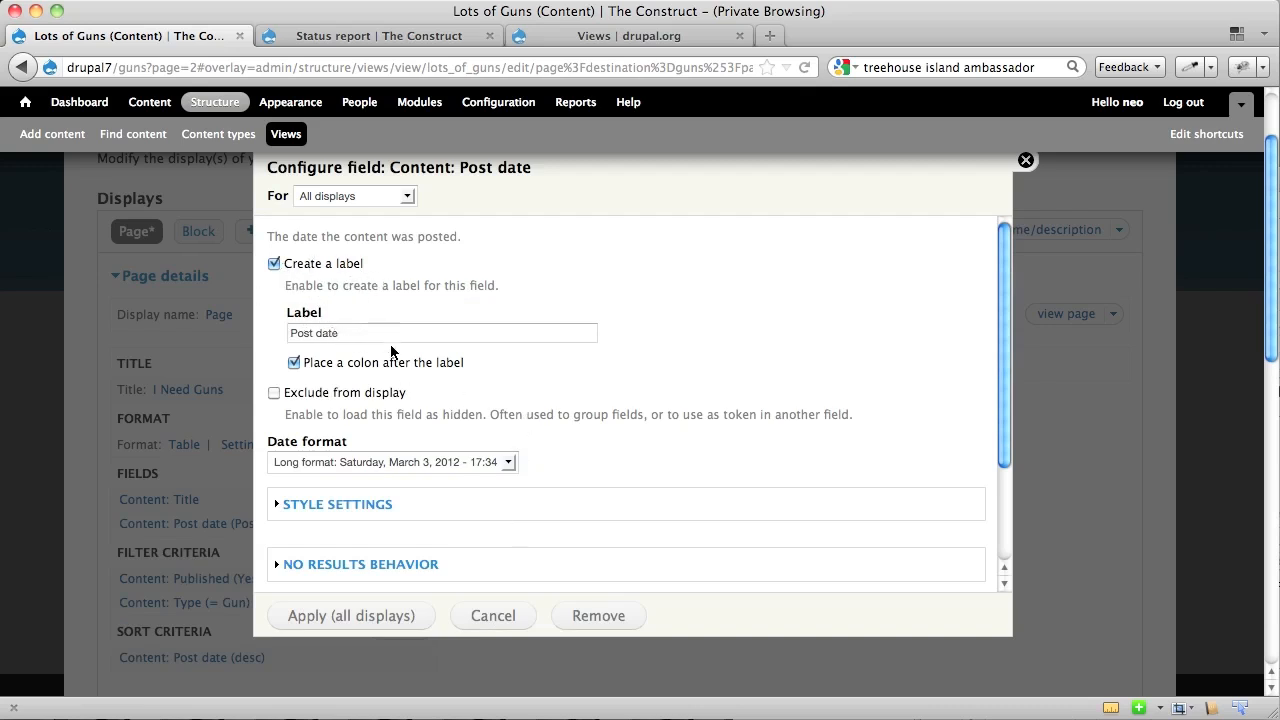
mouse_move(390, 478)
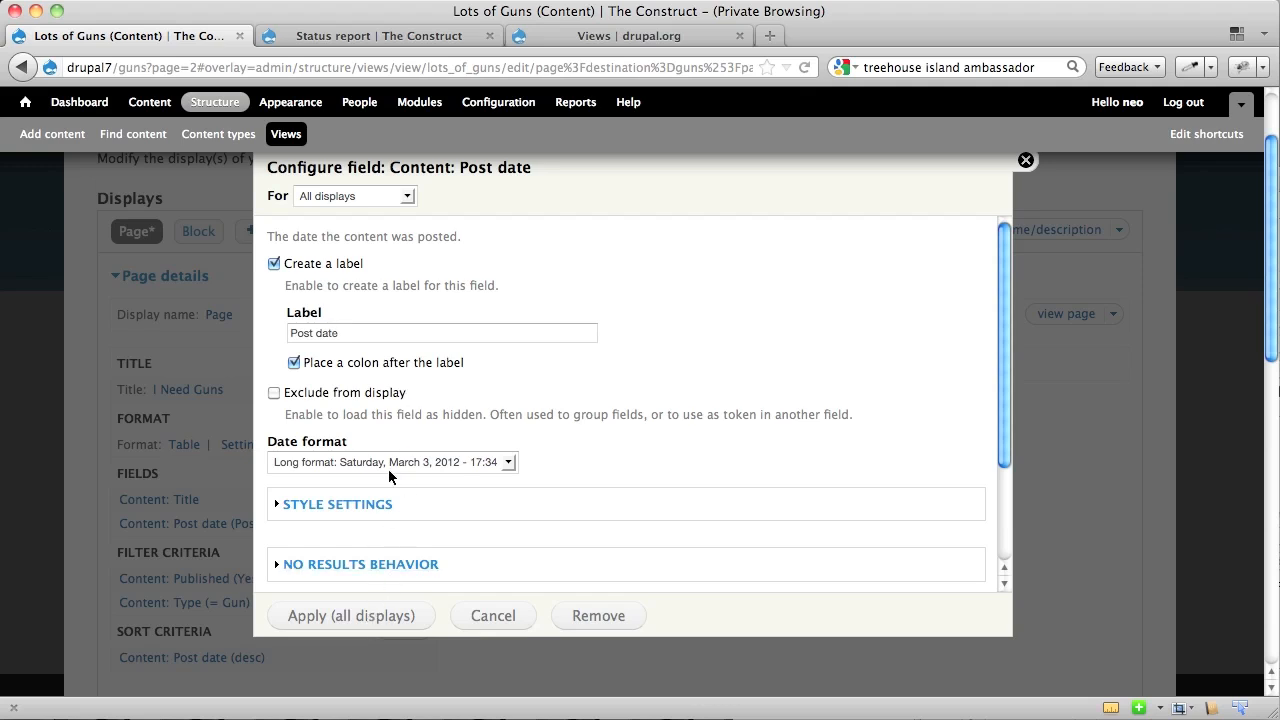
- Apply the Post date field with its default label and Long format to all displays
click(351, 615)
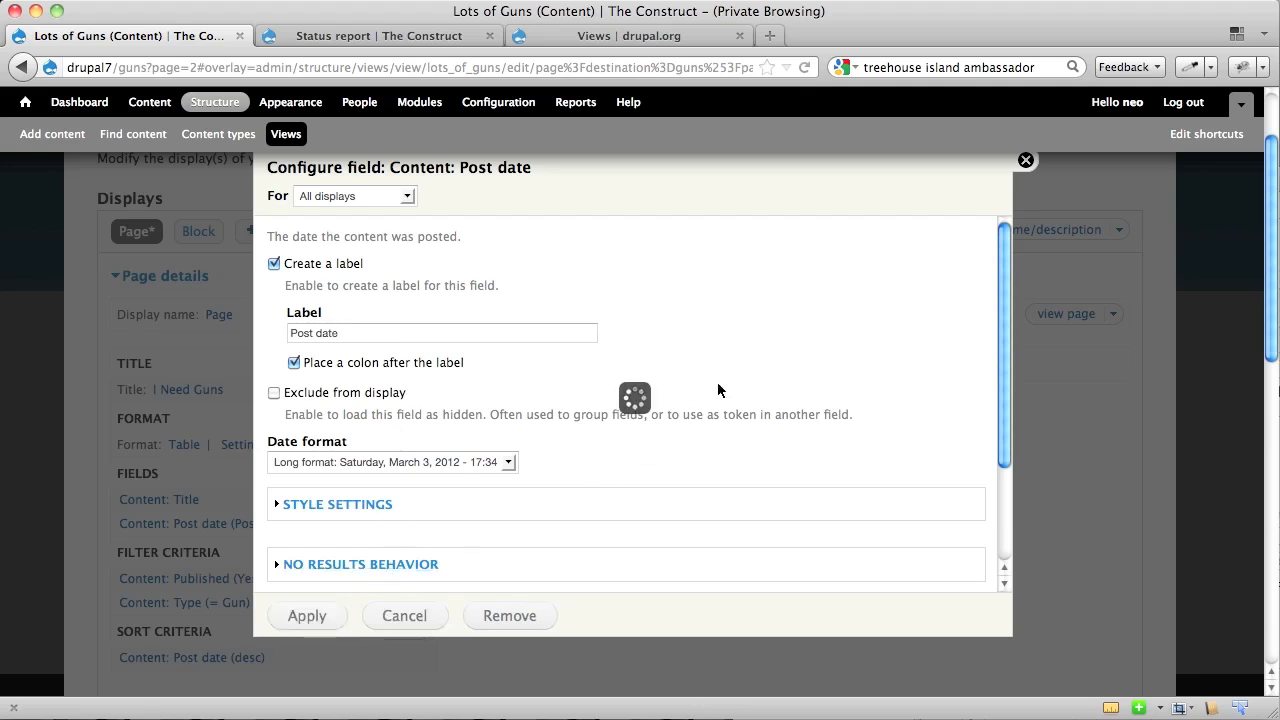
click(307, 615)
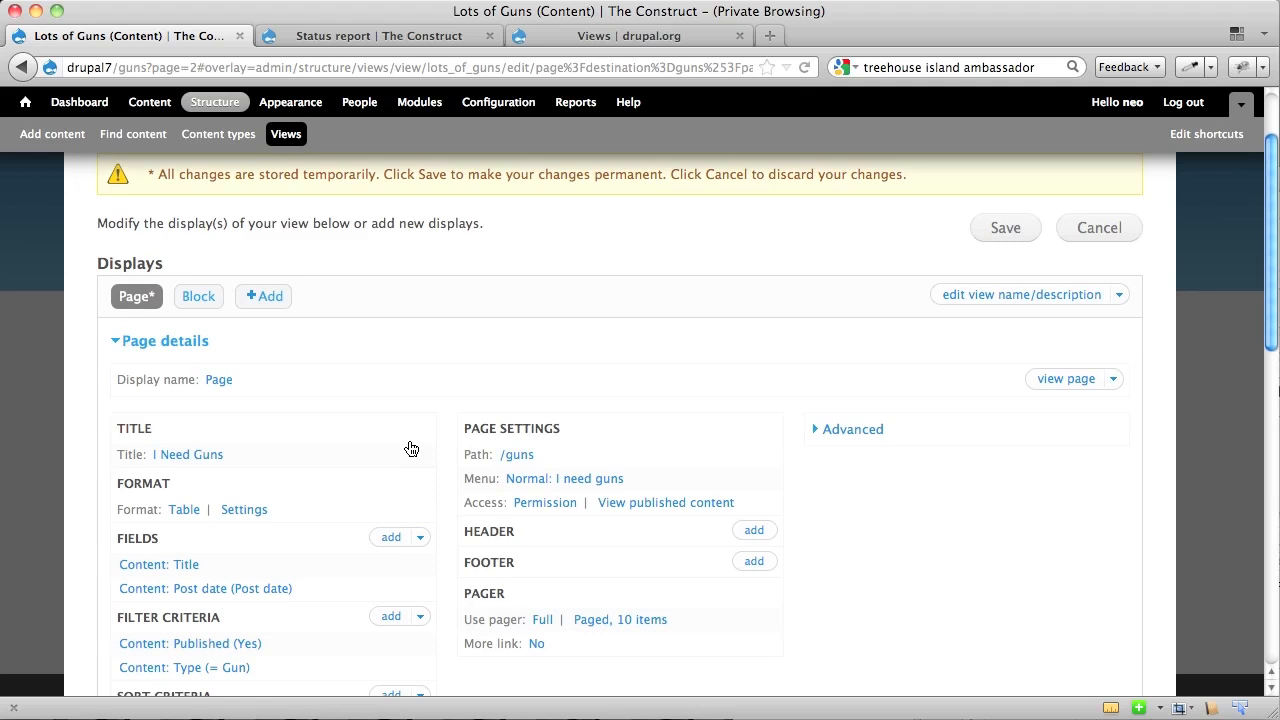
scroll(down, 3)
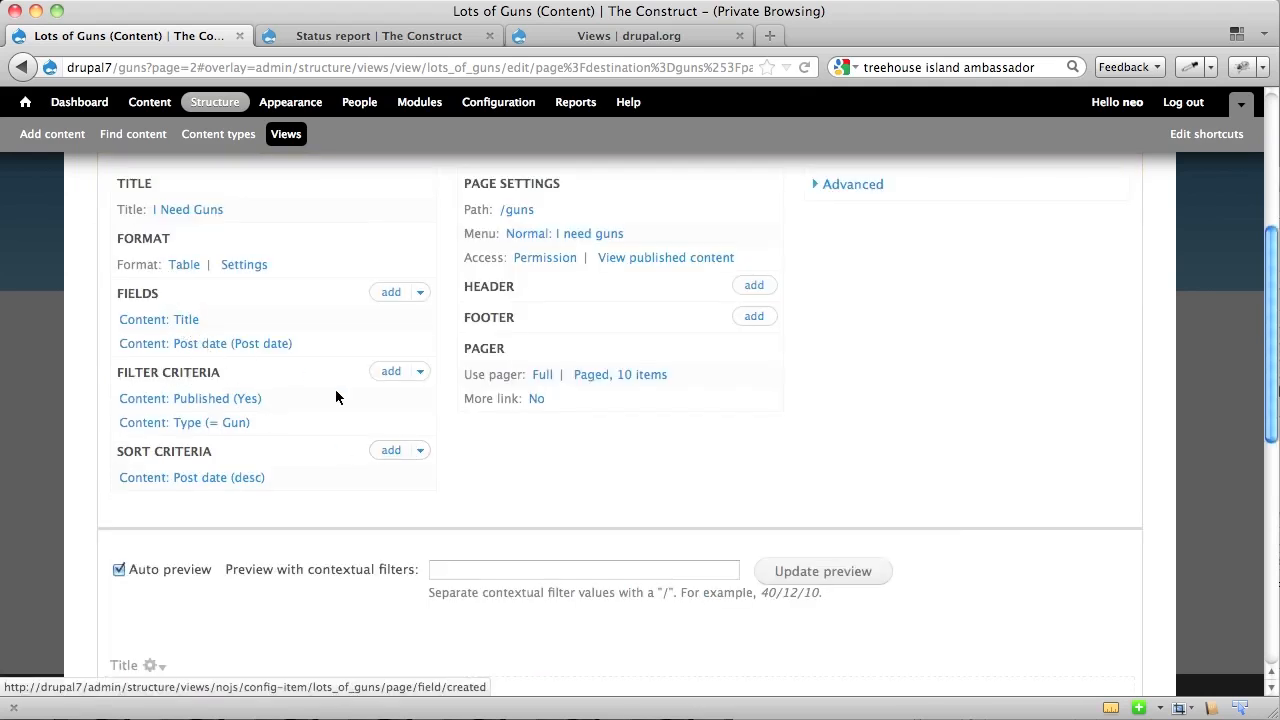
scroll(down, 3)
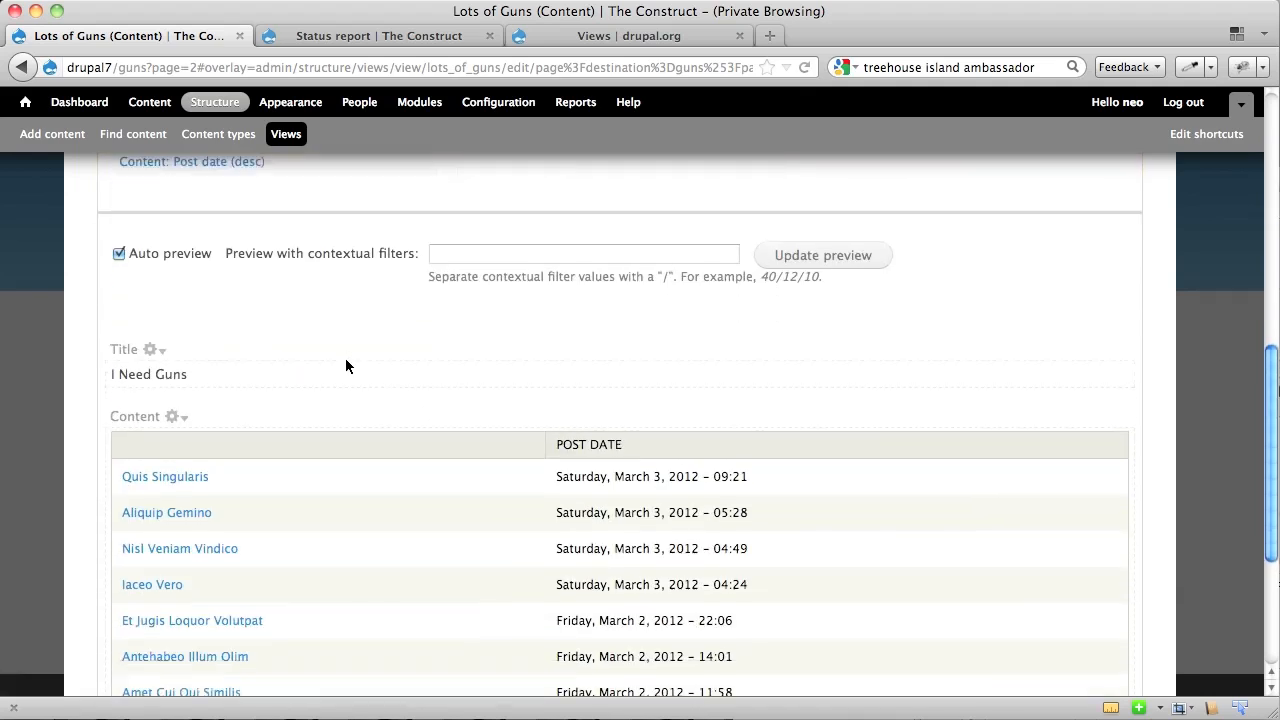
scroll(down, 3)
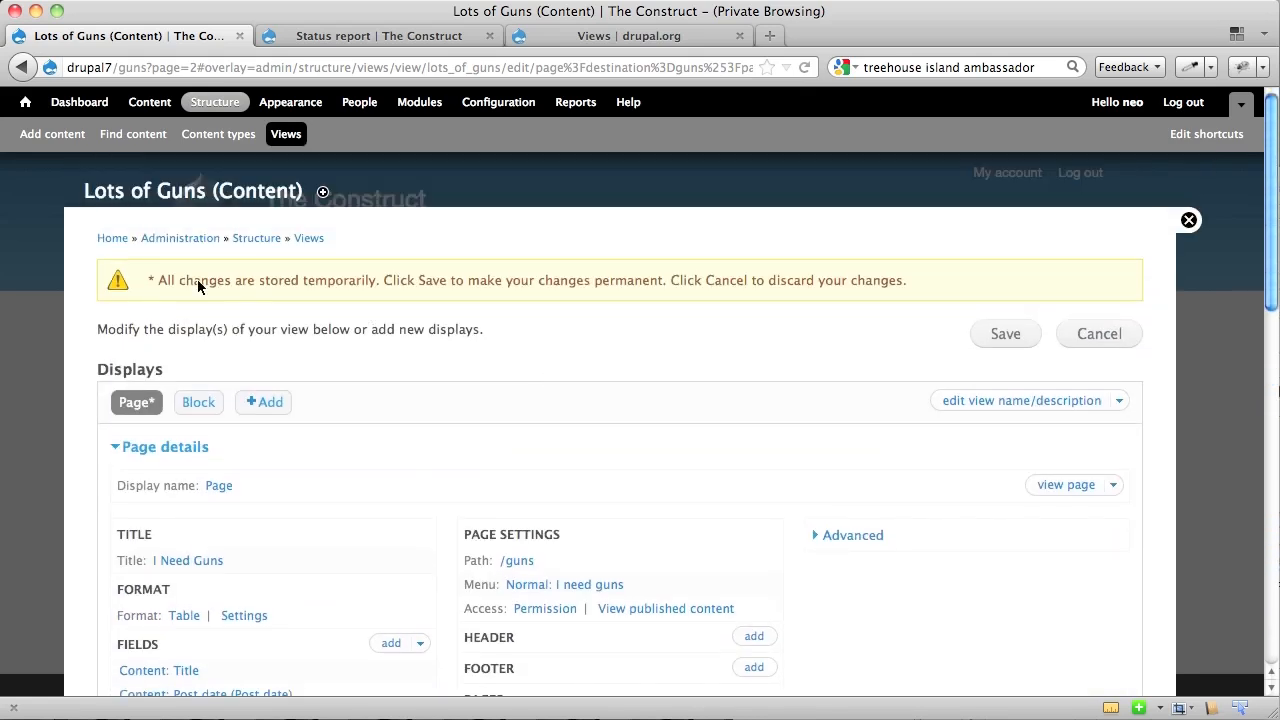
mouse_move(630, 317)
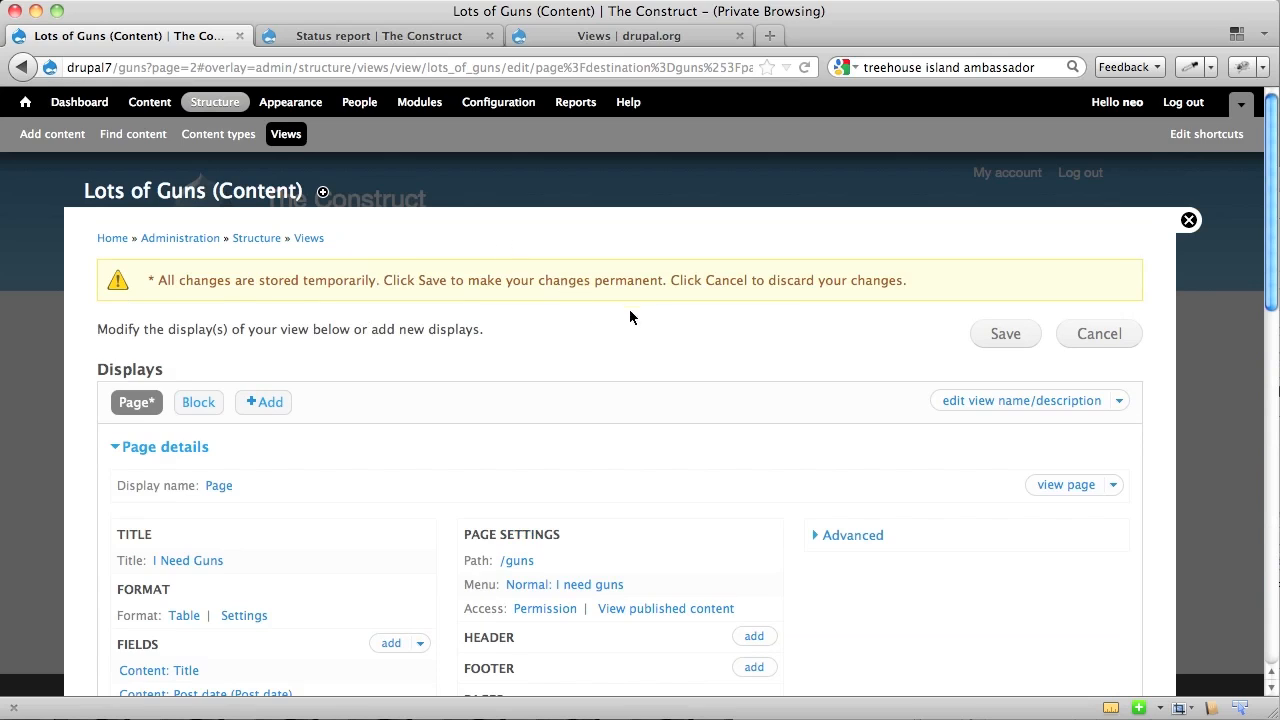
mouse_move(613, 406)
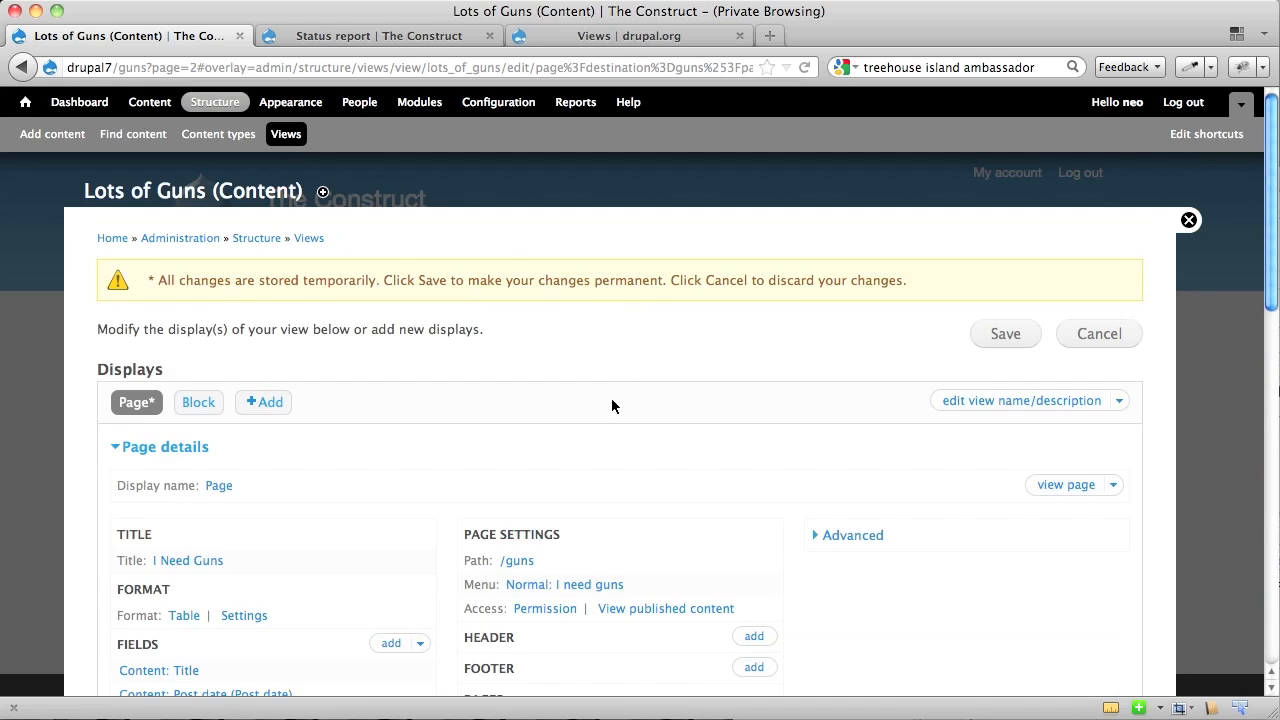
scroll(down, 3)
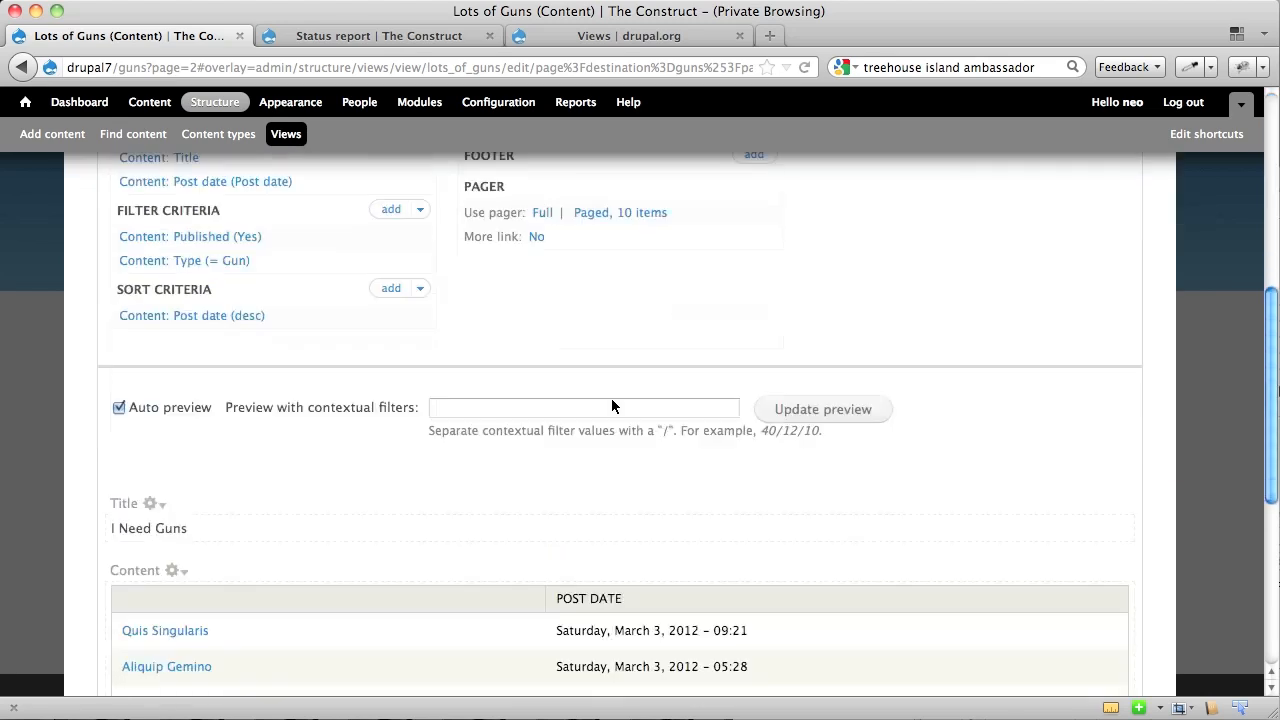
scroll(down, 3)
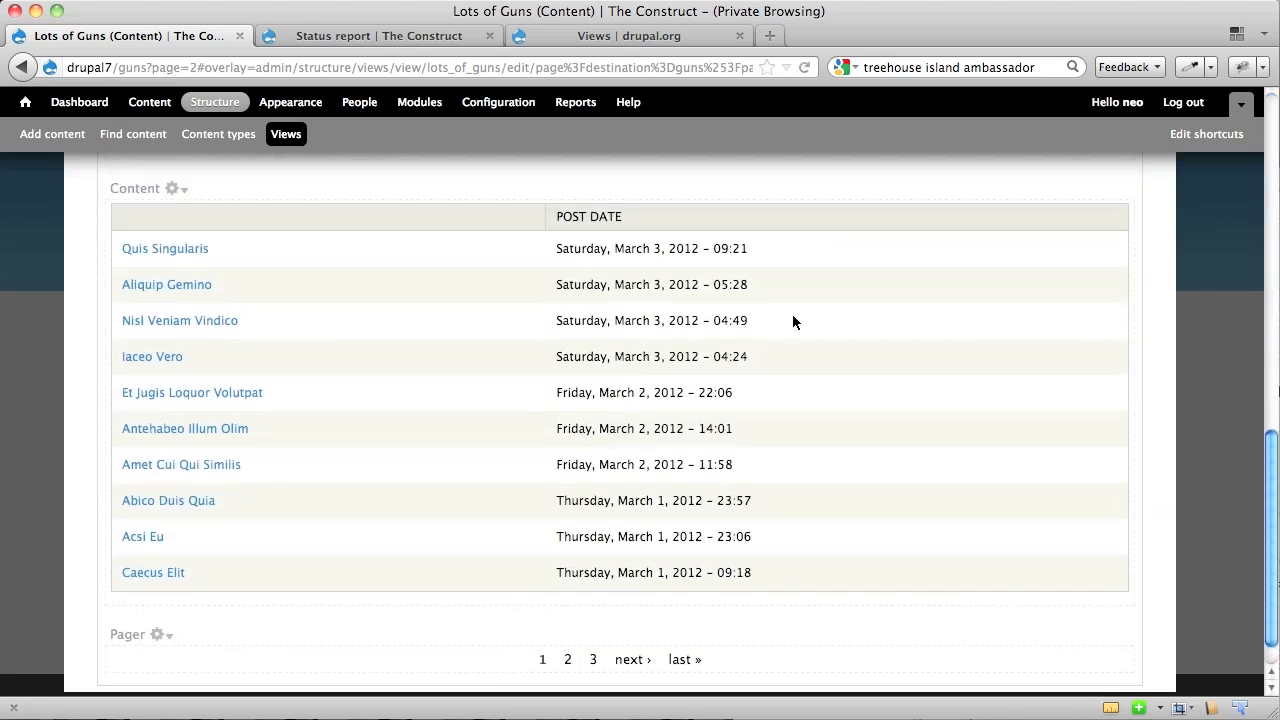
mouse_move(430, 429)
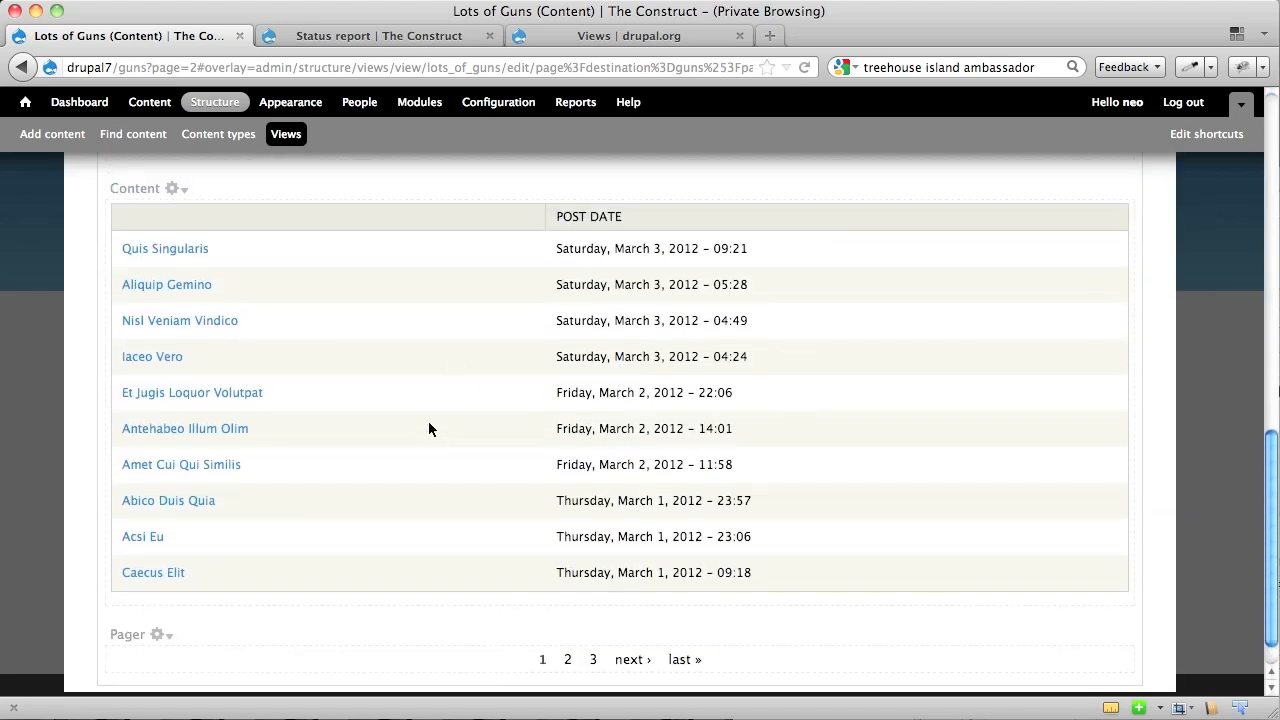
mouse_move(258, 225)
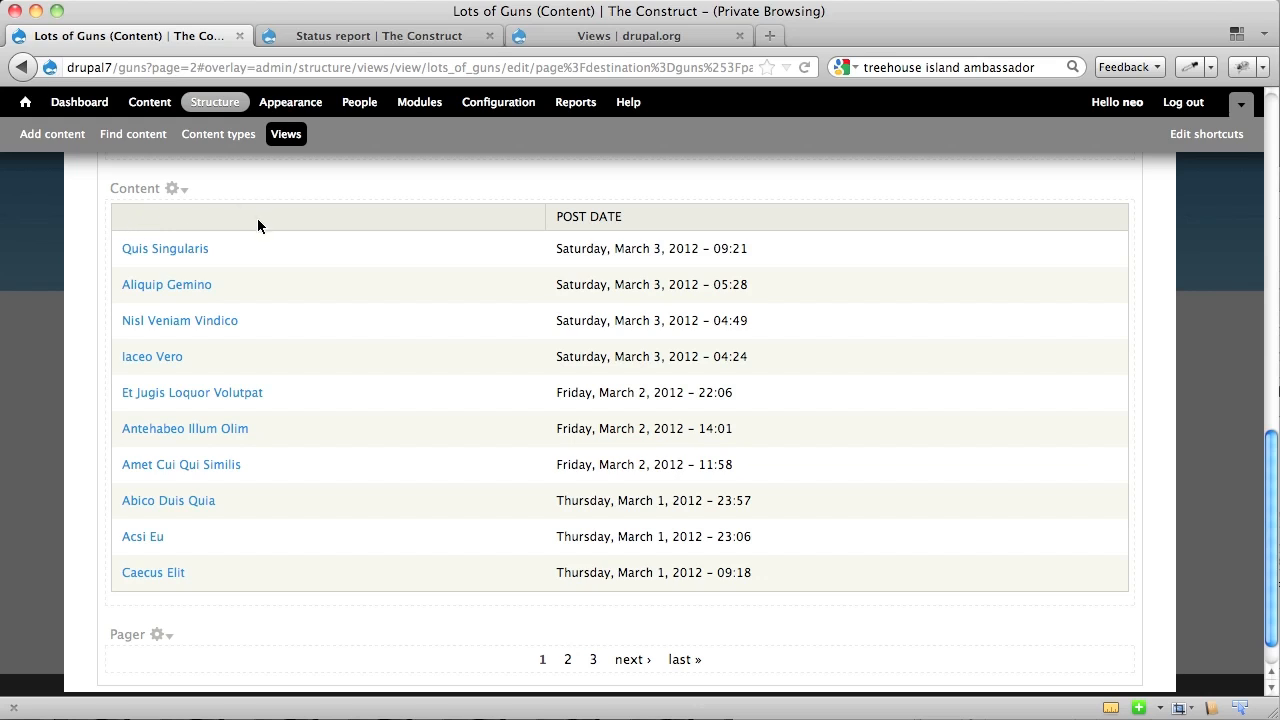
scroll(up, 3)
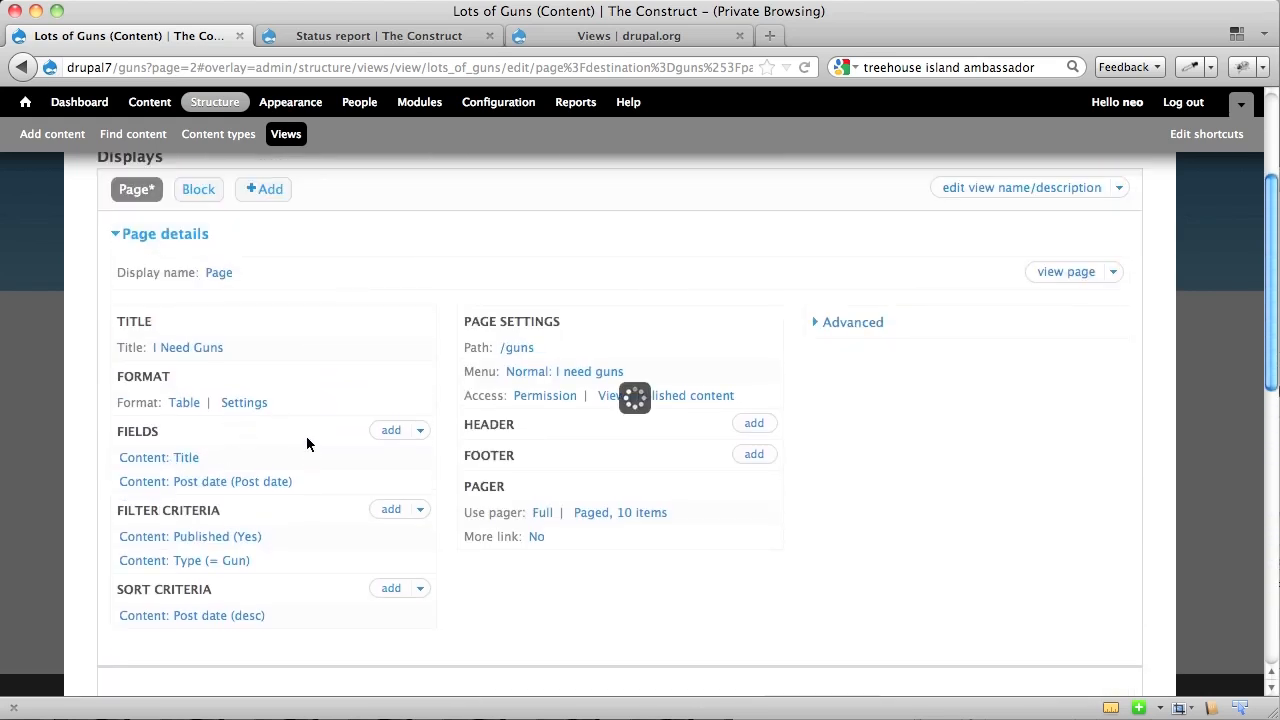
- Give the Content: Title field the label 'Title'
click(158, 457)
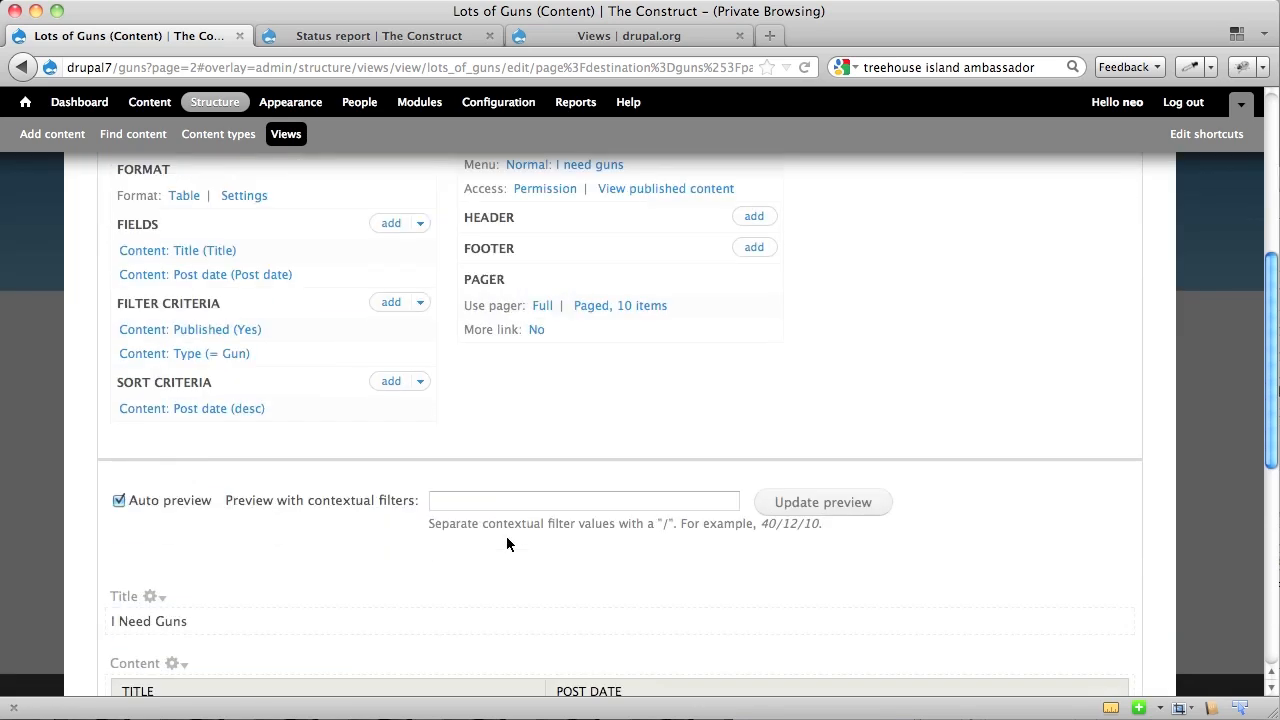
scroll(down, 3)
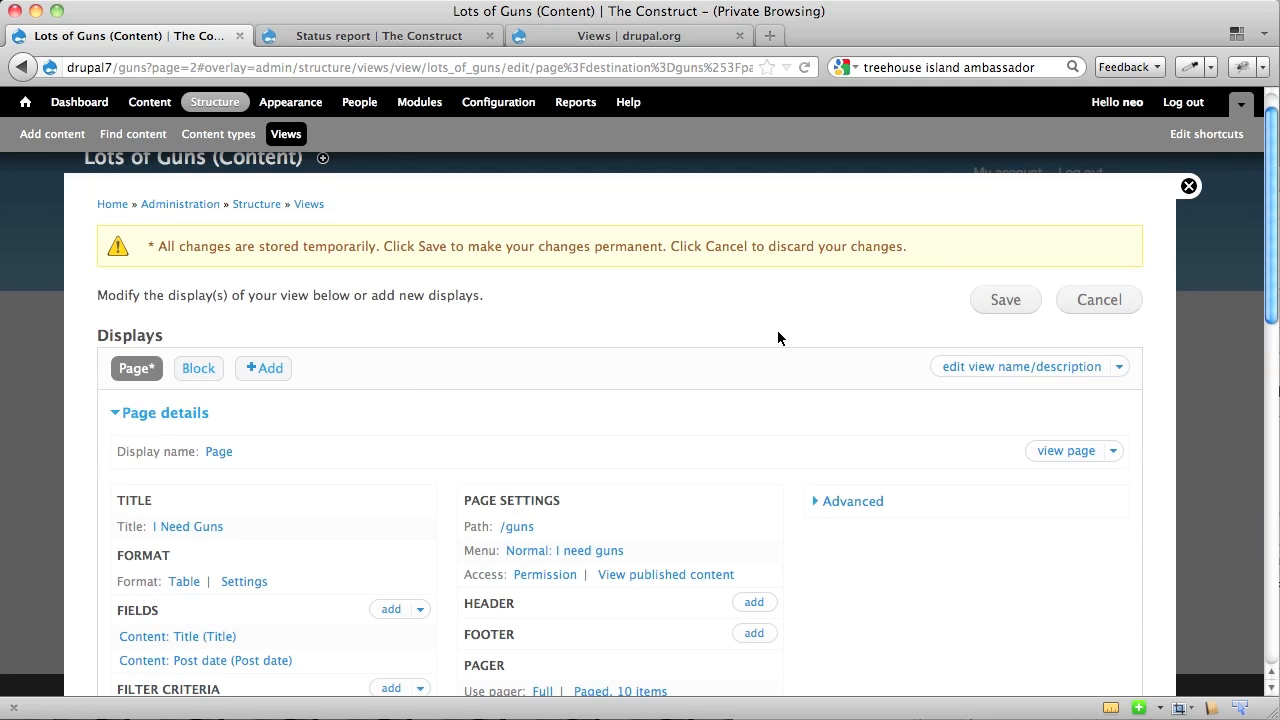
mouse_move(882, 610)
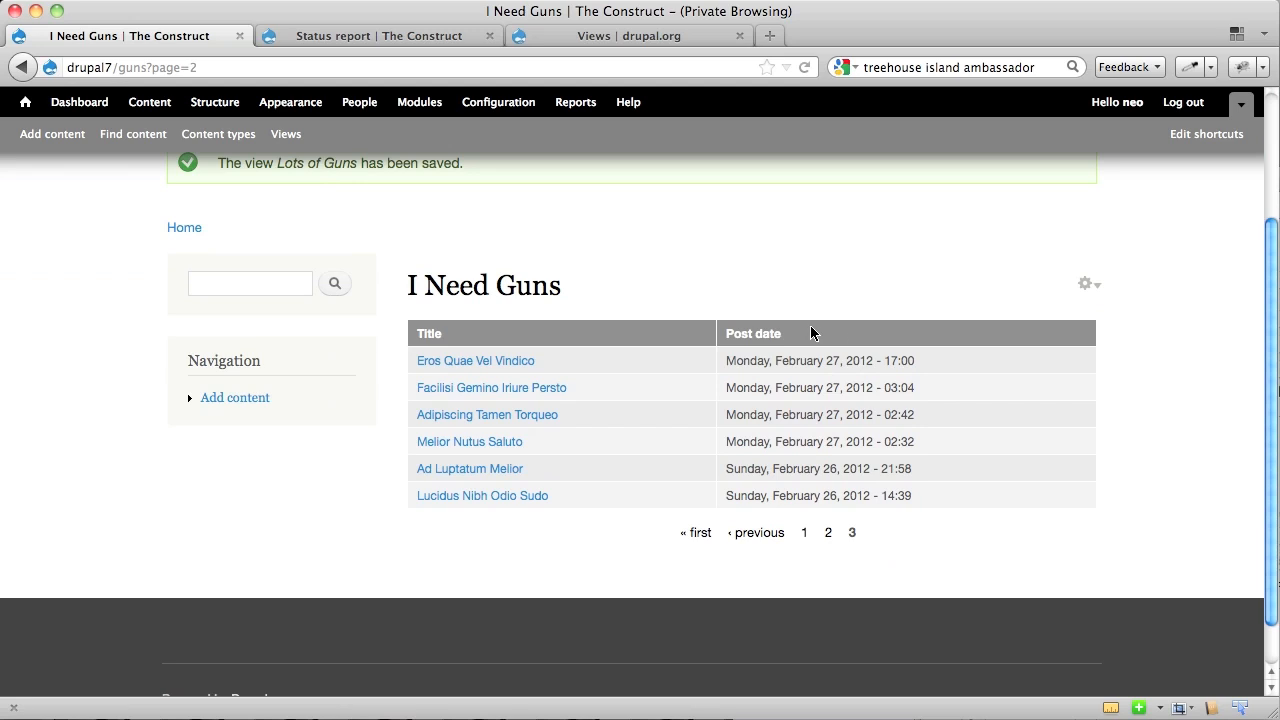
mouse_move(538, 476)
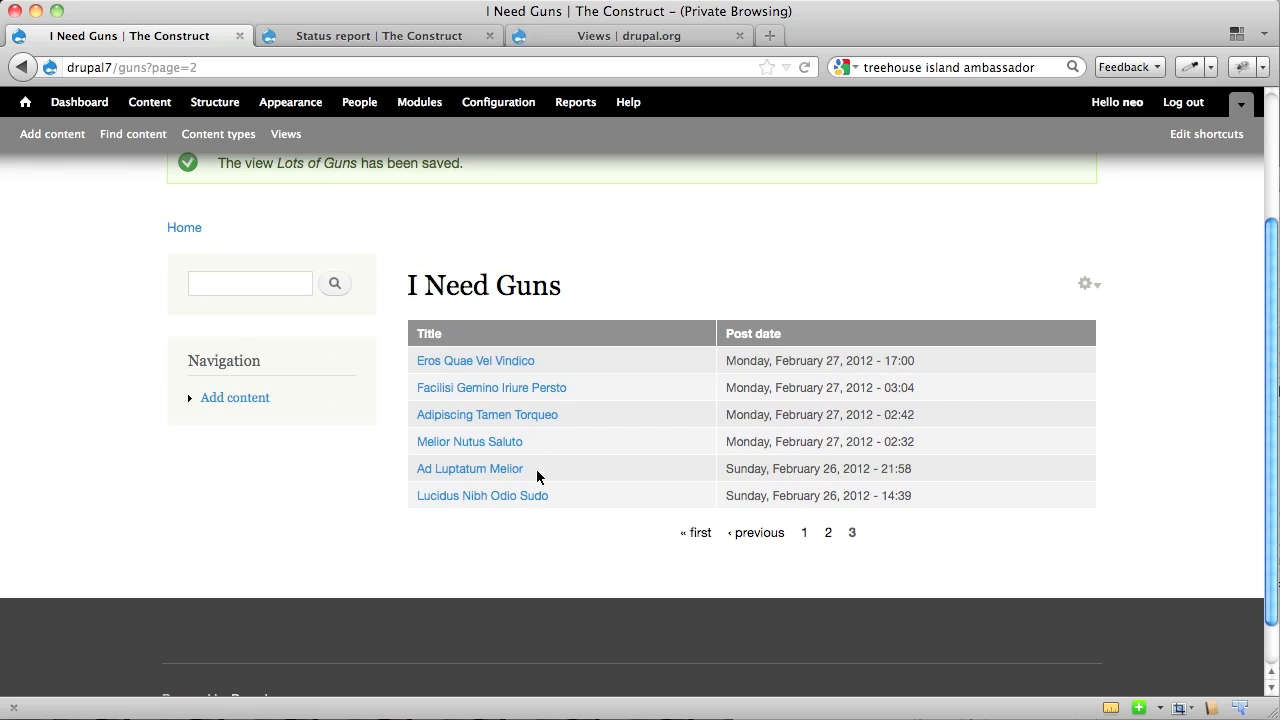
mouse_move(1123, 277)
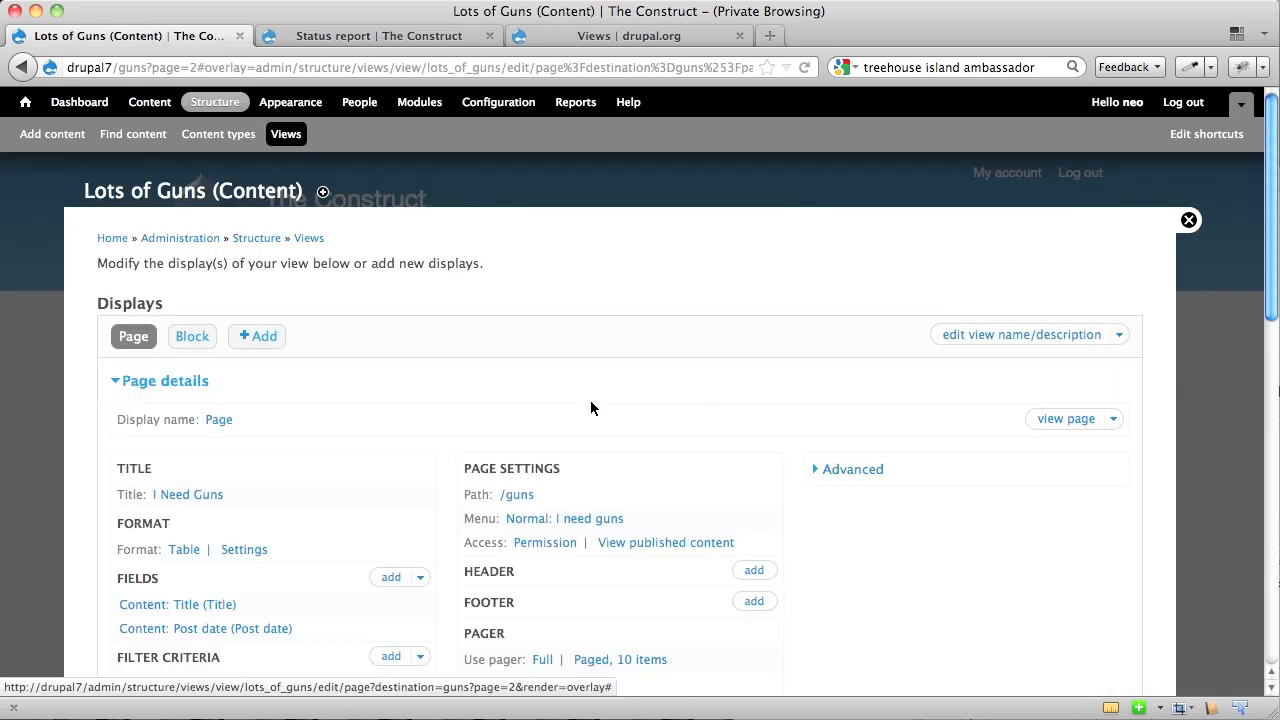
- Add 'Content: Tags (field_tags)' as a new filter criterion
scroll(down, 3)
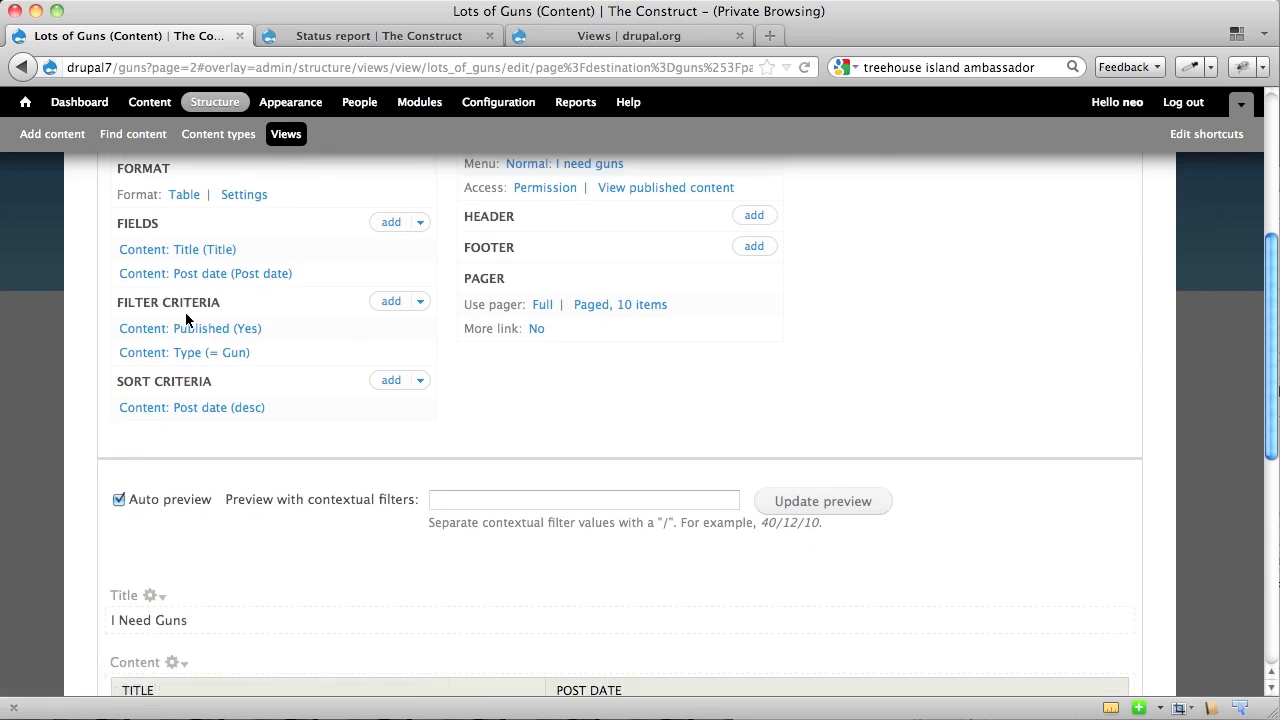
mouse_move(391, 302)
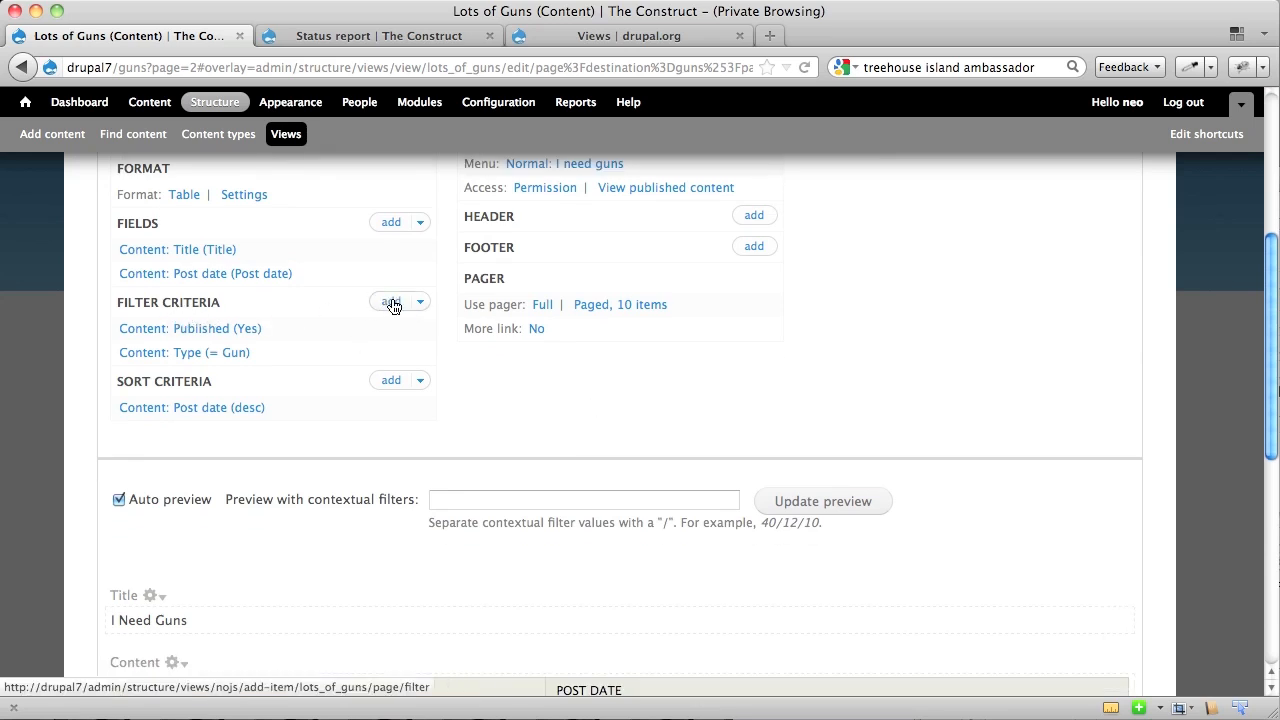
click(619, 304)
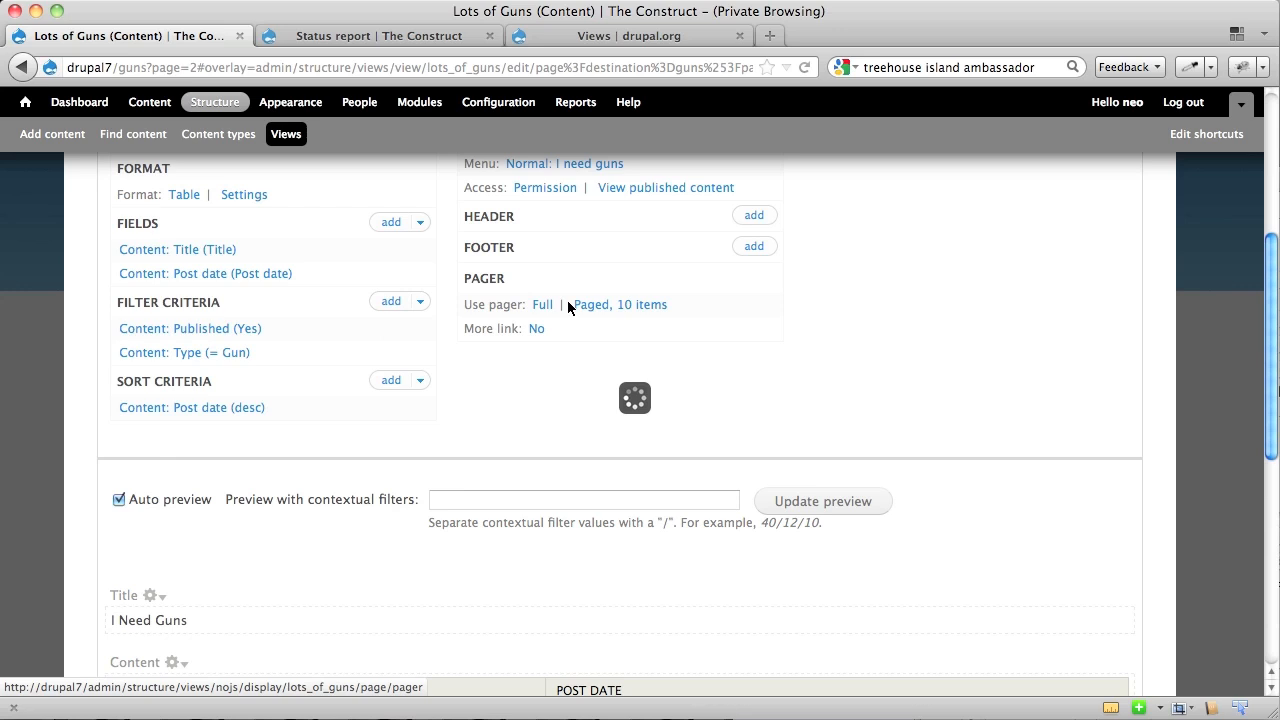
click(391, 300)
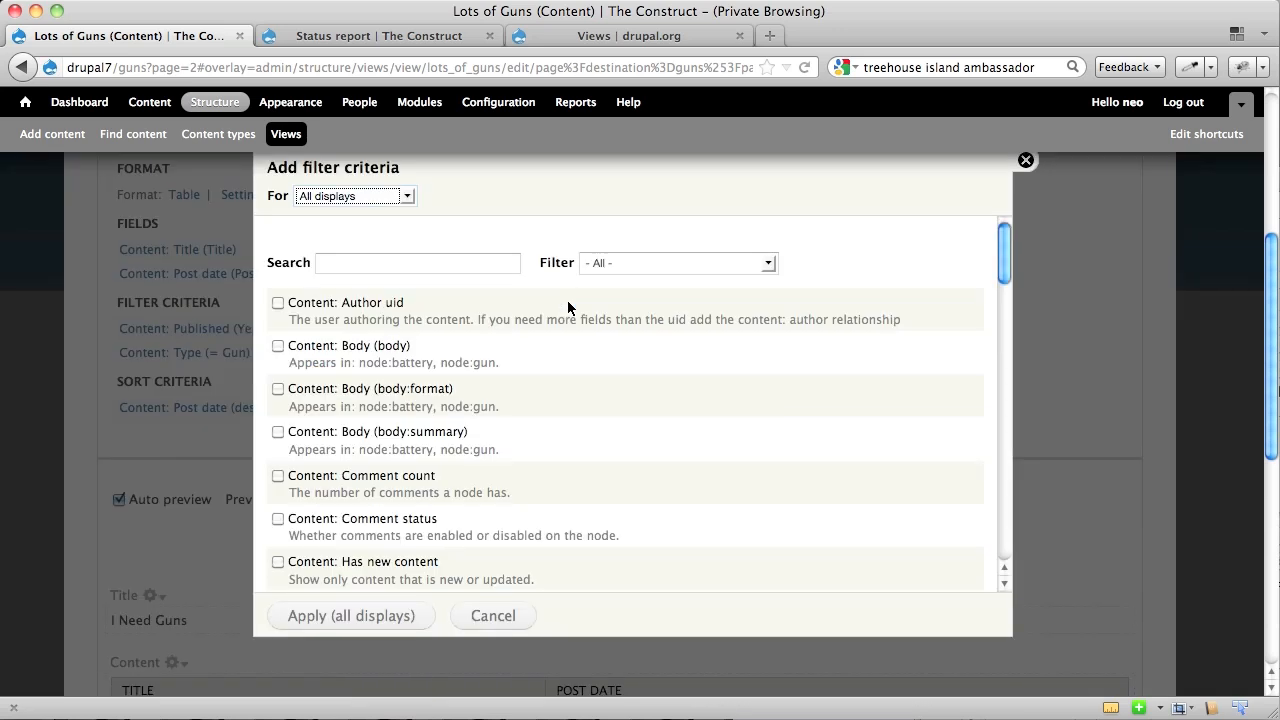
mouse_move(480, 293)
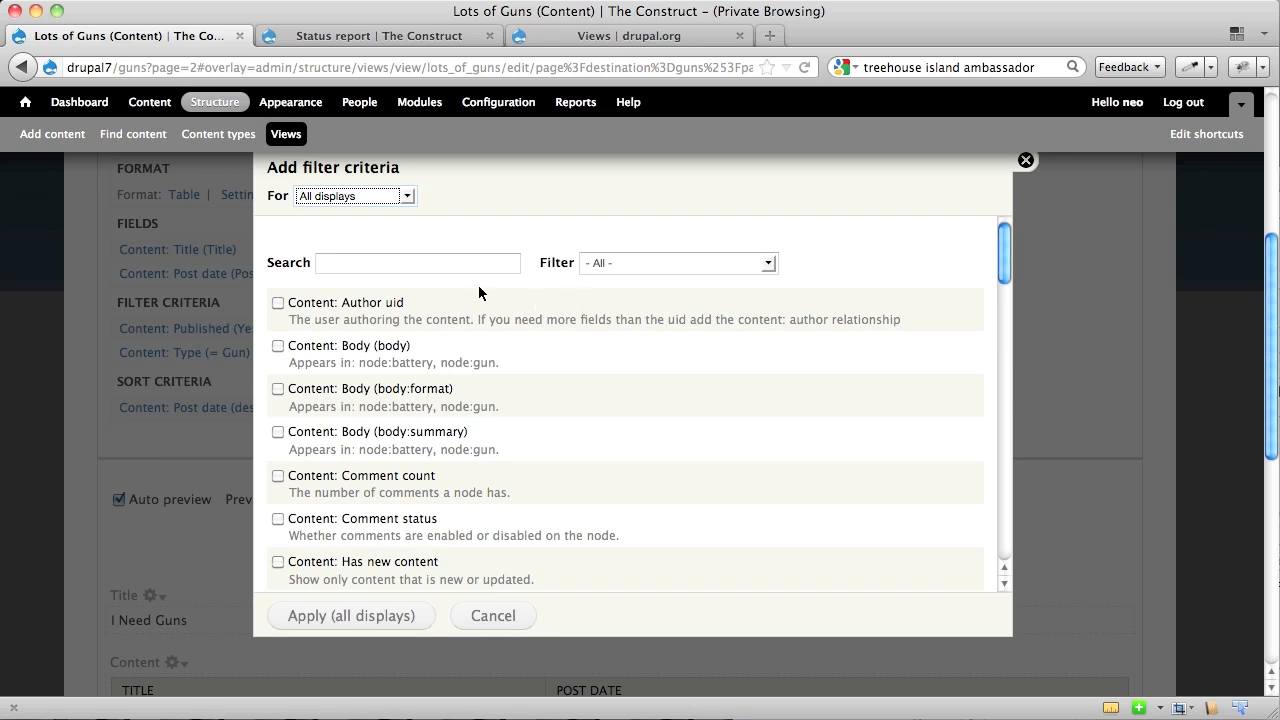
scroll(down, 3)
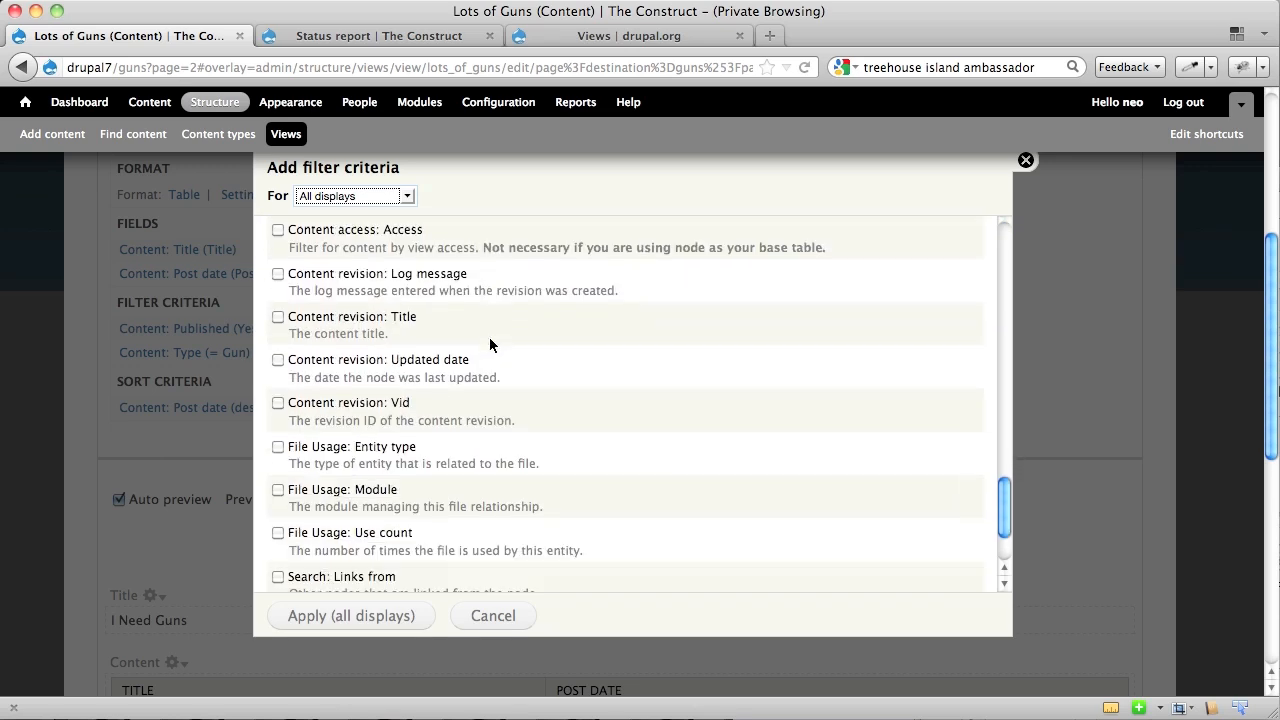
scroll(up, 3)
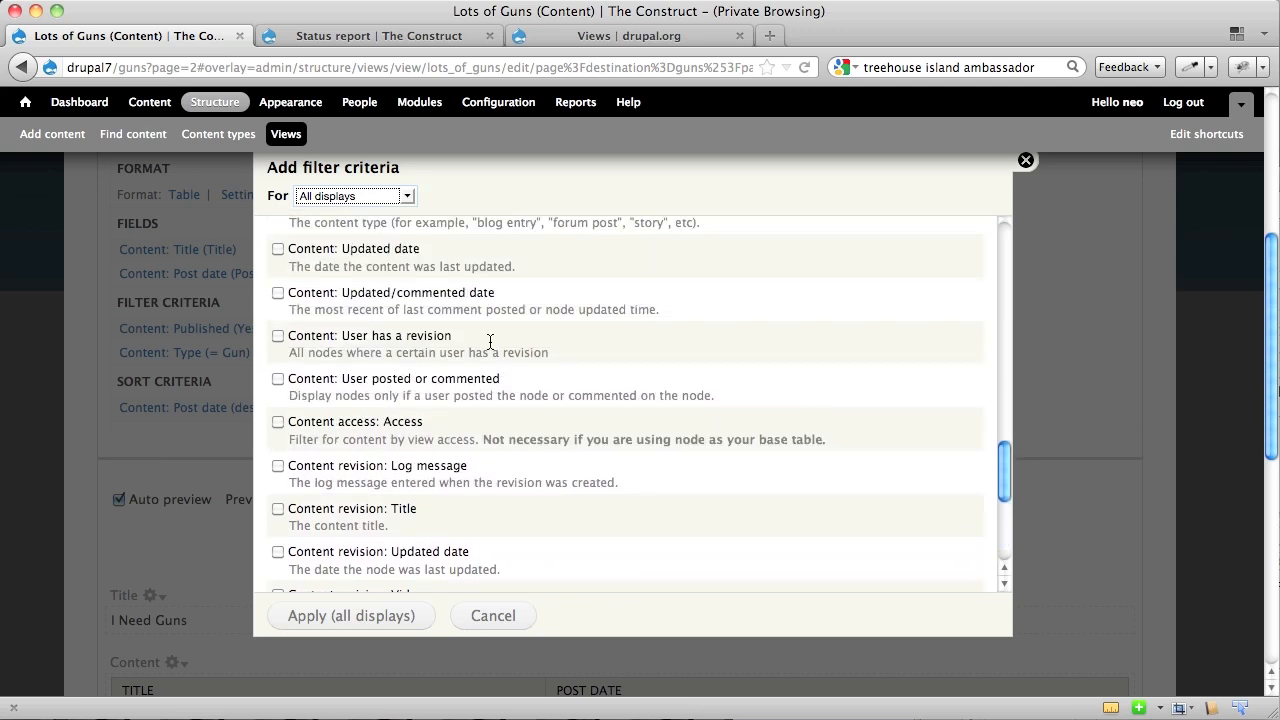
scroll(up, 3)
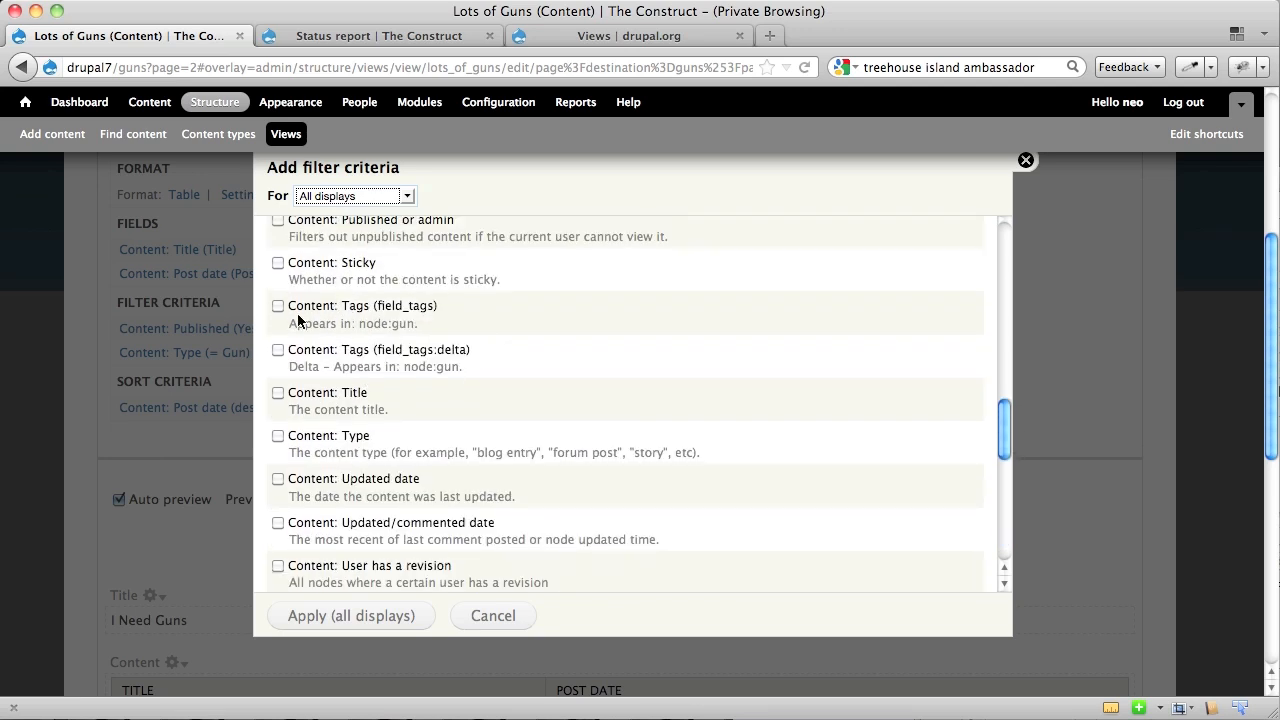
click(278, 305)
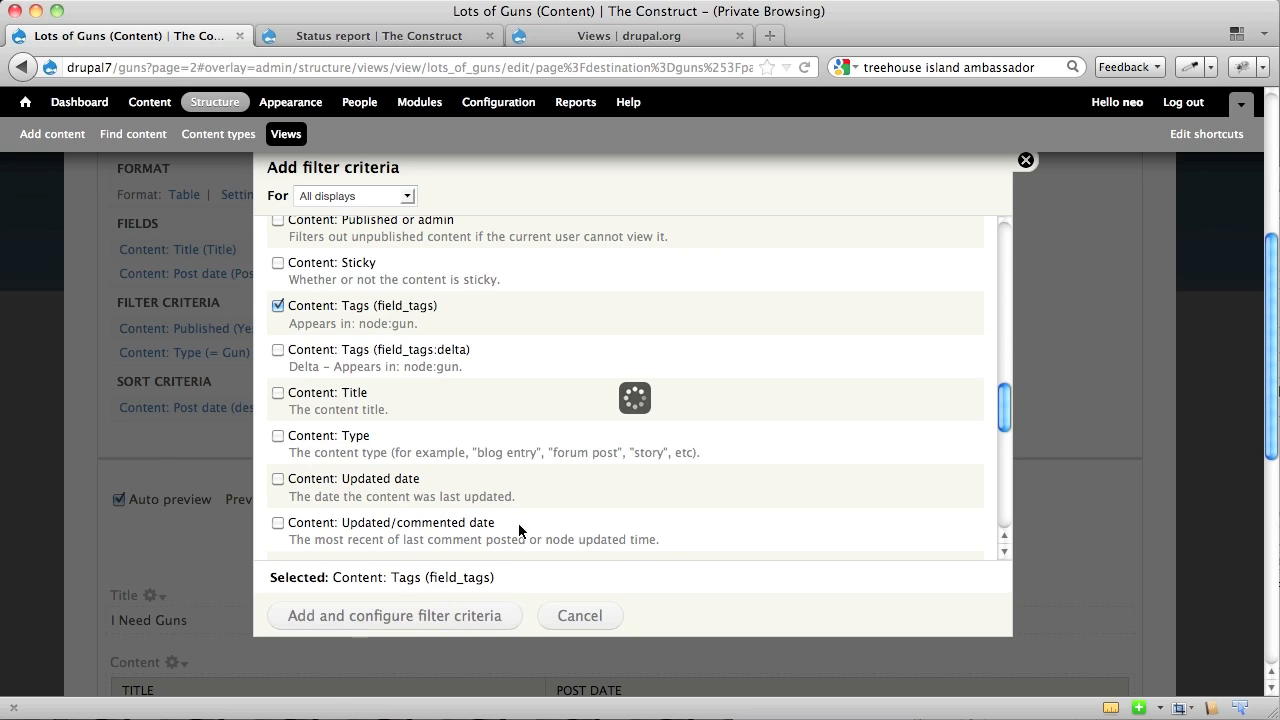
click(394, 615)
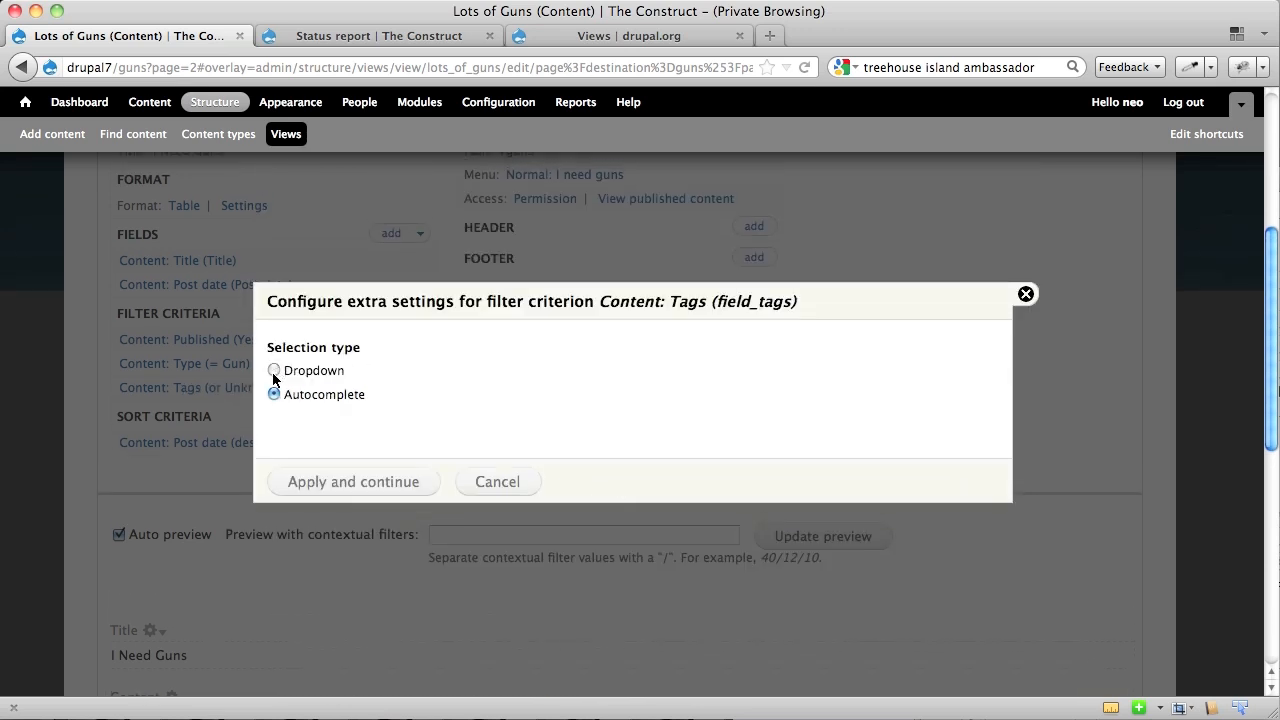
- Set the Tags filter to Dropdown with term 'bru' for all displays
click(274, 370)
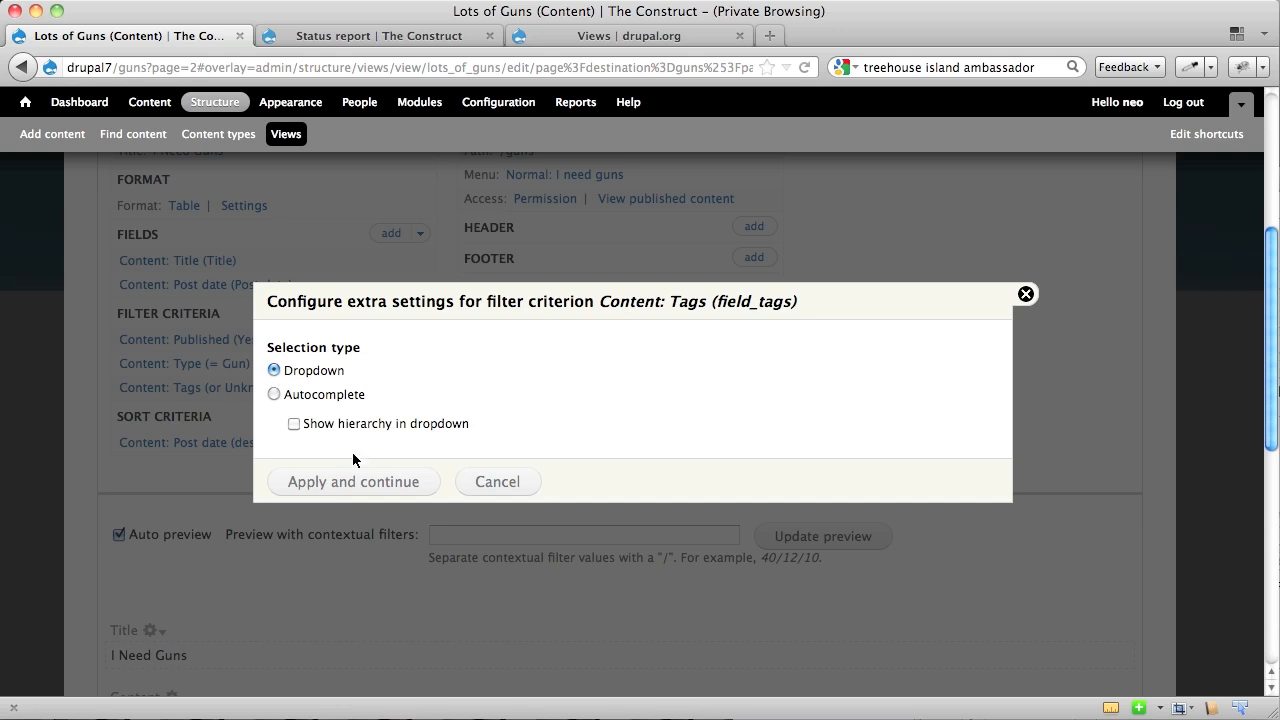
click(353, 481)
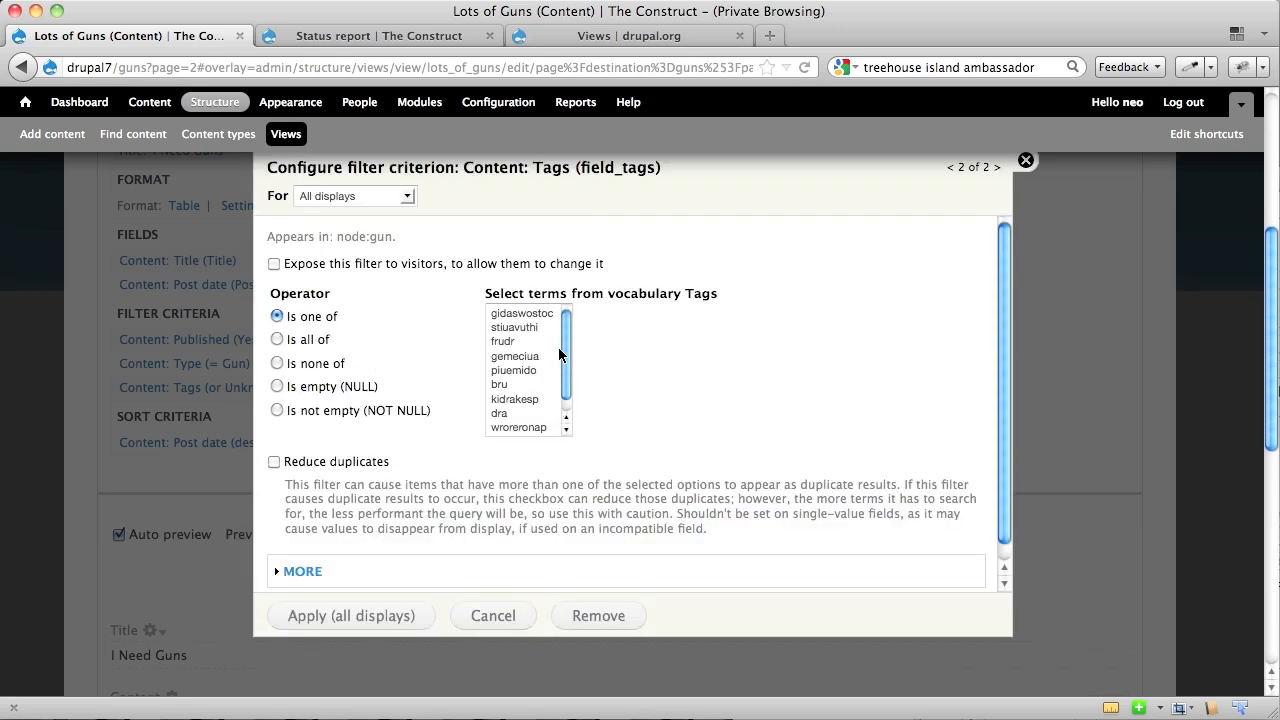
mouse_move(552, 373)
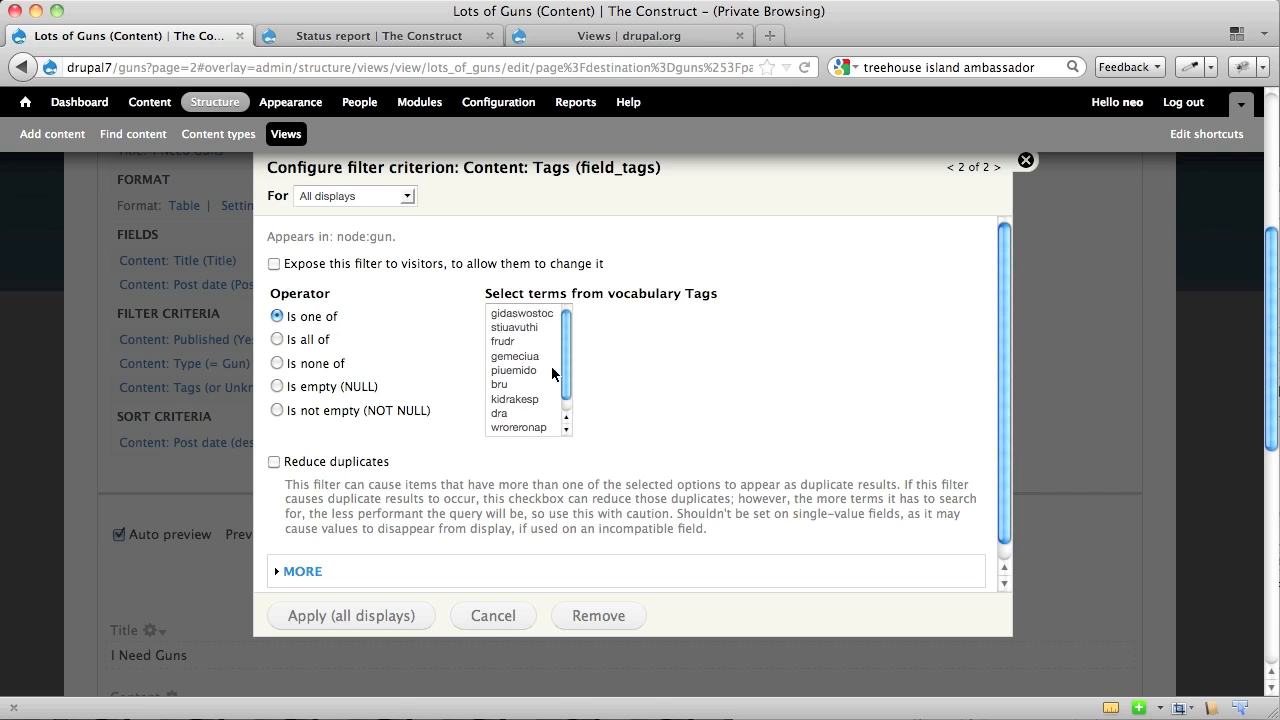
click(500, 384)
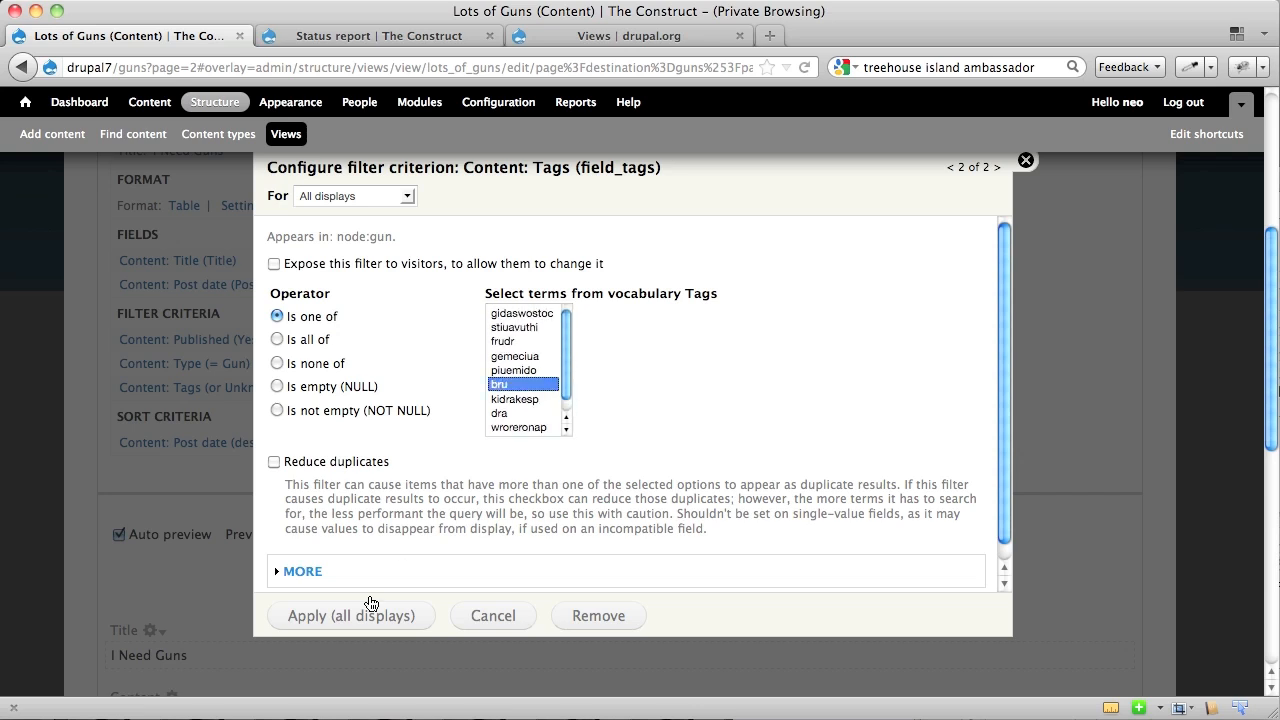
click(350, 615)
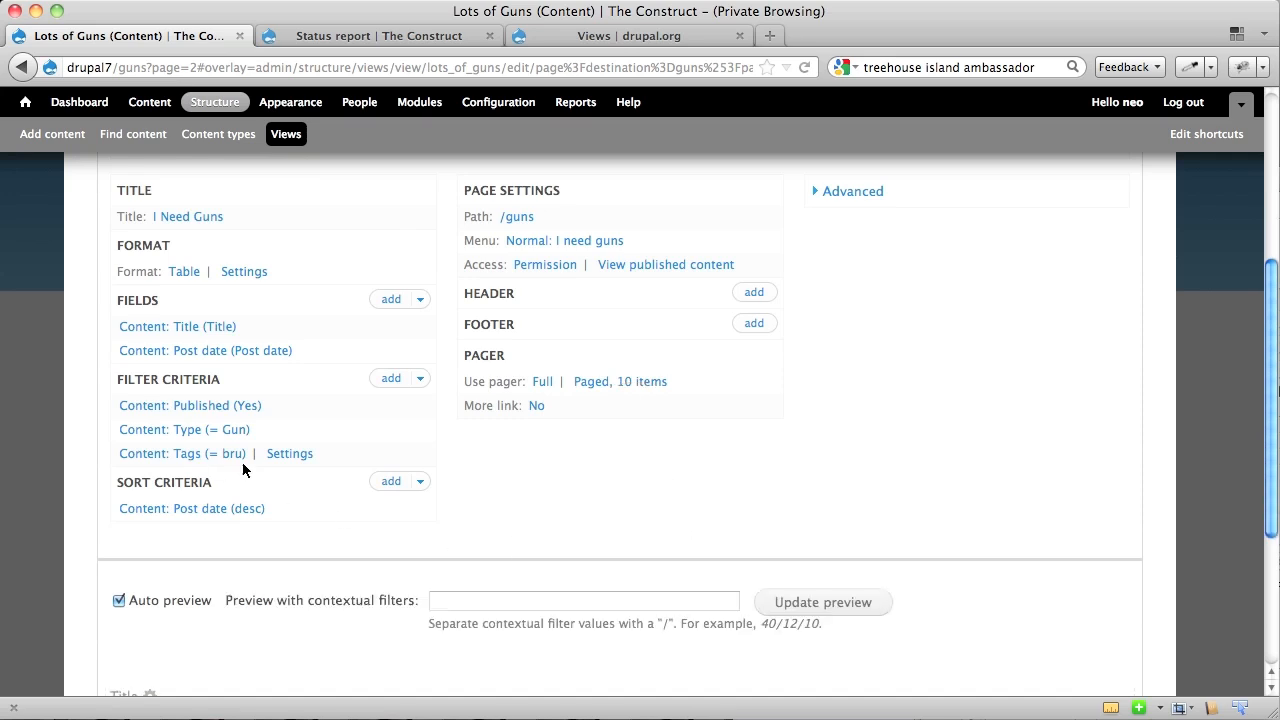
scroll(down, 3)
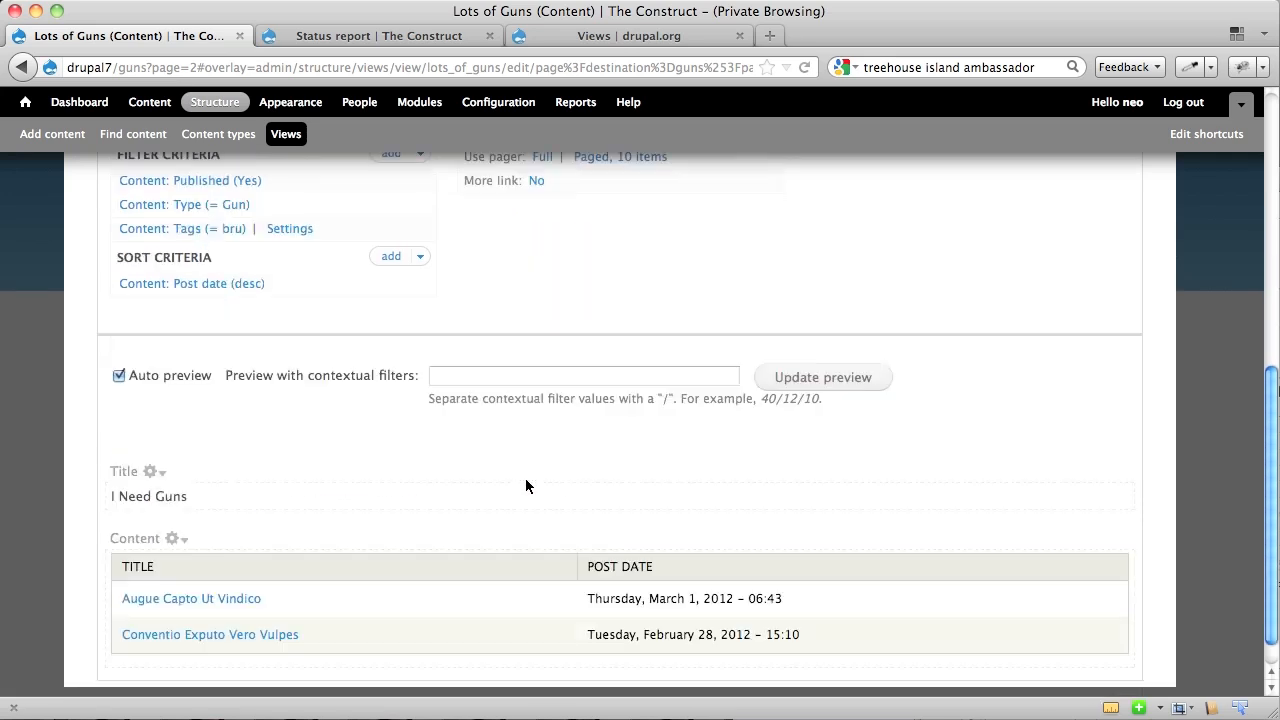
scroll(down, 3)
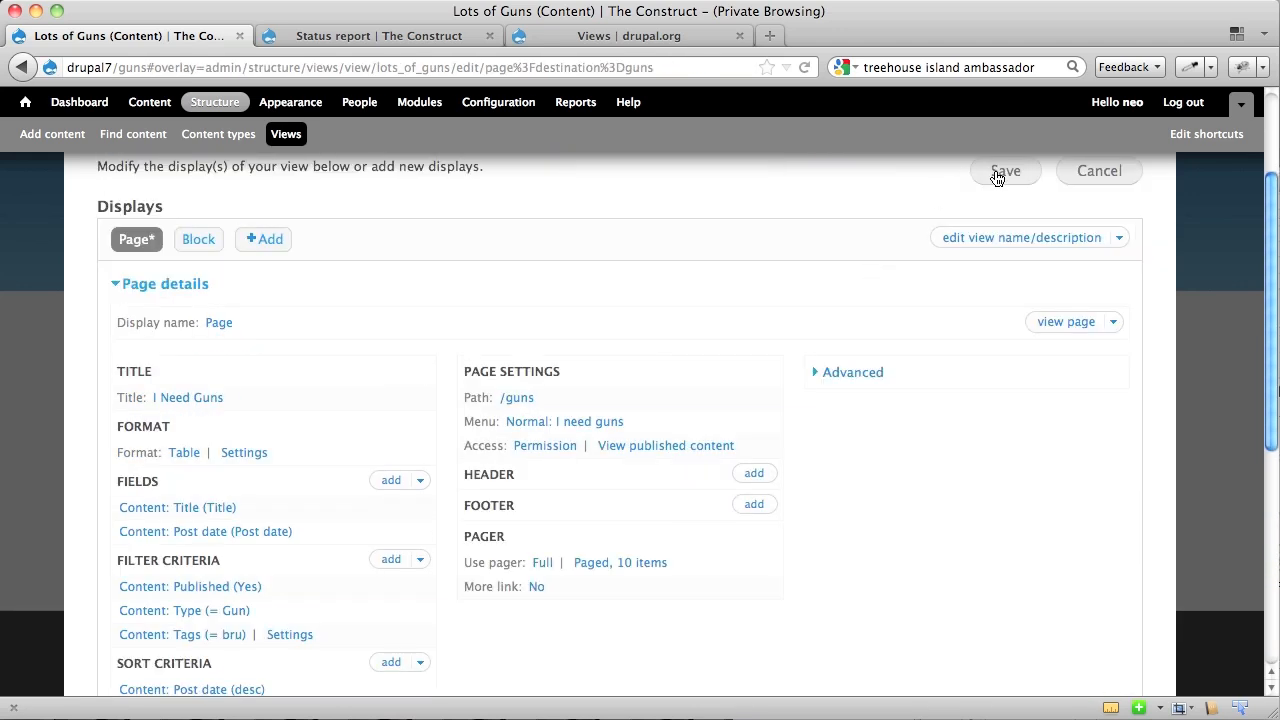
- Save the Lots of Guns view to load the live /guns page
click(1005, 170)
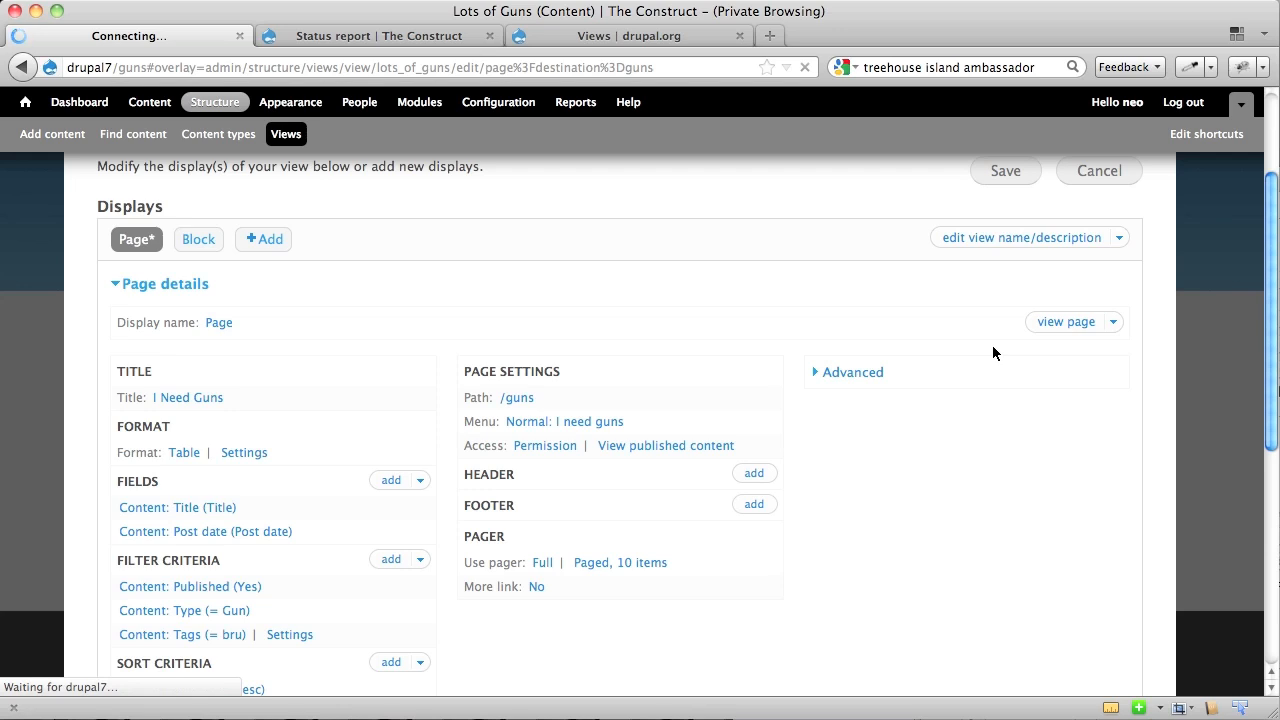
click(1005, 170)
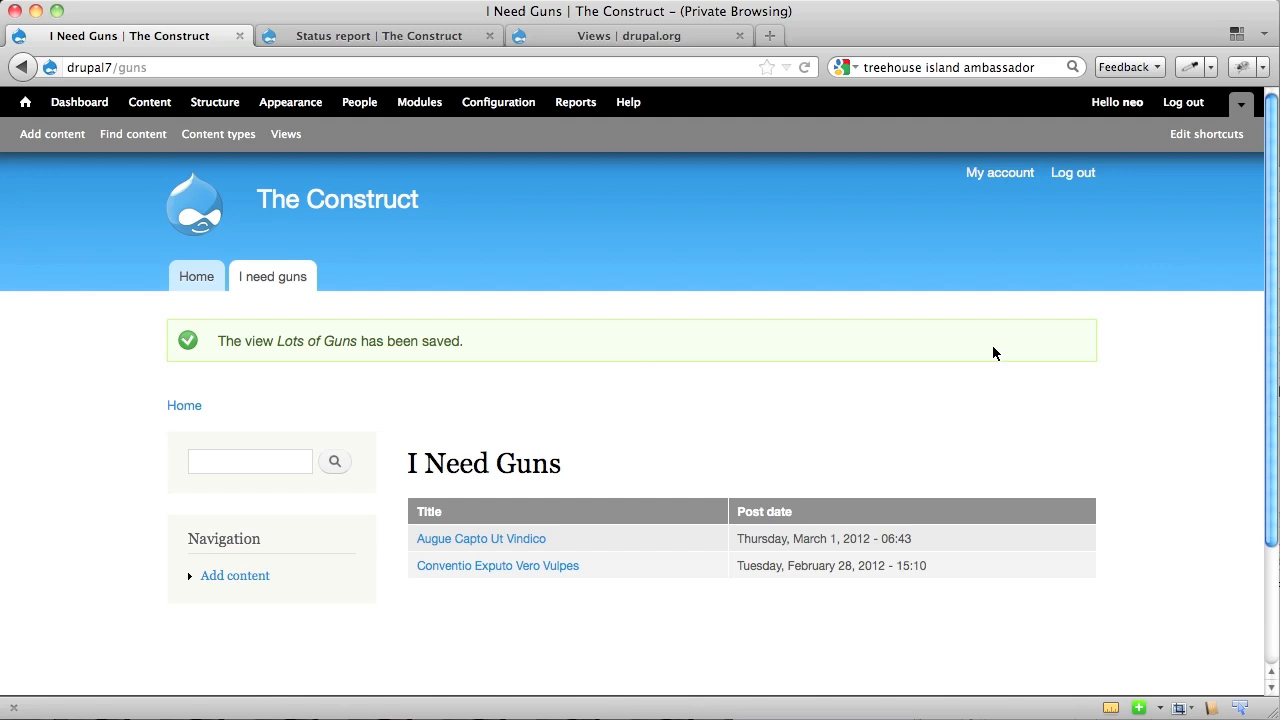
mouse_move(863, 371)
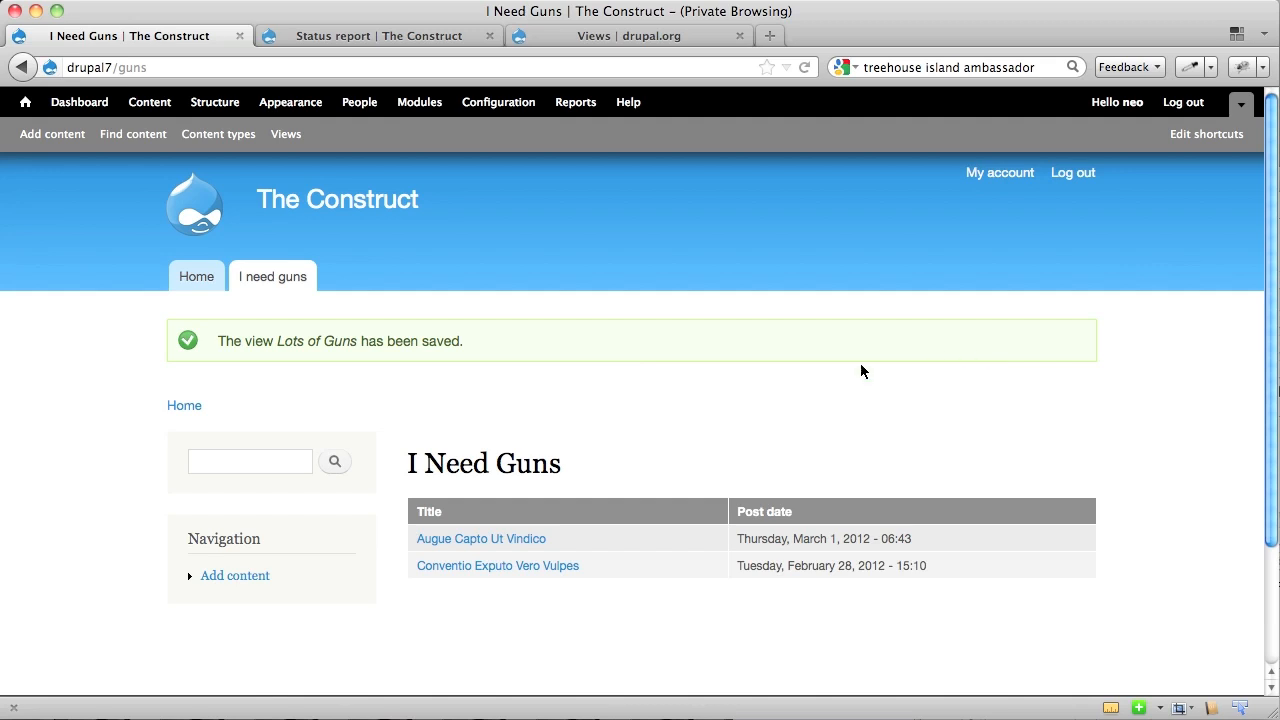
mouse_move(727, 416)
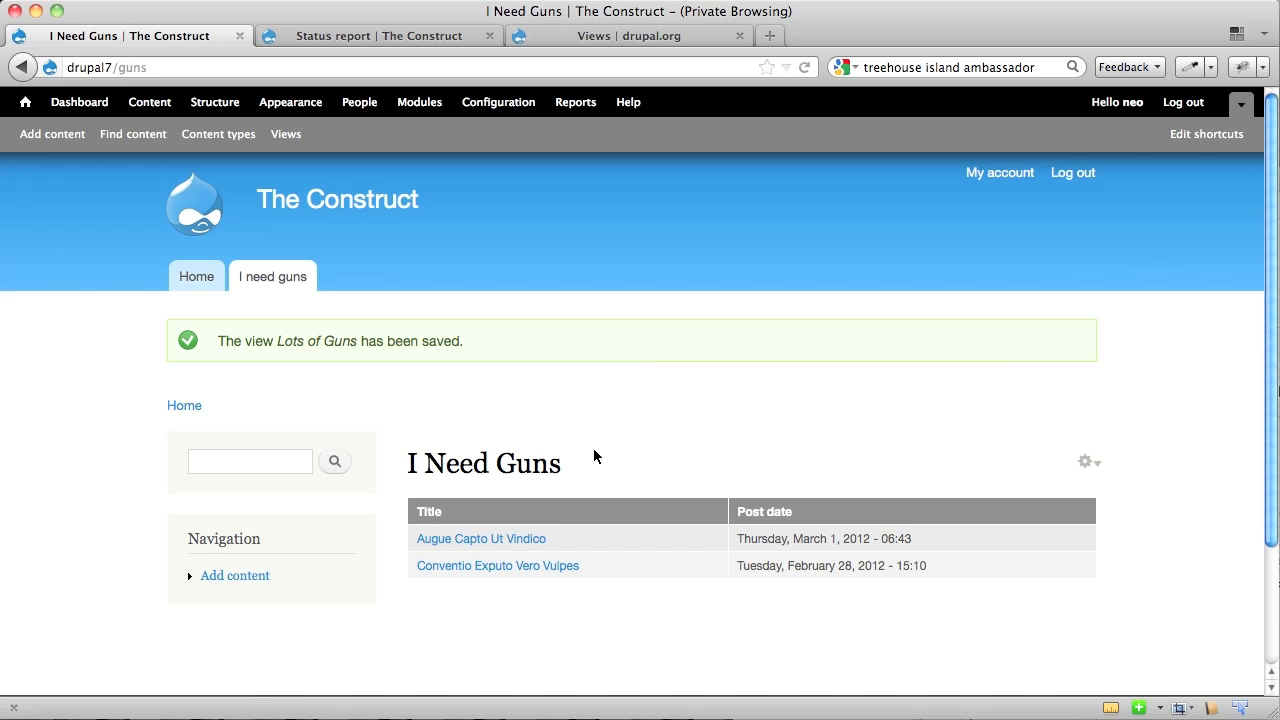
mouse_move(214, 101)
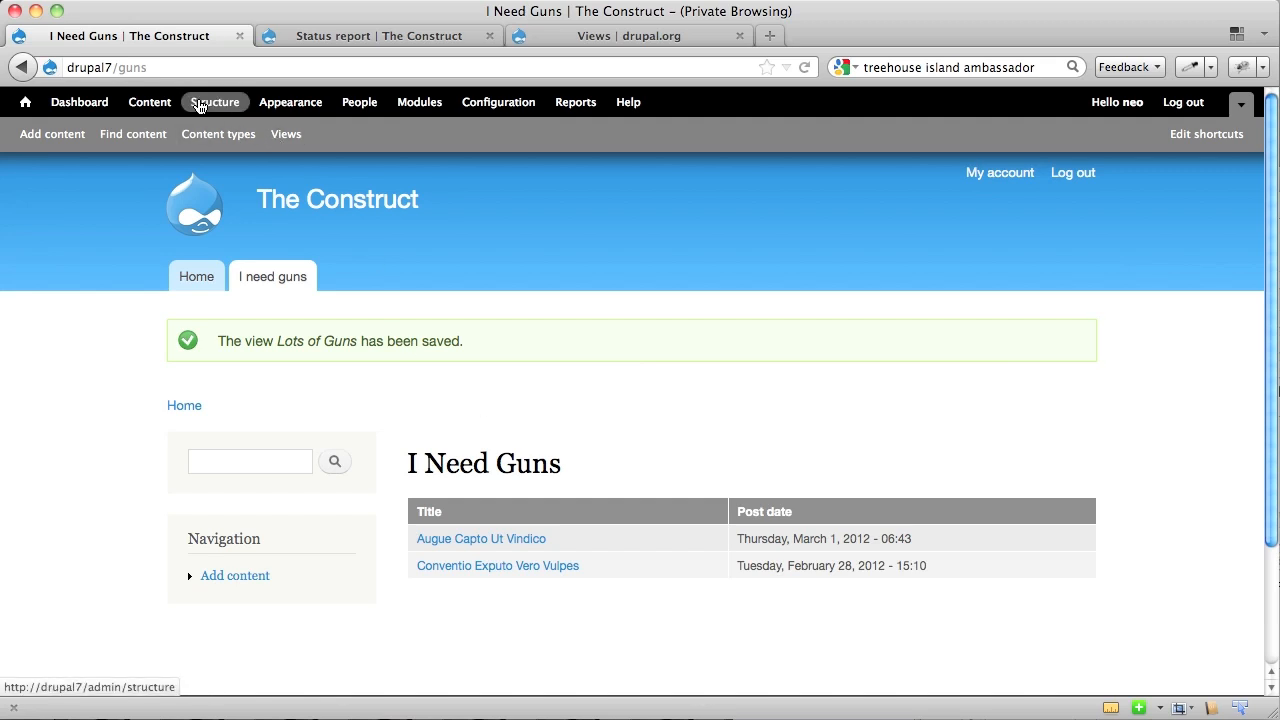
- Add the Structure > Blocks page to shortcuts
click(214, 102)
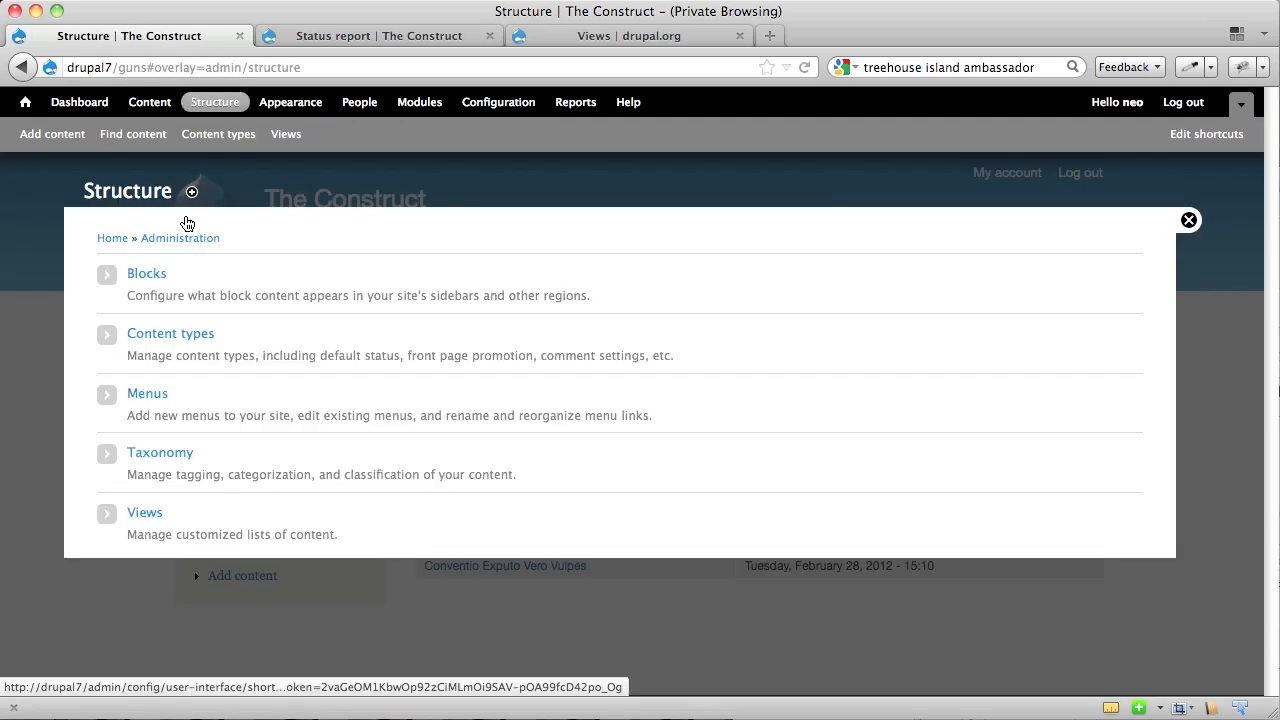
click(147, 273)
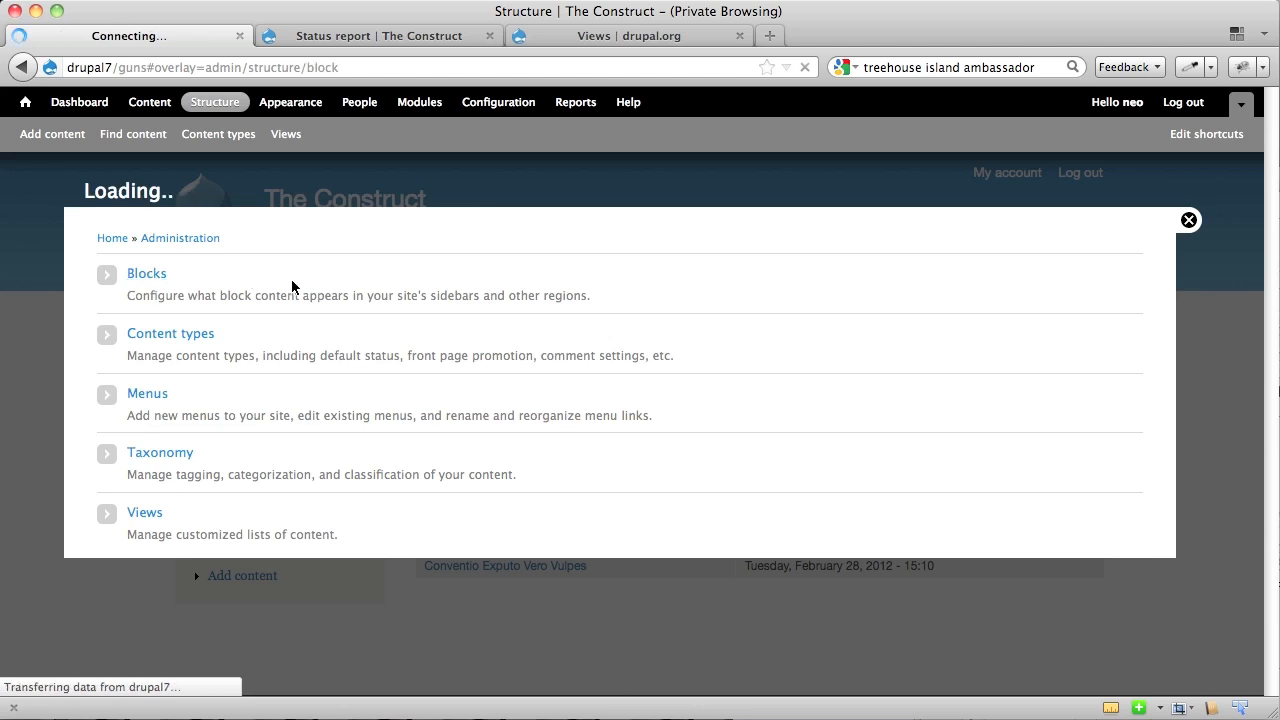
click(146, 273)
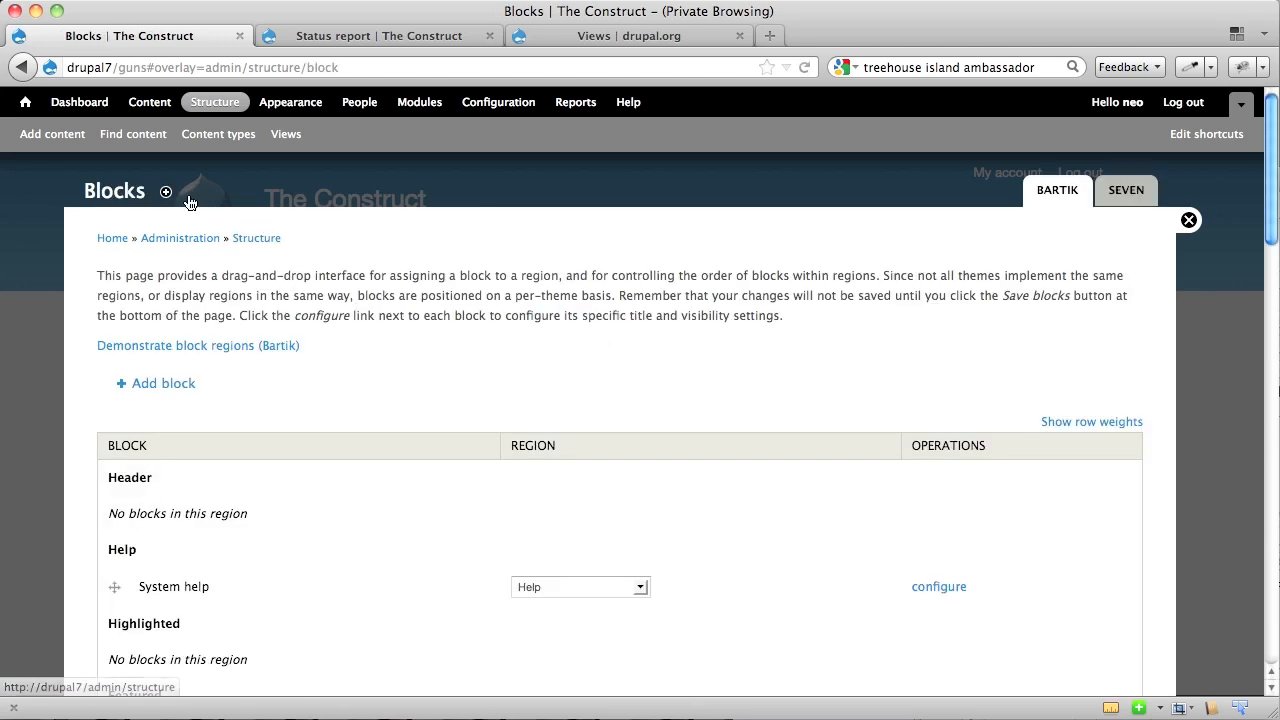
click(166, 191)
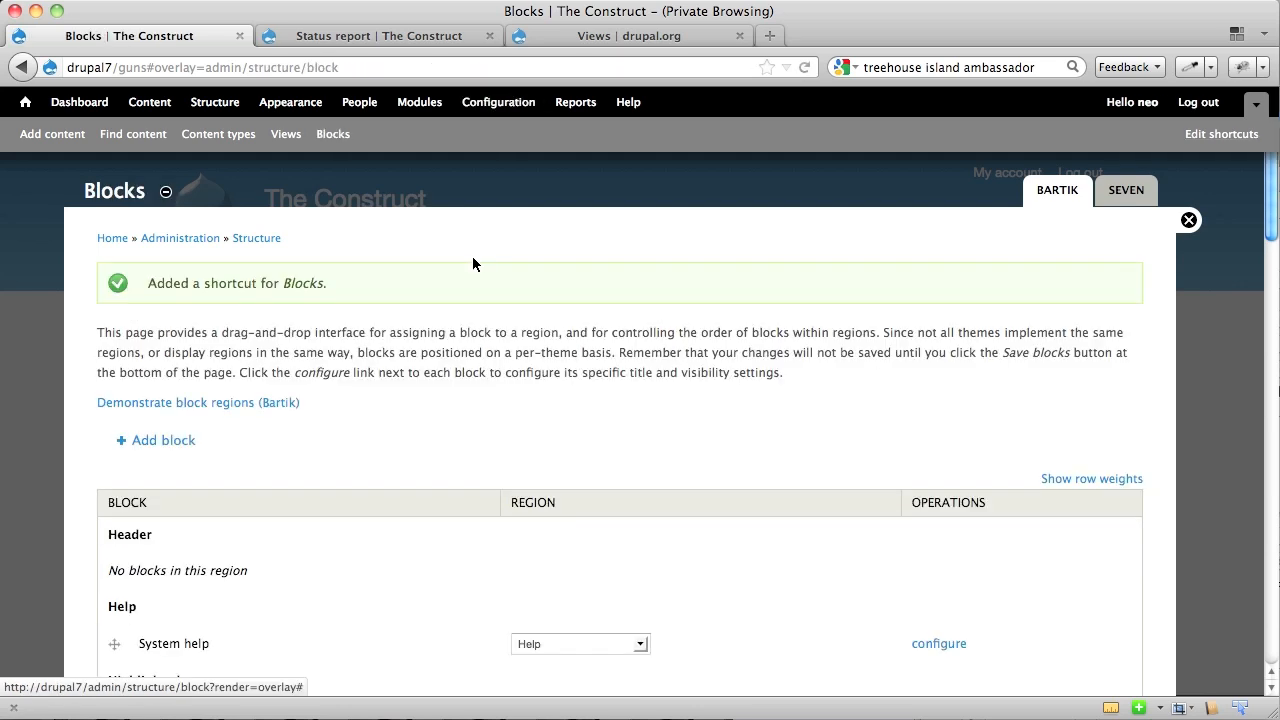
- Save the block settings and close the blocks overlay
scroll(down, 3)
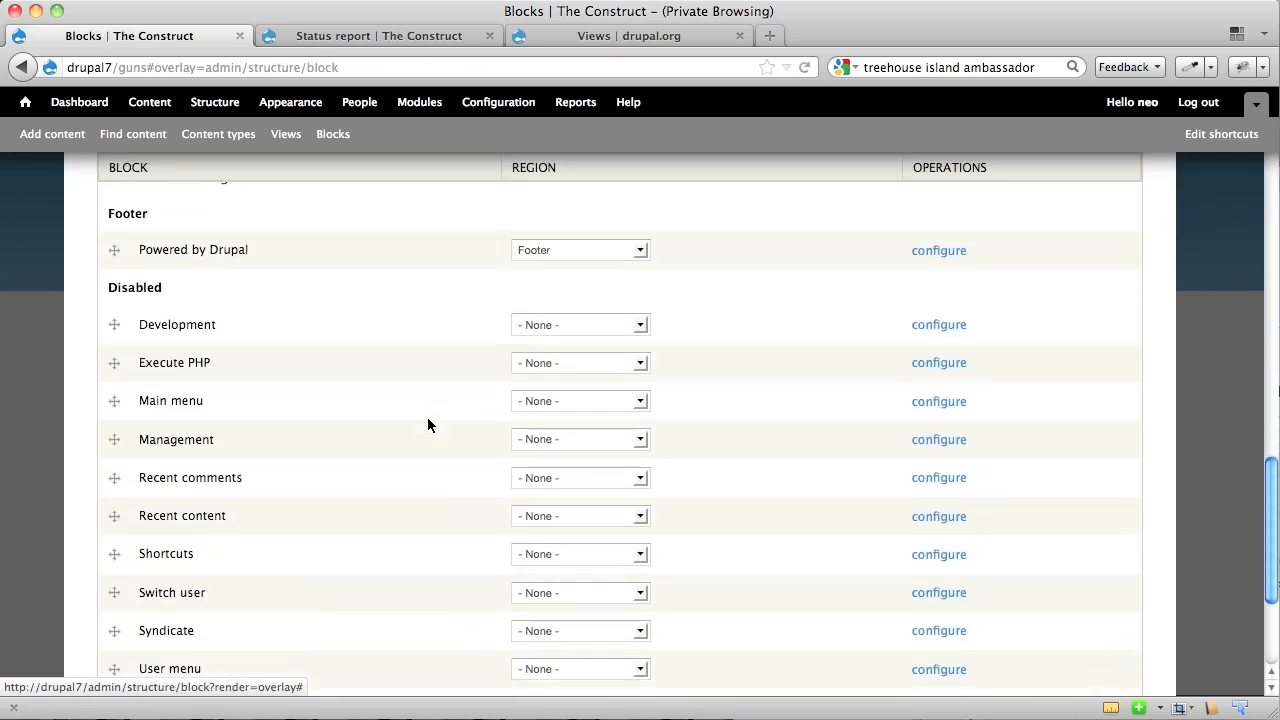
scroll(down, 3)
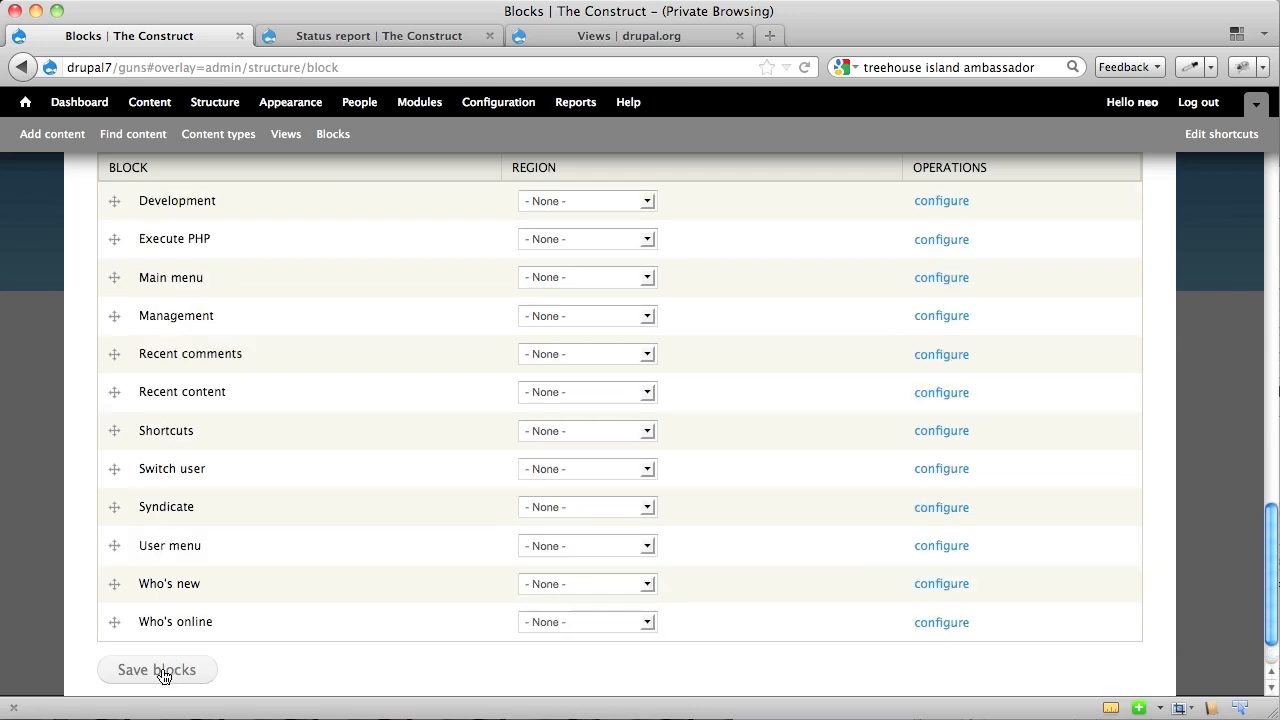
click(157, 669)
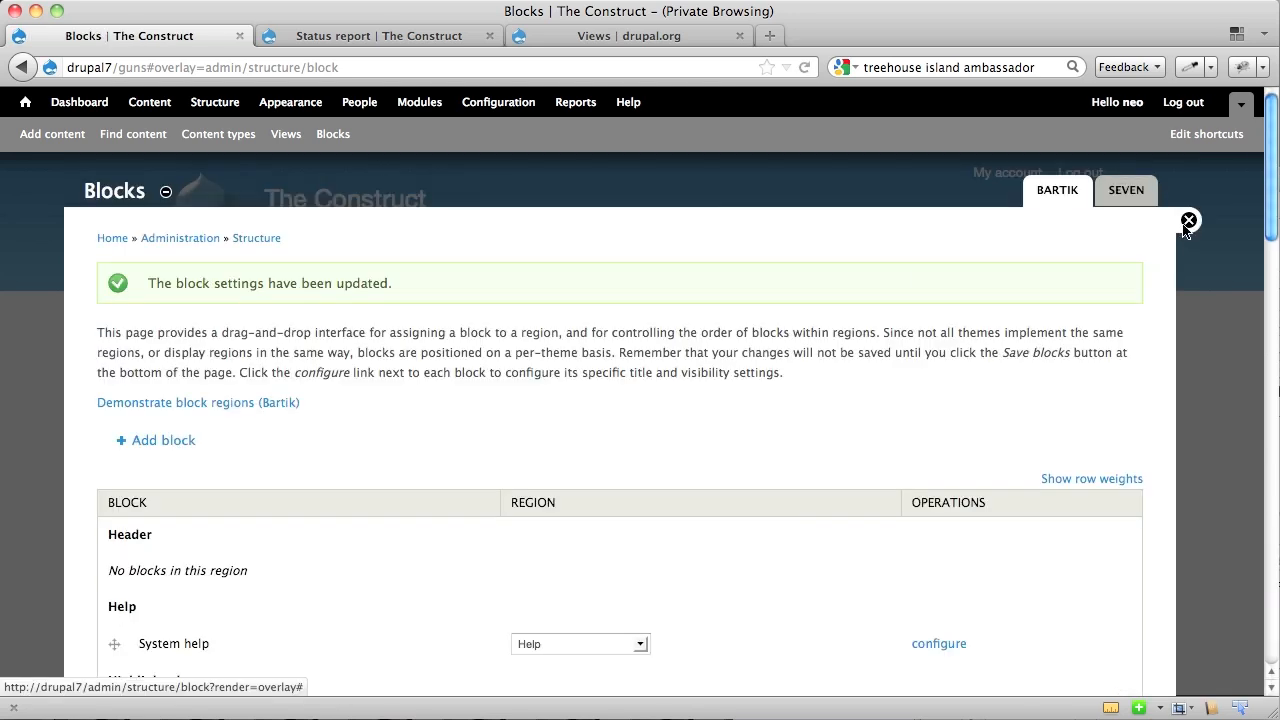
click(1189, 220)
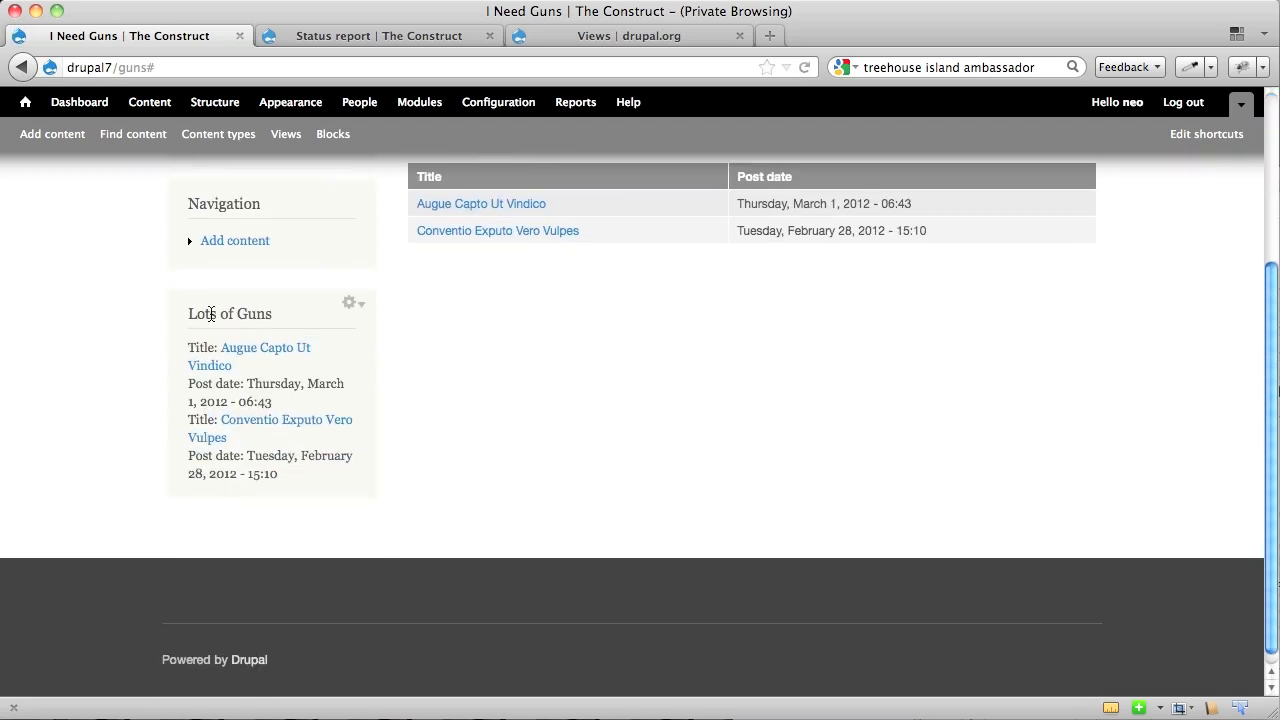
mouse_move(194, 347)
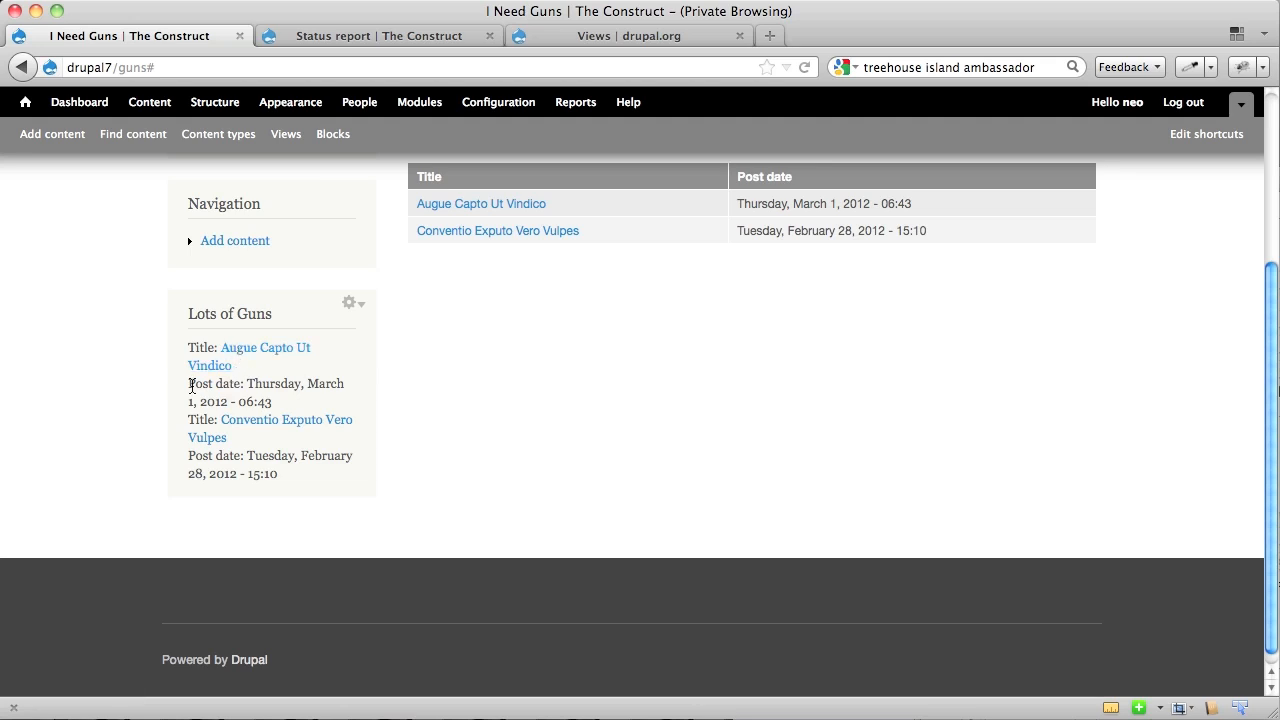
mouse_move(318, 323)
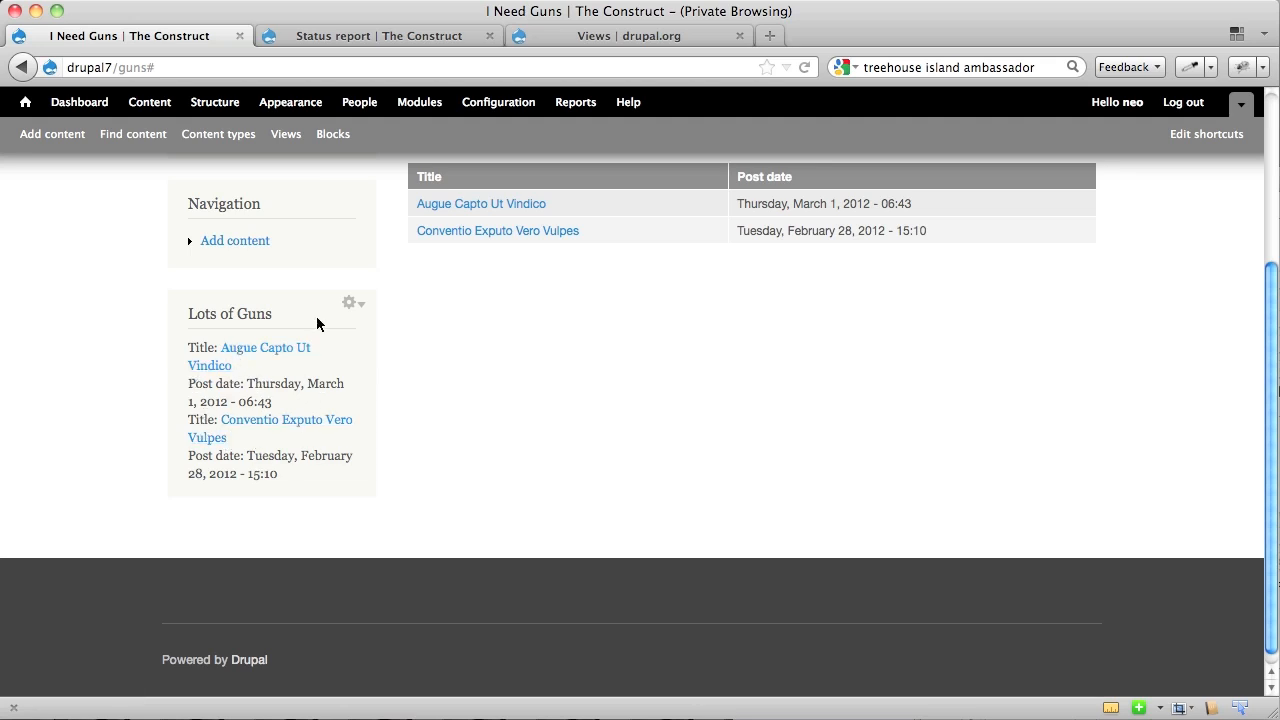
mouse_move(393, 350)
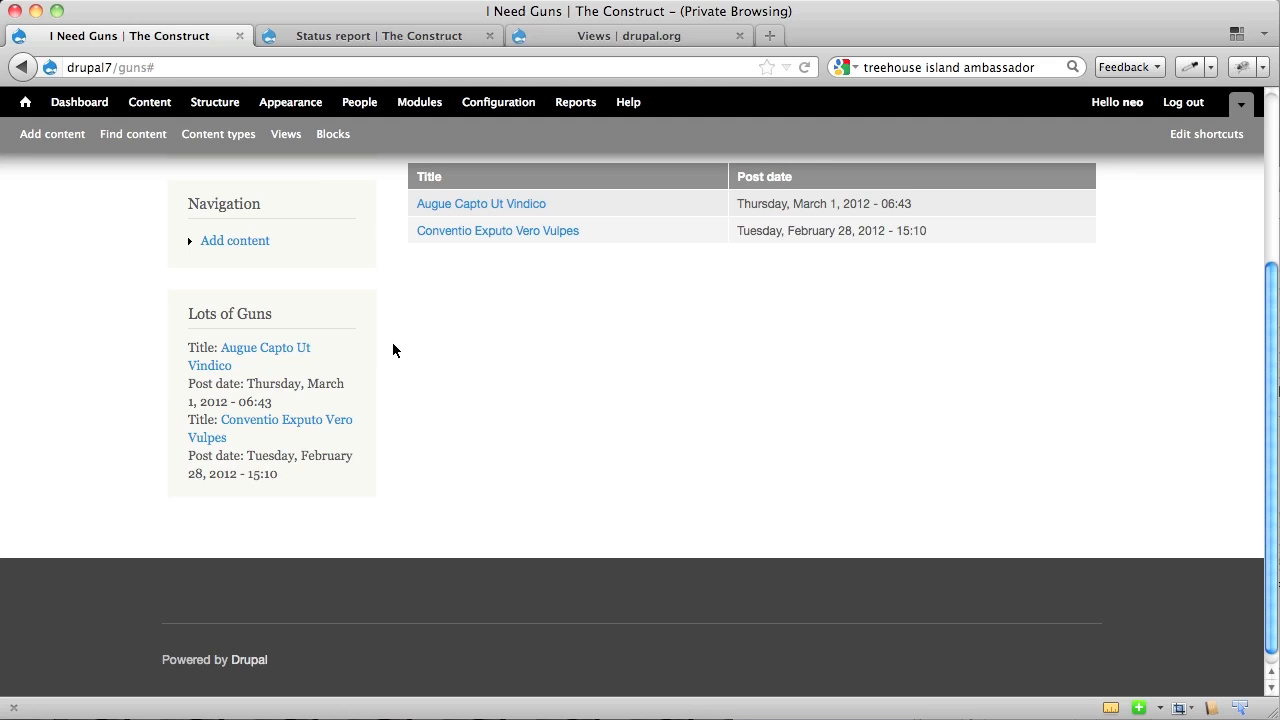
mouse_move(288, 343)
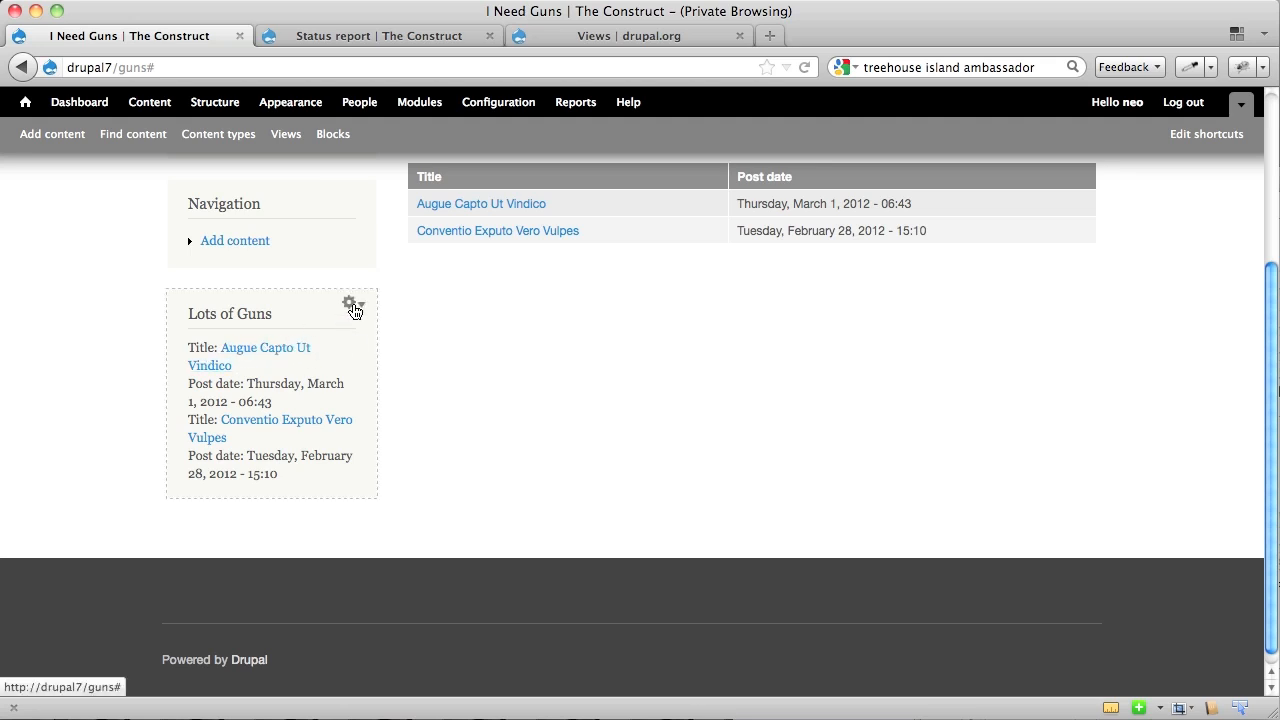
- Open the Lots of Guns block's contextual gear menu
click(351, 303)
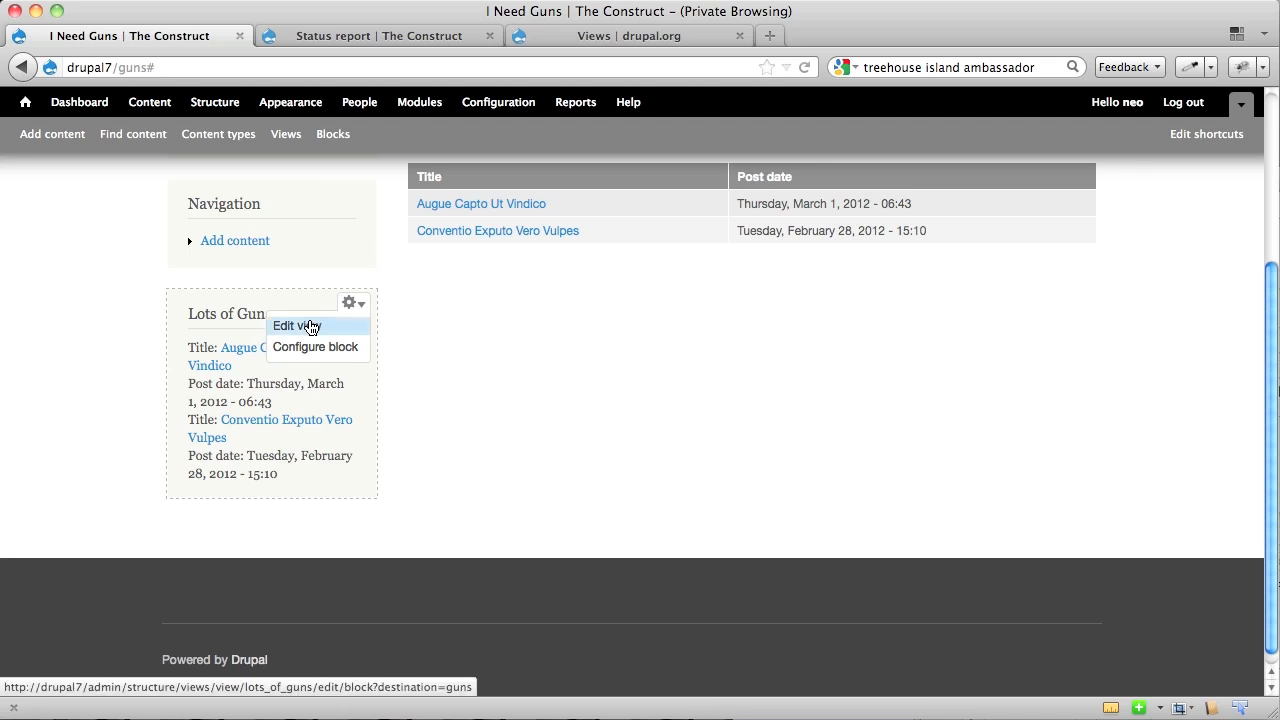
- Open the view behind the Lots of Guns block for editing
click(295, 325)
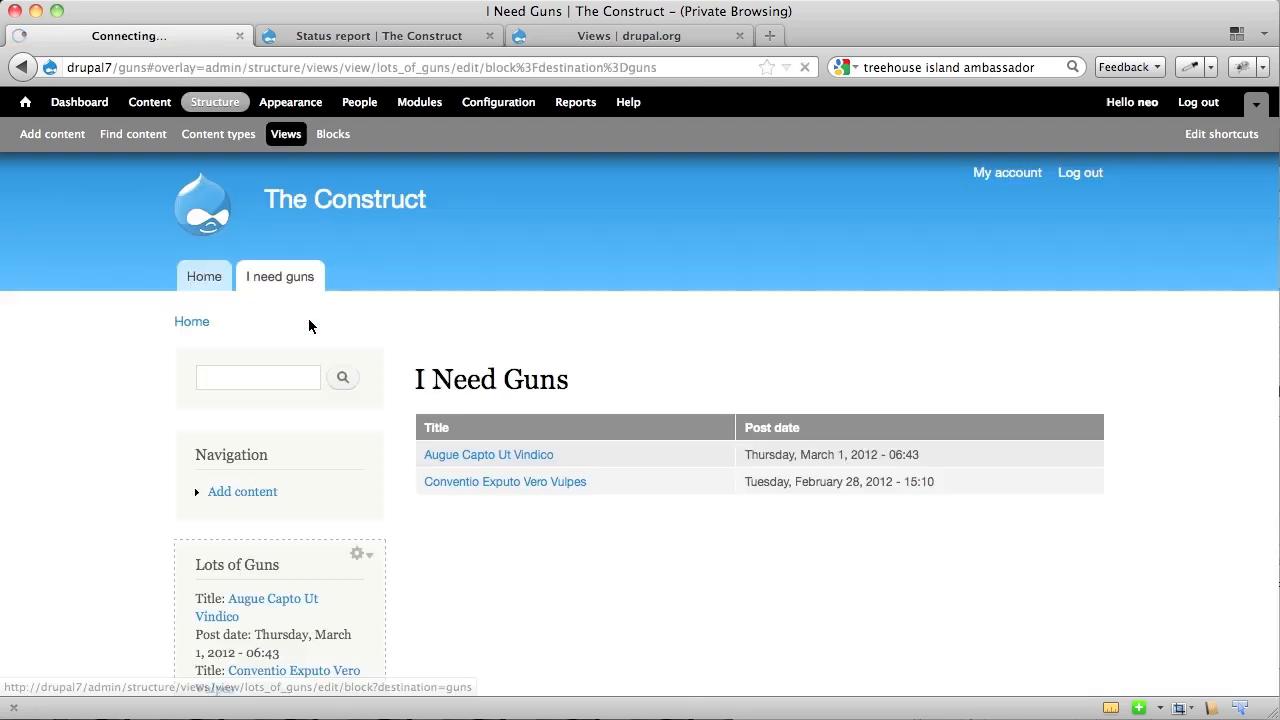
click(357, 553)
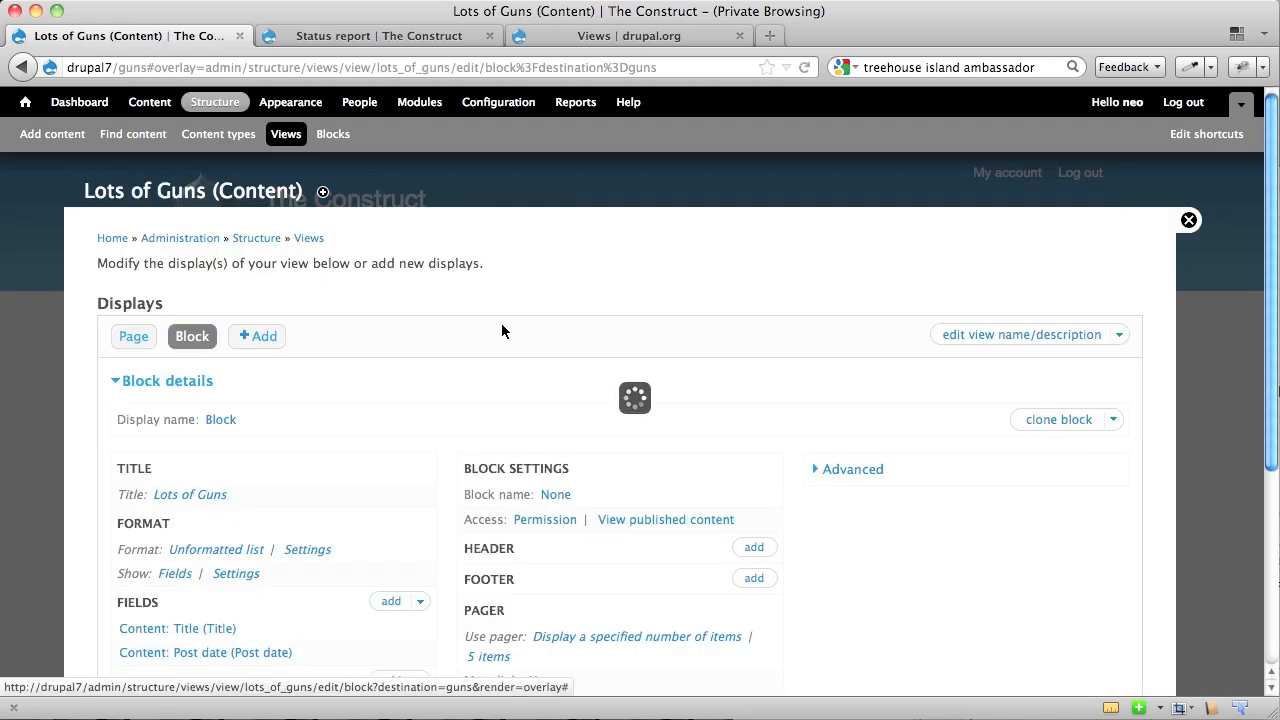
scroll(down, 3)
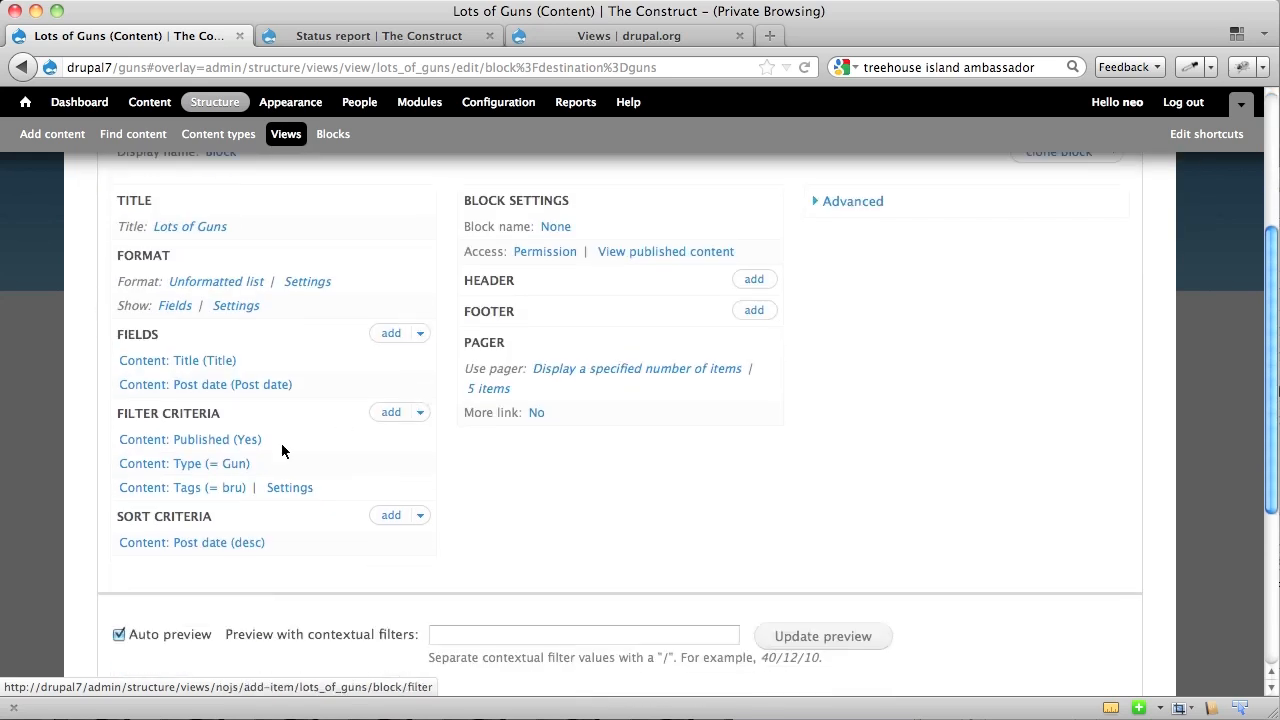
scroll(up, 3)
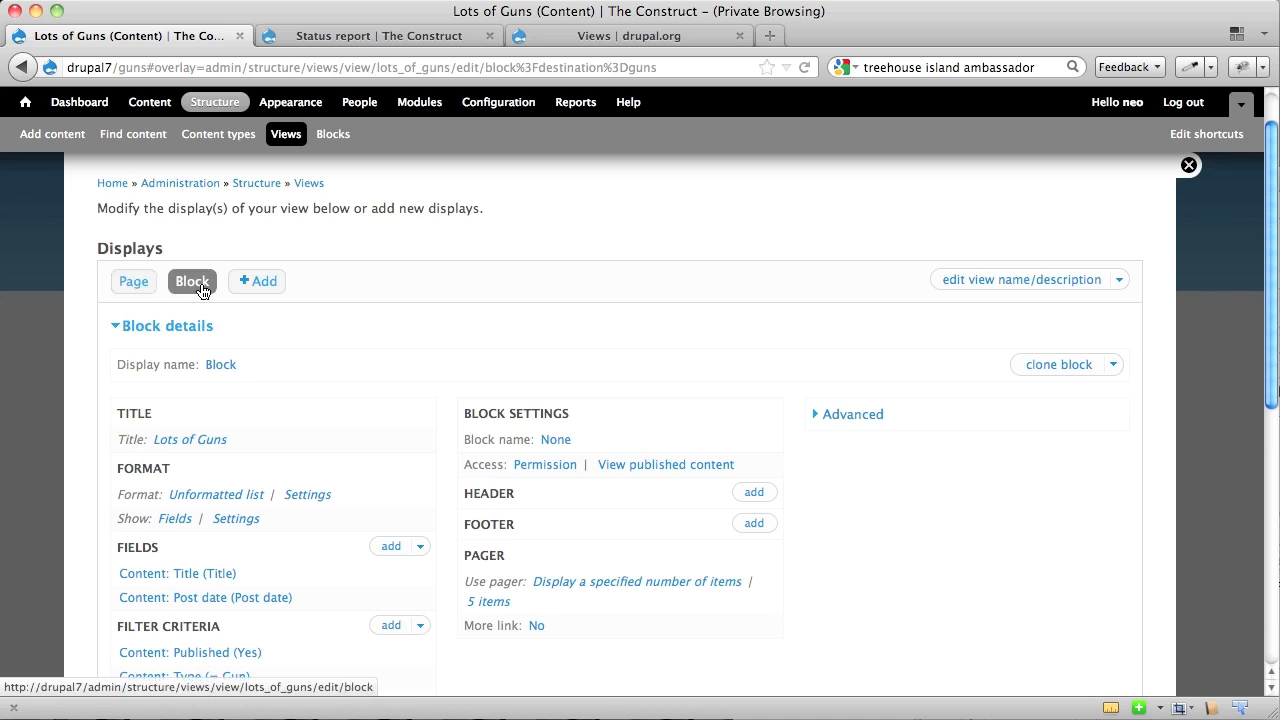
scroll(down, 3)
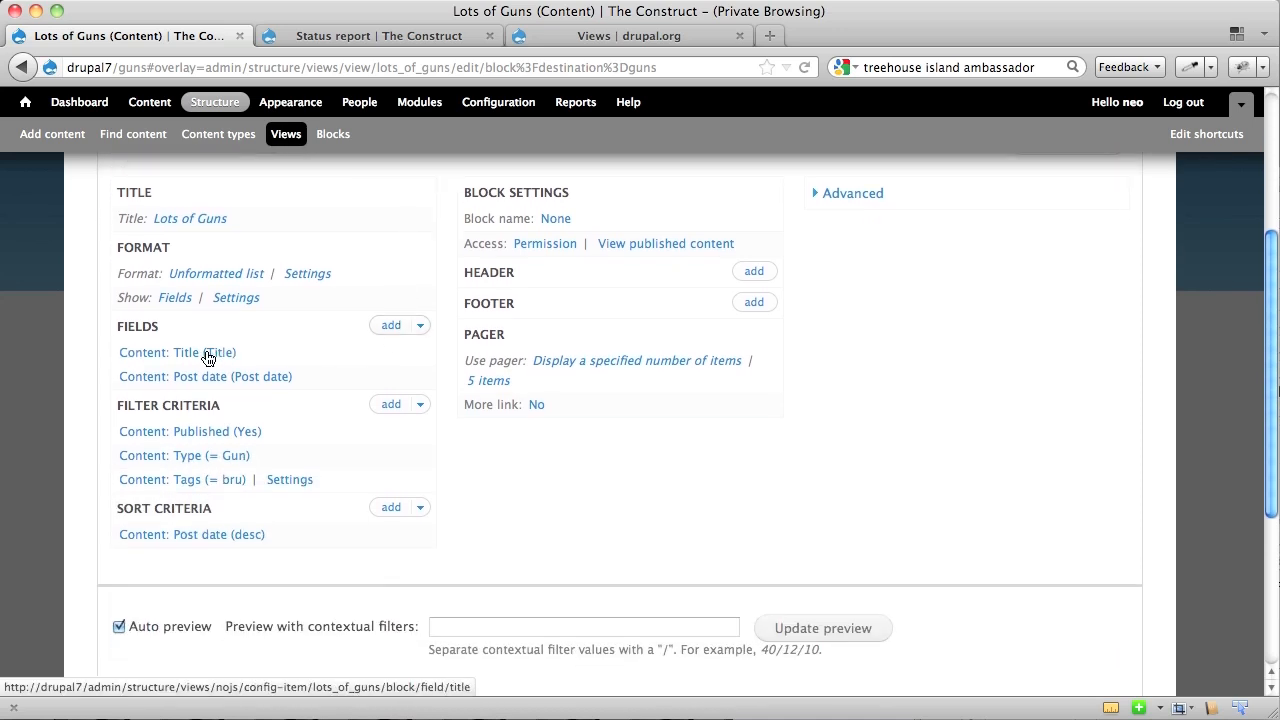
mouse_move(270, 357)
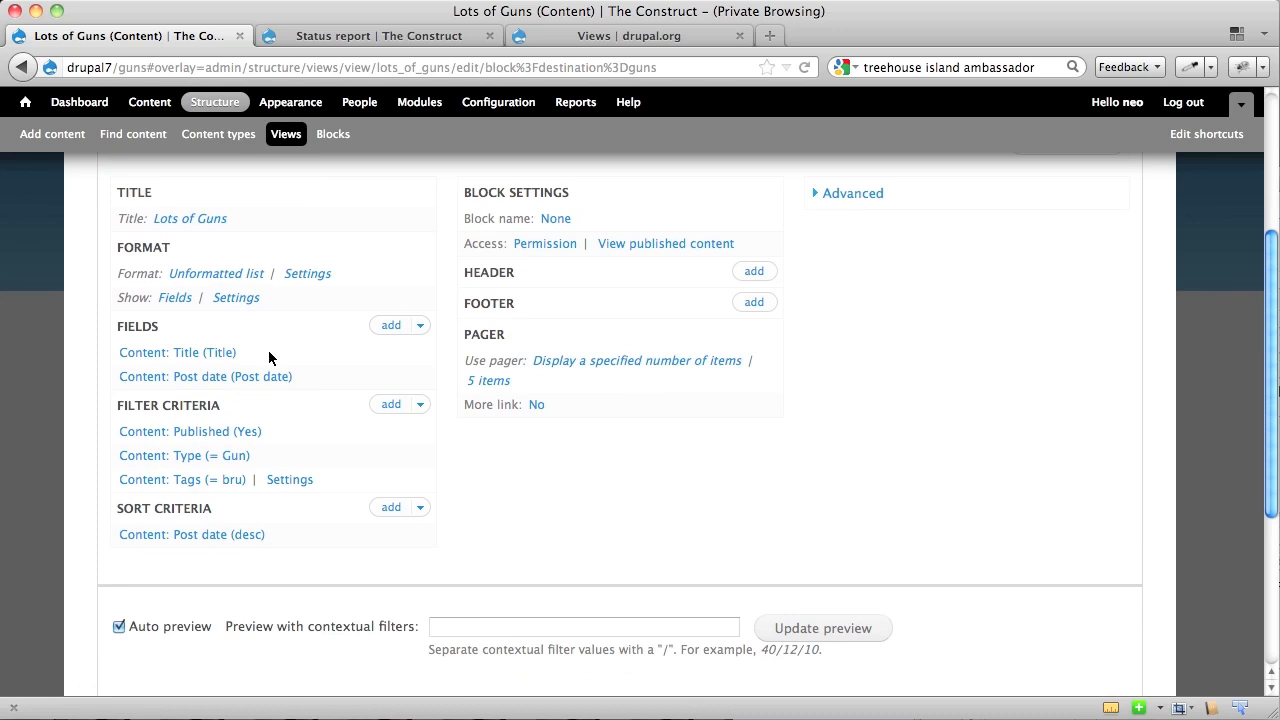
- Remove the Title label for this block only, then remove Content: Post date
click(177, 352)
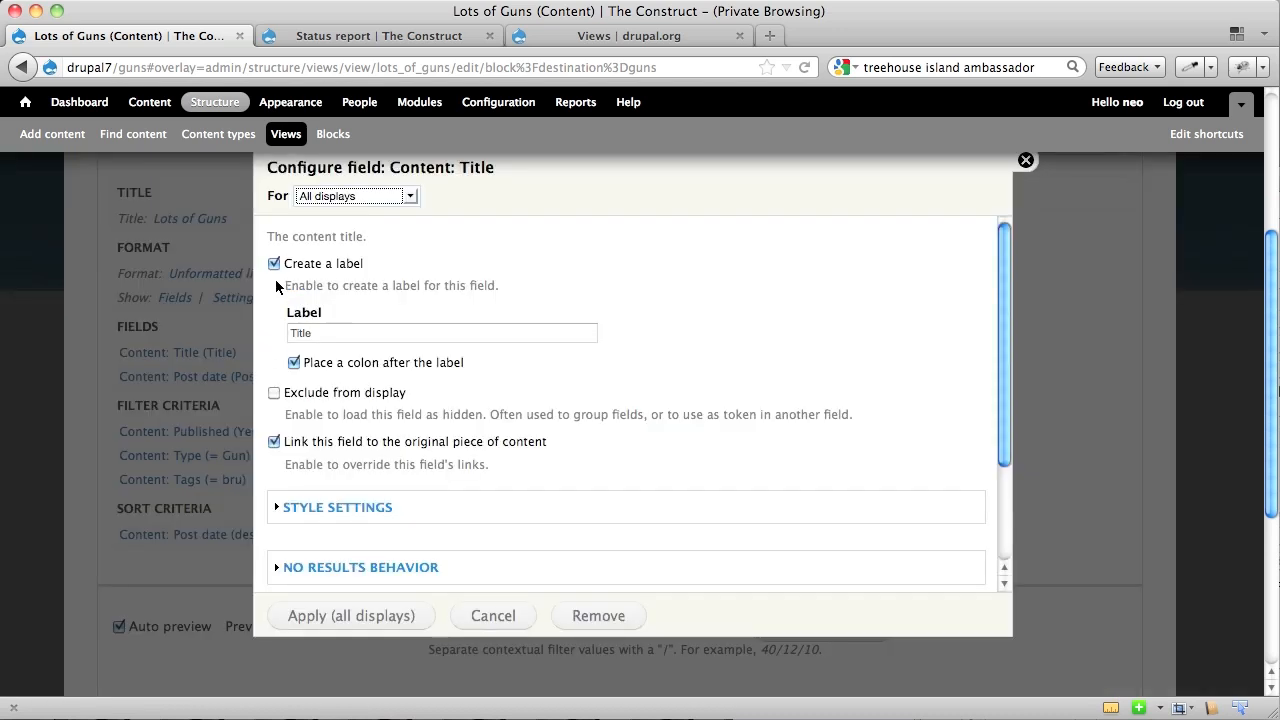
click(274, 263)
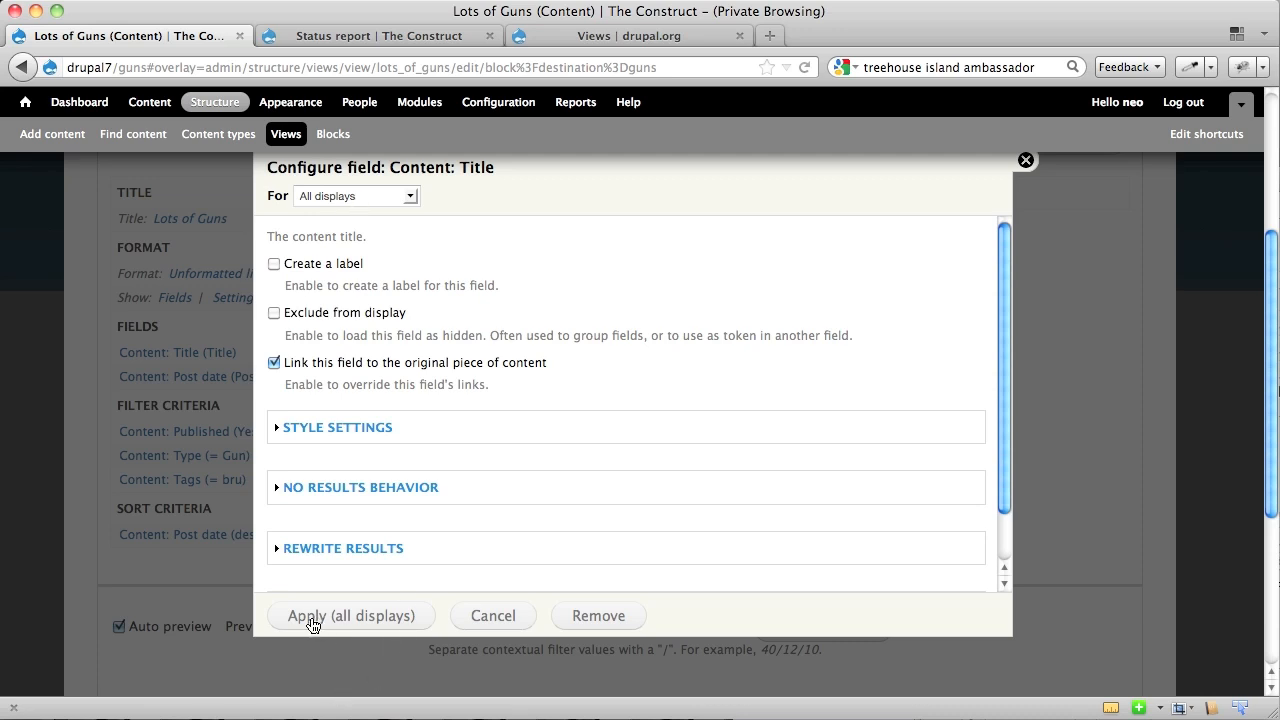
mouse_move(413, 616)
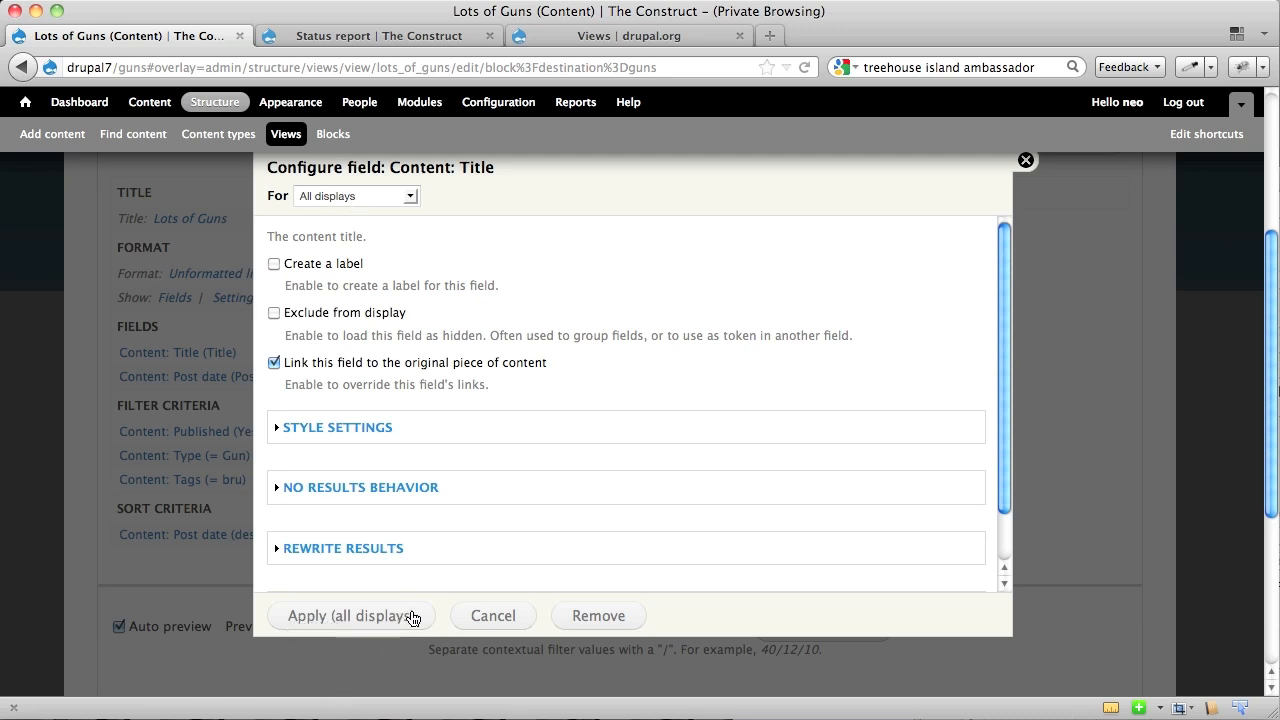
click(355, 195)
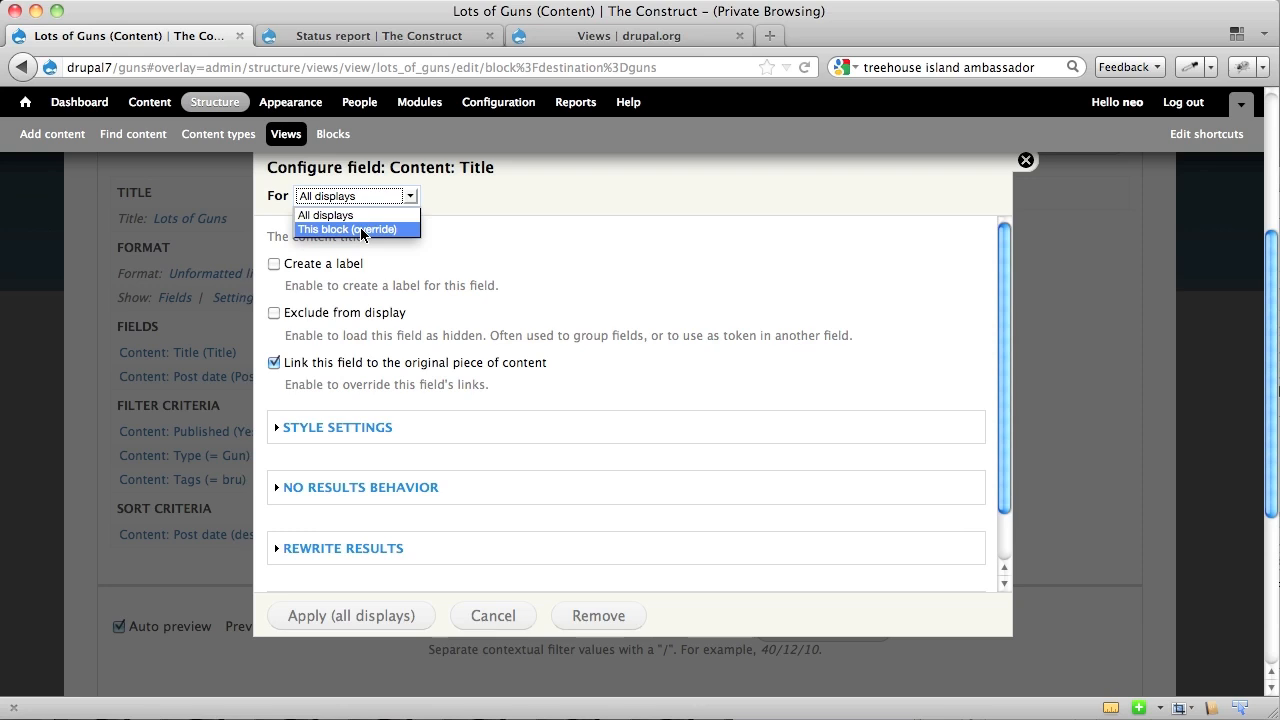
click(349, 229)
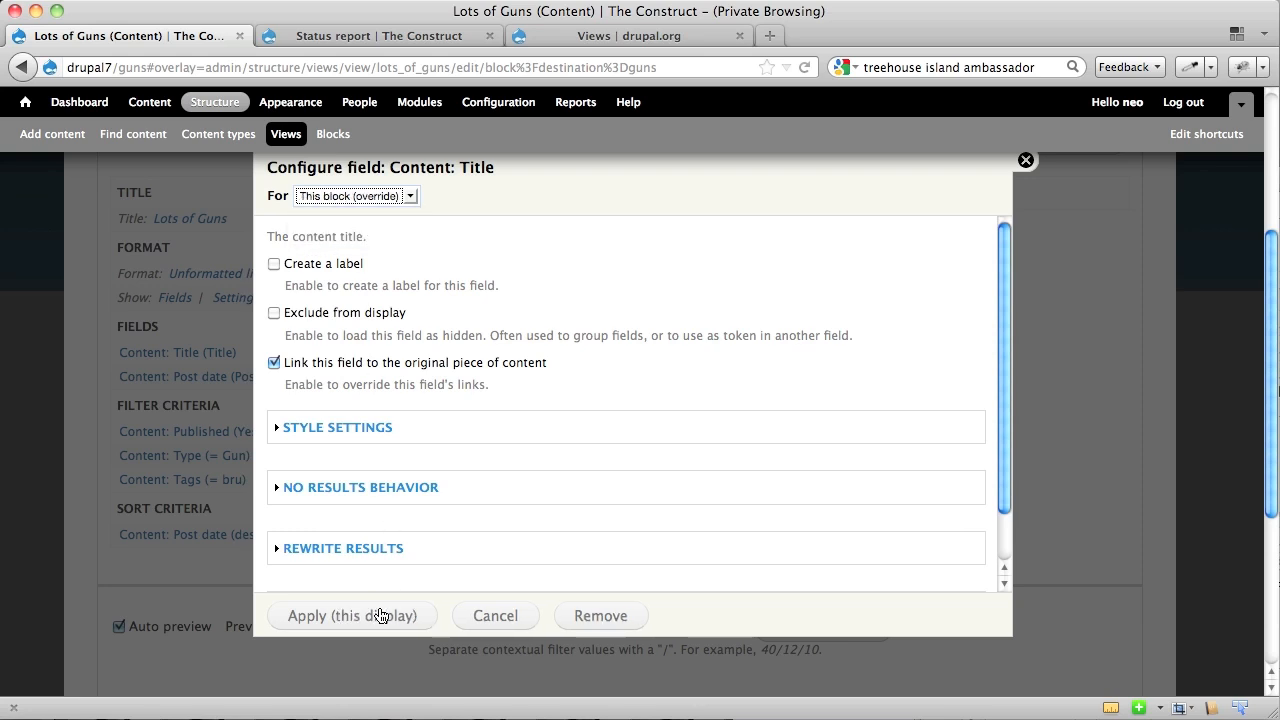
click(351, 615)
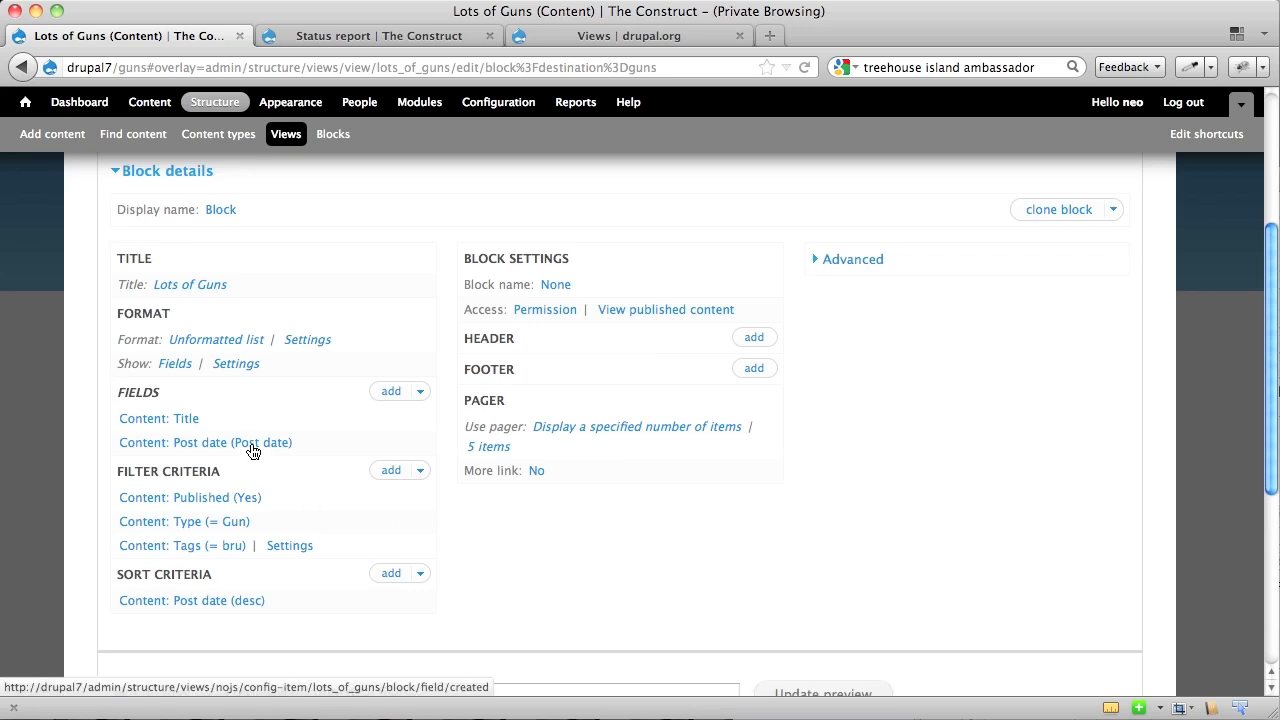
click(205, 442)
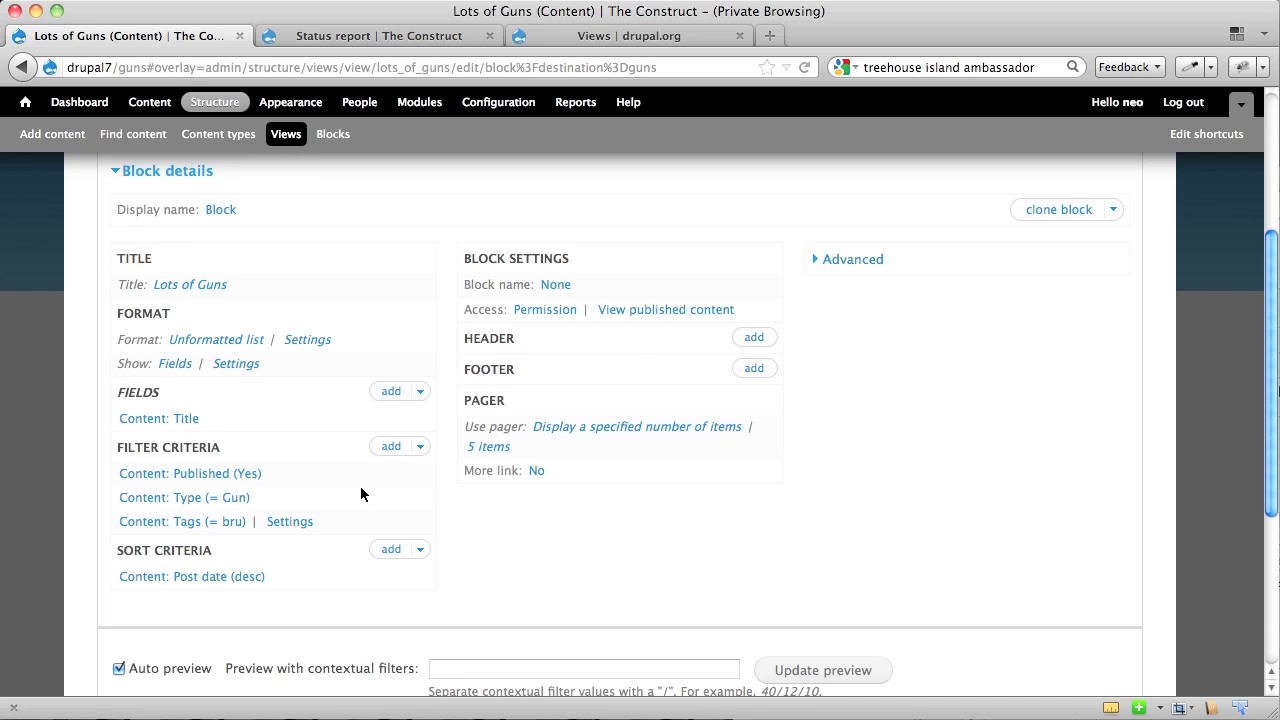
mouse_move(228, 525)
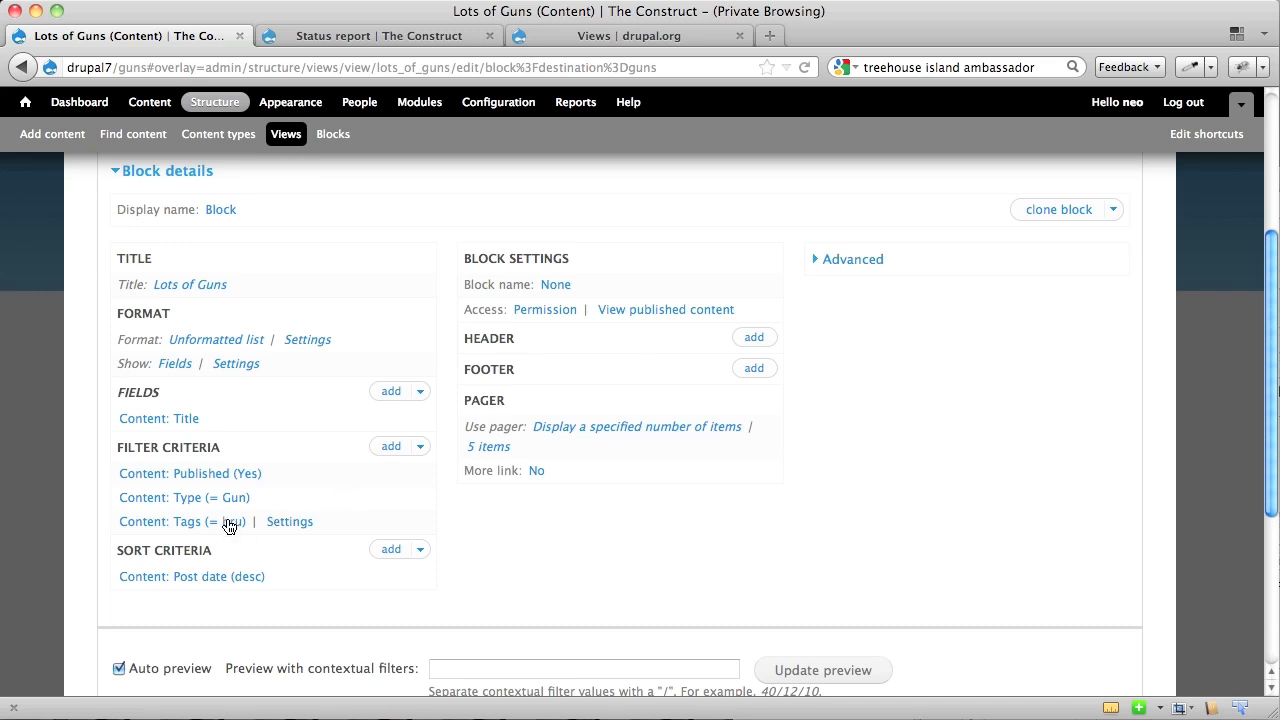
- Remove the Content: Tags filter for this block only, then check the five-title preview
click(155, 521)
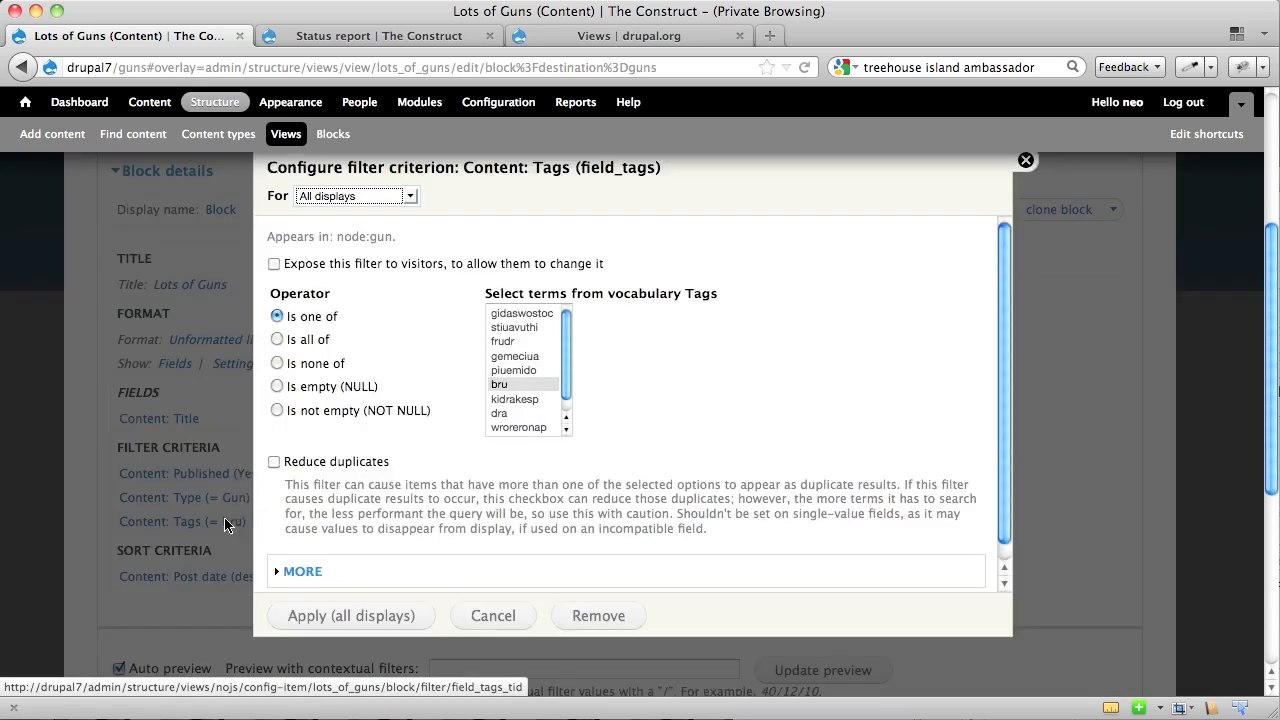
click(355, 195)
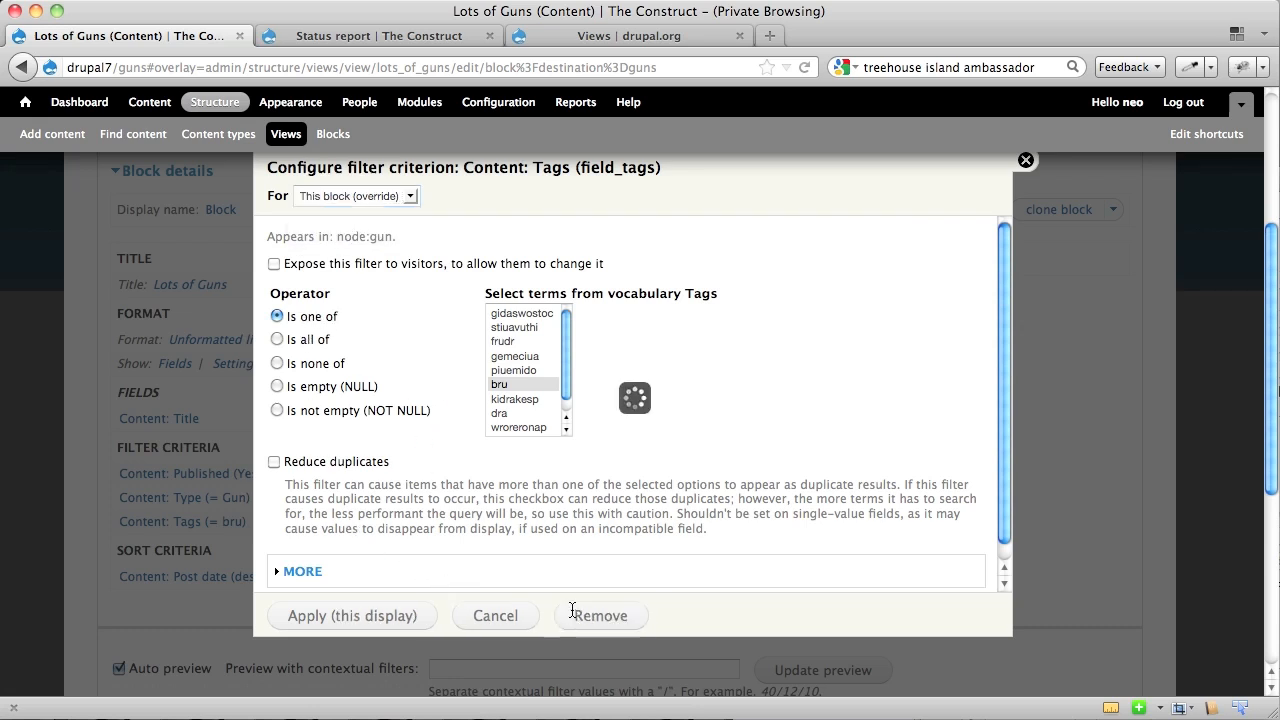
click(600, 615)
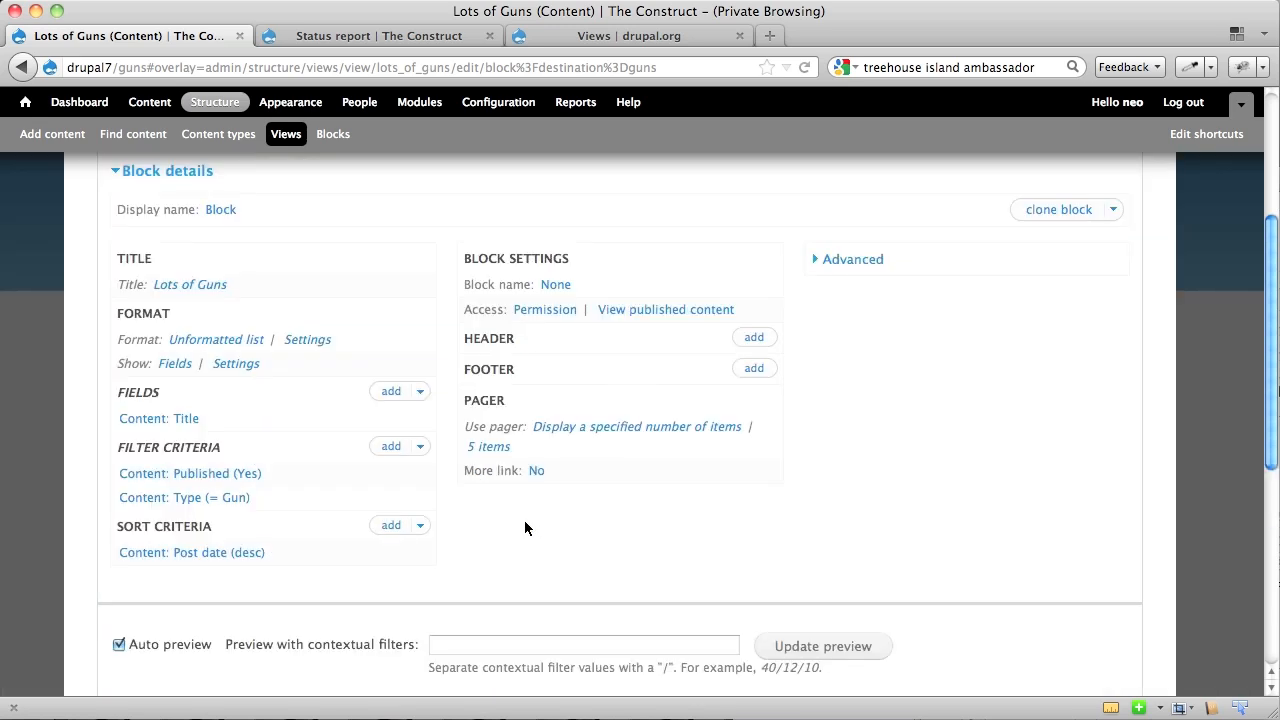
scroll(down, 3)
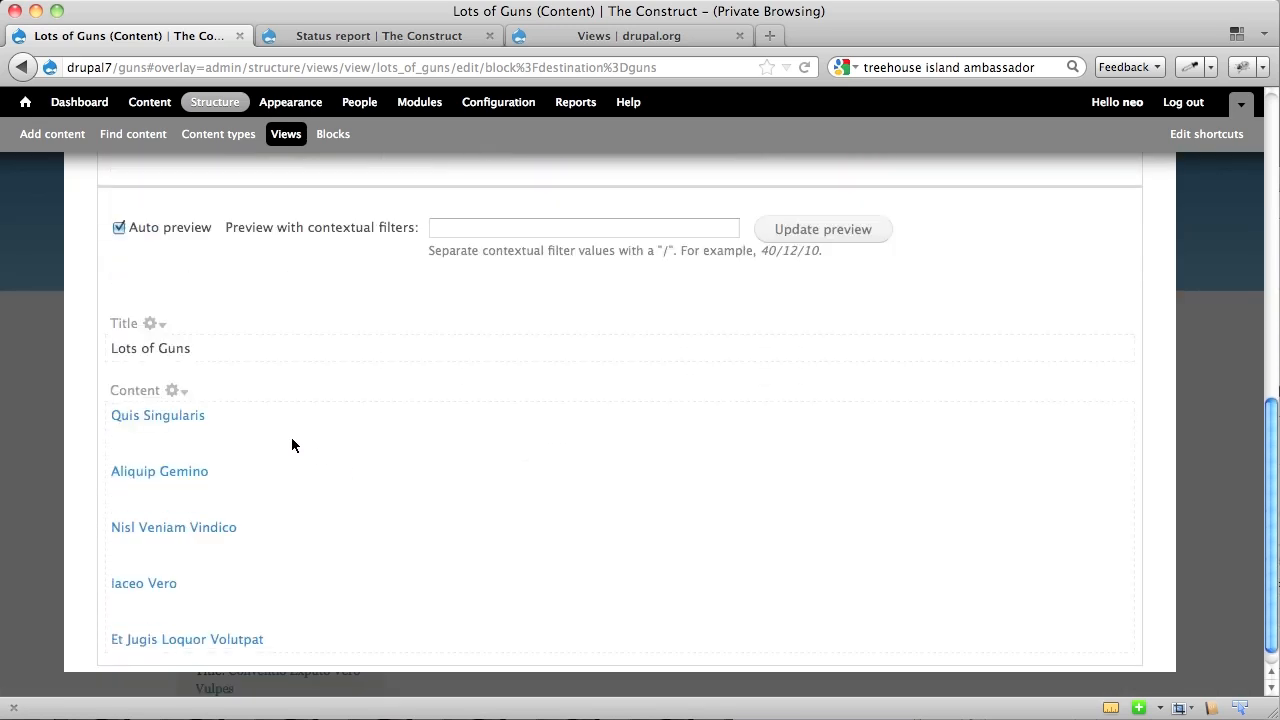
mouse_move(247, 504)
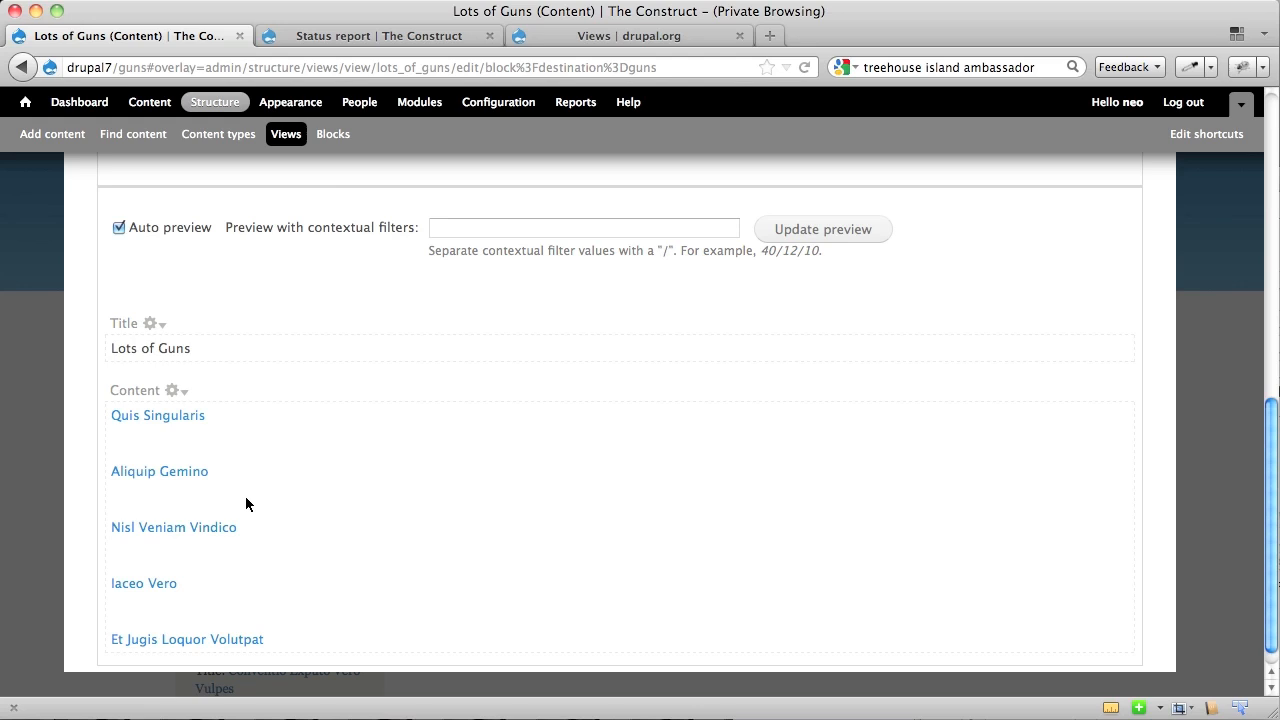
mouse_move(313, 615)
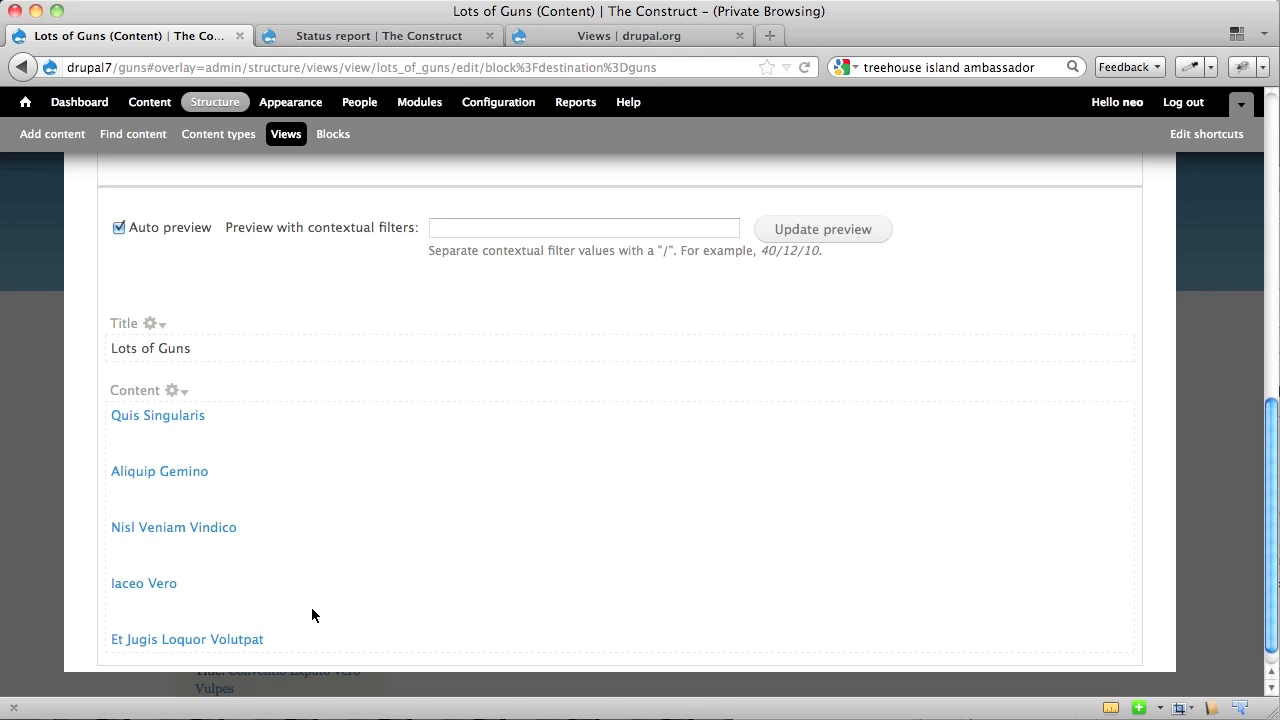
scroll(up, 3)
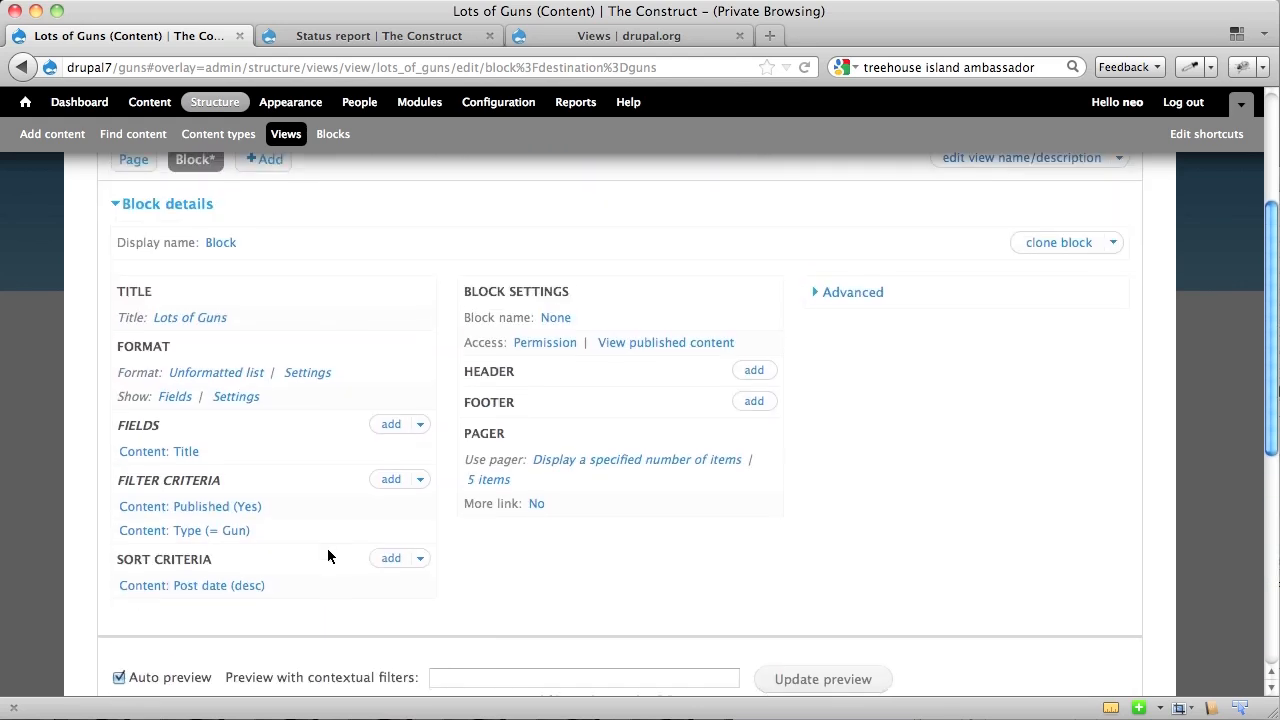
scroll(up, 3)
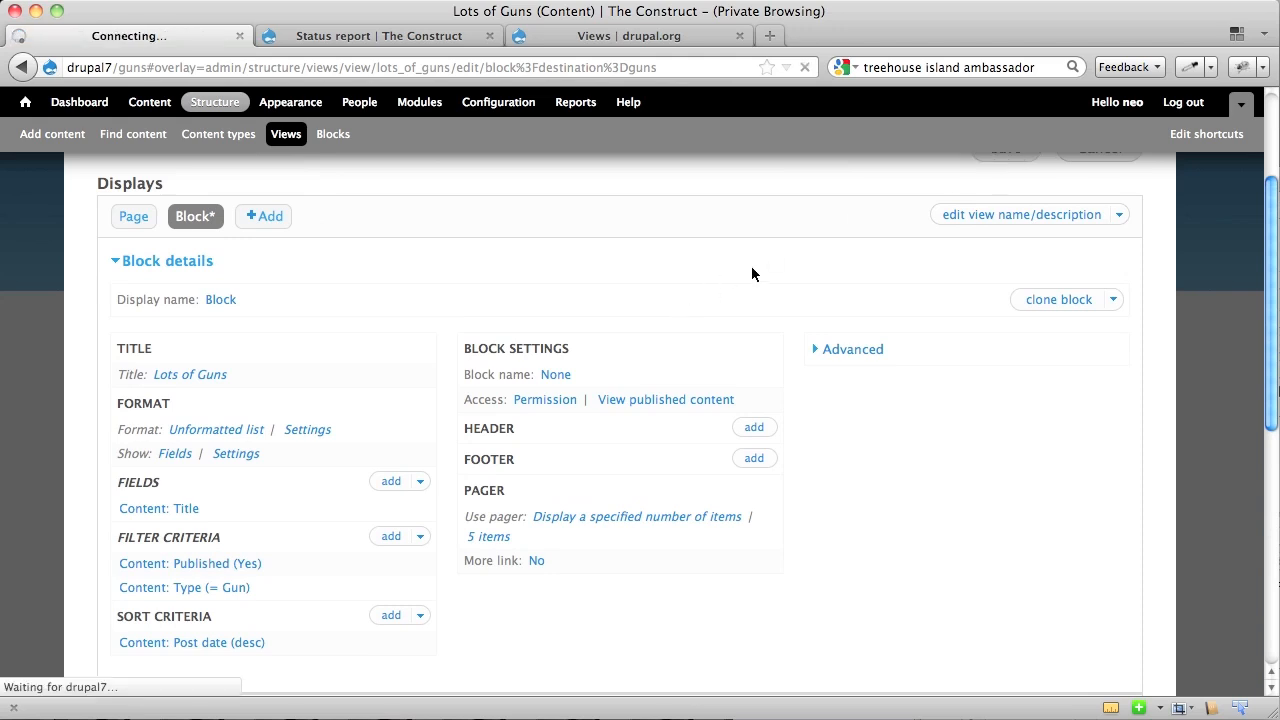
mouse_move(505, 283)
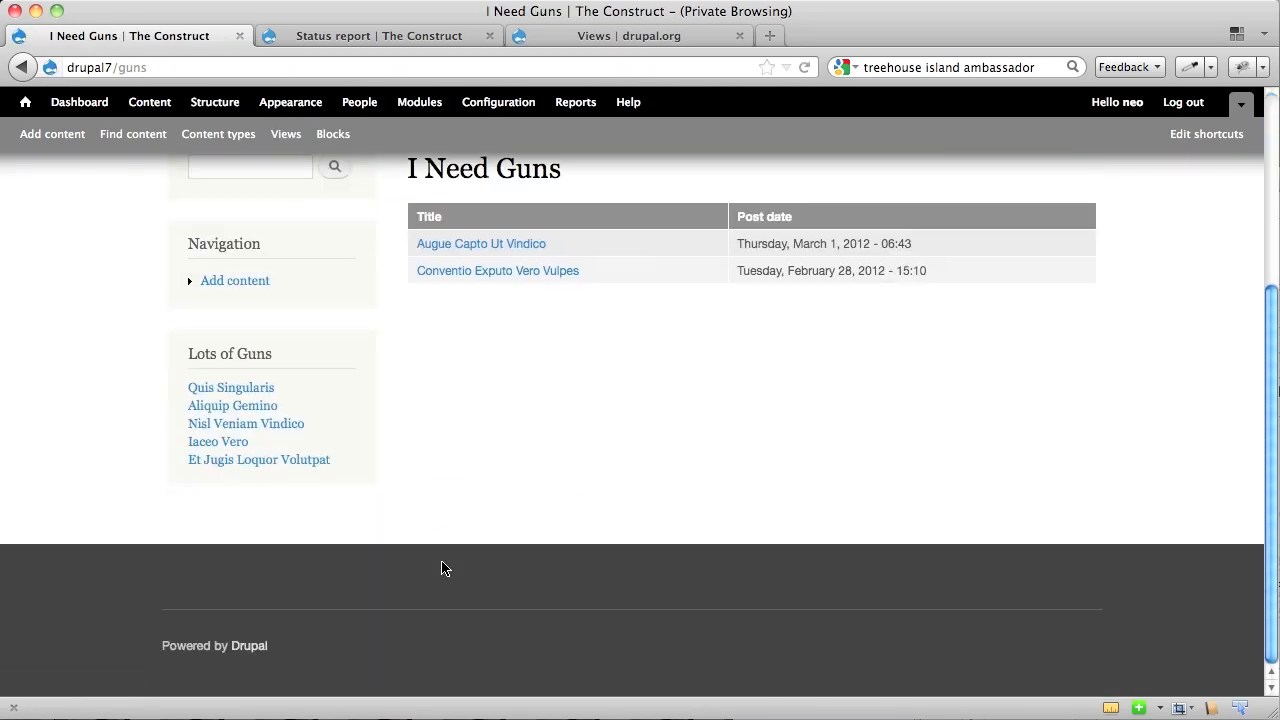
mouse_move(465, 434)
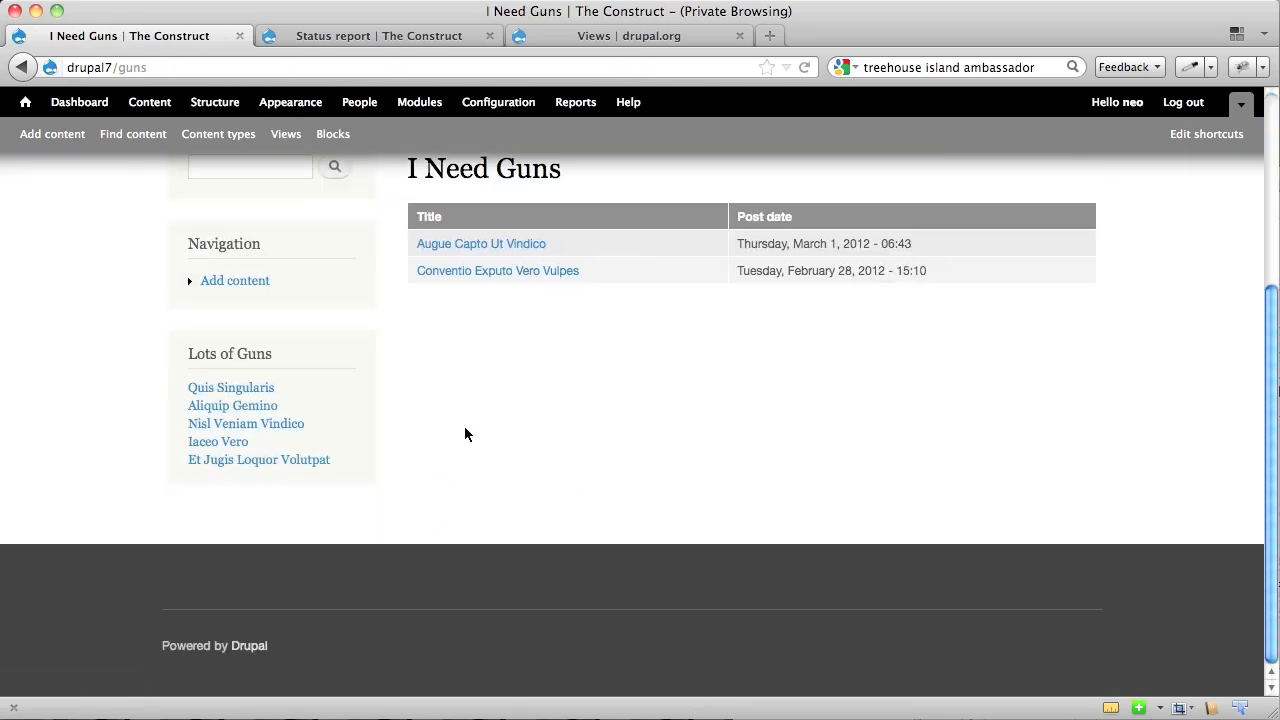